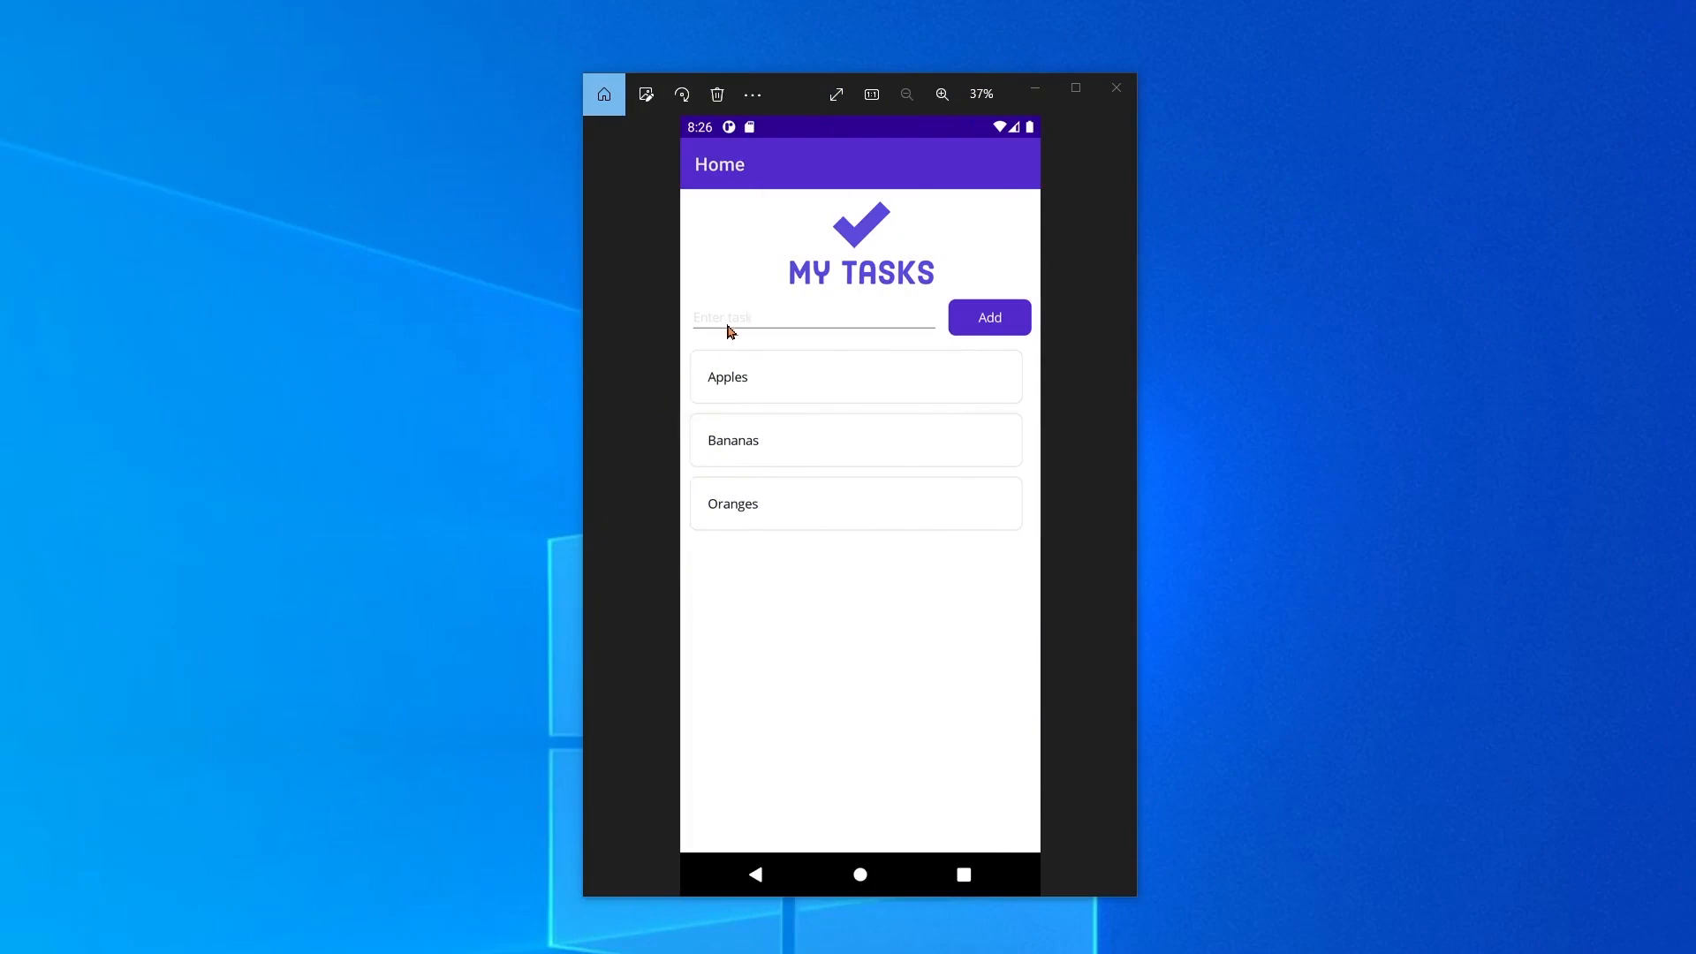
{"action": "mouse_move", "coordinate": [886, 356]}
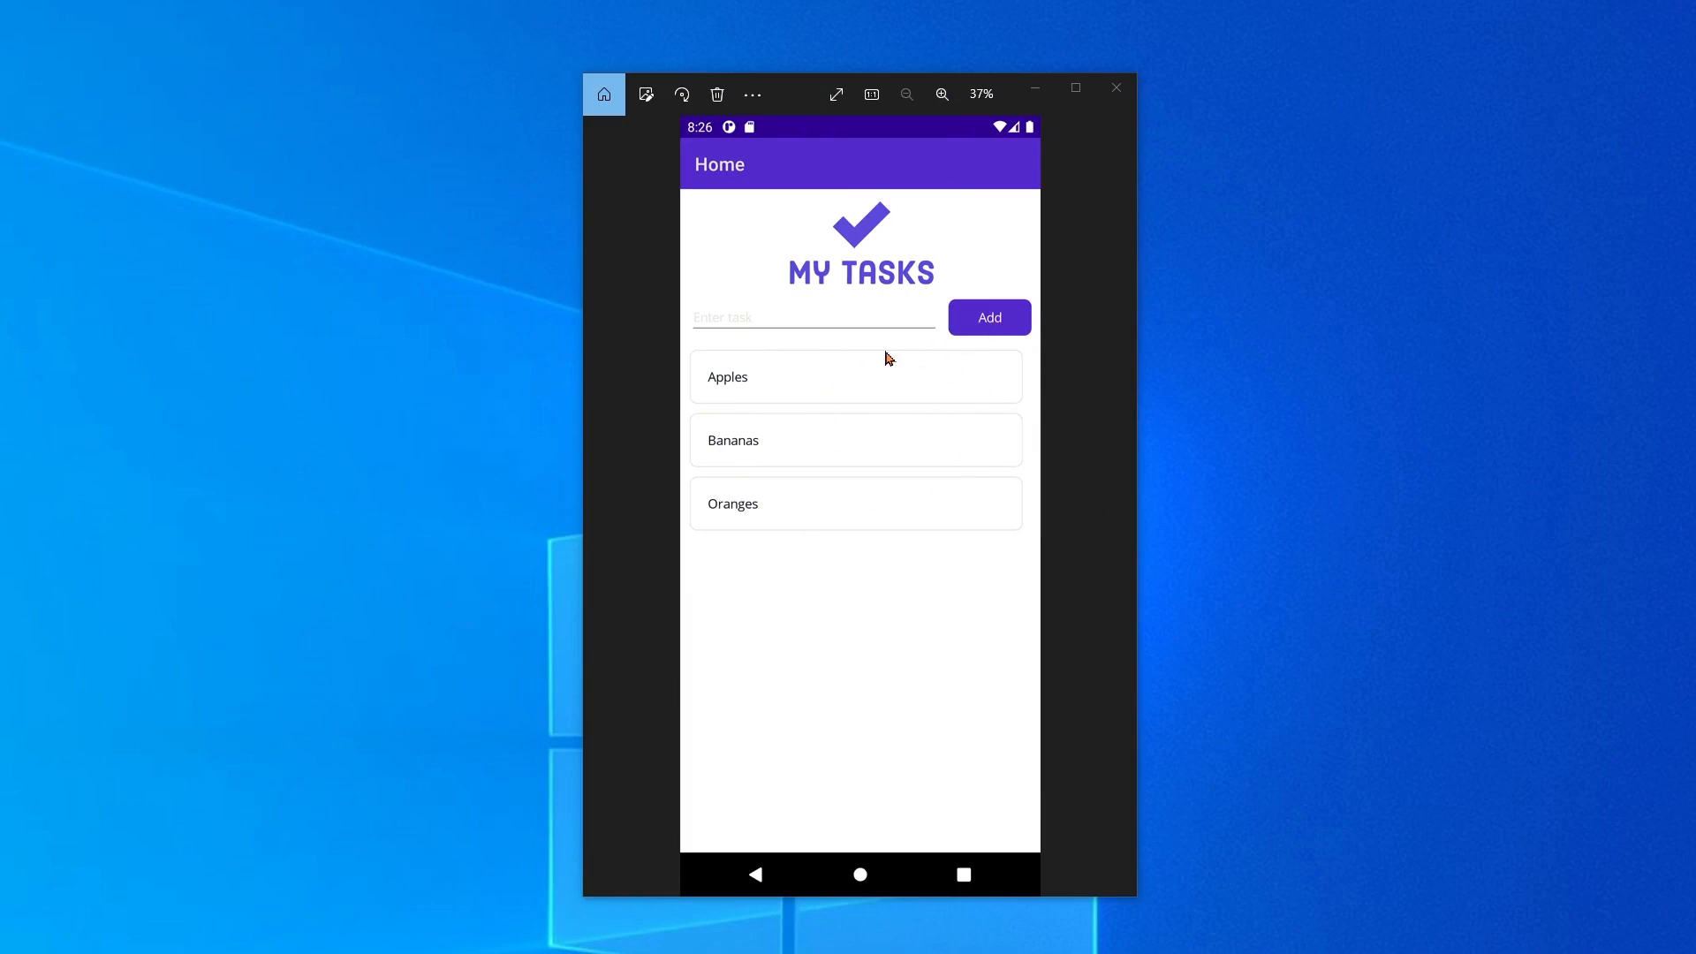
{"action": "mouse_move", "coordinate": [928, 507]}
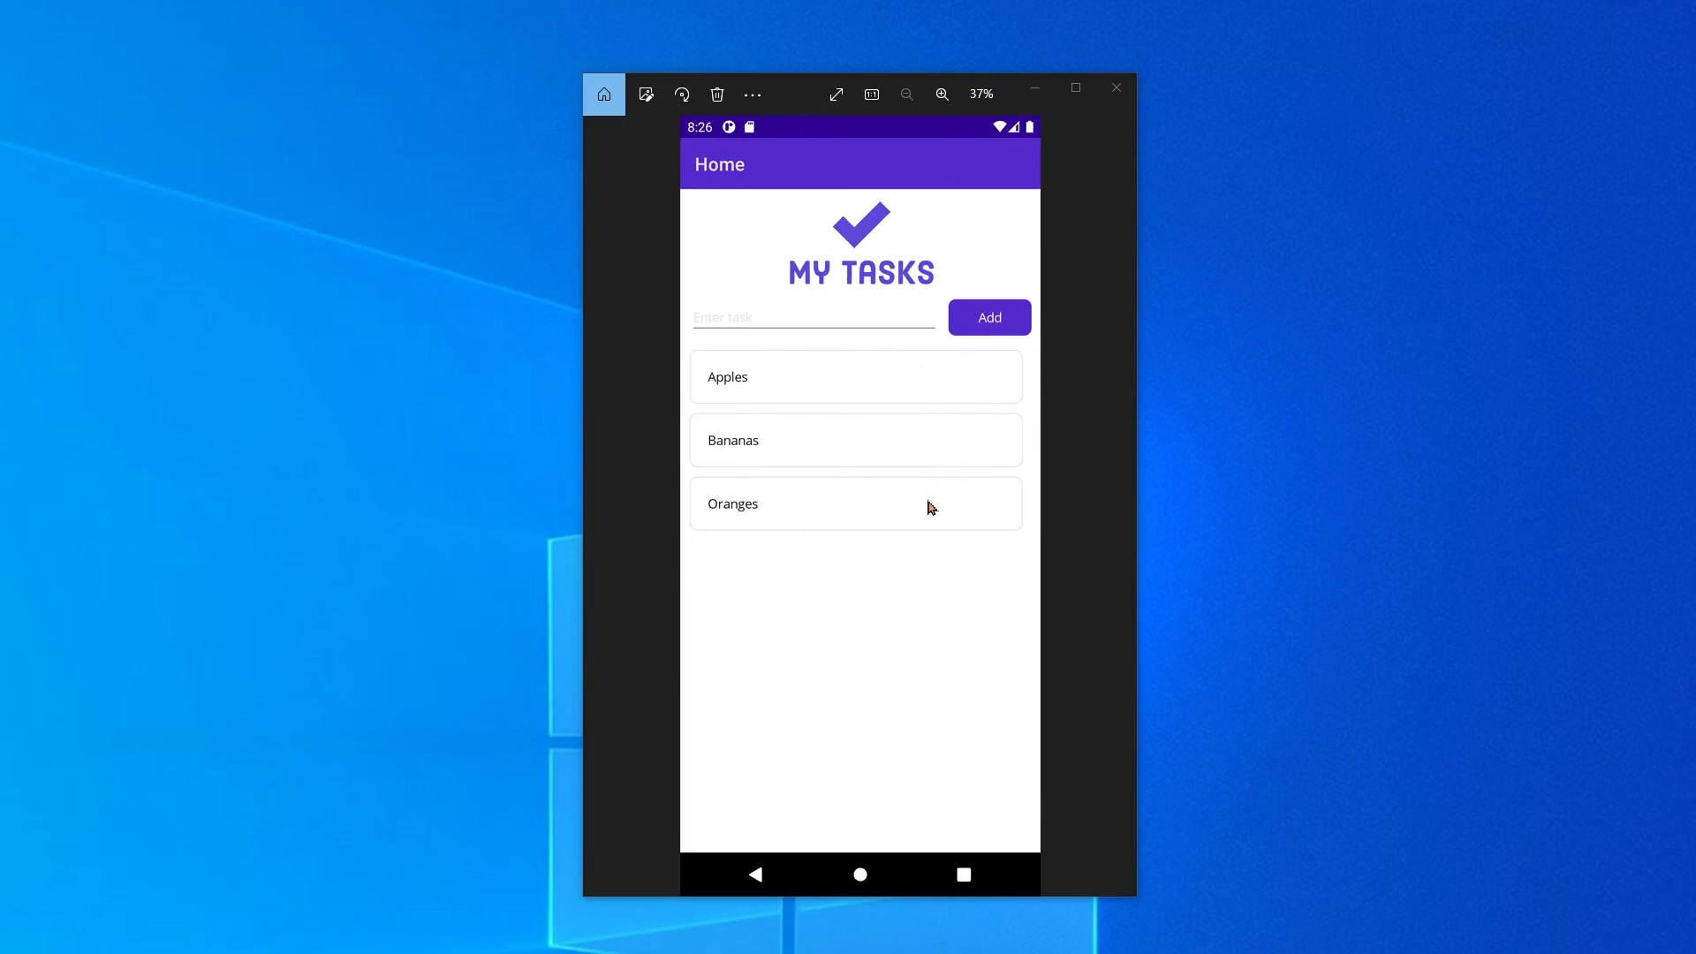
{"action": "mouse_move", "coordinate": [925, 474]}
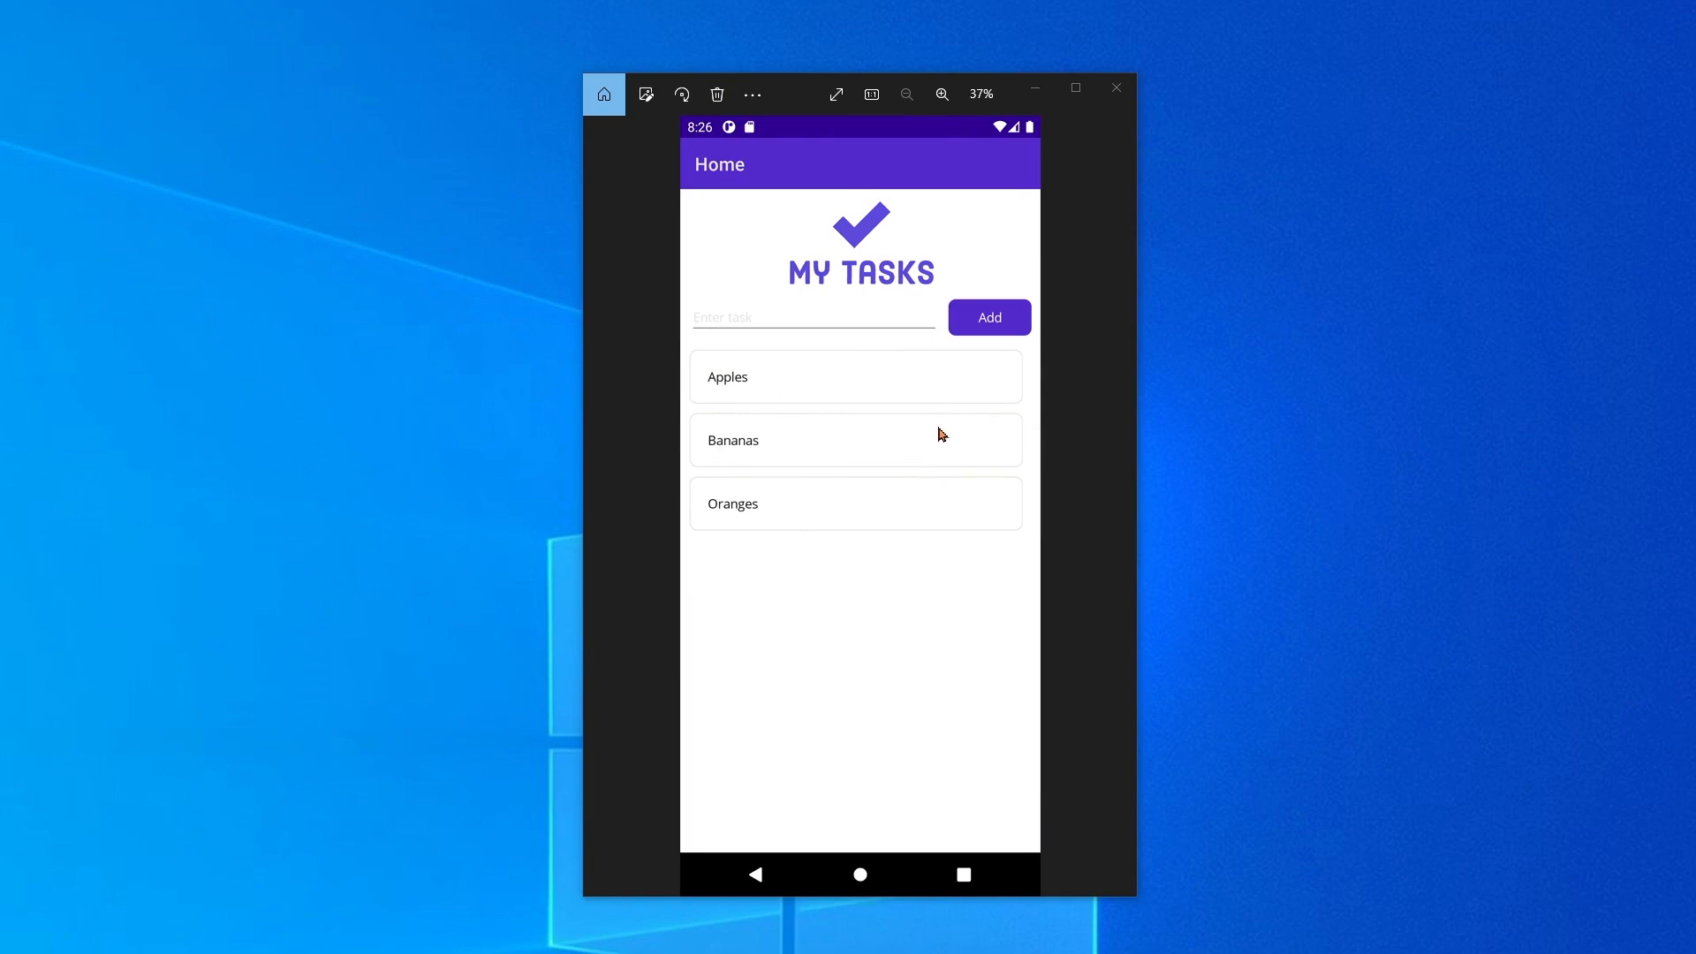
{"action": "mouse_move", "coordinate": [818, 502]}
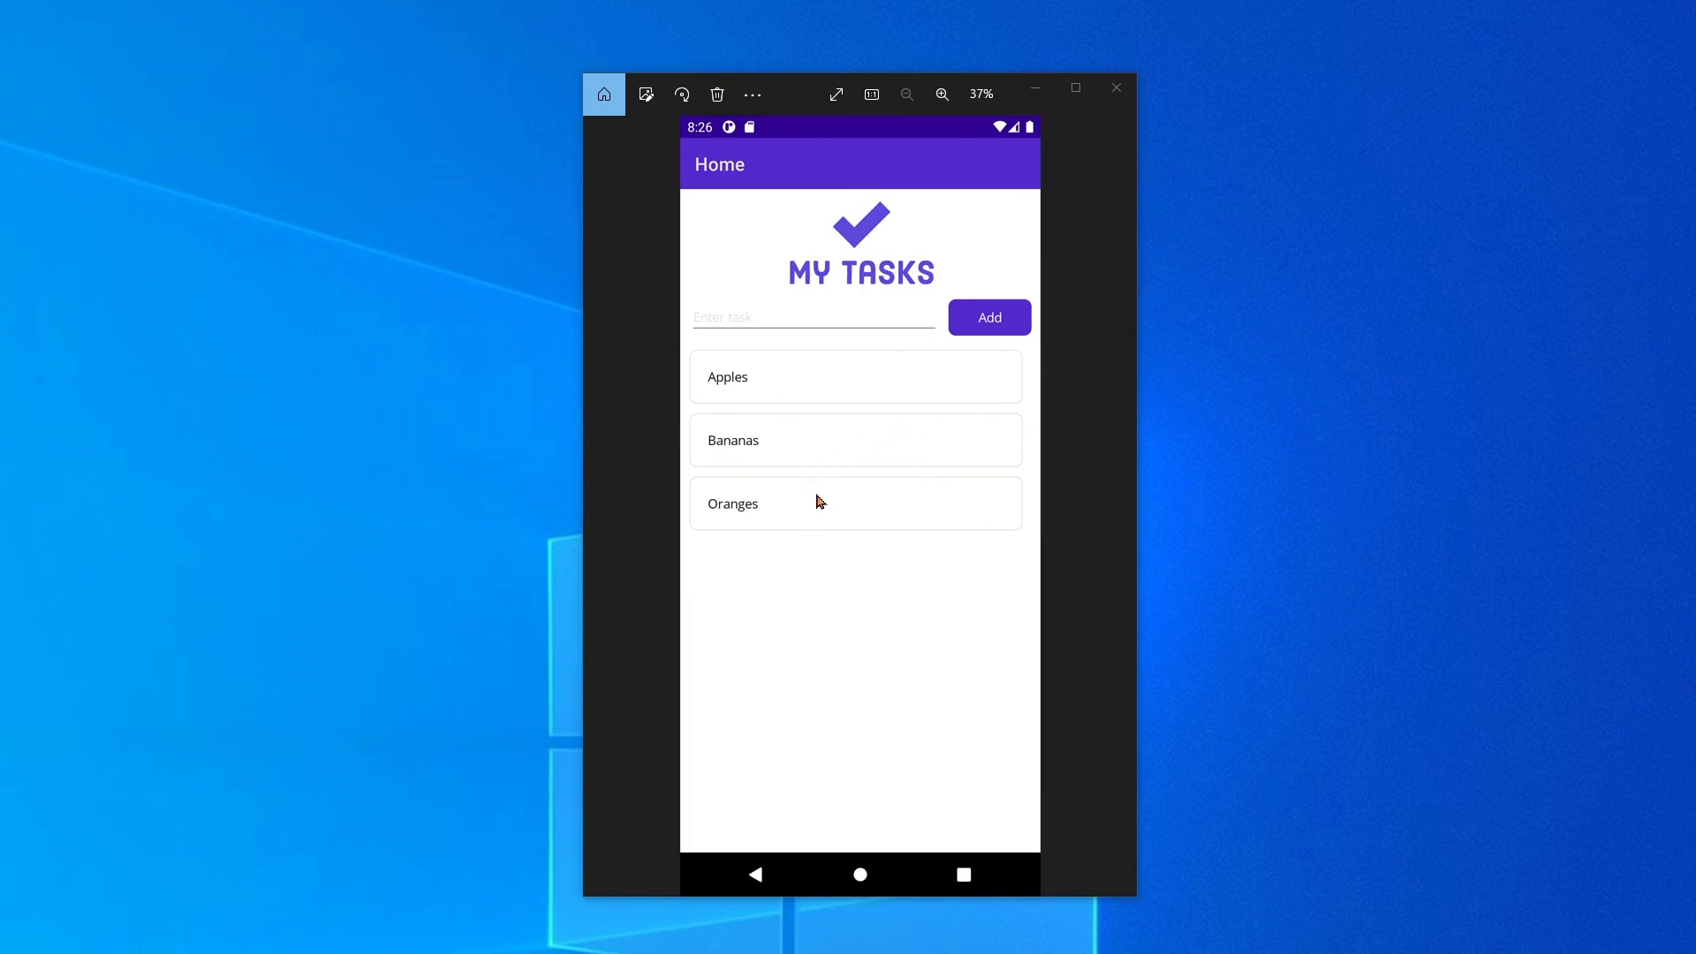
{"action": "mouse_move", "coordinate": [1106, 649]}
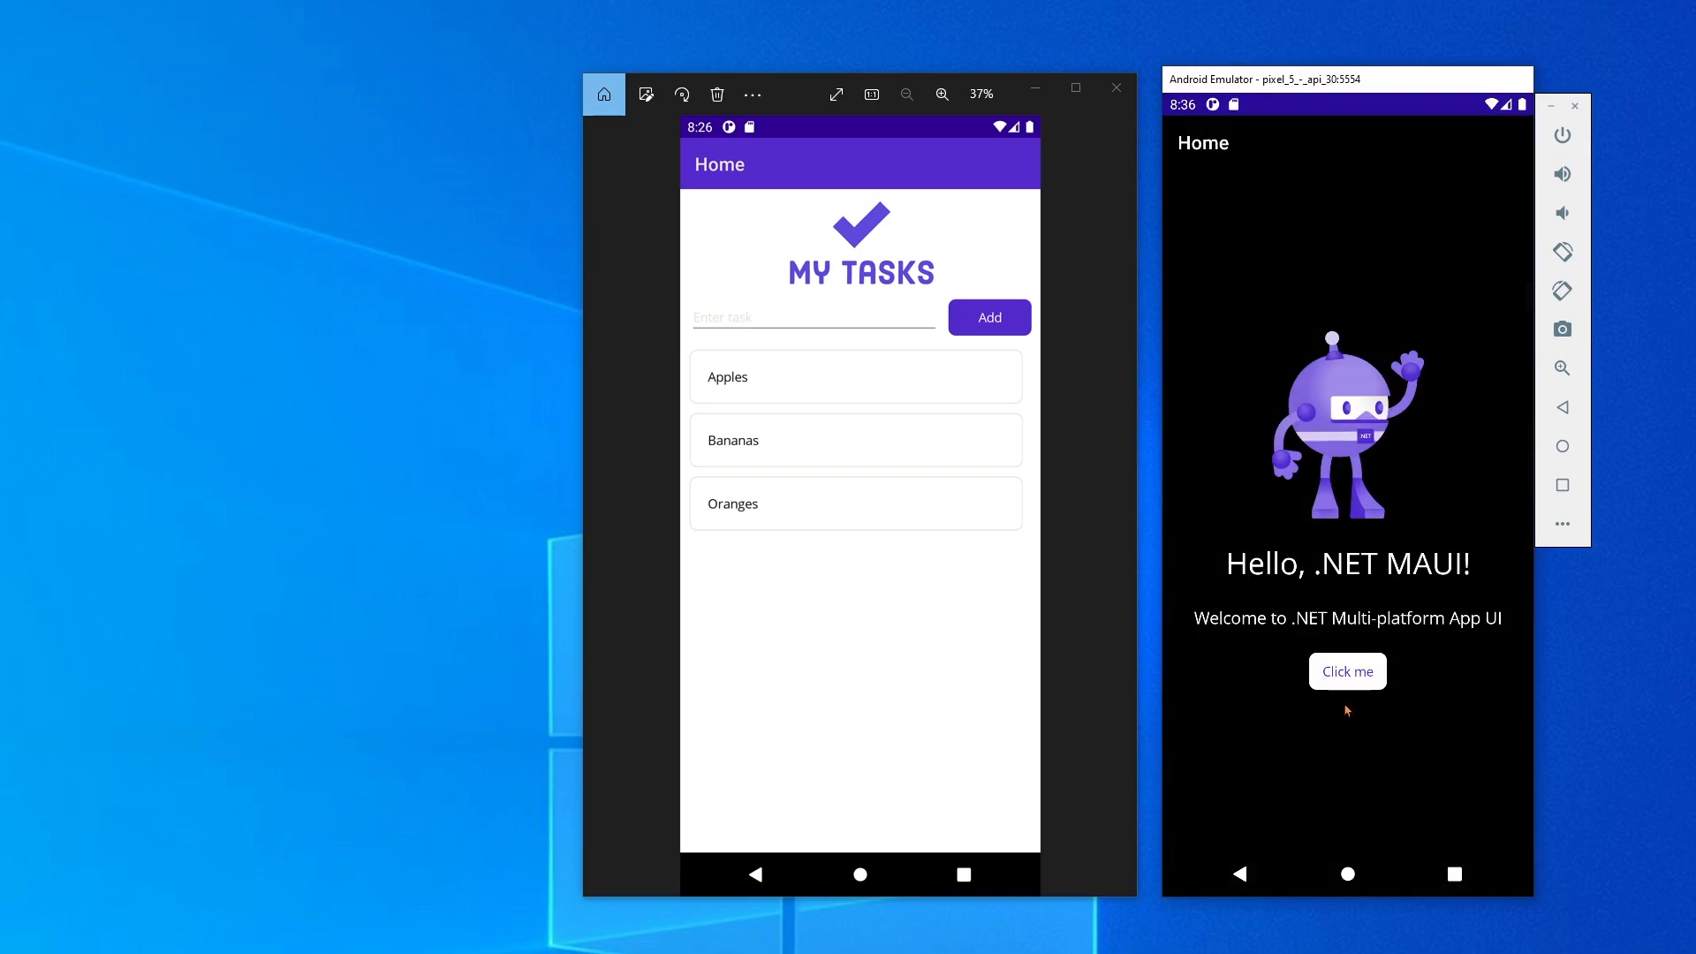
- Bring the Android emulator running the default MAUI app alongside the My Tasks mockup
{"action": "left_click", "coordinate": [1347, 672]}
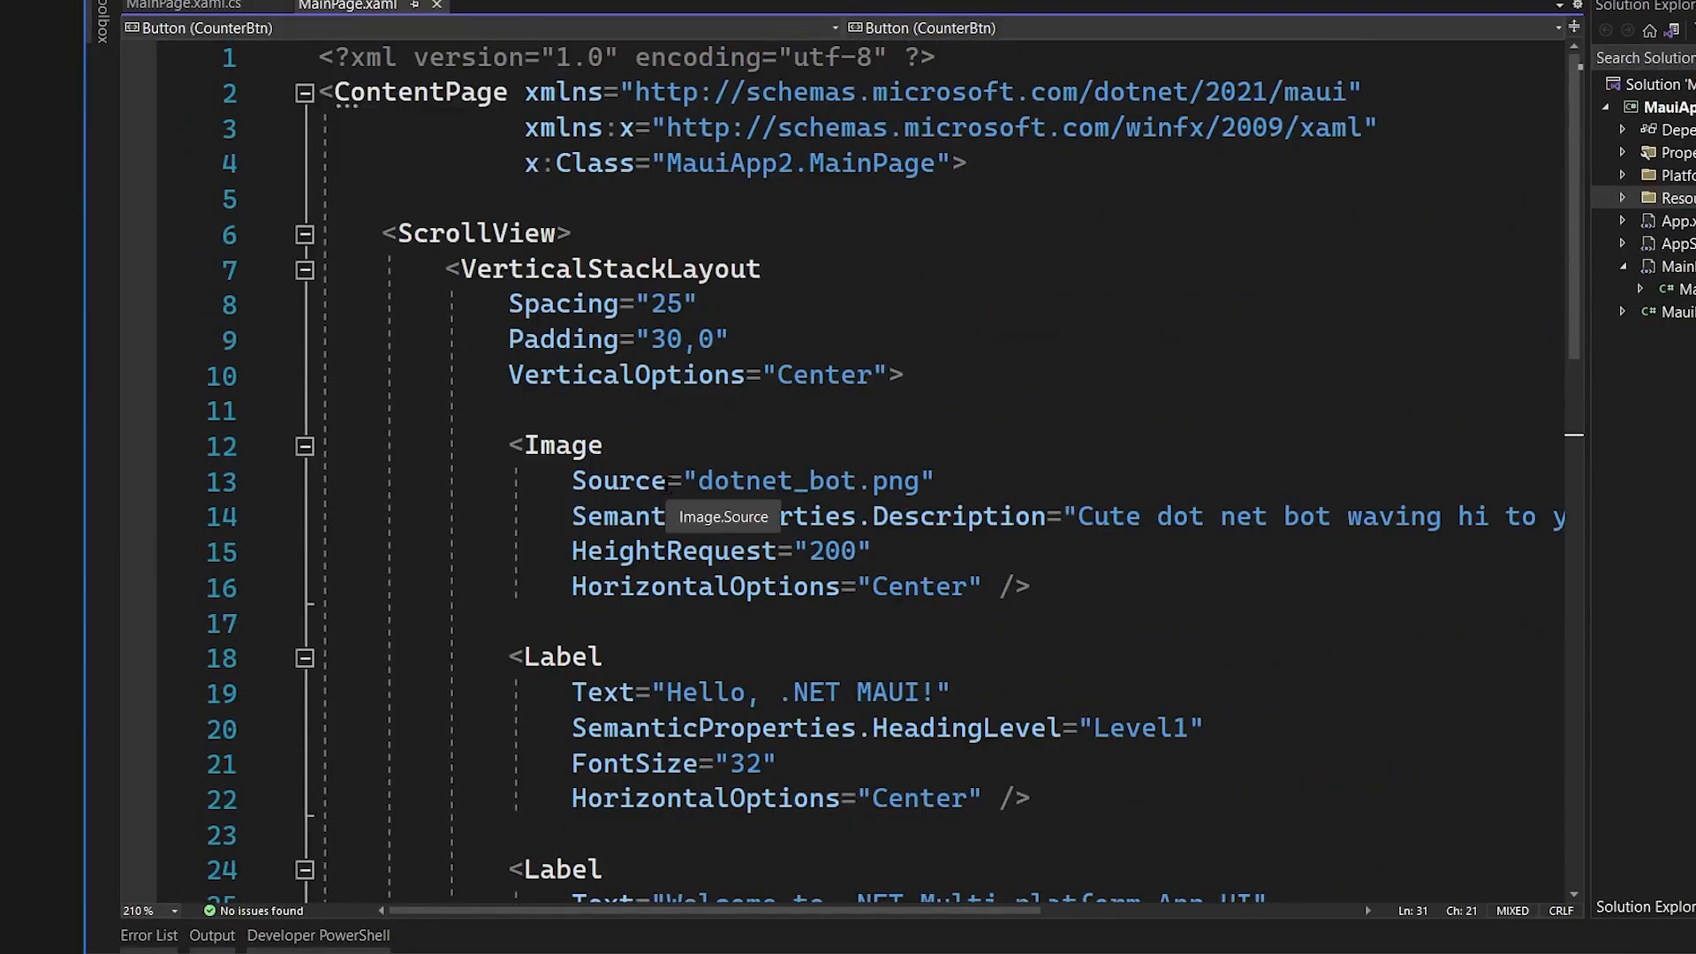
- Delete the default ScrollView in MainPage.xaml and insert an empty Grid element
{"action": "scroll", "scroll_direction": "down", "scroll_amount": 3}
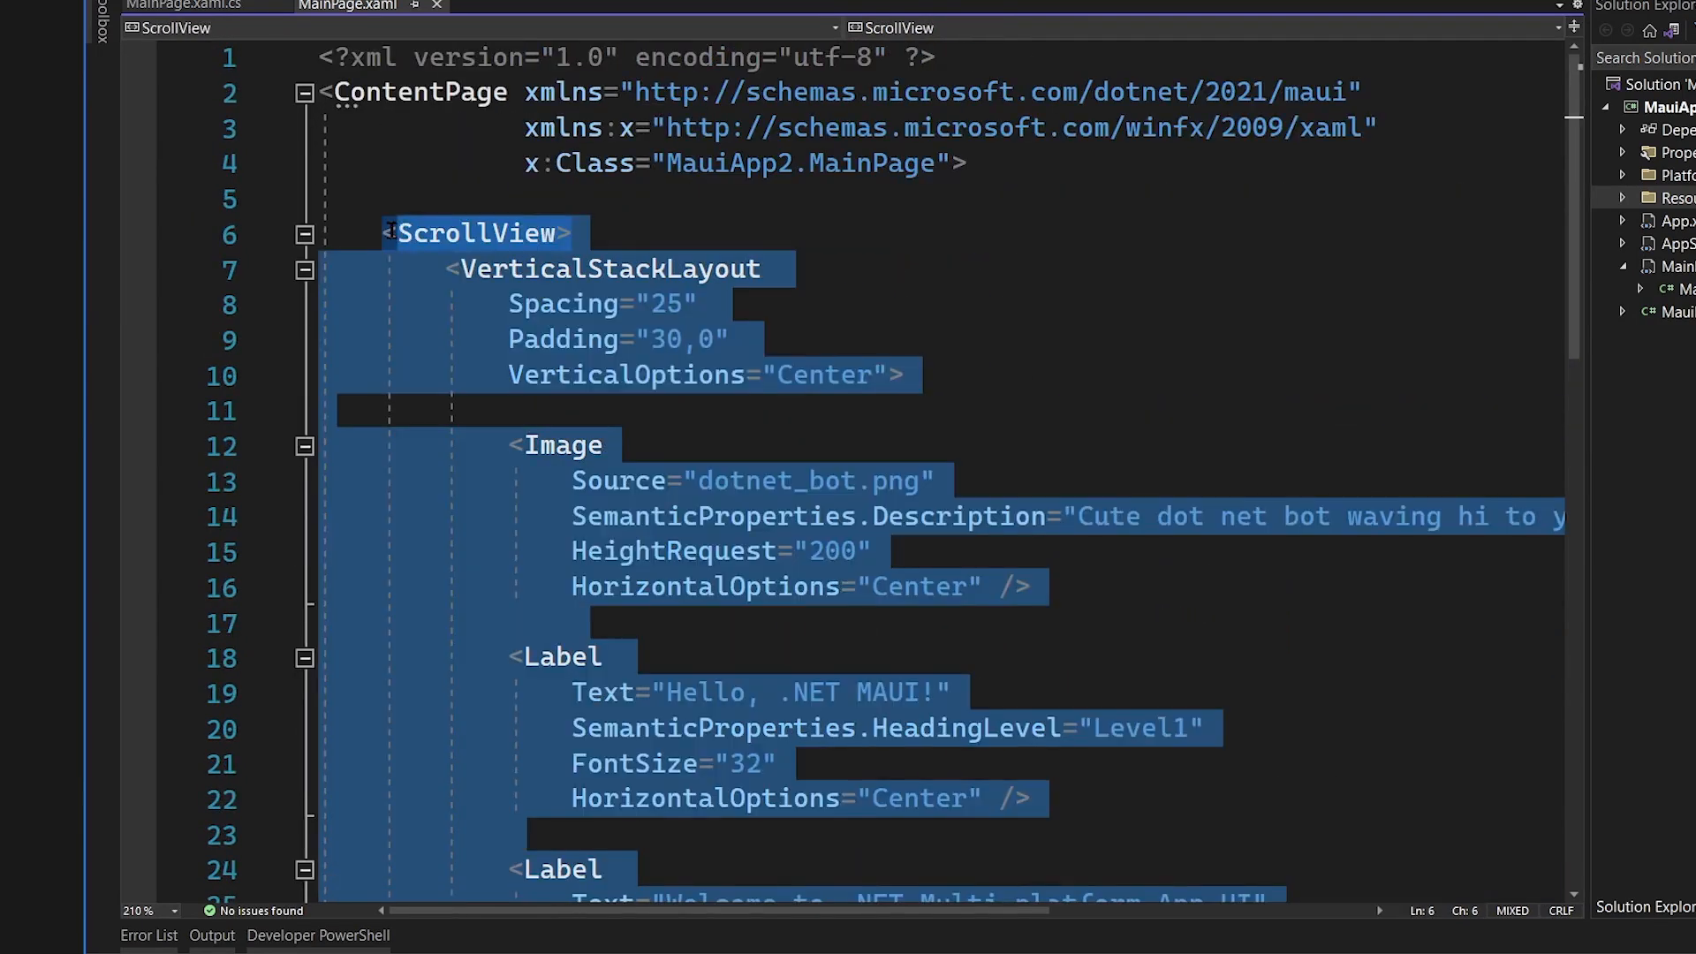
{"action": "key", "text": "Delete"}
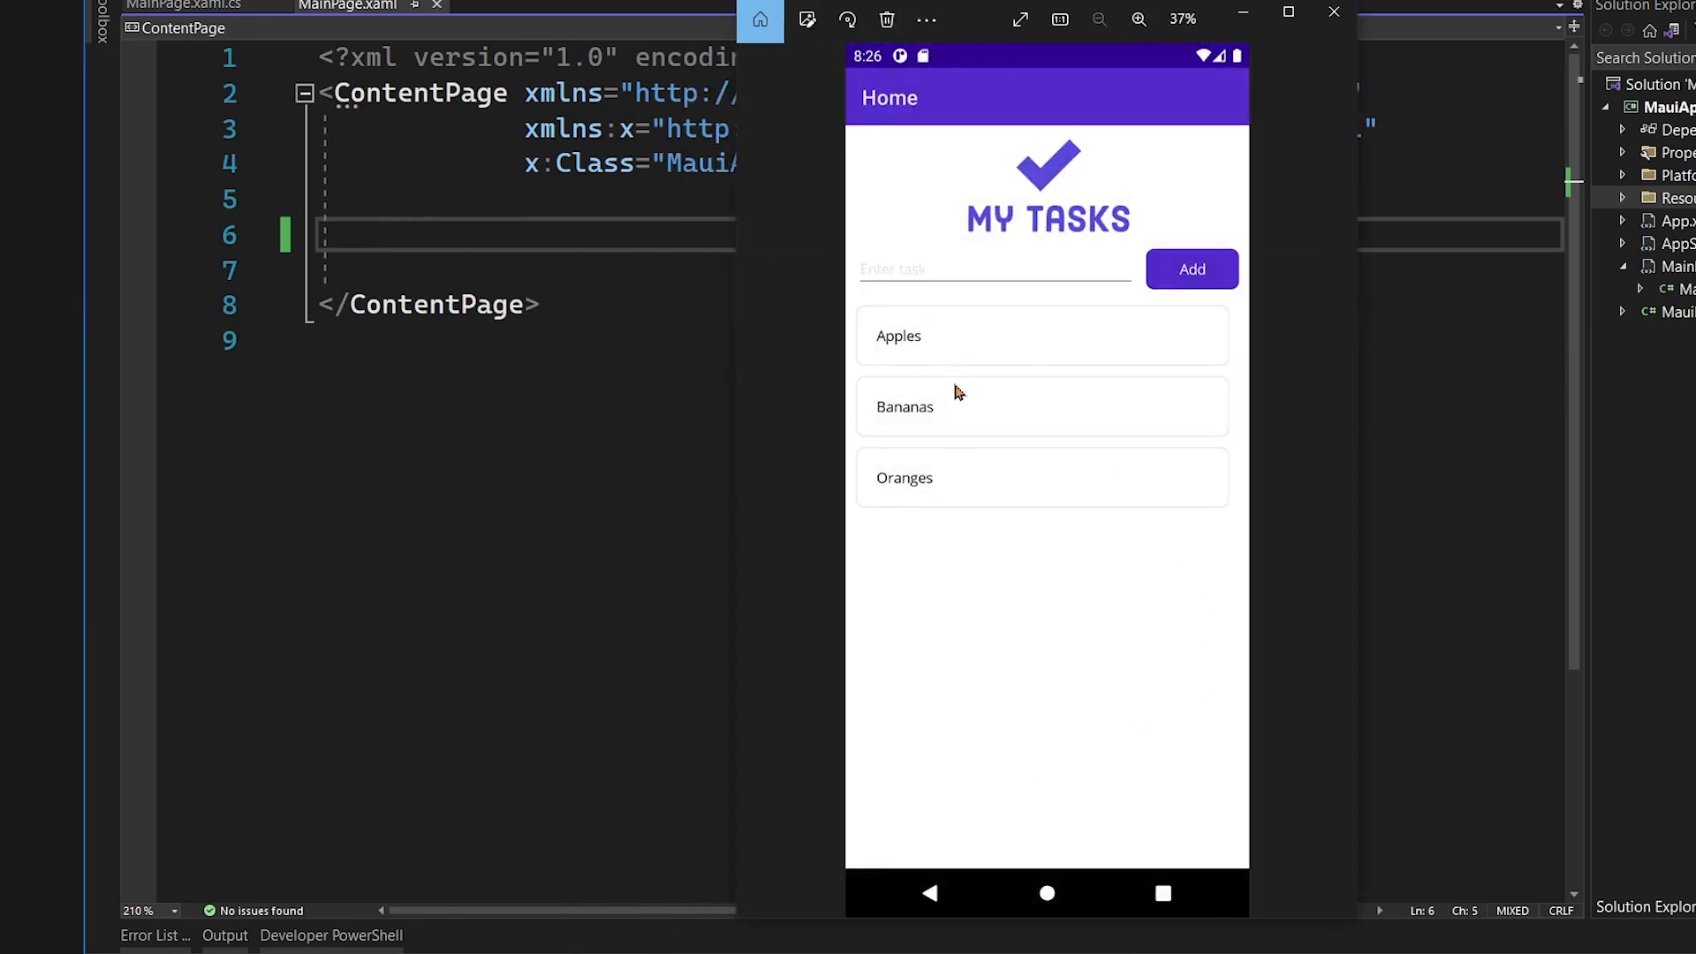
{"action": "mouse_move", "coordinate": [964, 490]}
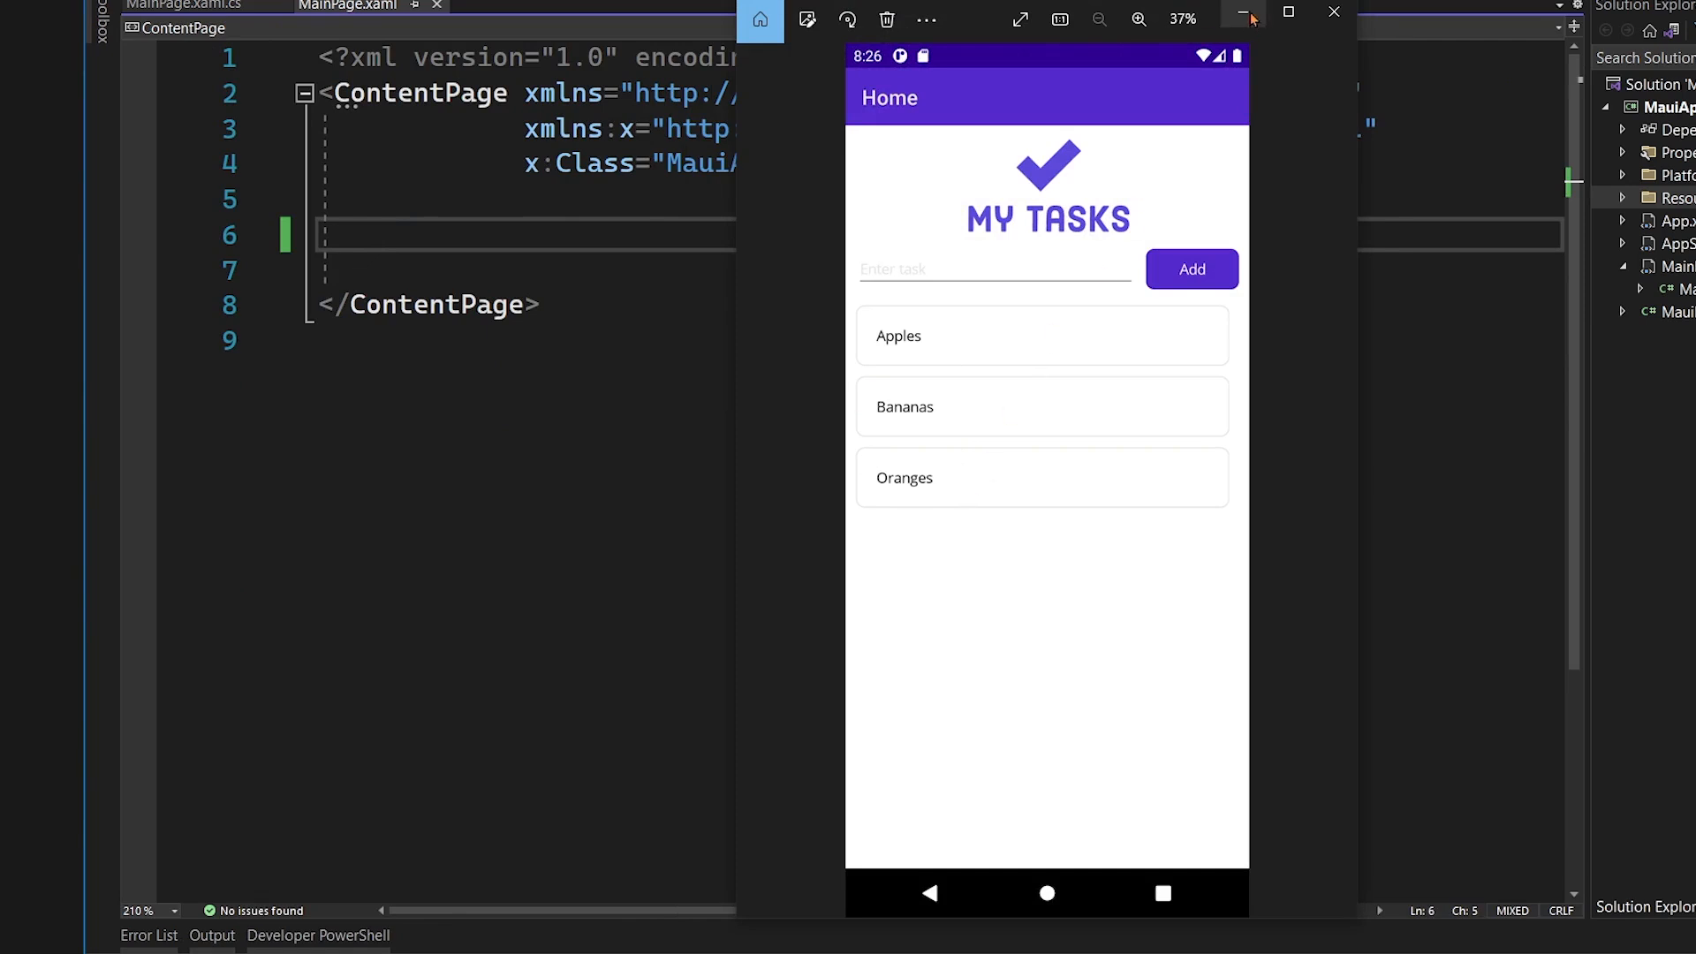
{"action": "type", "text": "Grid>"}
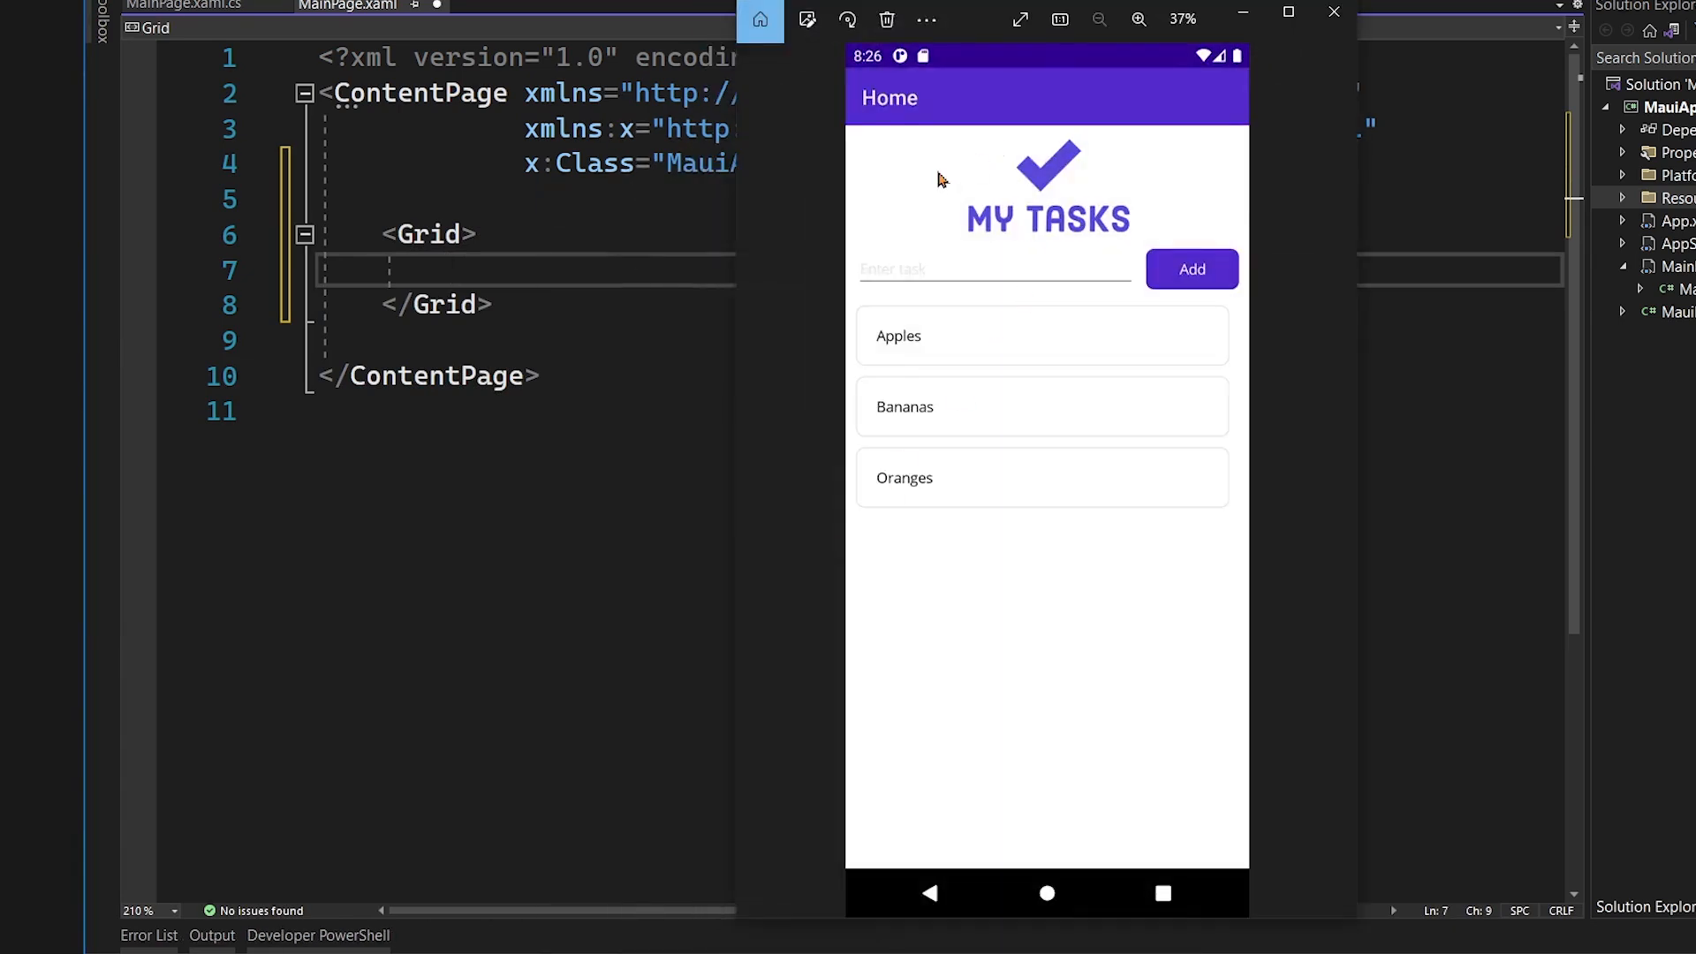
{"action": "mouse_move", "coordinate": [1227, 201]}
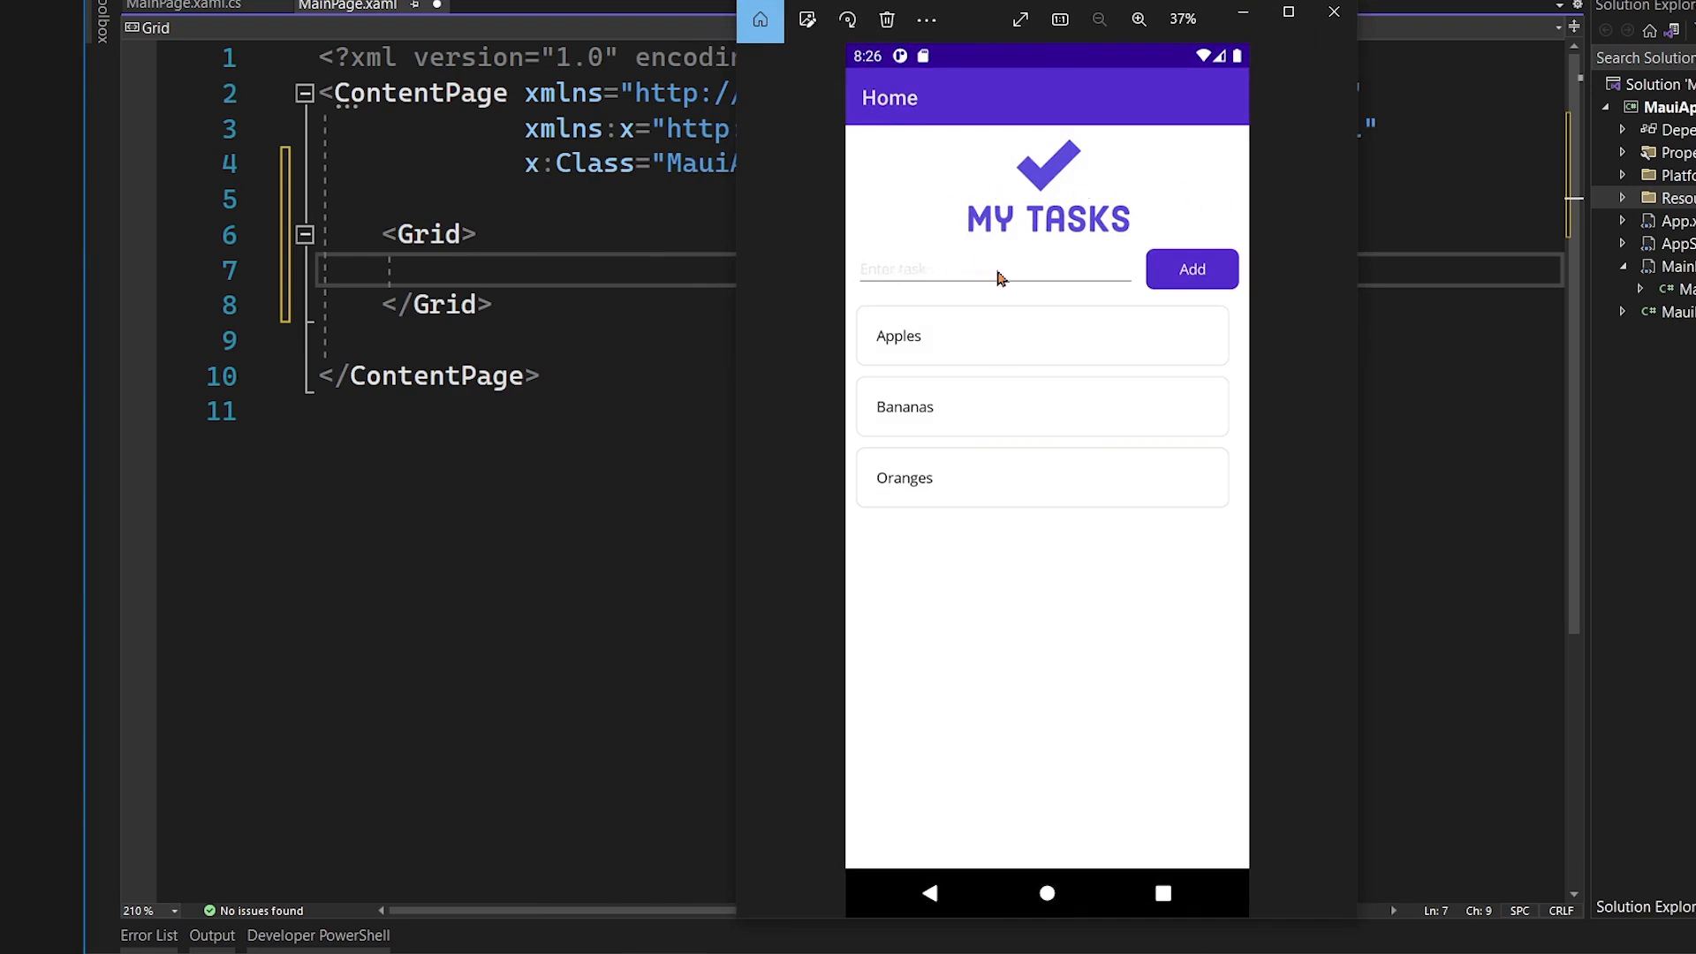
{"action": "mouse_move", "coordinate": [1096, 495]}
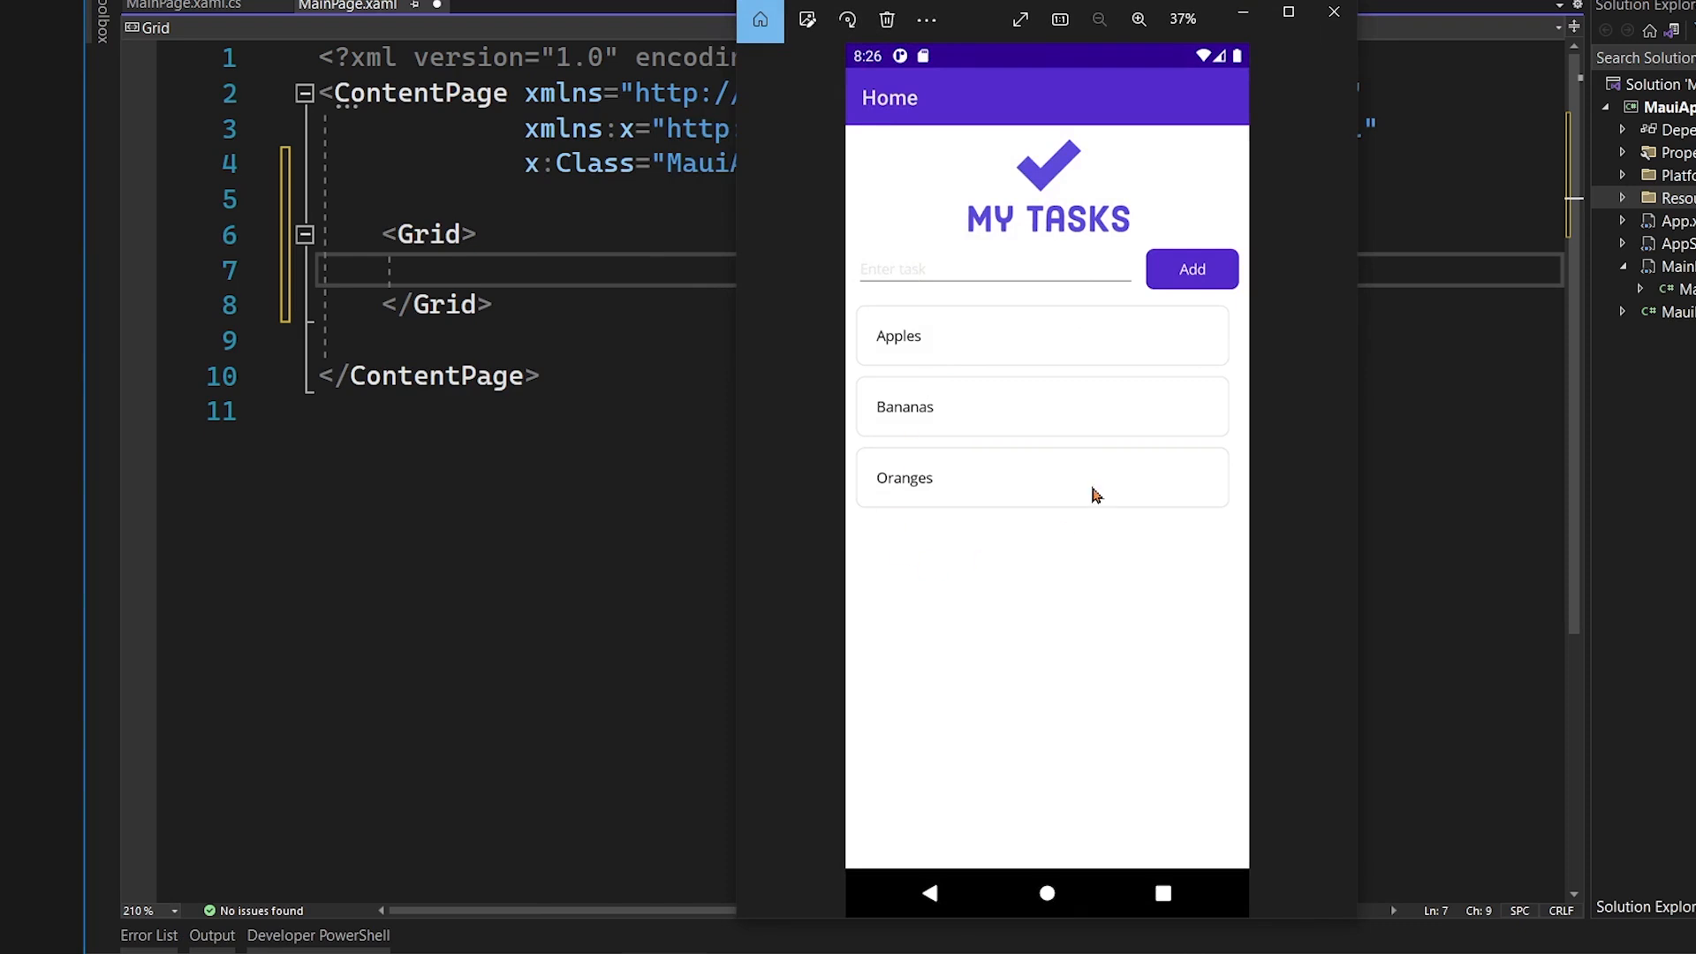
{"action": "mouse_move", "coordinate": [1106, 247]}
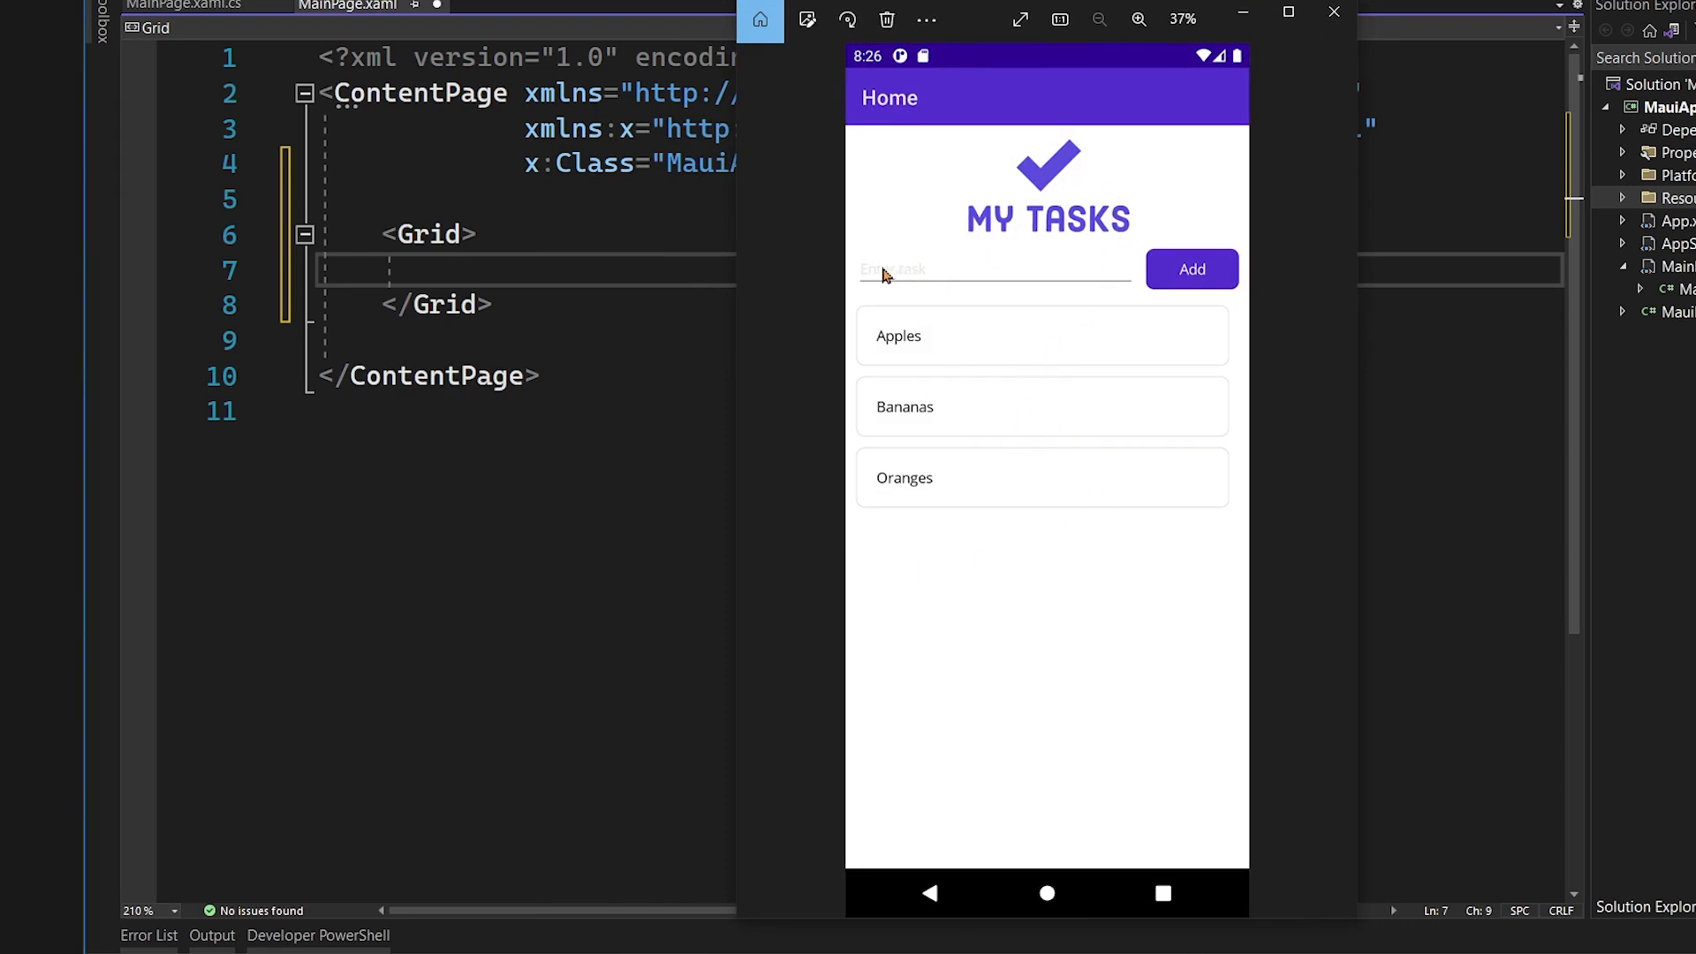
{"action": "mouse_move", "coordinate": [1182, 202]}
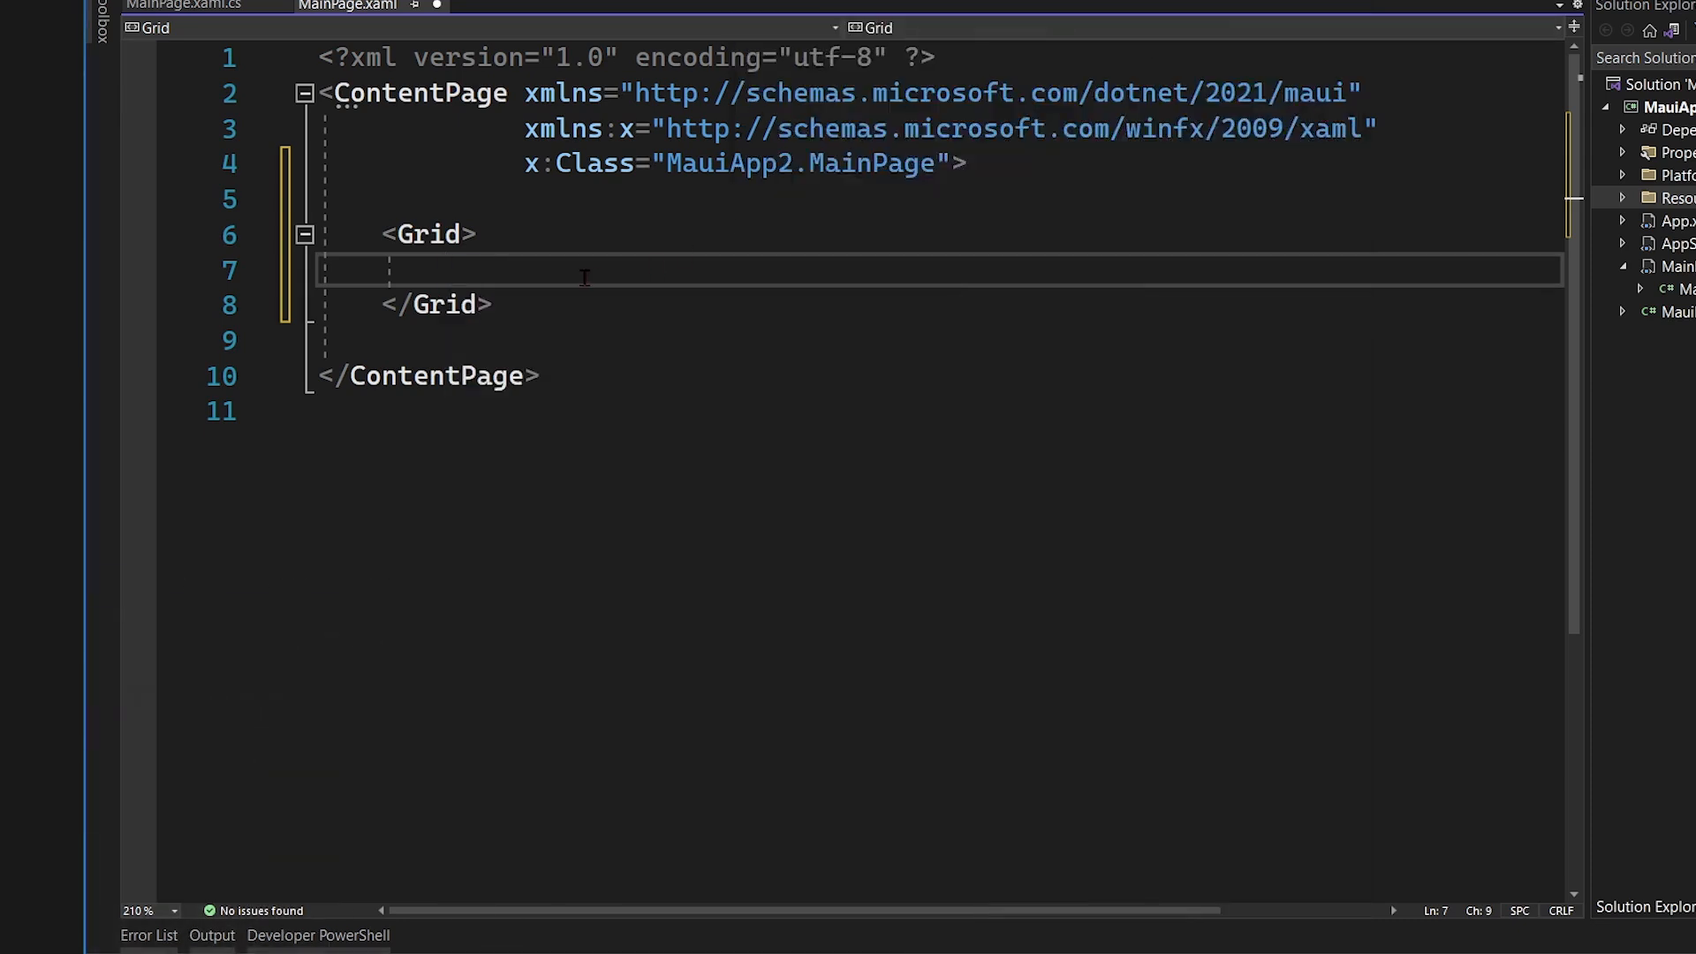
- Save the markup and remove the count field and OnCounterClicked handler from MainPage.xaml.cs
{"action": "key", "text": "ctrl+s"}
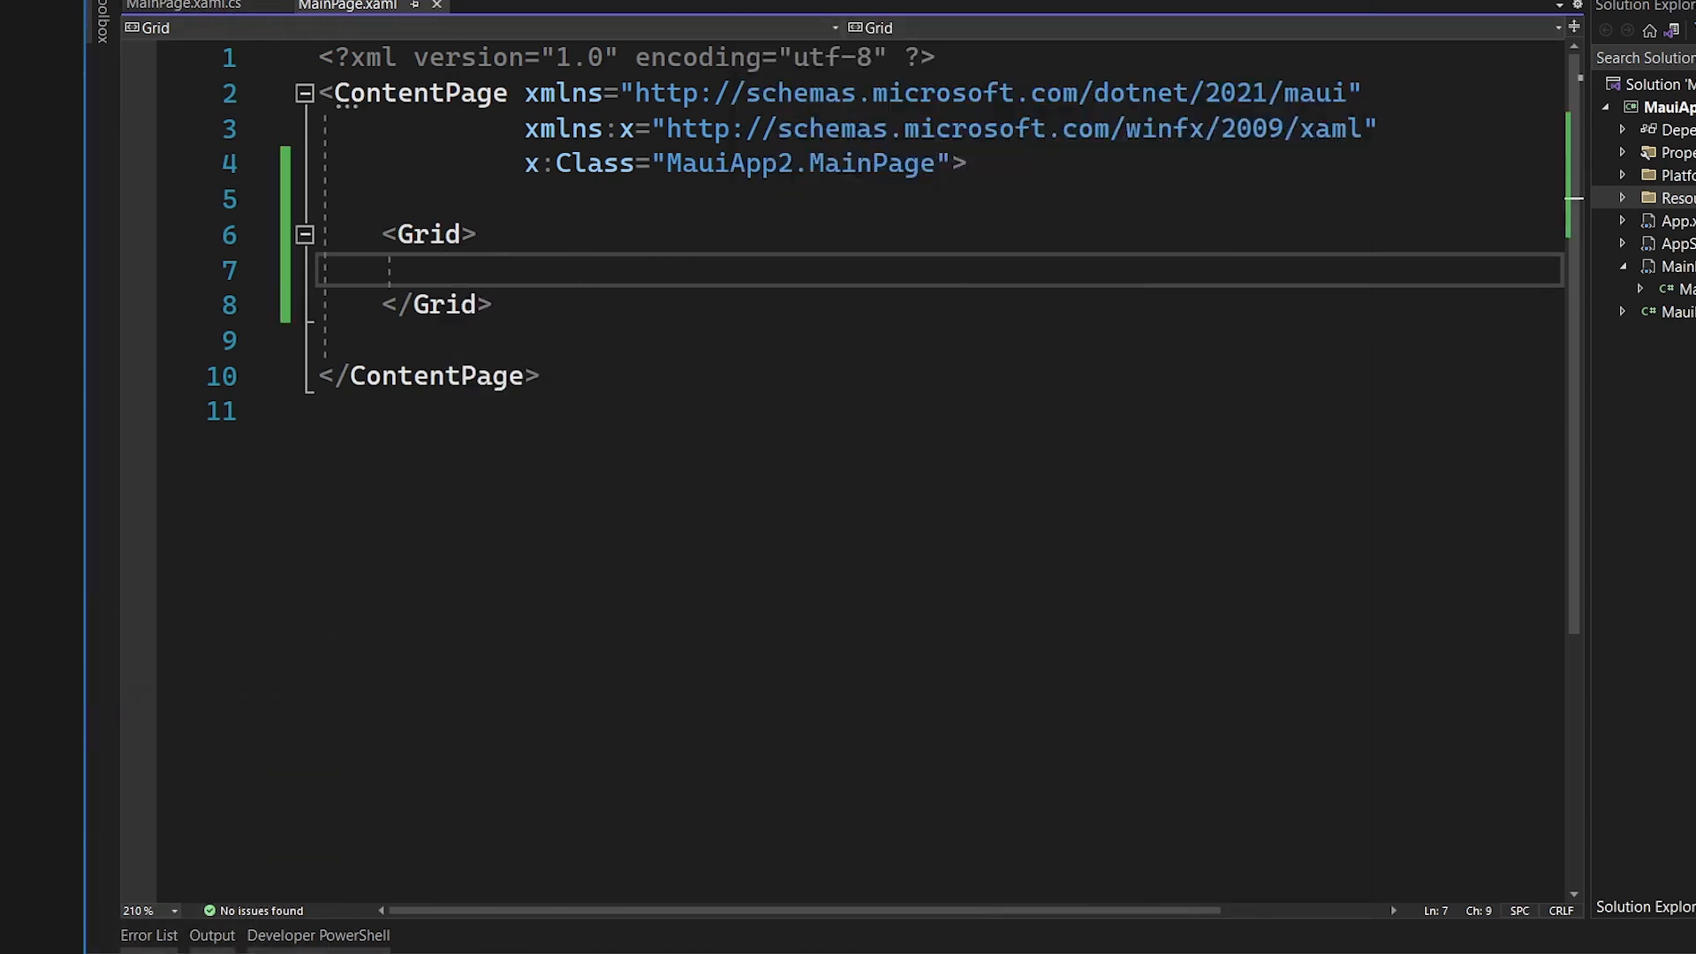
{"action": "left_click", "coordinate": [184, 5]}
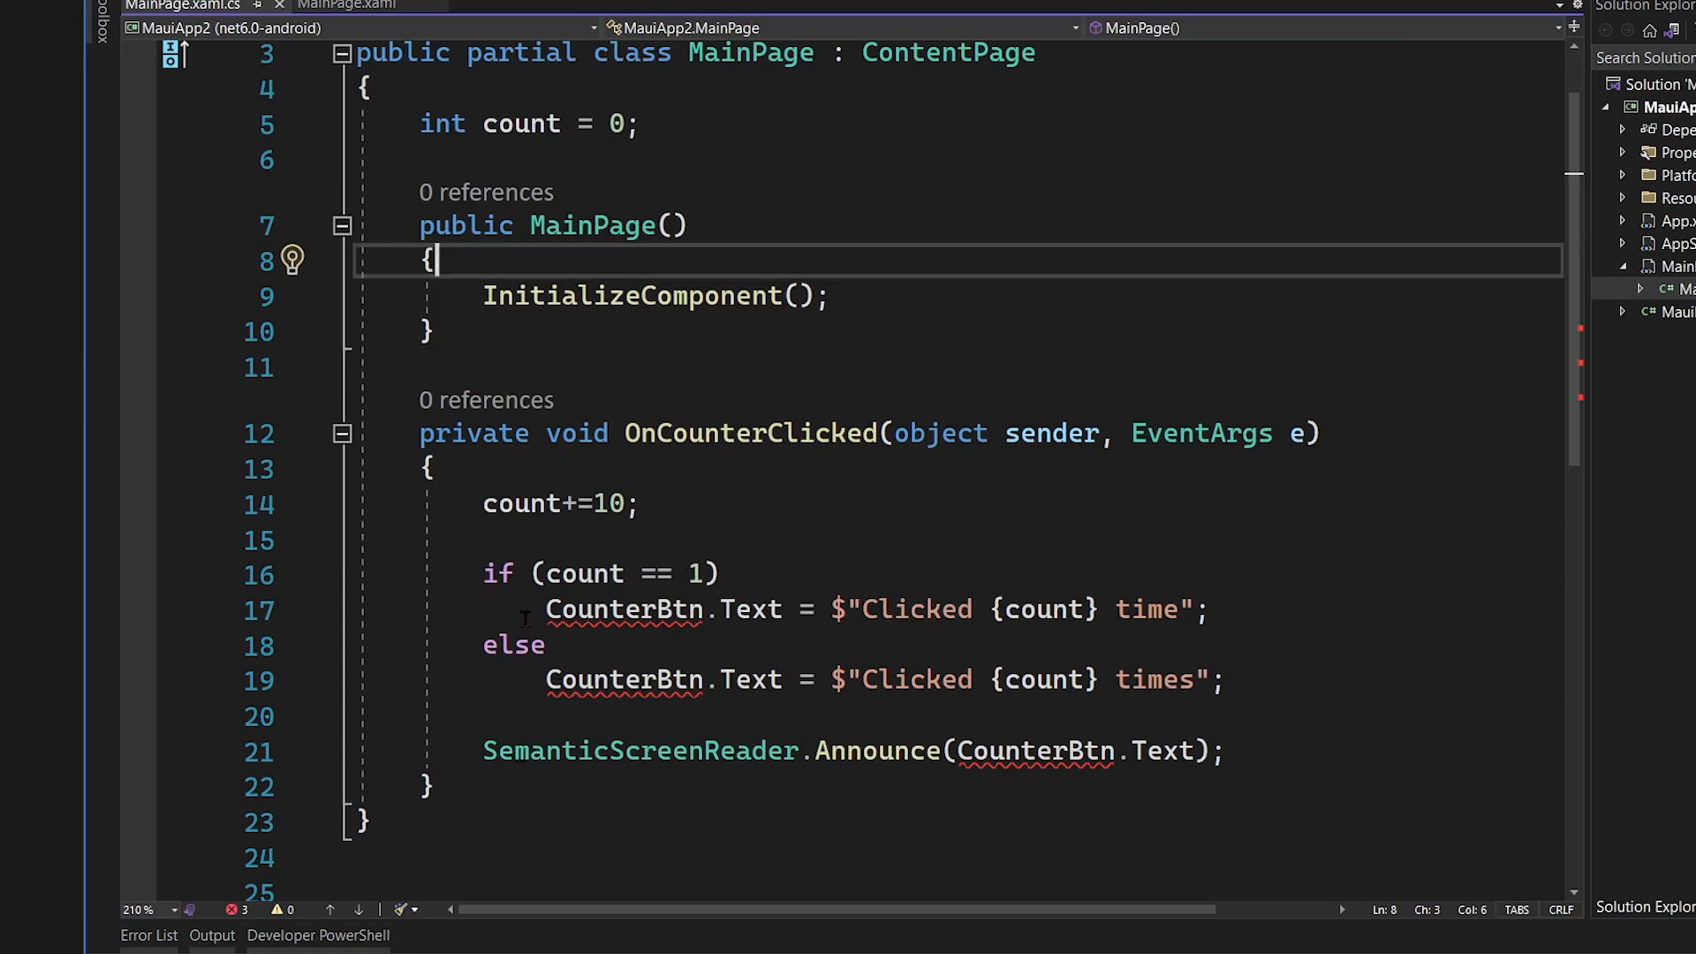
{"action": "left_click_drag", "start_coordinate": [484, 503], "coordinate": [484, 716]}
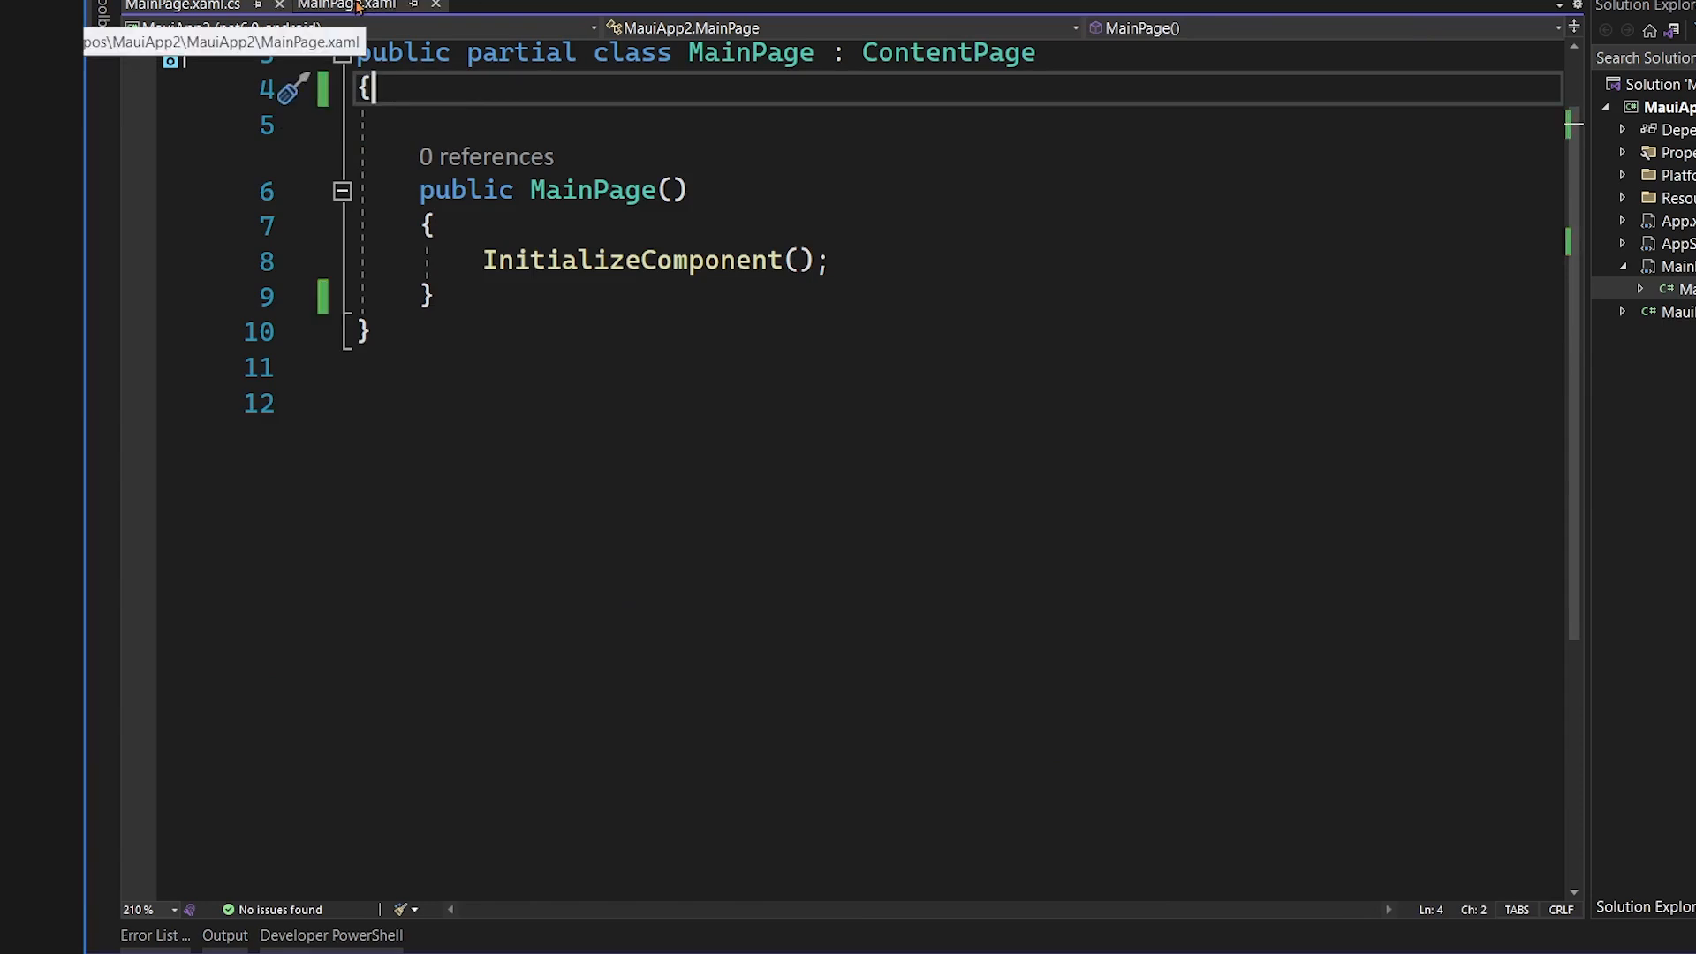
{"action": "left_click", "coordinate": [346, 5]}
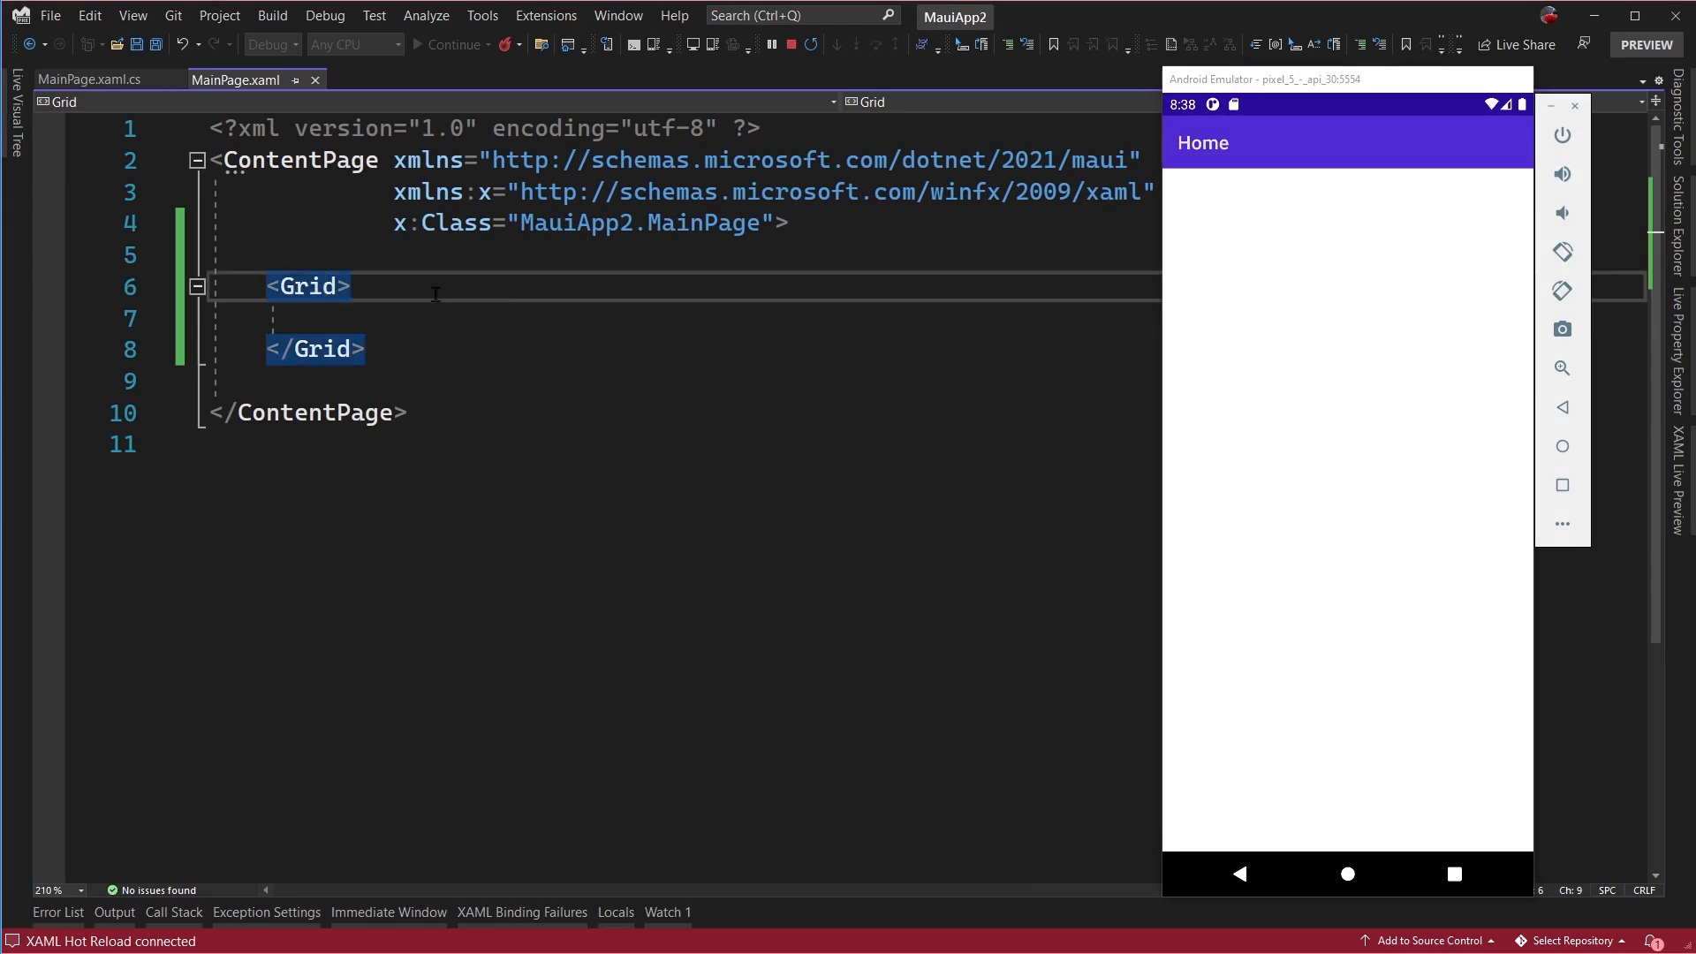
- Give the Grid RowDefinitions of 100, Auto and *
{"action": "left_click", "coordinate": [353, 268]}
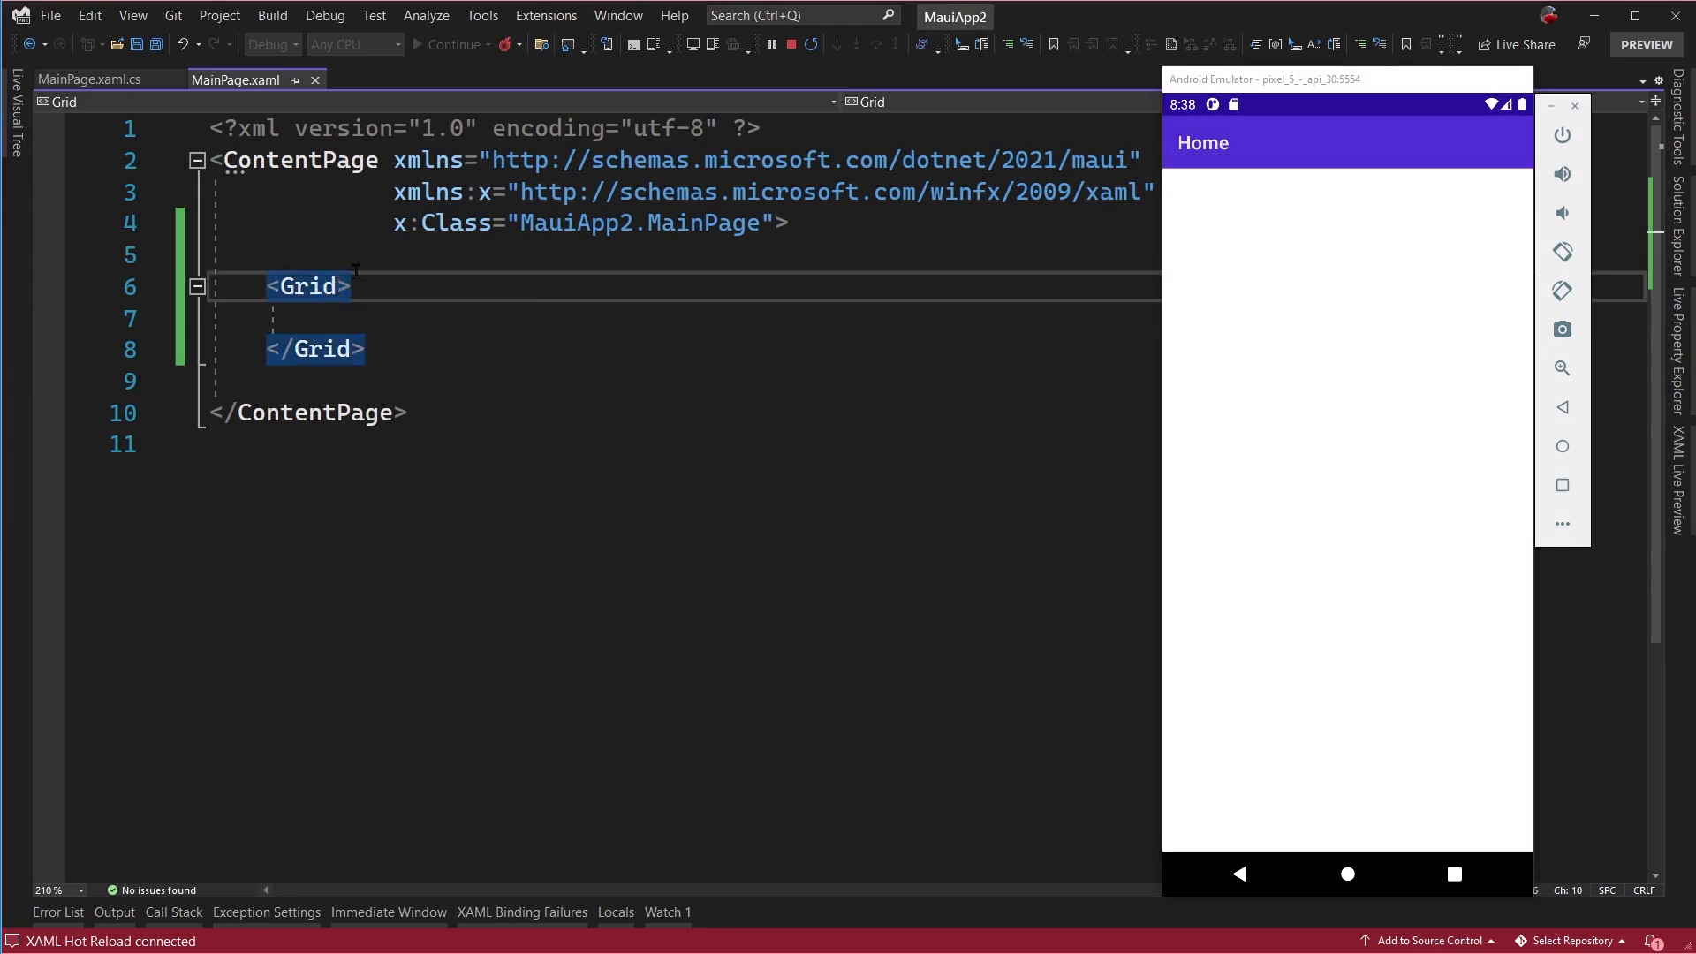
{"action": "type", "text": "row"}
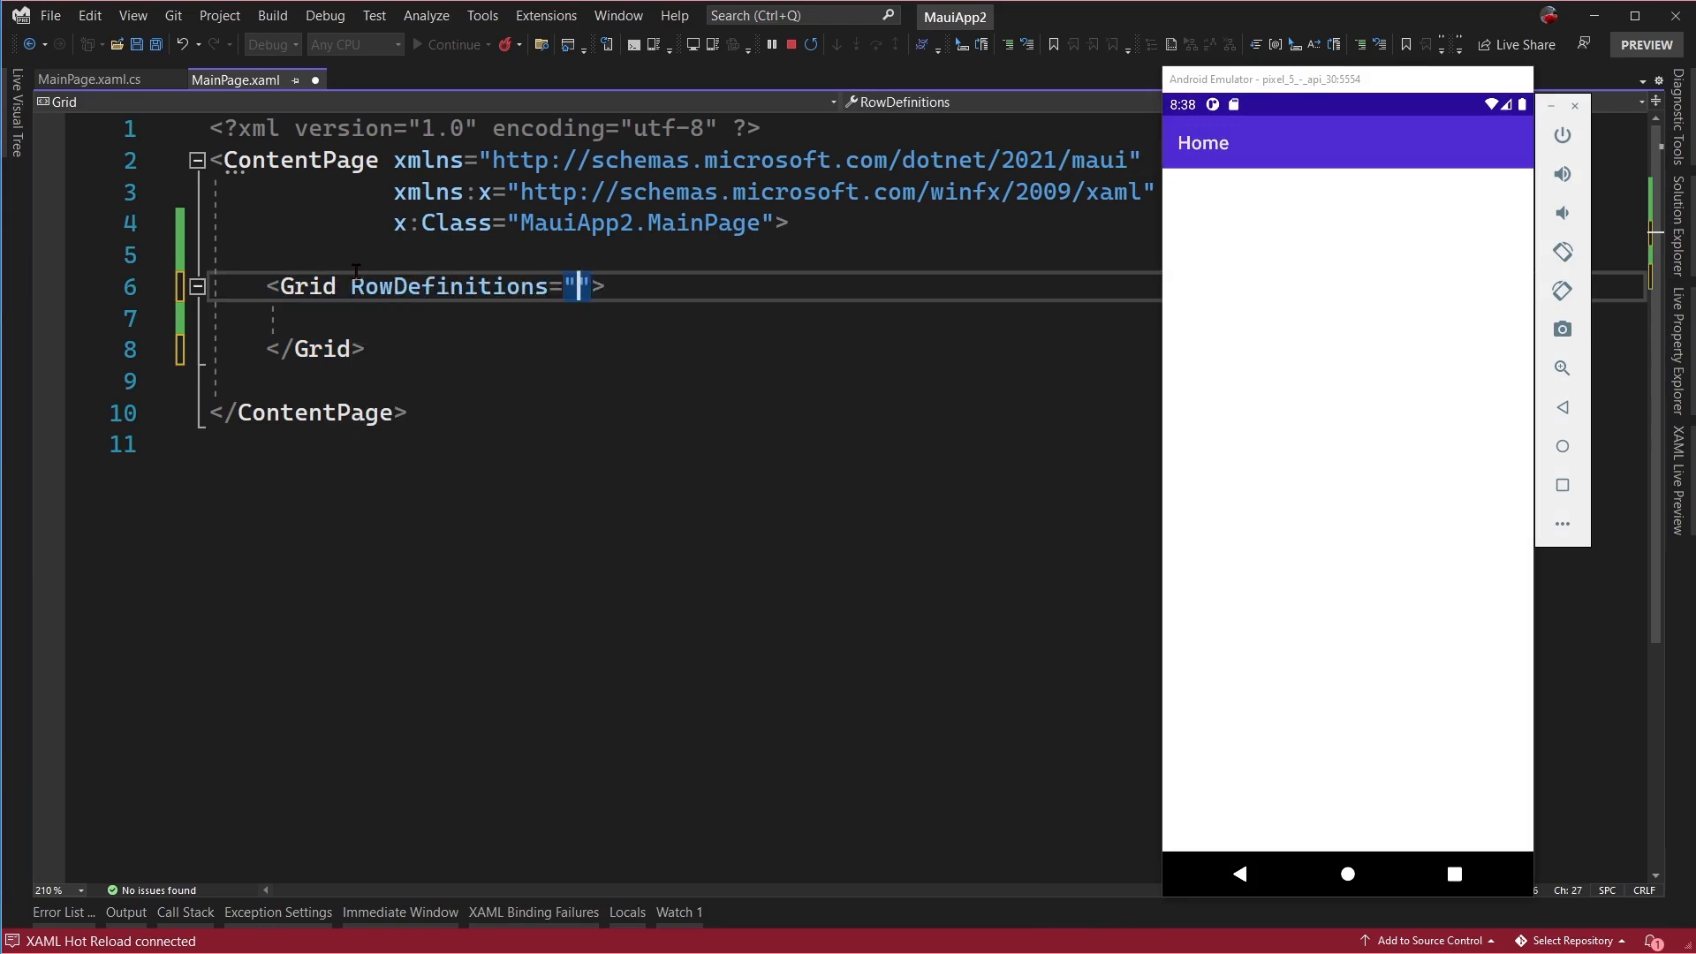
{"action": "type", "text": "1"}
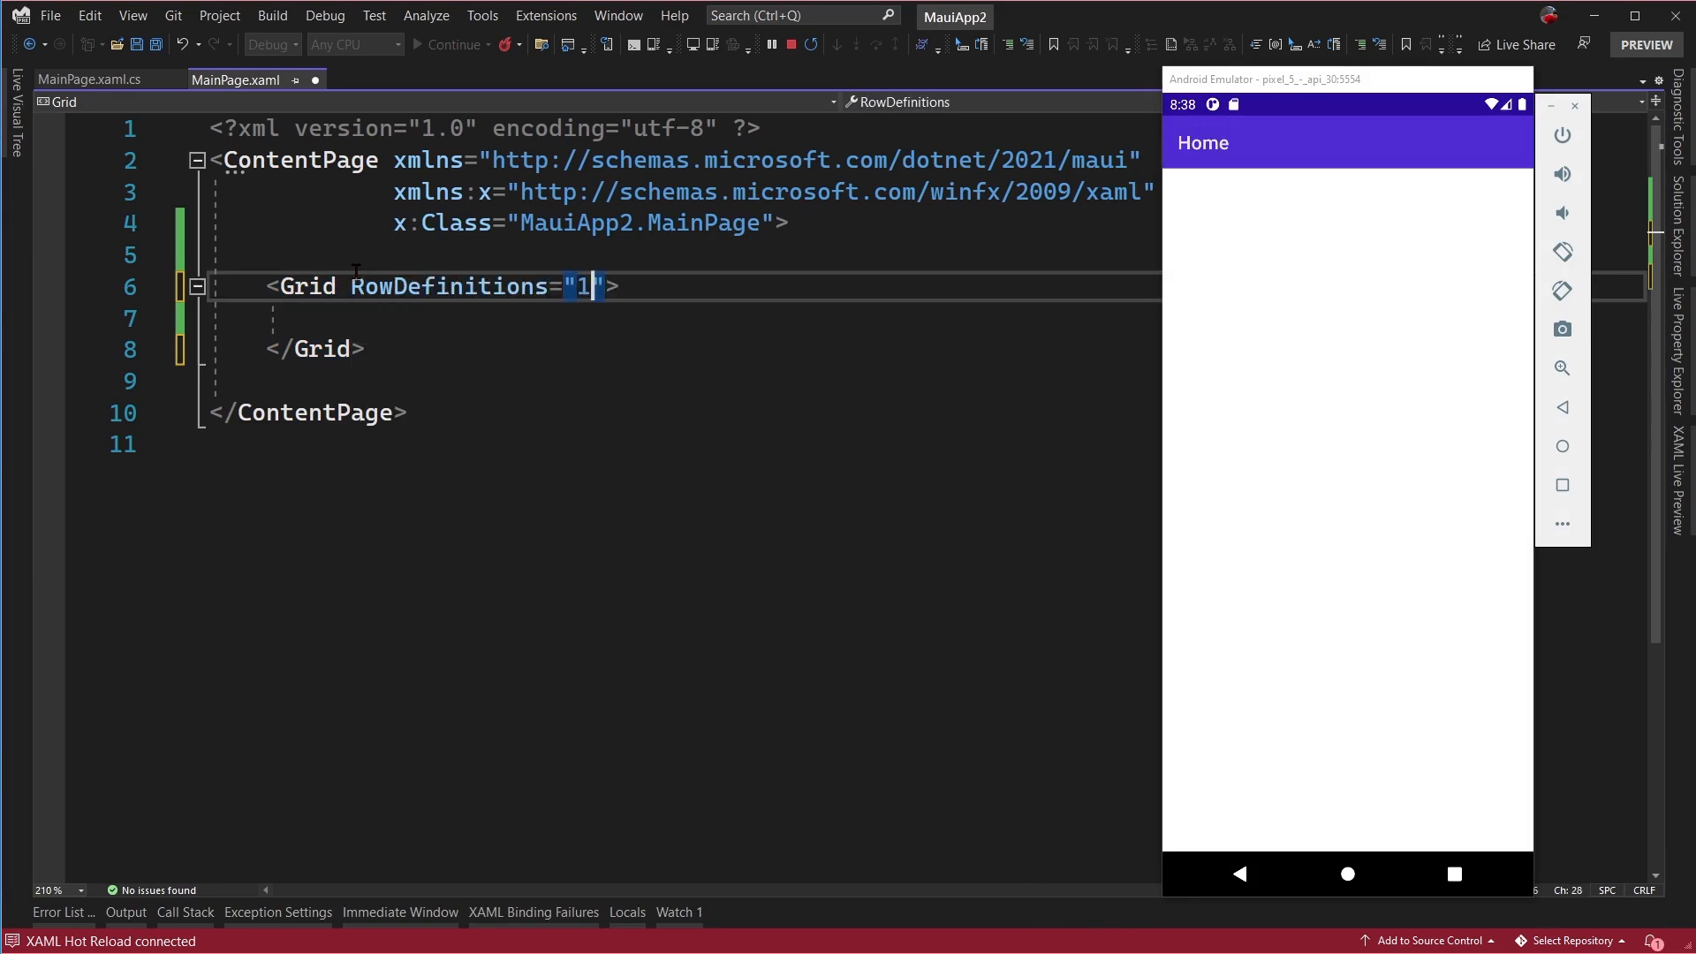
{"action": "type", "text": "00"}
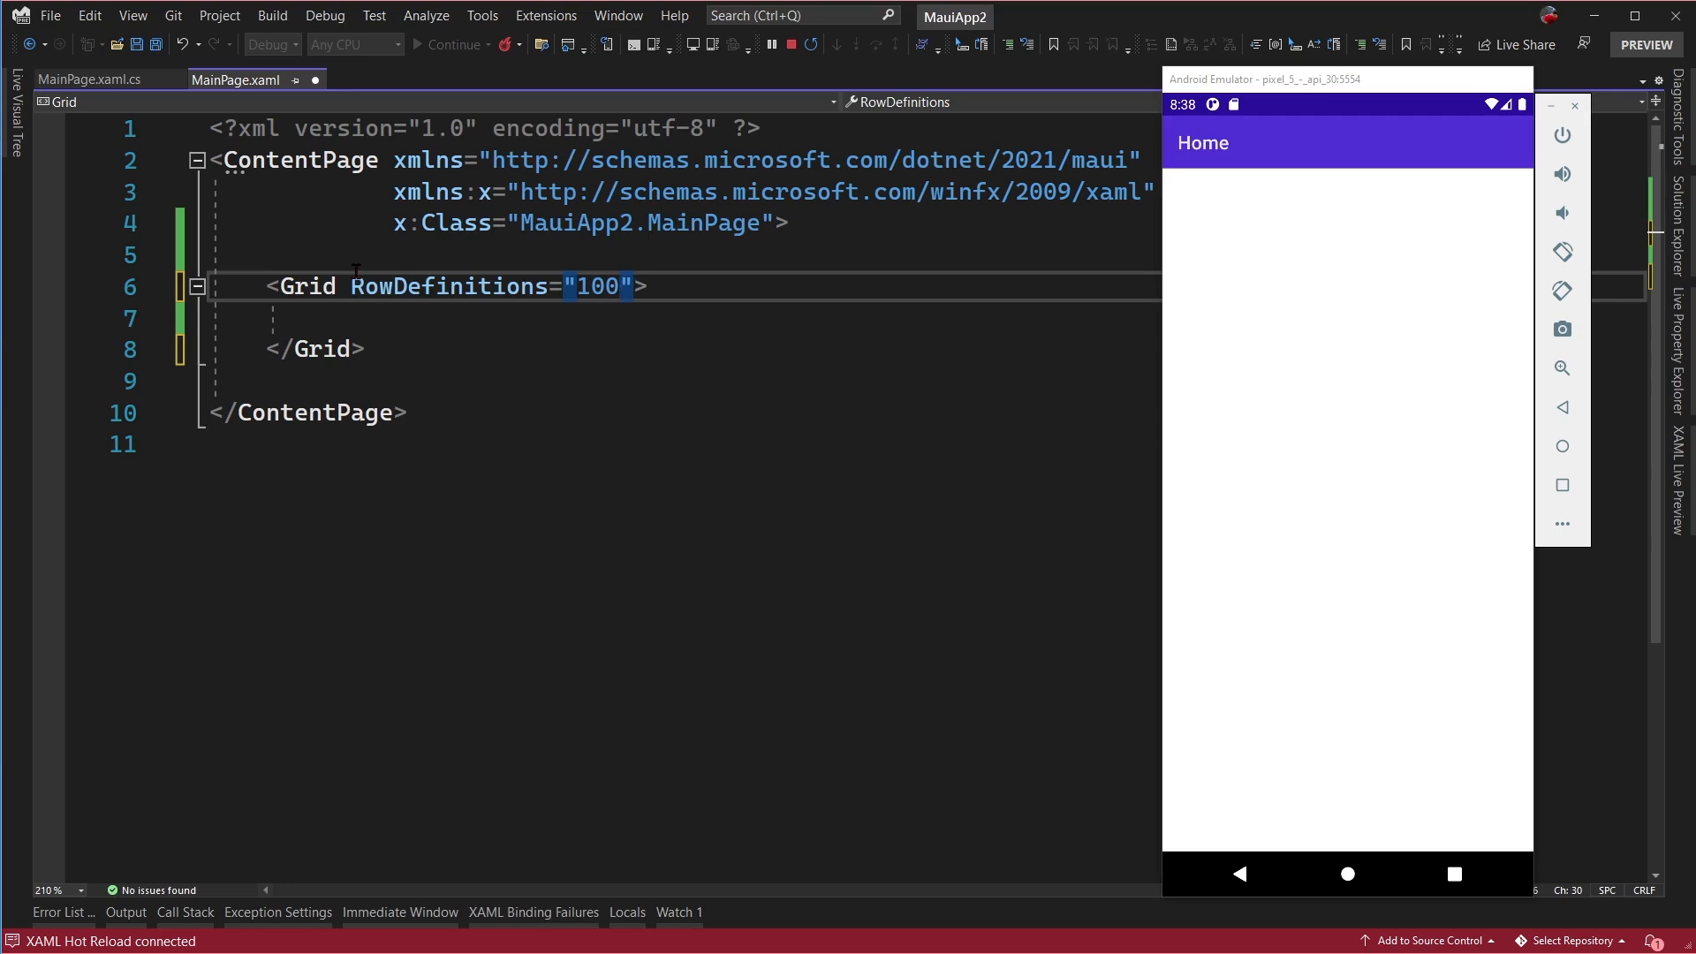
{"action": "type", "text": ","}
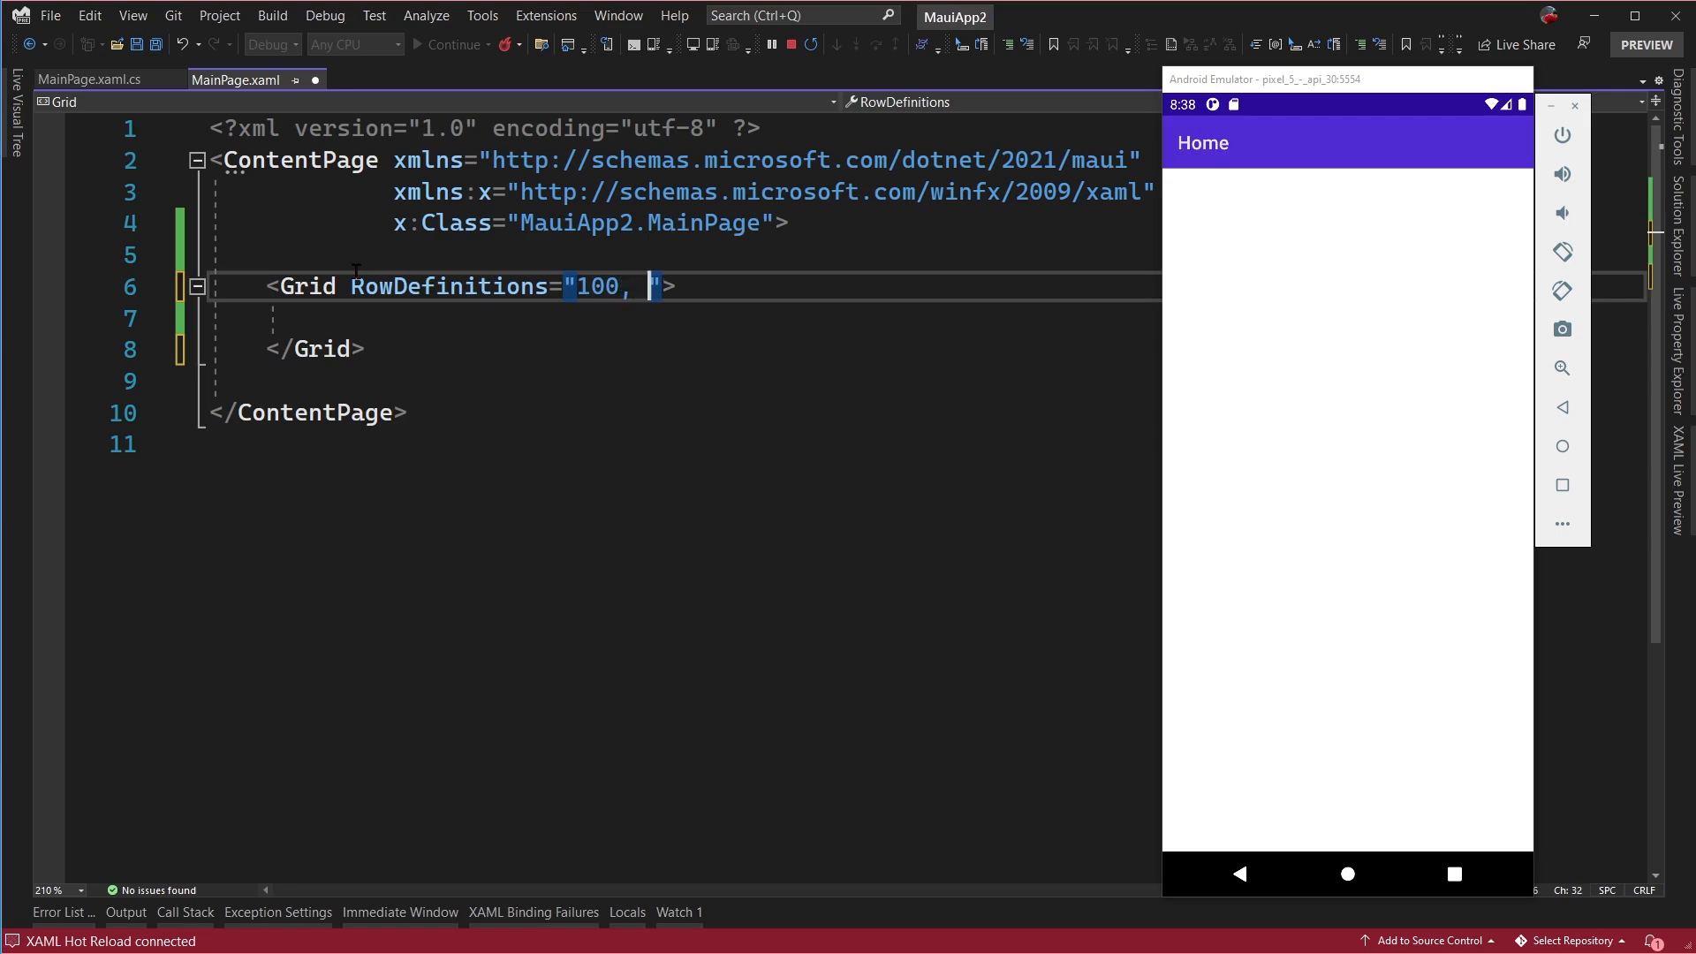
{"action": "type", "text": "Auto"}
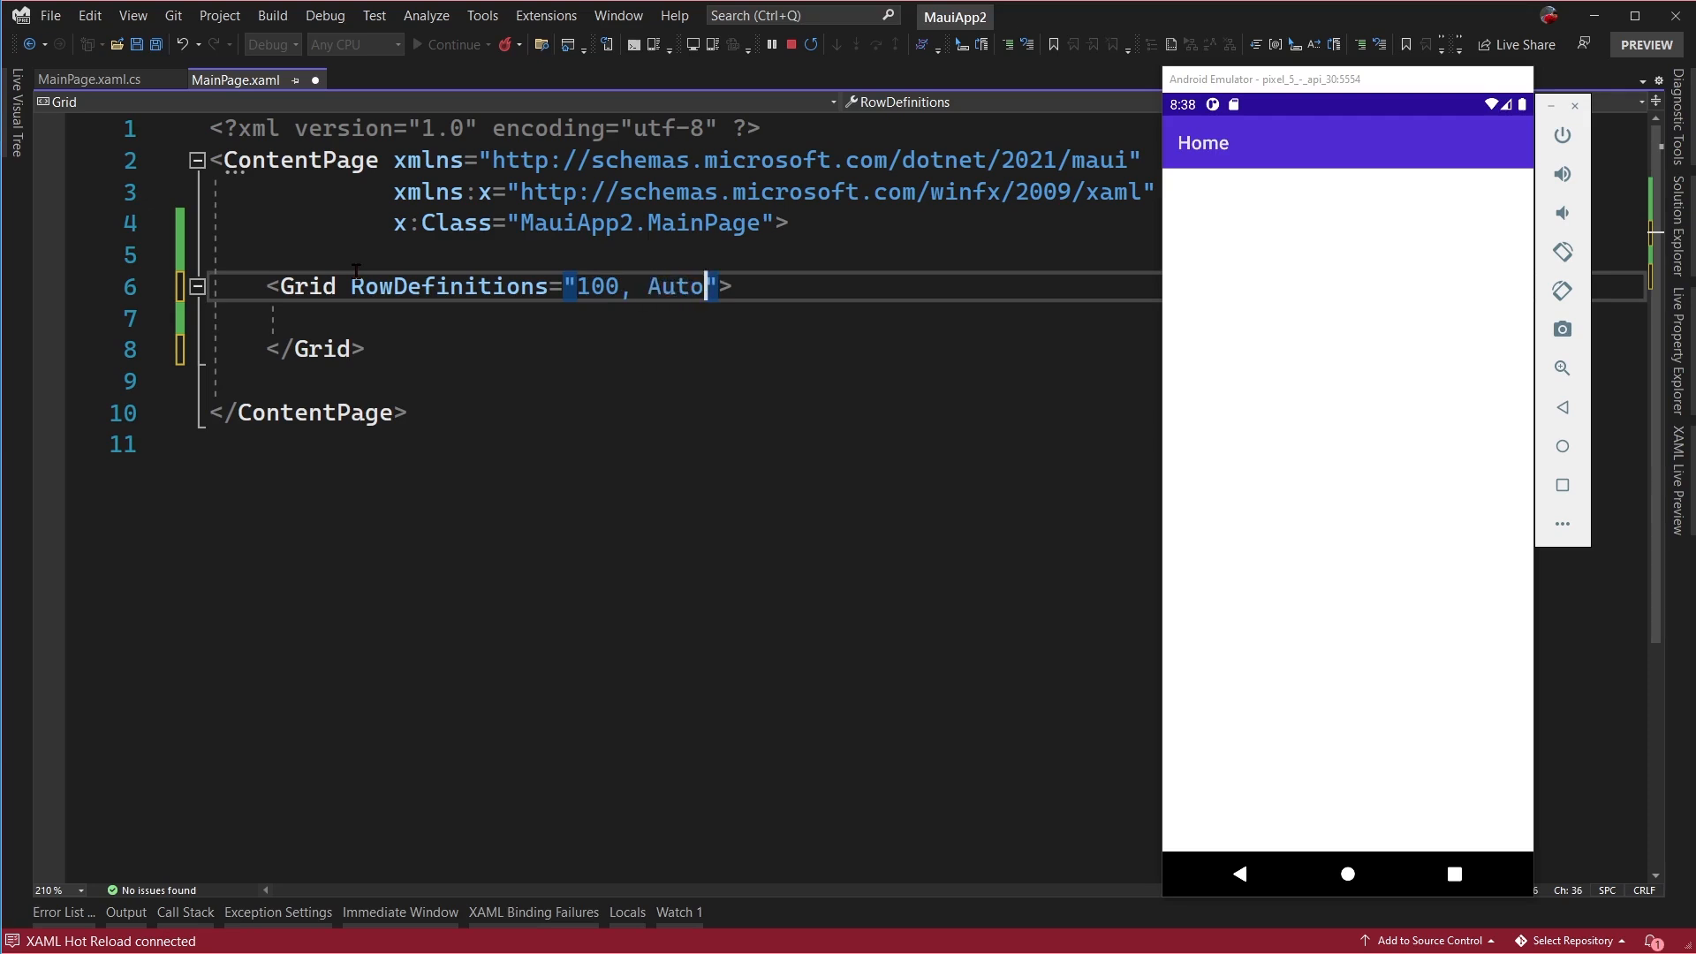
{"action": "type", "text": ","}
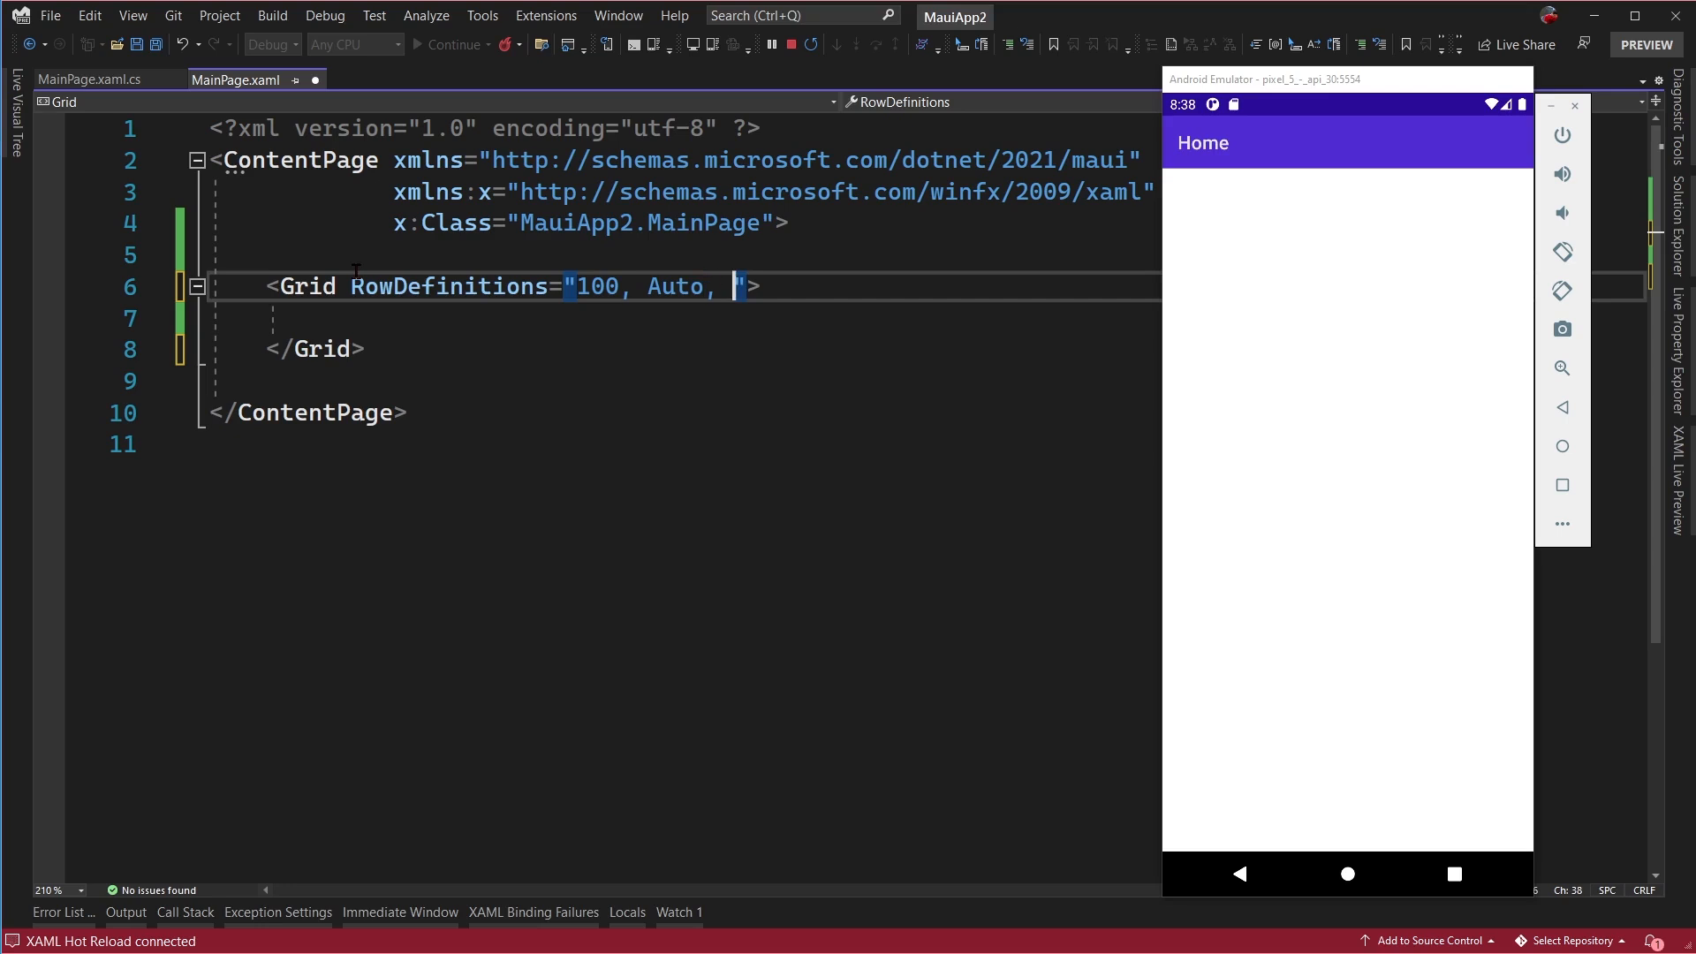
{"action": "type", "text": "*"}
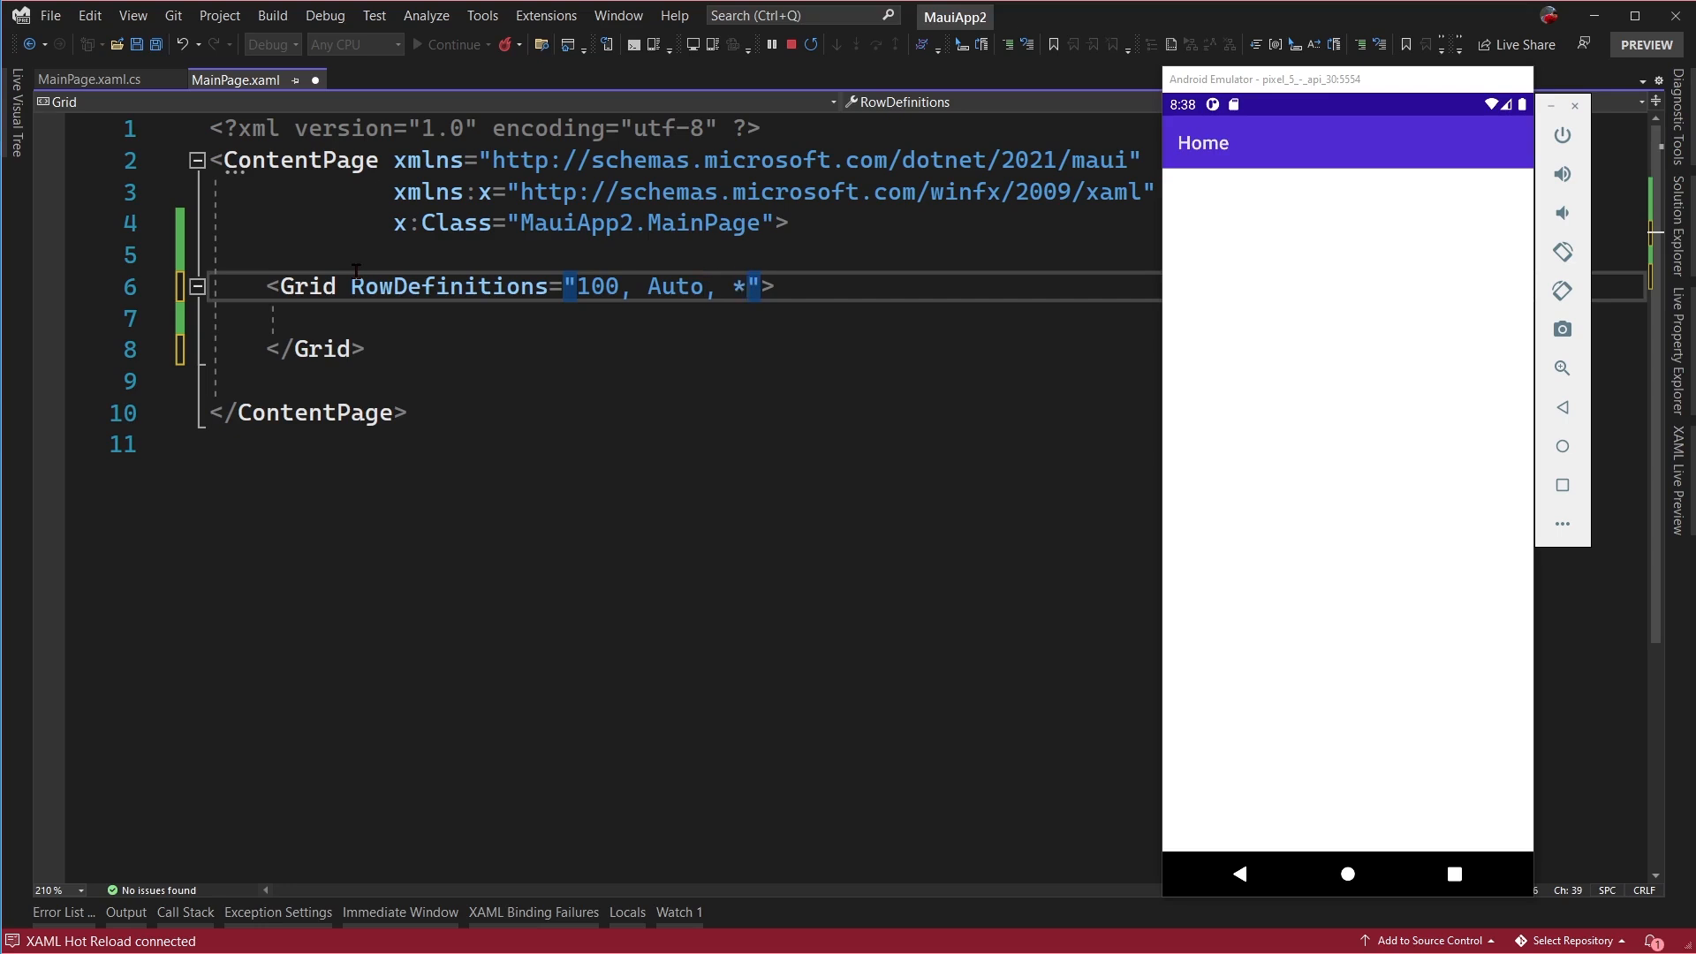
{"action": "mouse_move", "coordinate": [633, 260]}
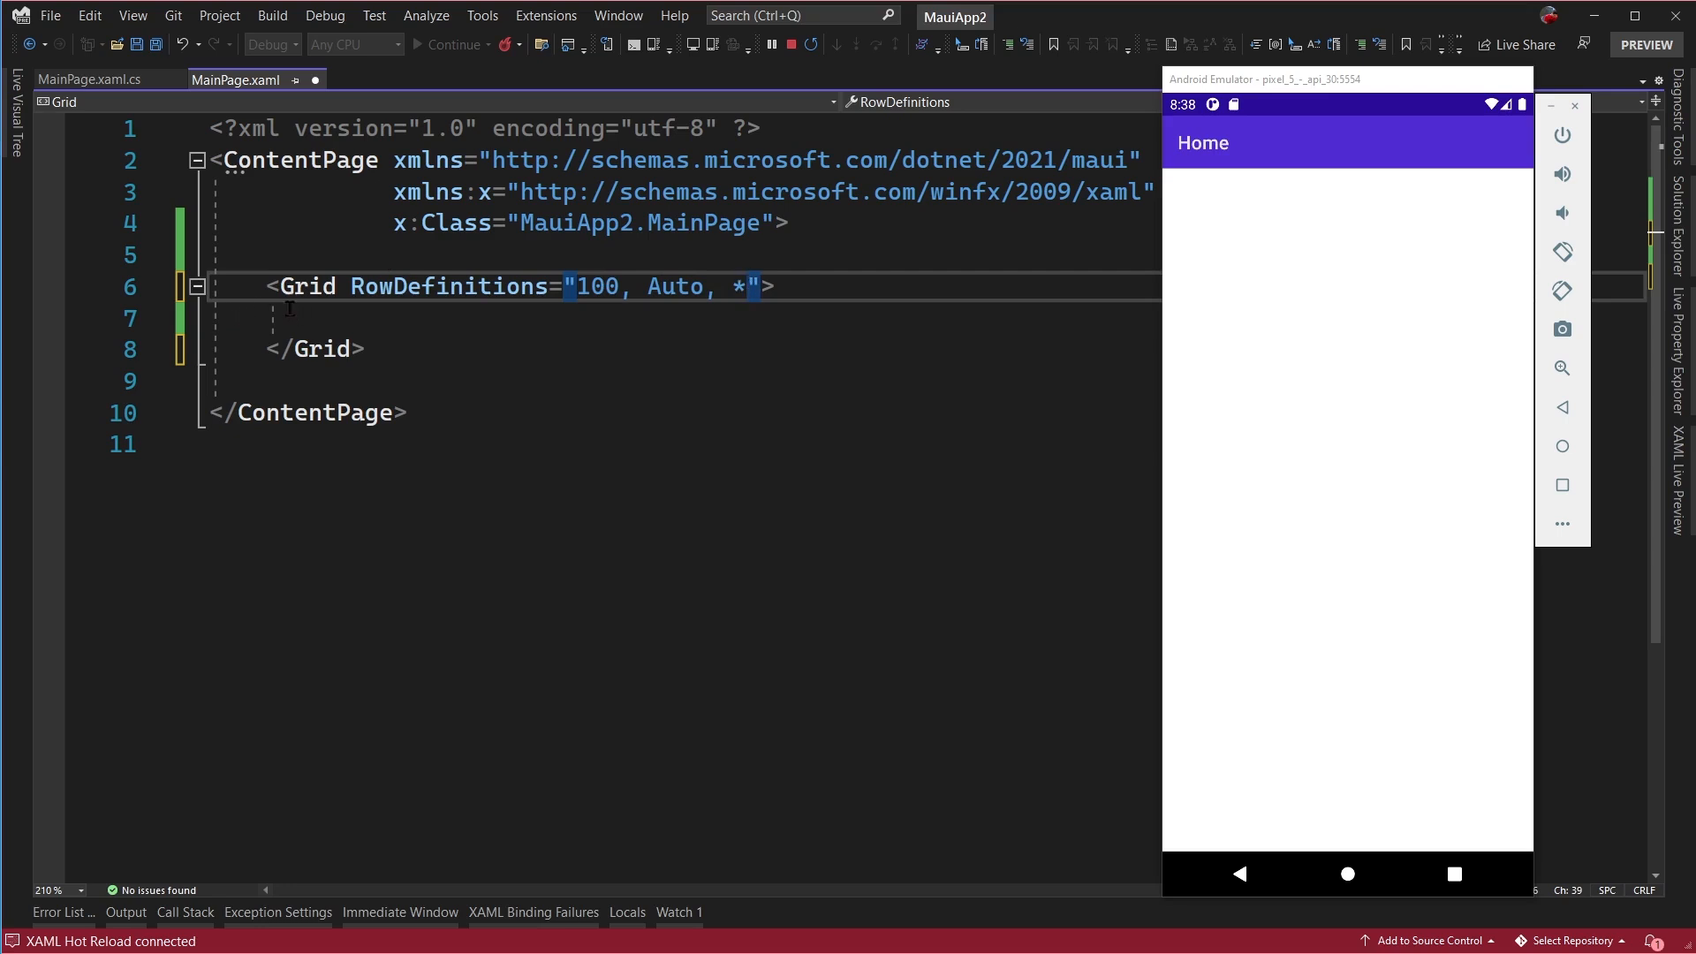
- Give the Grid ColumnDefinitions of .75* and .25*
{"action": "key", "text": "Return"}
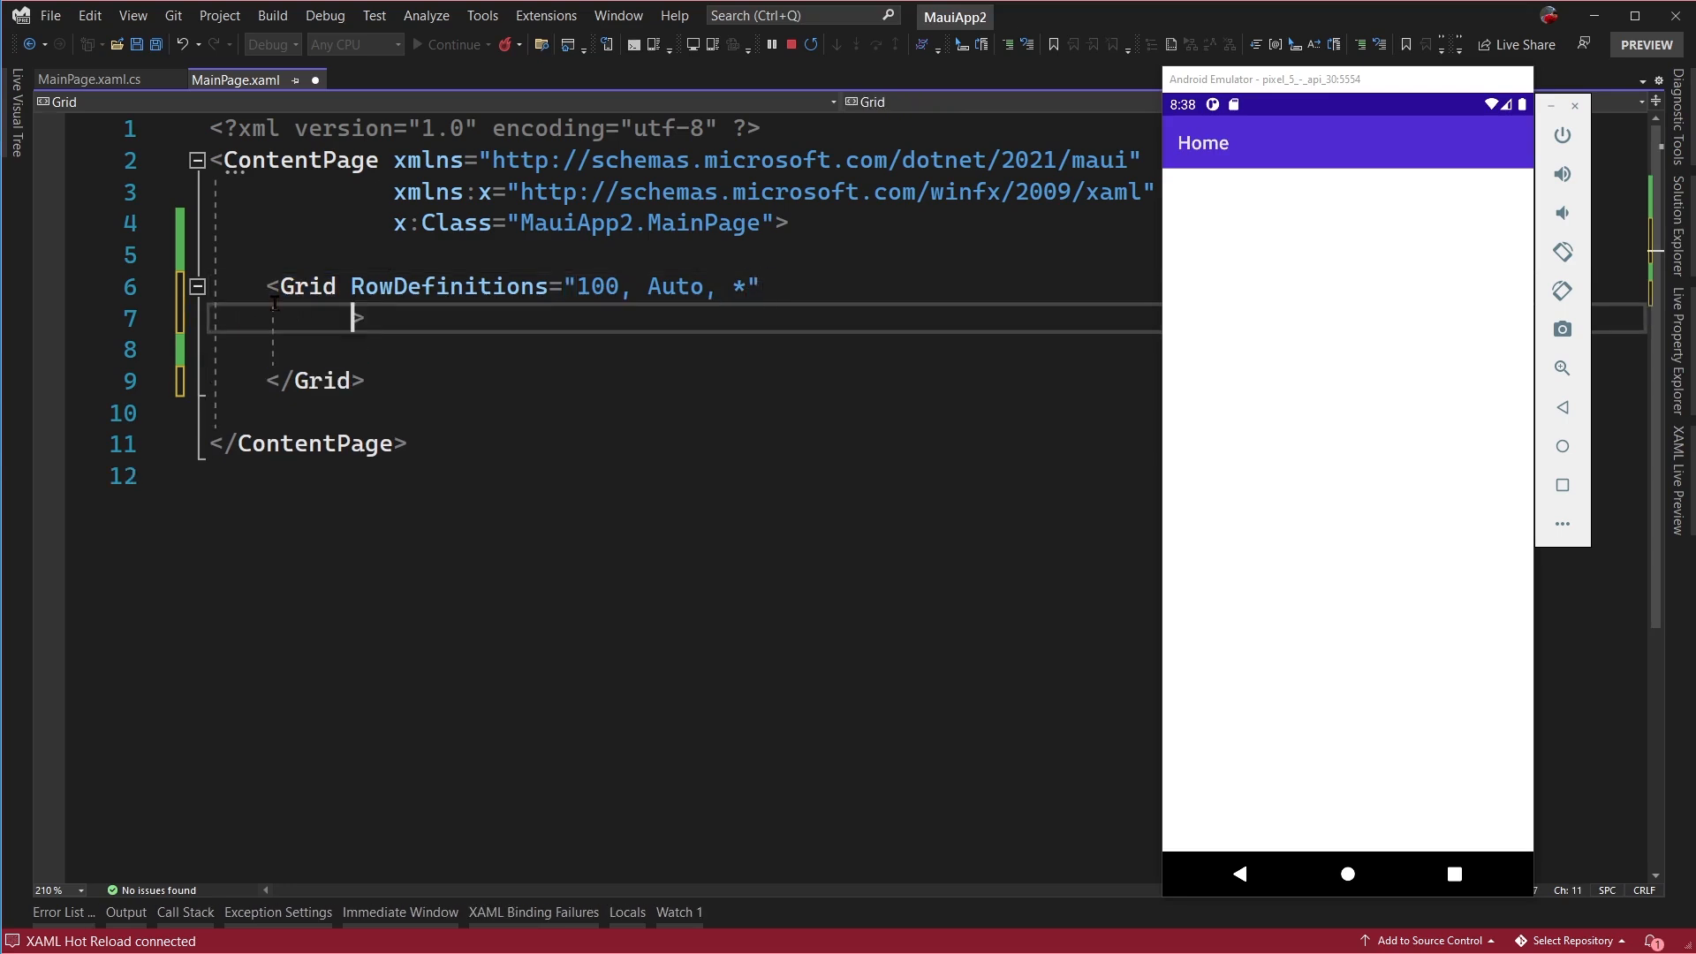
{"action": "type", "text": "Co"}
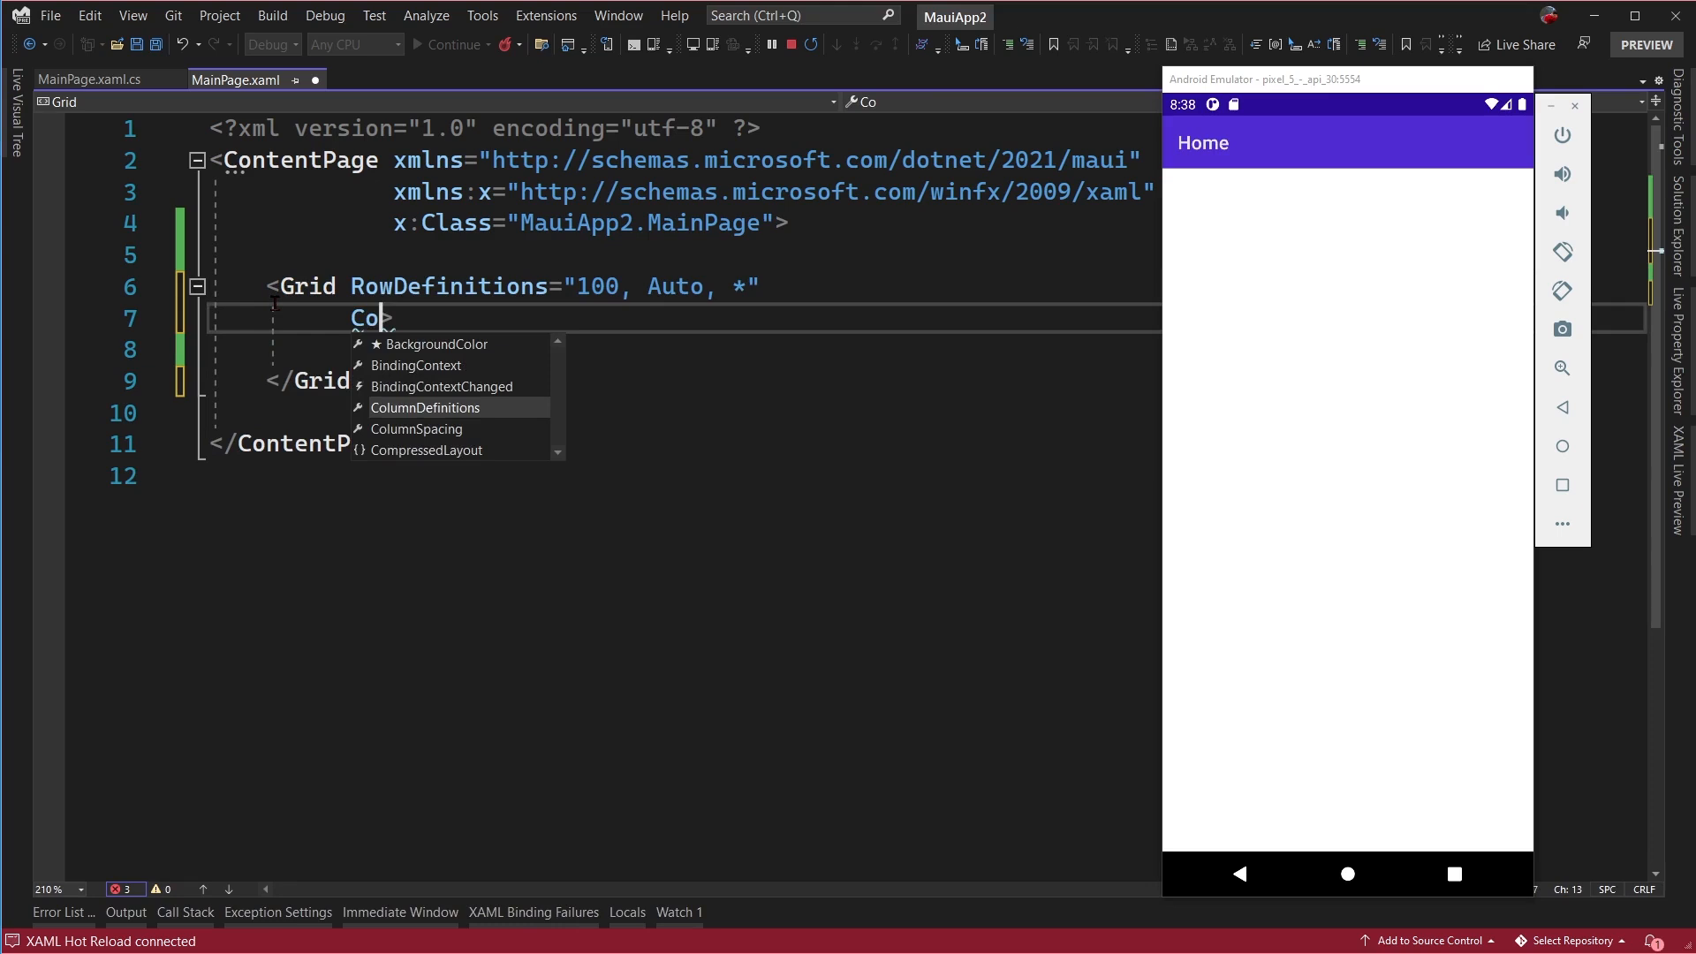
{"action": "key", "text": "Tab"}
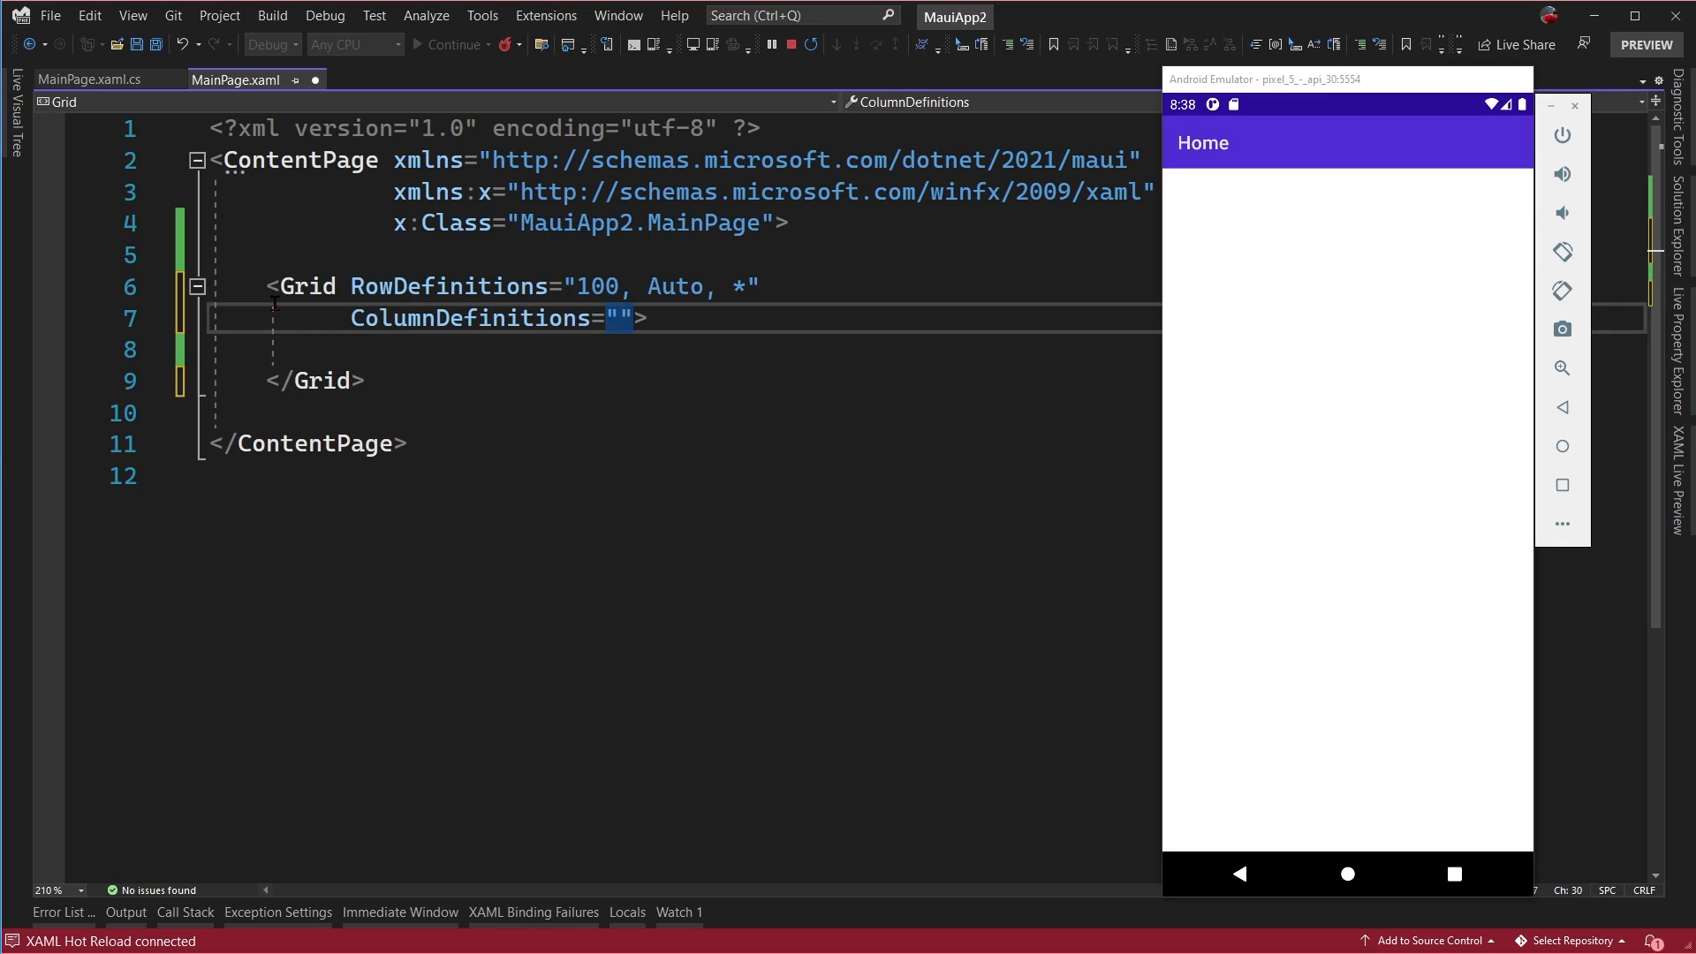
{"action": "type", "text": "Auto,"}
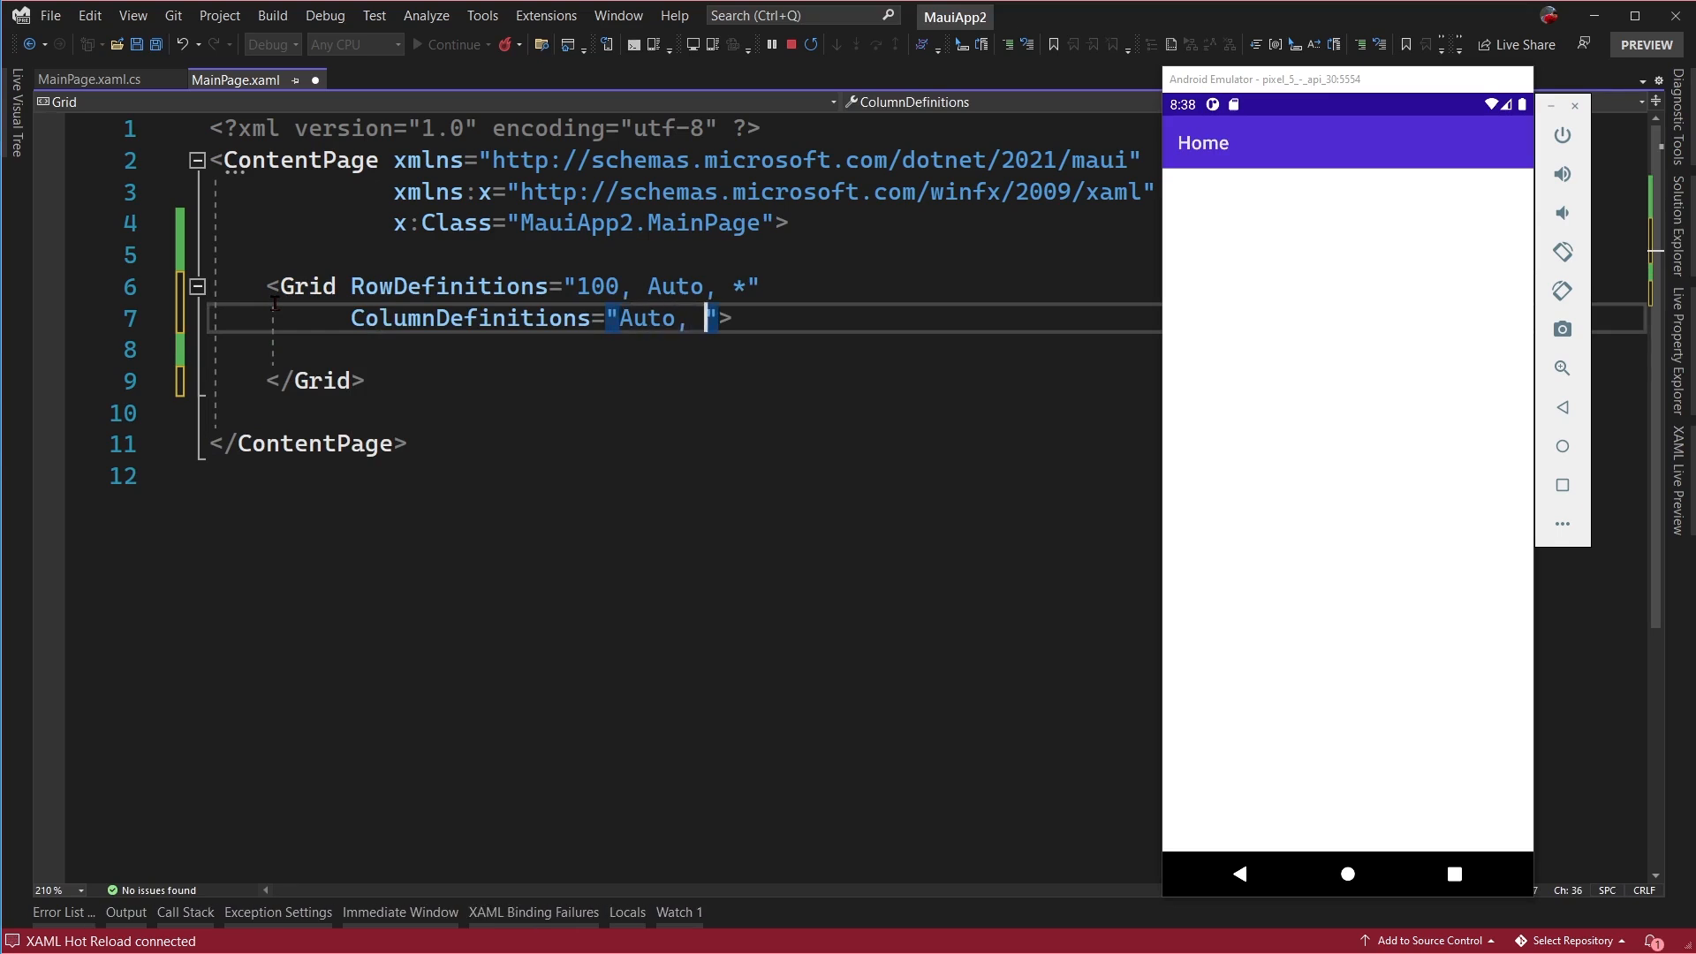
{"action": "type", "text": "Aut"}
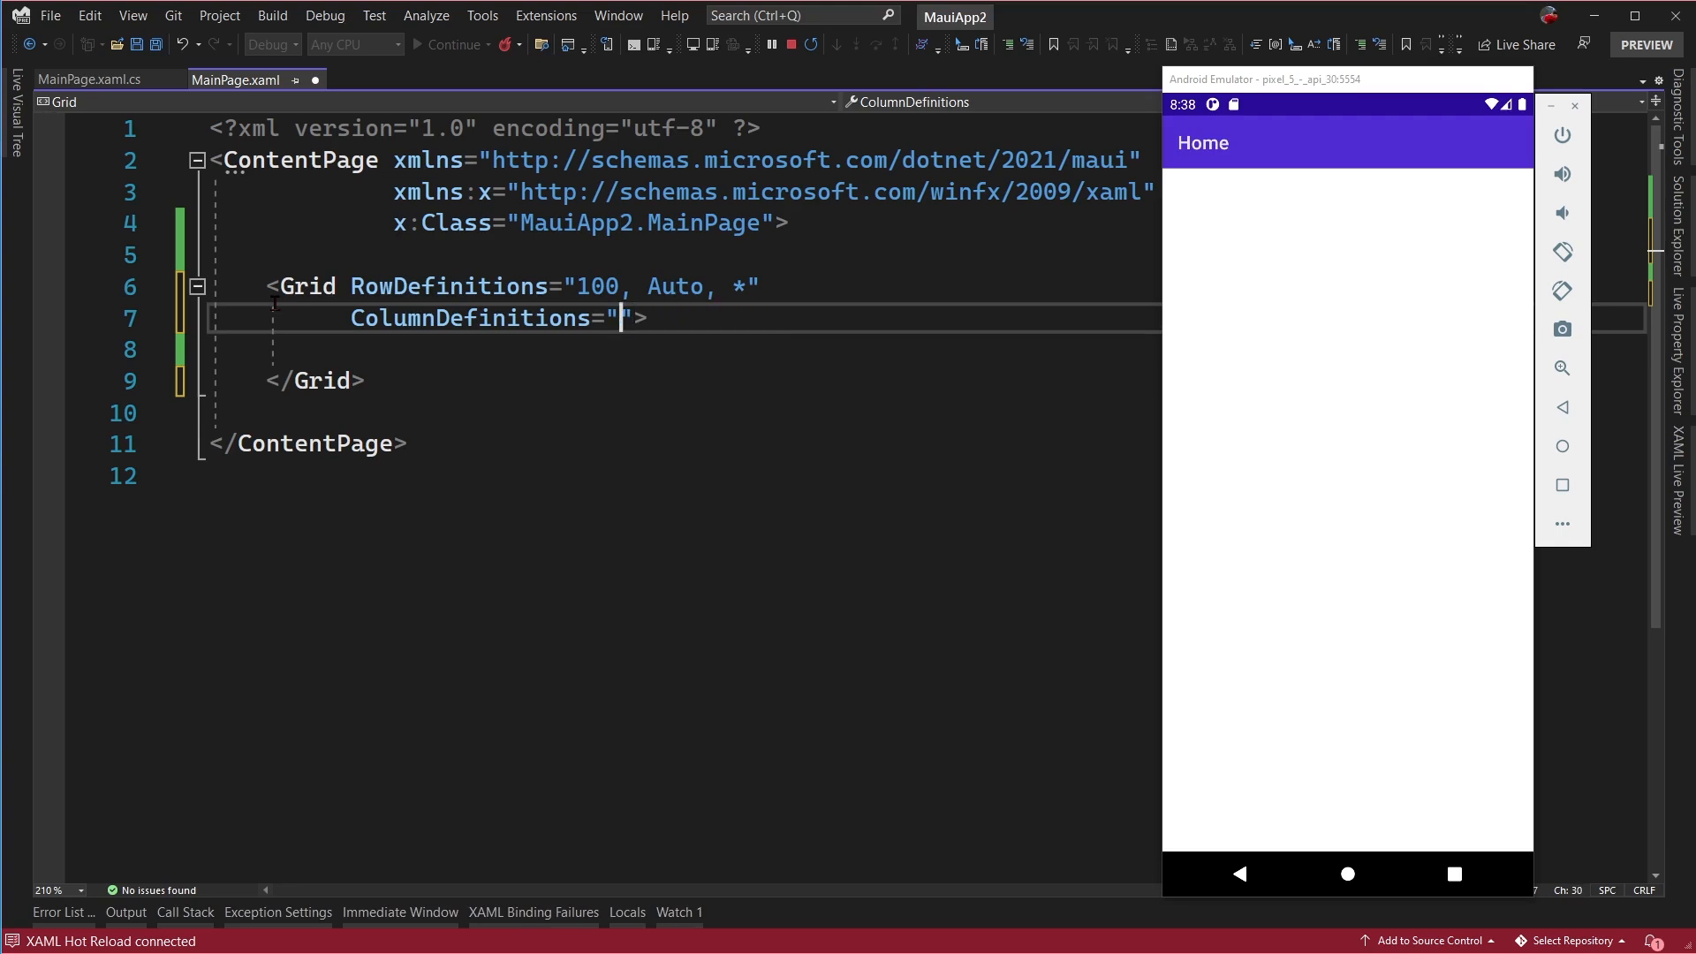
{"action": "type", "text": "."}
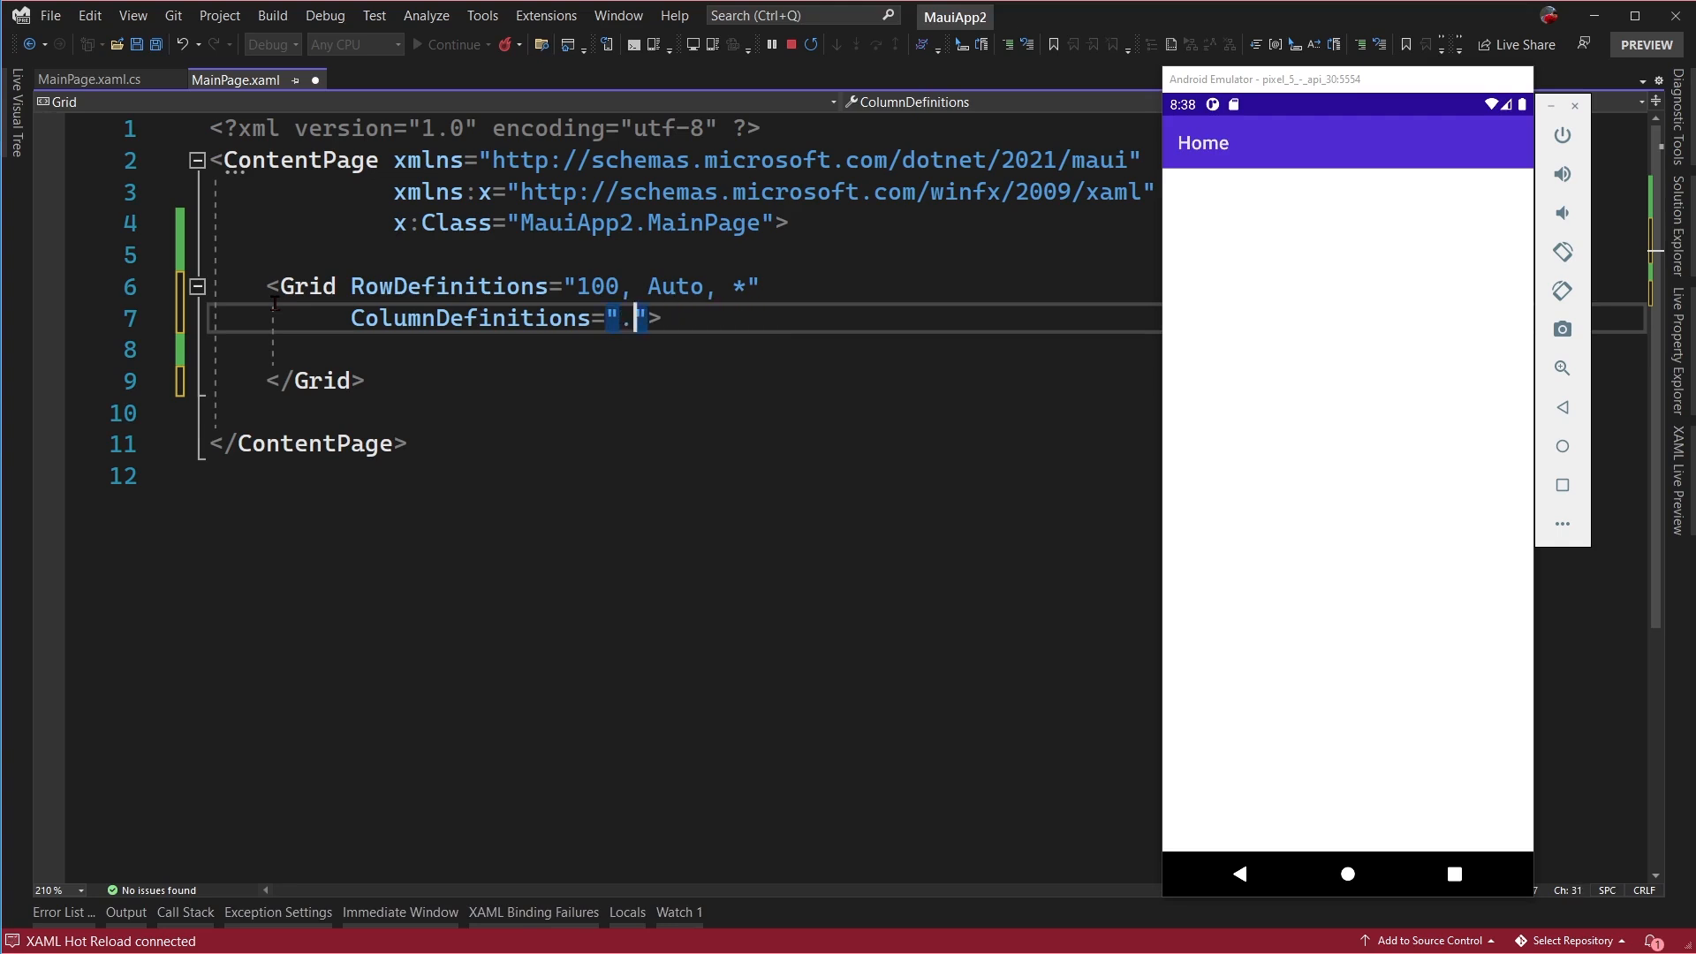
{"action": "type", "text": "75"}
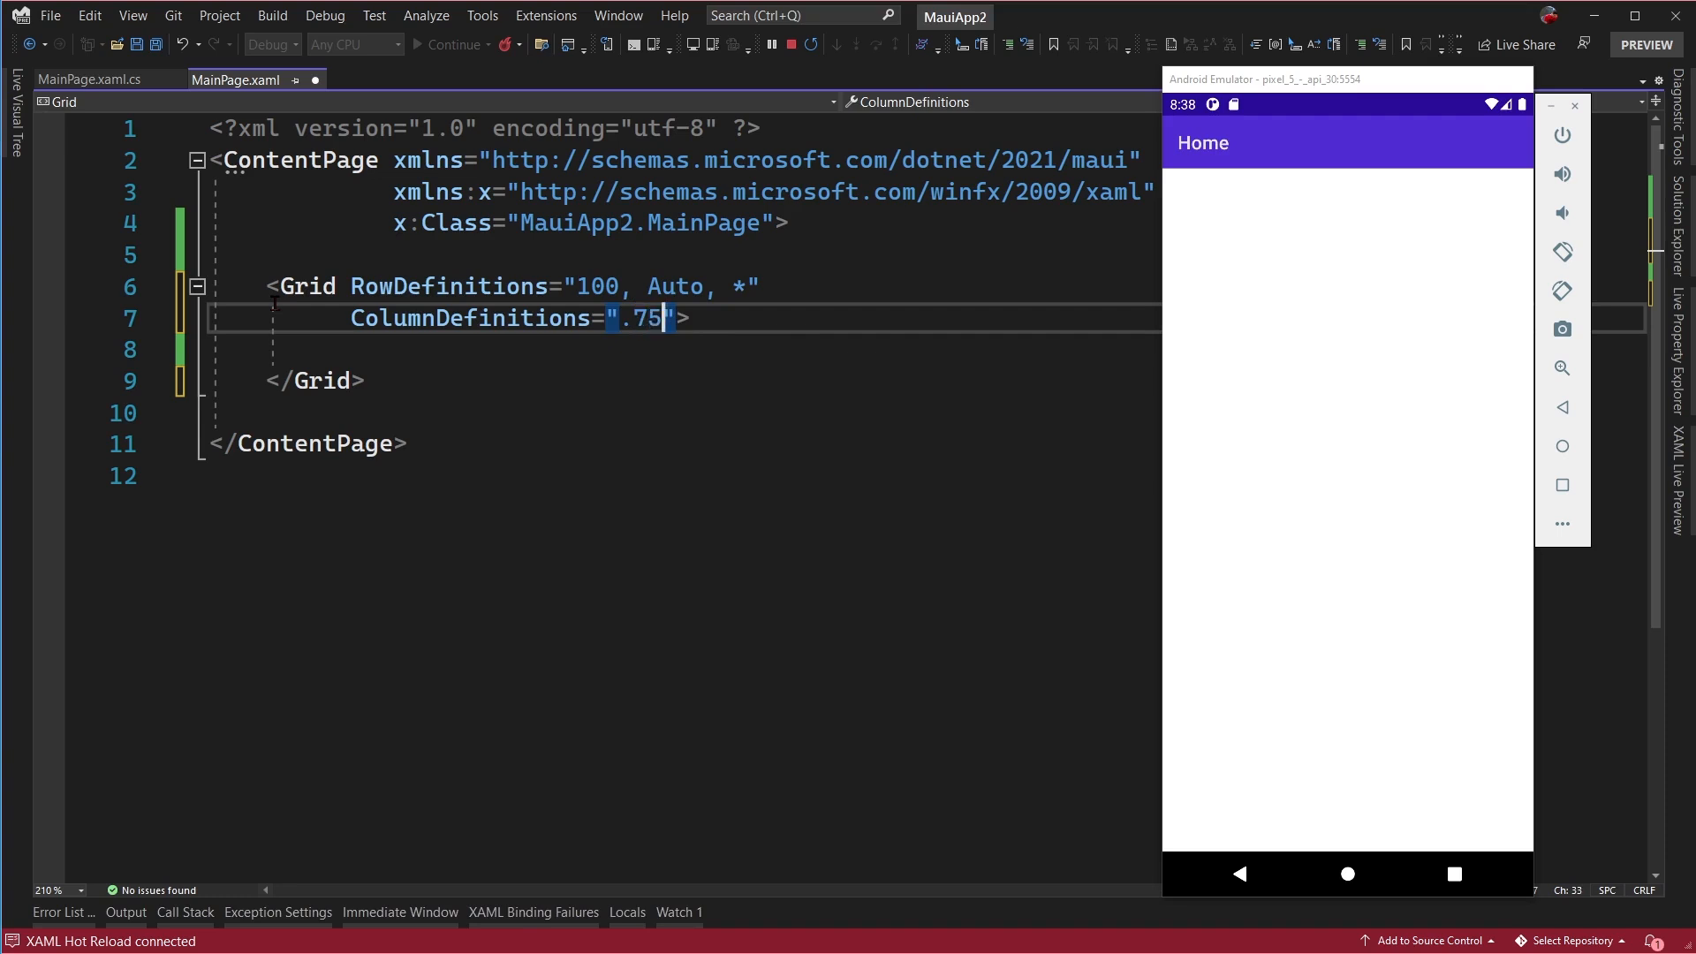
{"action": "type", "text": "*"}
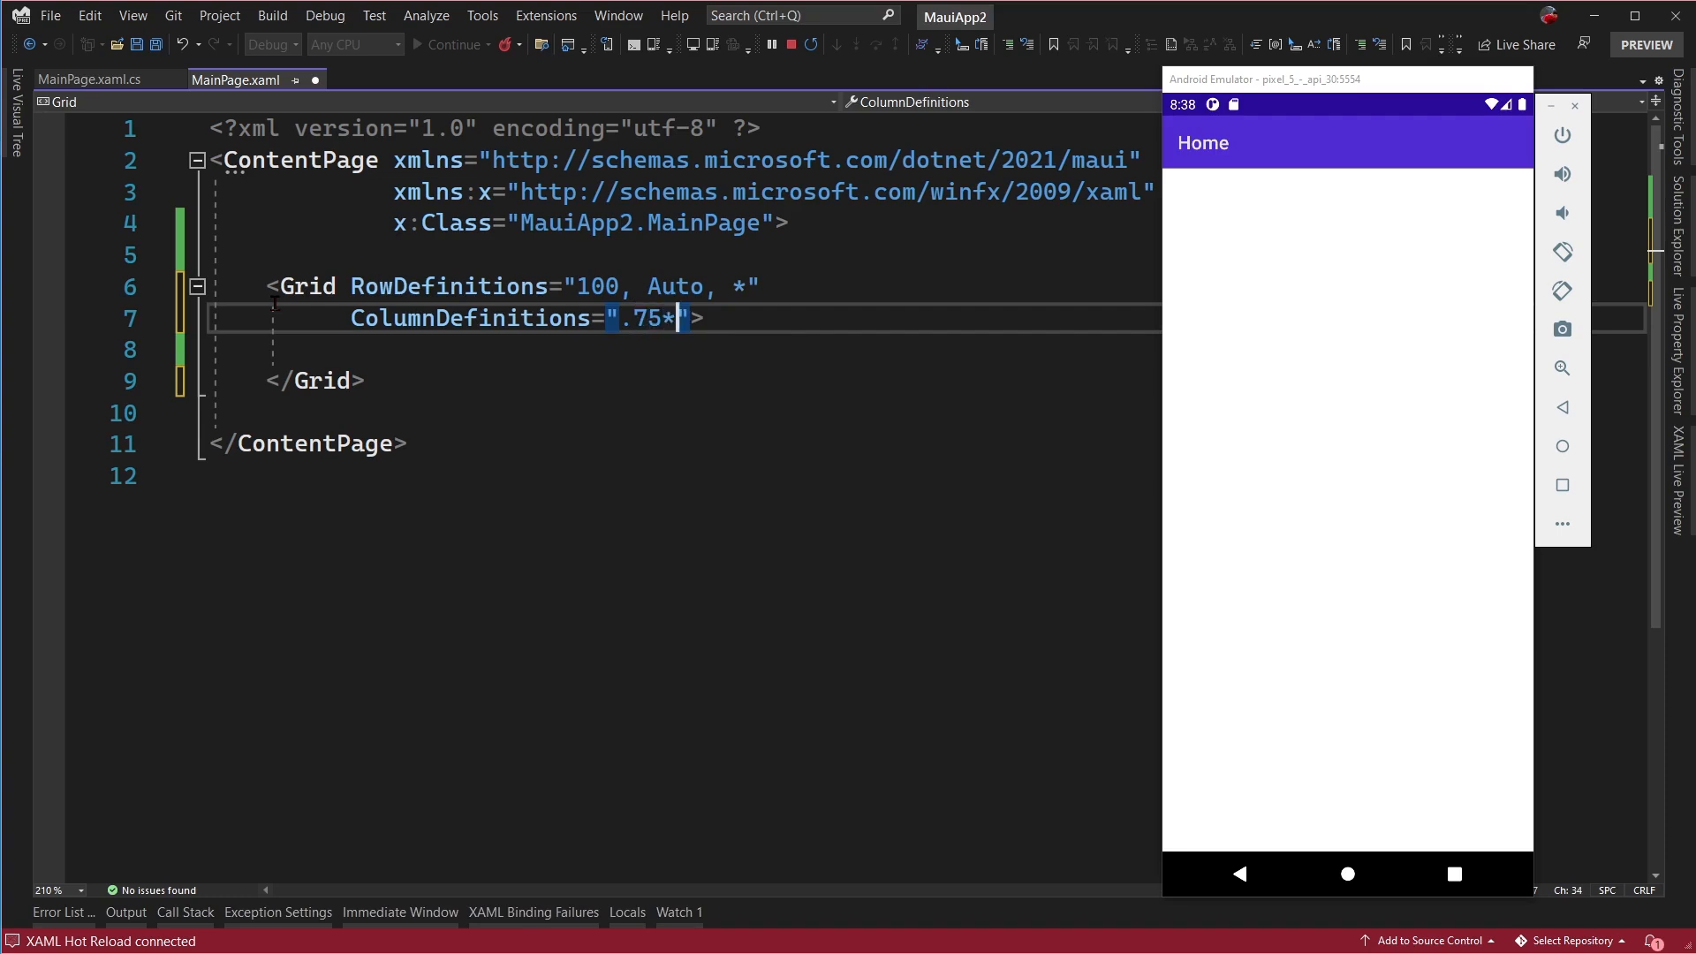
{"action": "type", "text": ", ."}
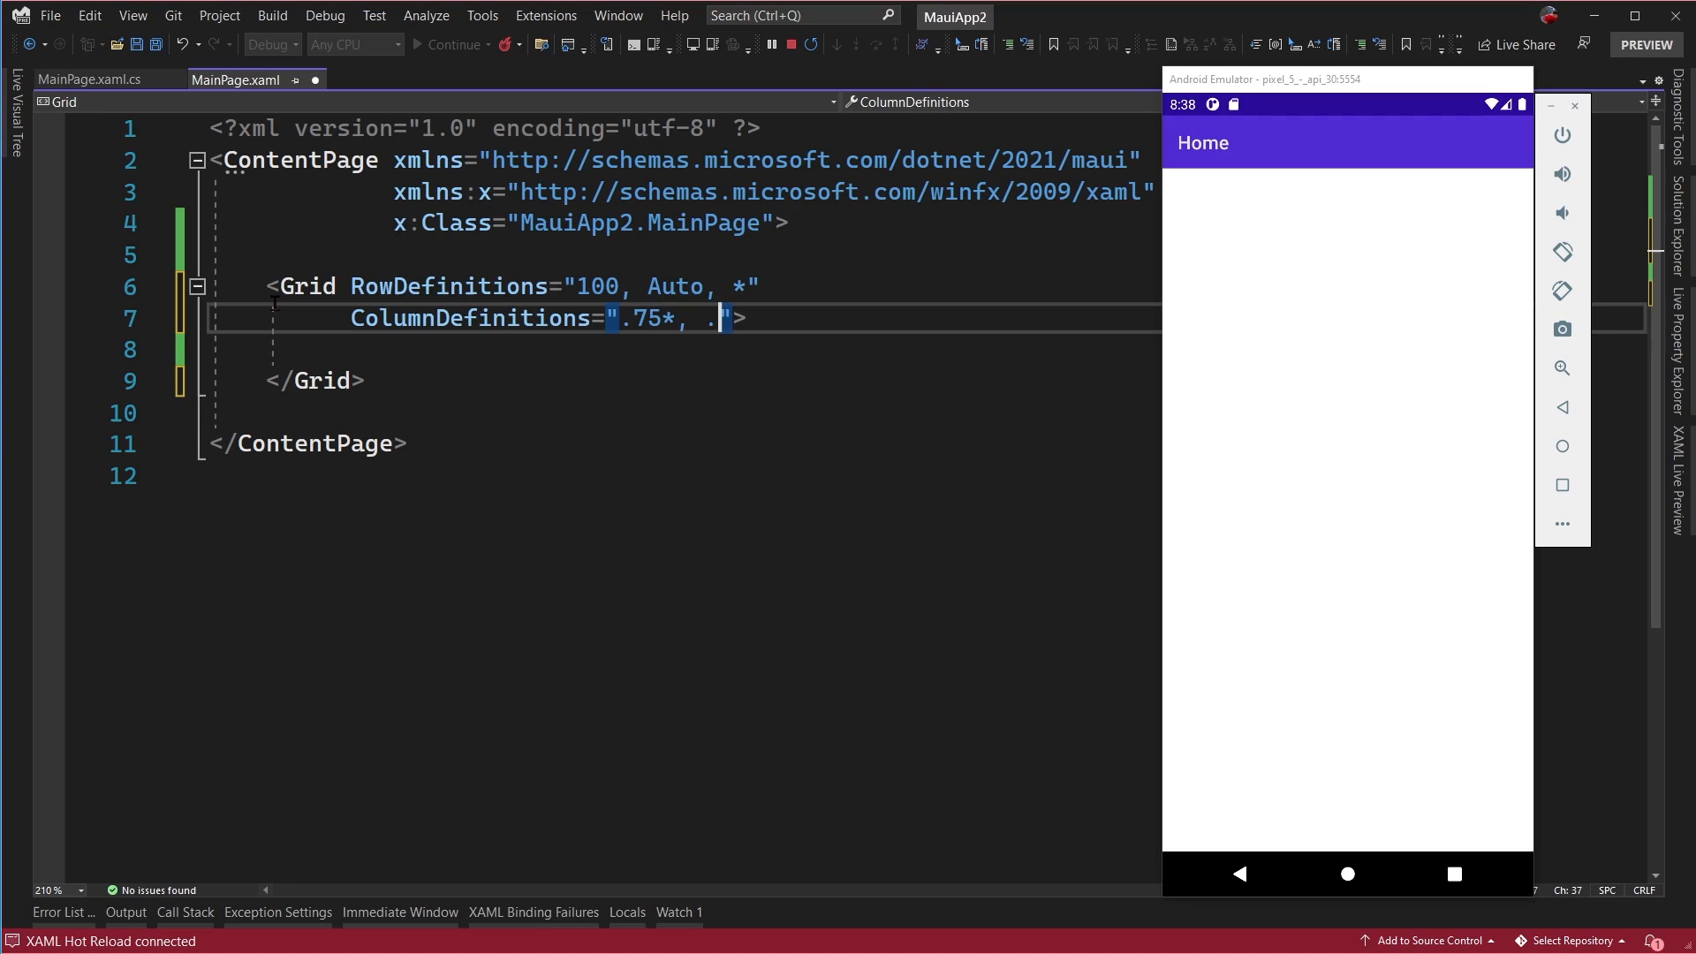
{"action": "type", "text": "25*"}
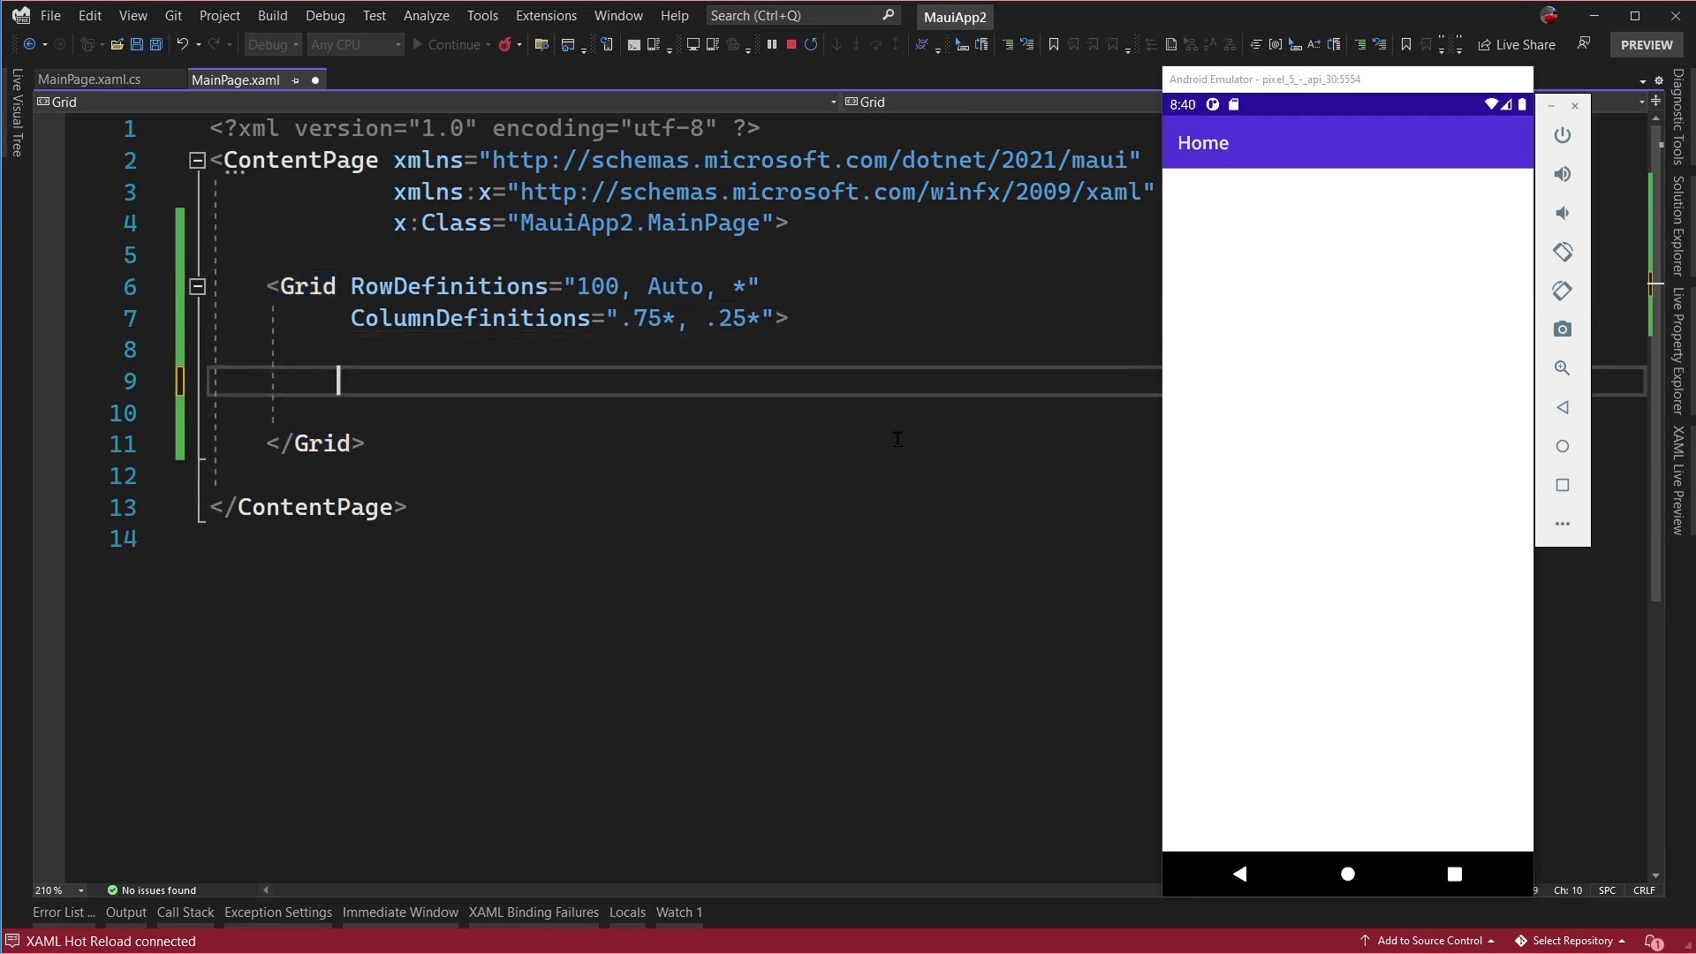
- Add an Image with Grid.ColumnSpan 2 and Source dotnet_bot.png inside the Grid
{"action": "type", "text": "<i"}
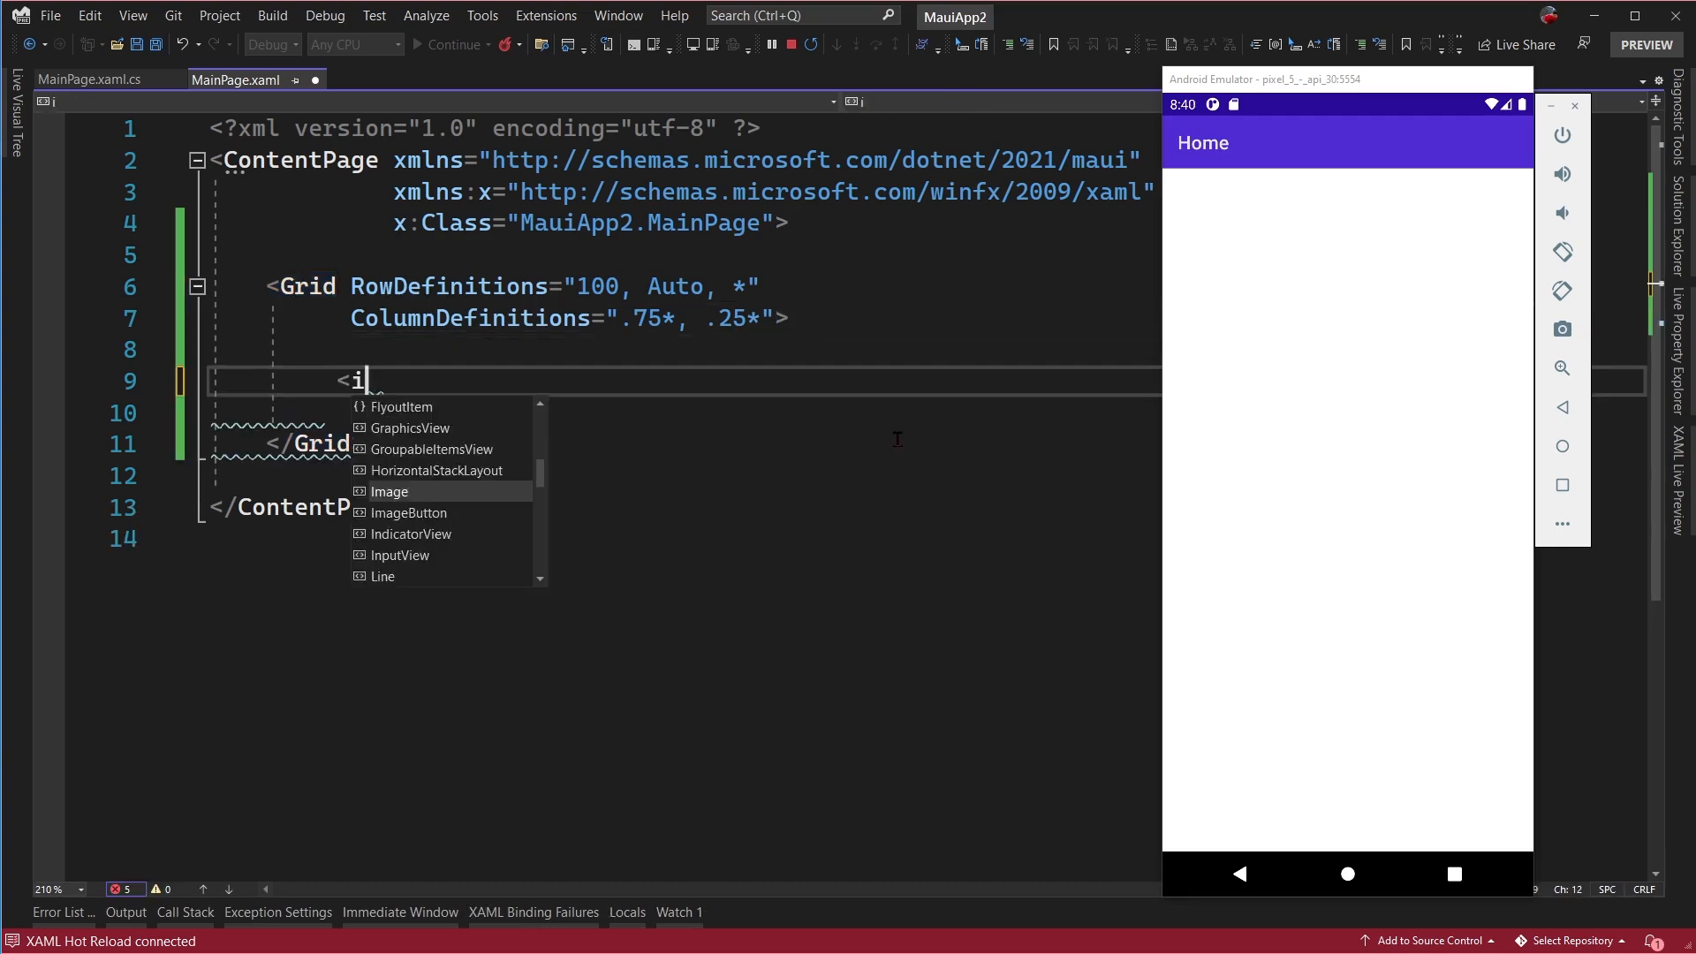
{"action": "type", "text": "mage"}
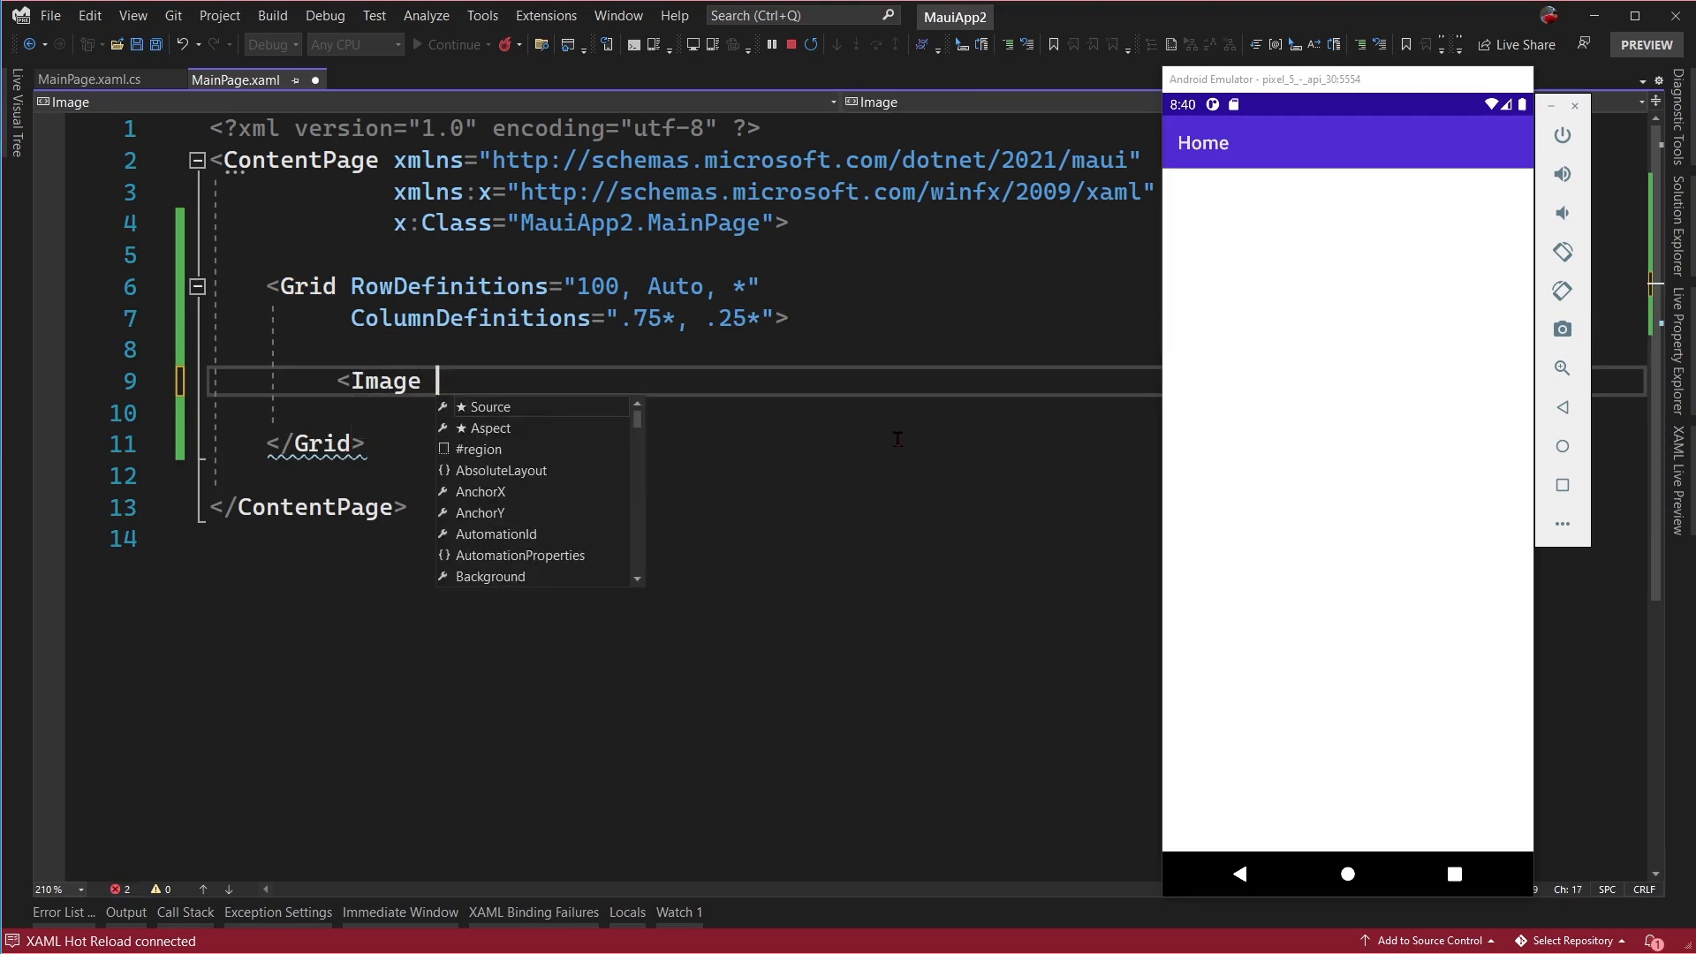
{"action": "type", "text": "Grid."}
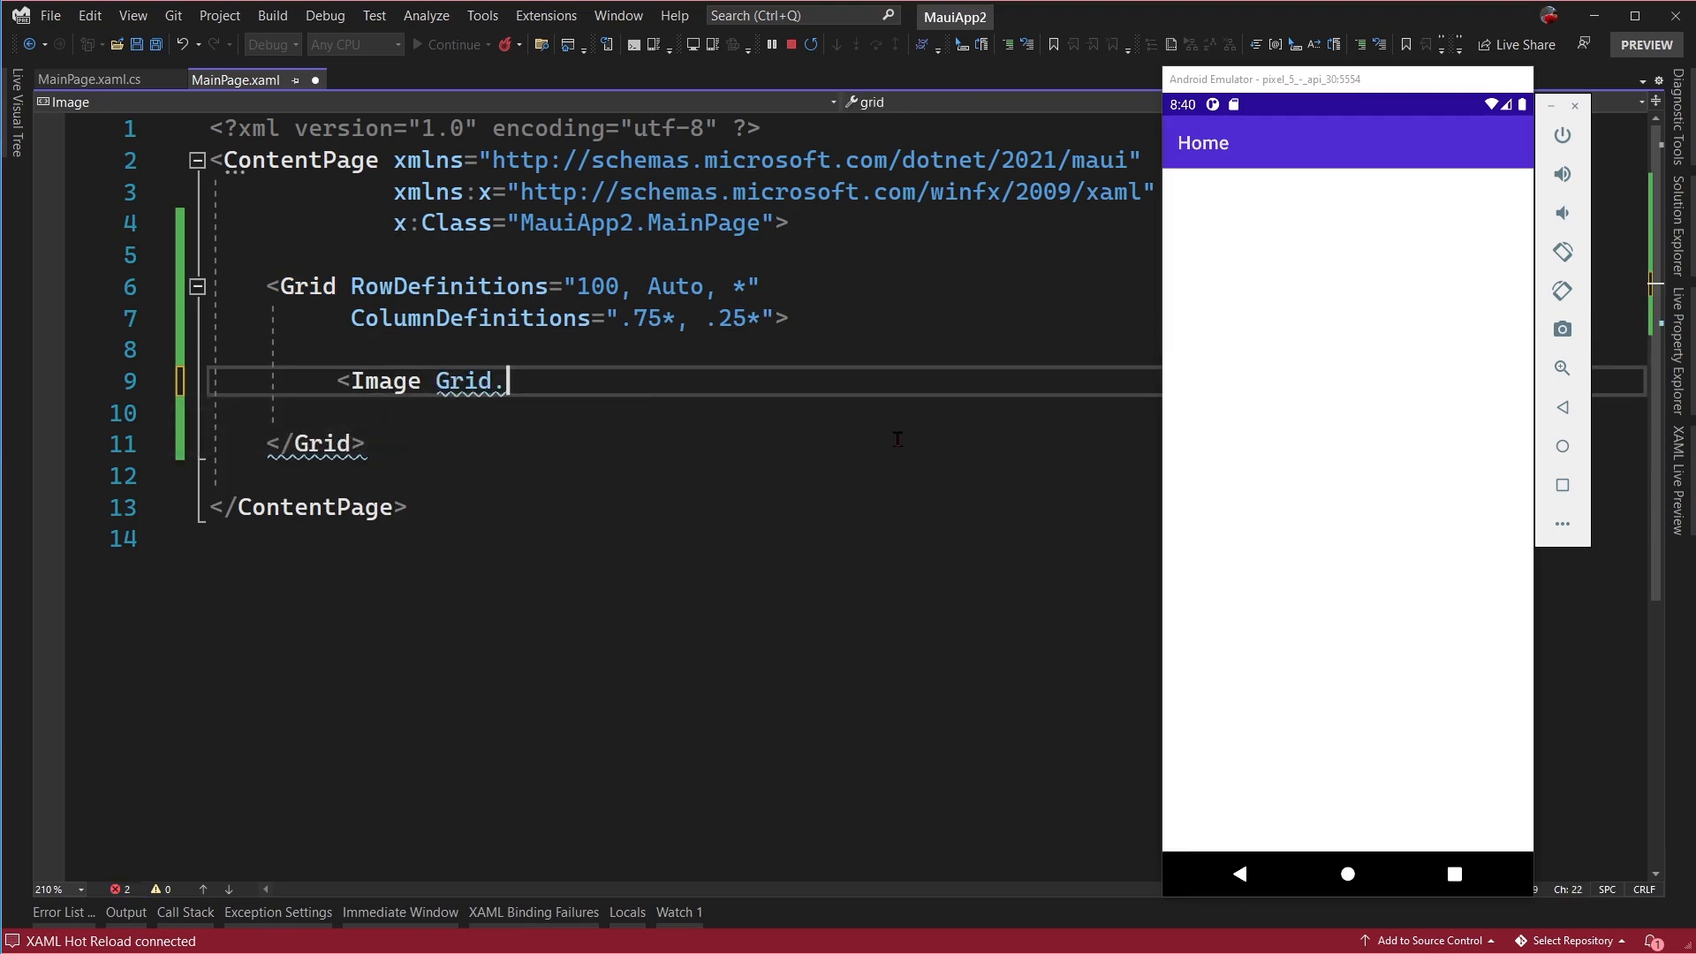
{"action": "type", "text": "ColumnSpan=\""}
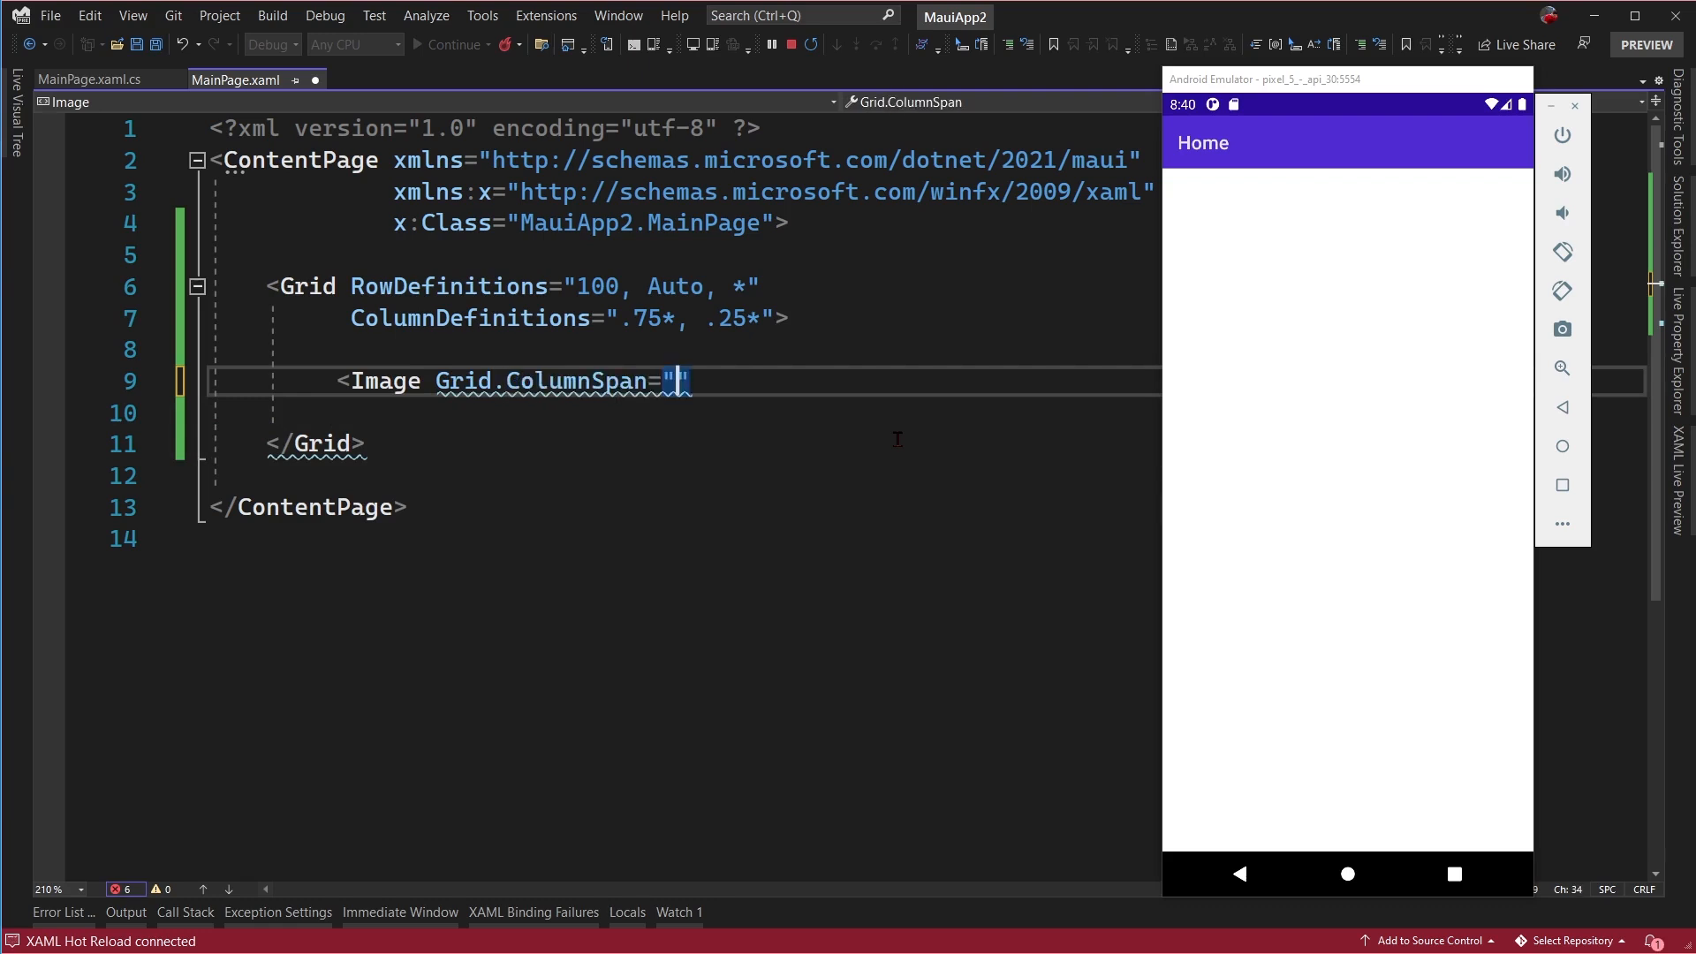
{"action": "type", "text": "2"}
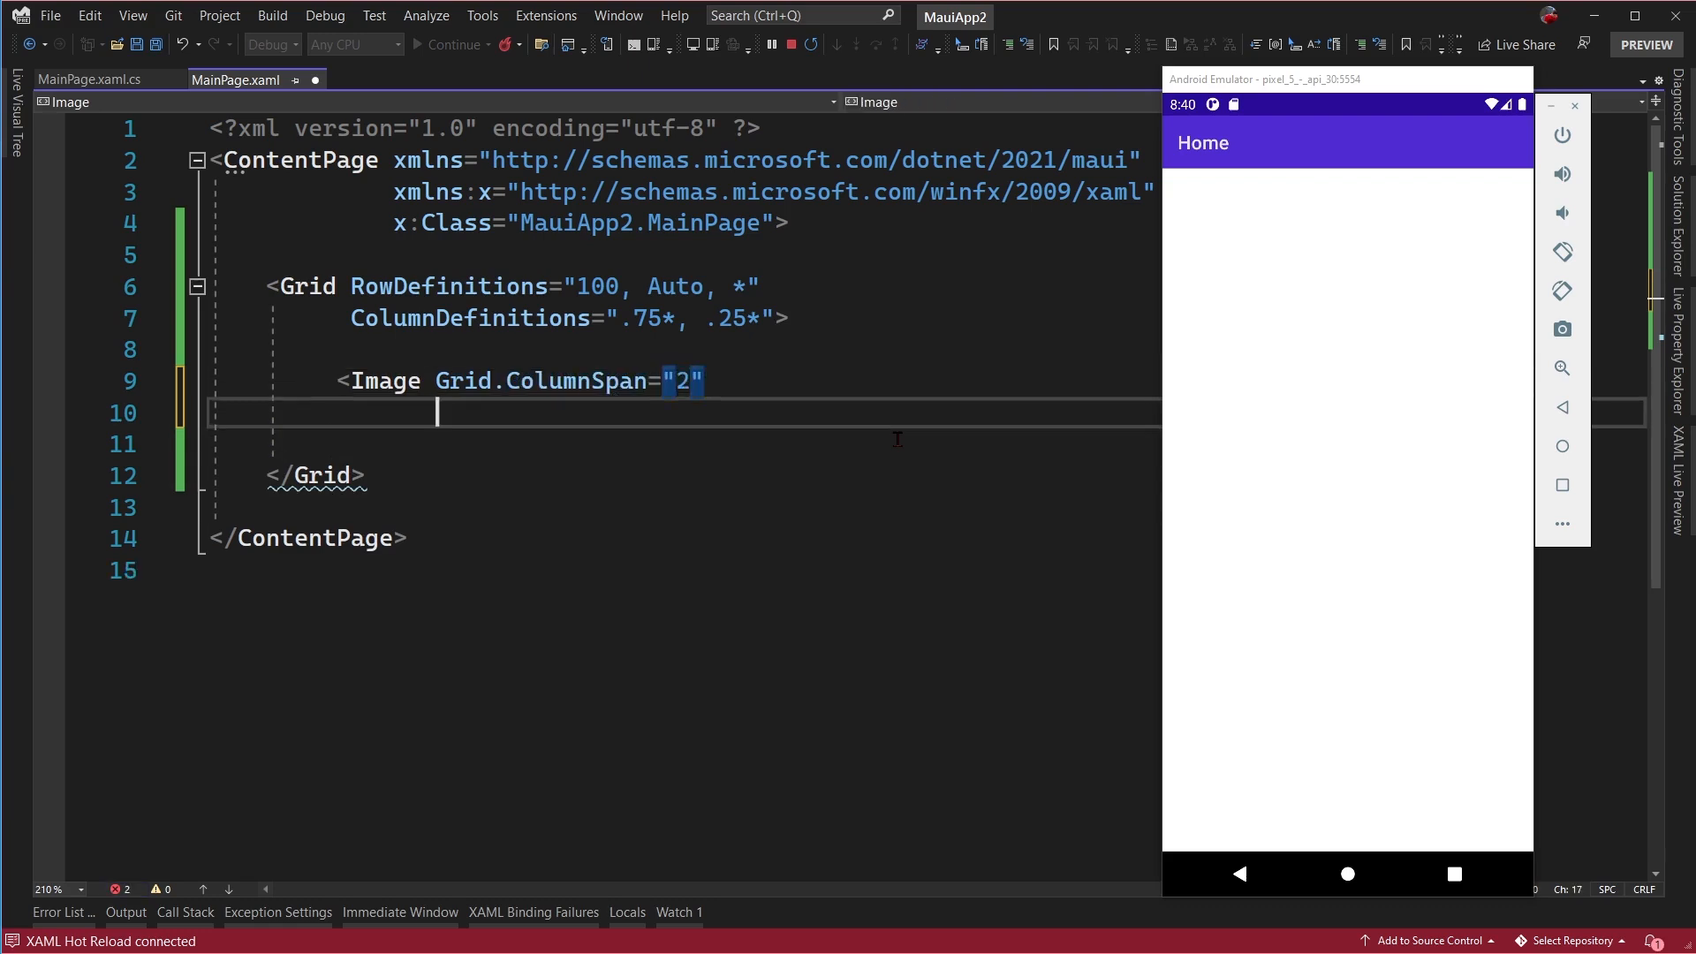
{"action": "type", "text": "Source=\"\""}
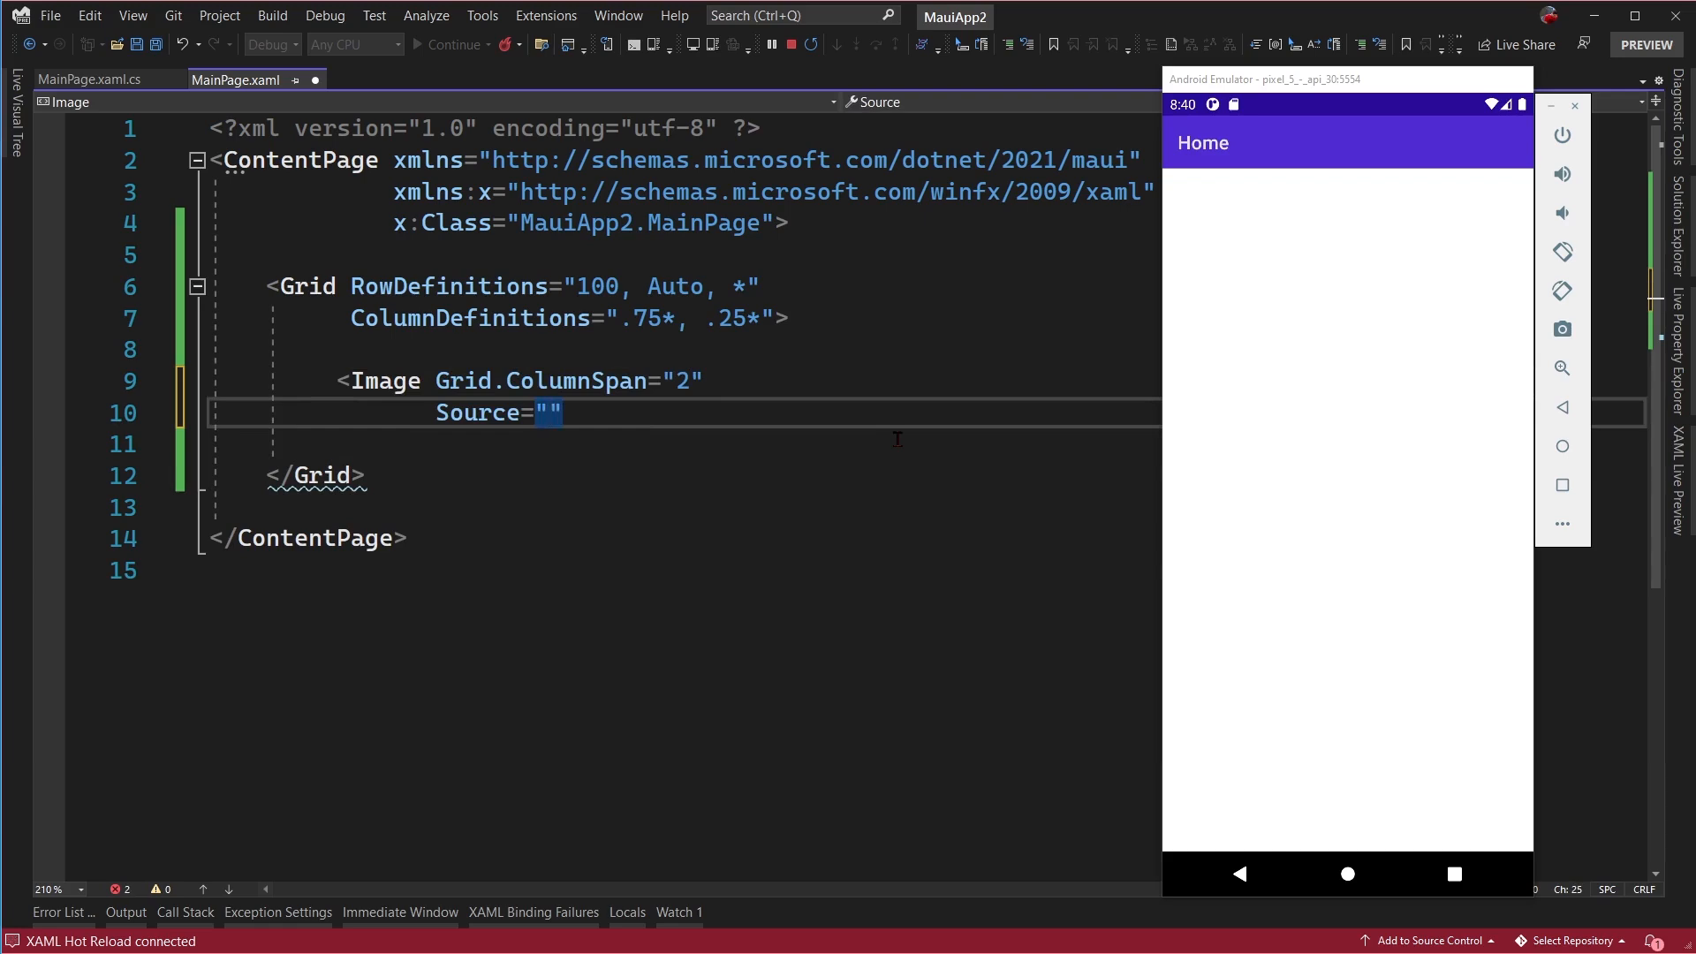
{"action": "left_click_drag", "start_coordinate": [1341, 78], "coordinate": [1122, 85]}
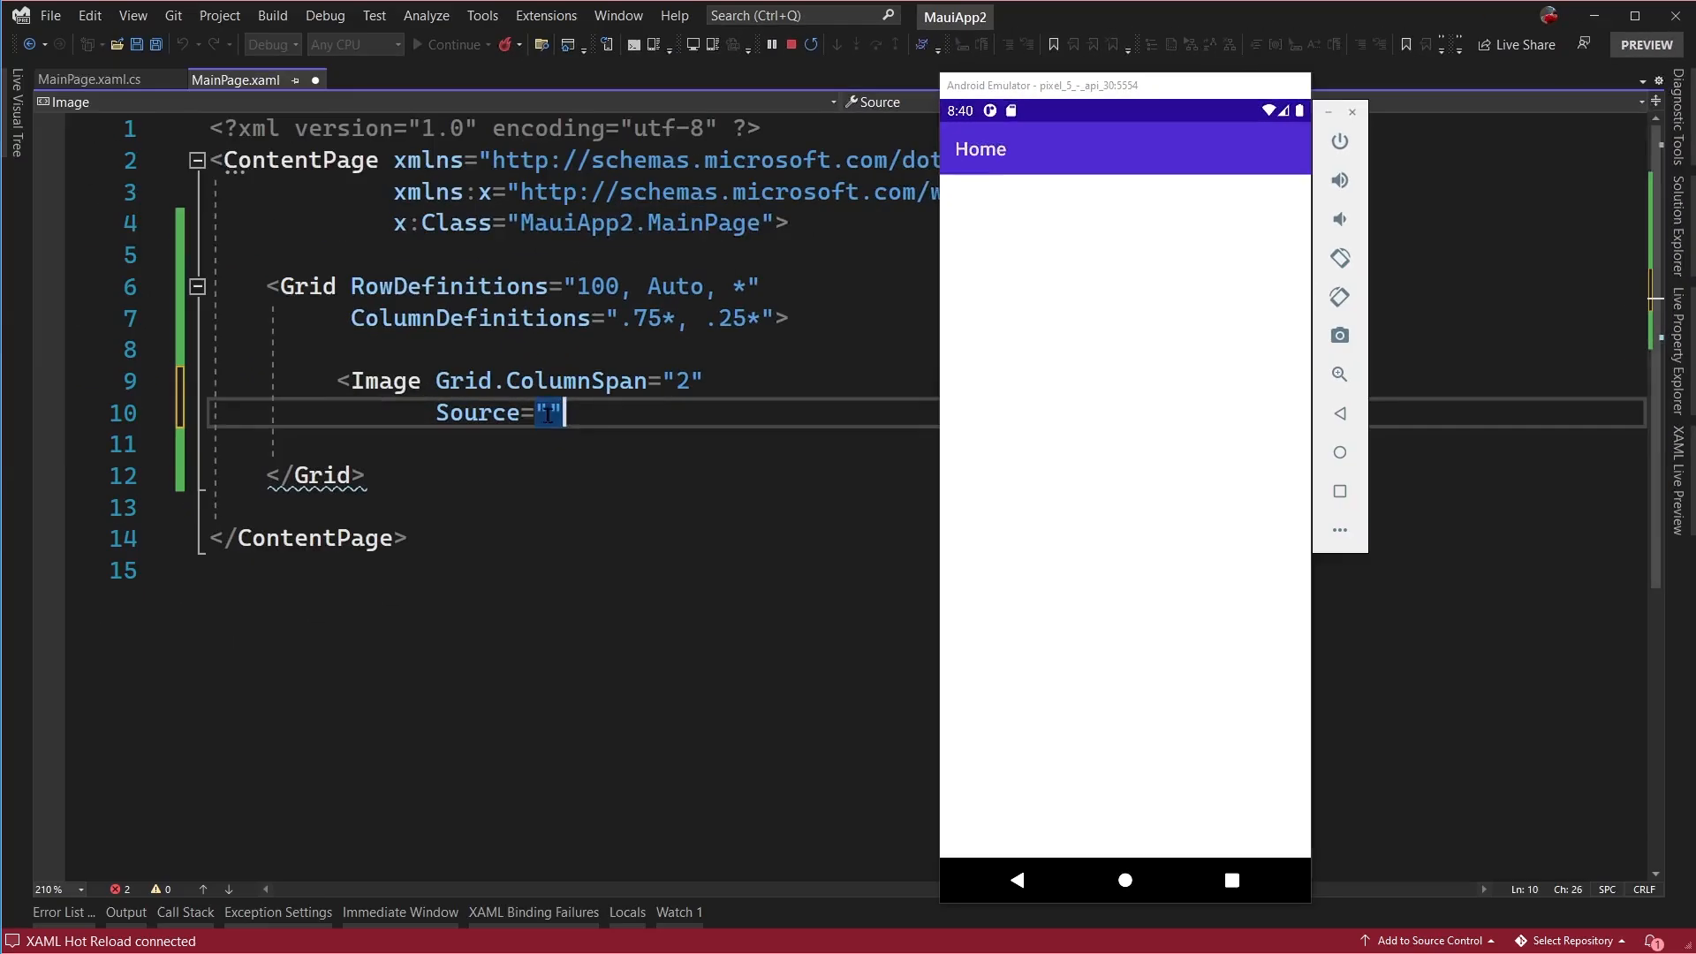
{"action": "type", "text": "dotnet"}
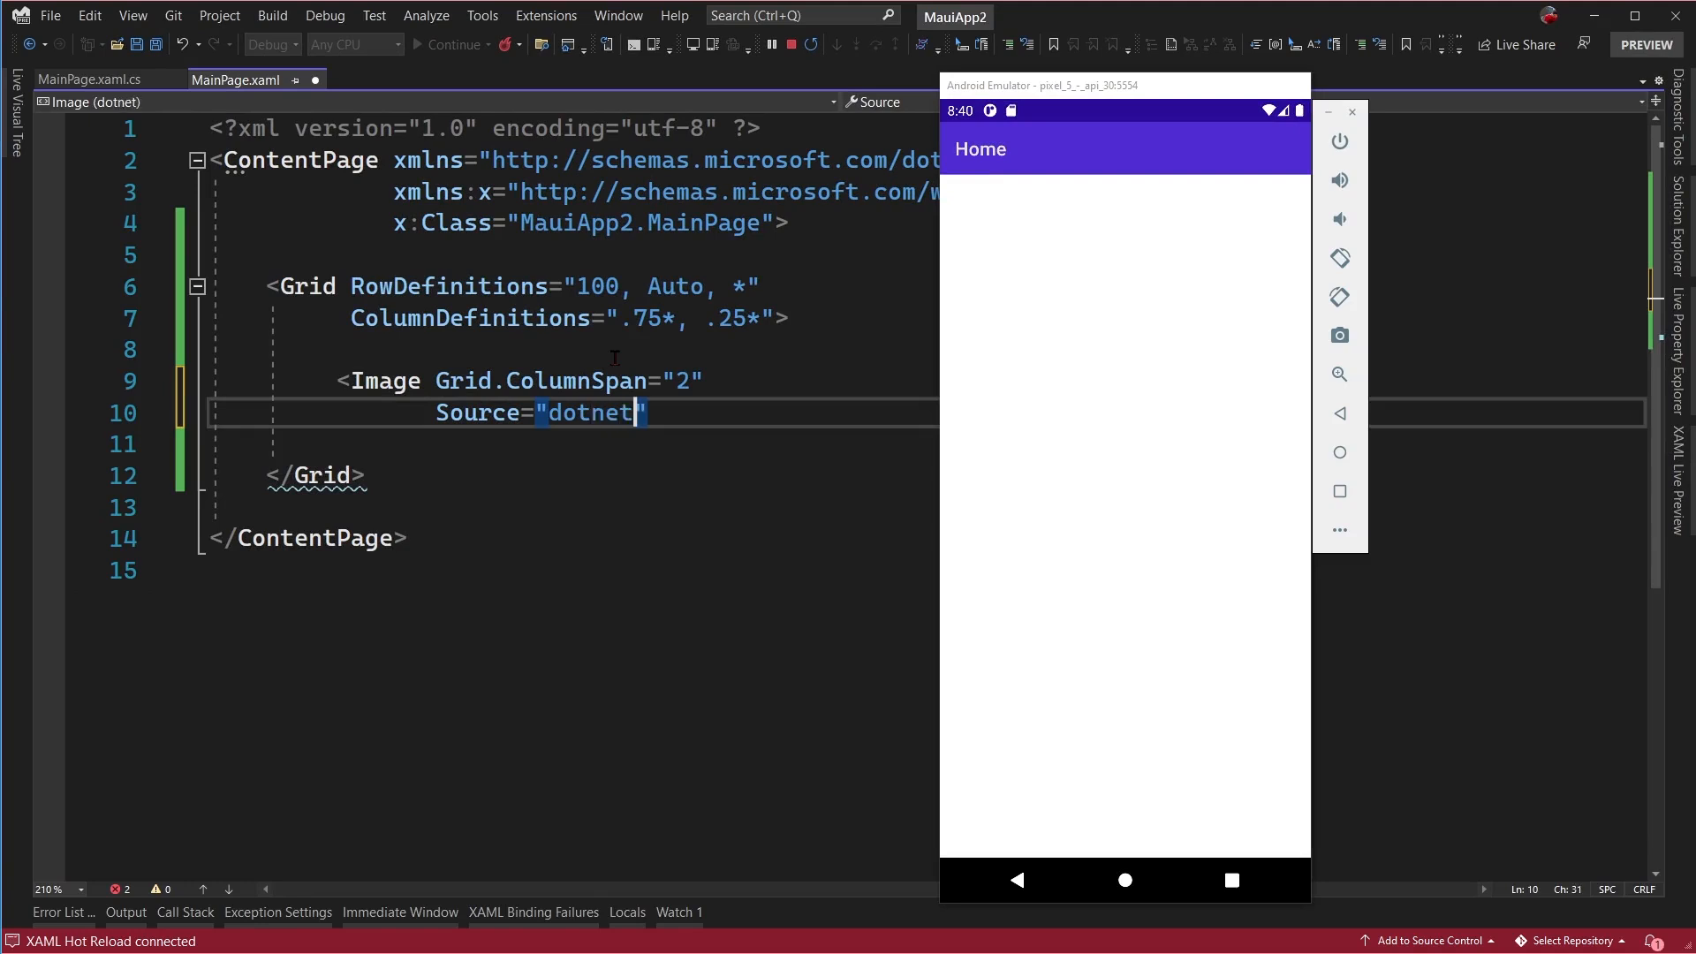
{"action": "type", "text": "_bot.png"}
{"action": "left_click", "coordinate": [924, 443]}
{"action": "type", "text": "/>"}
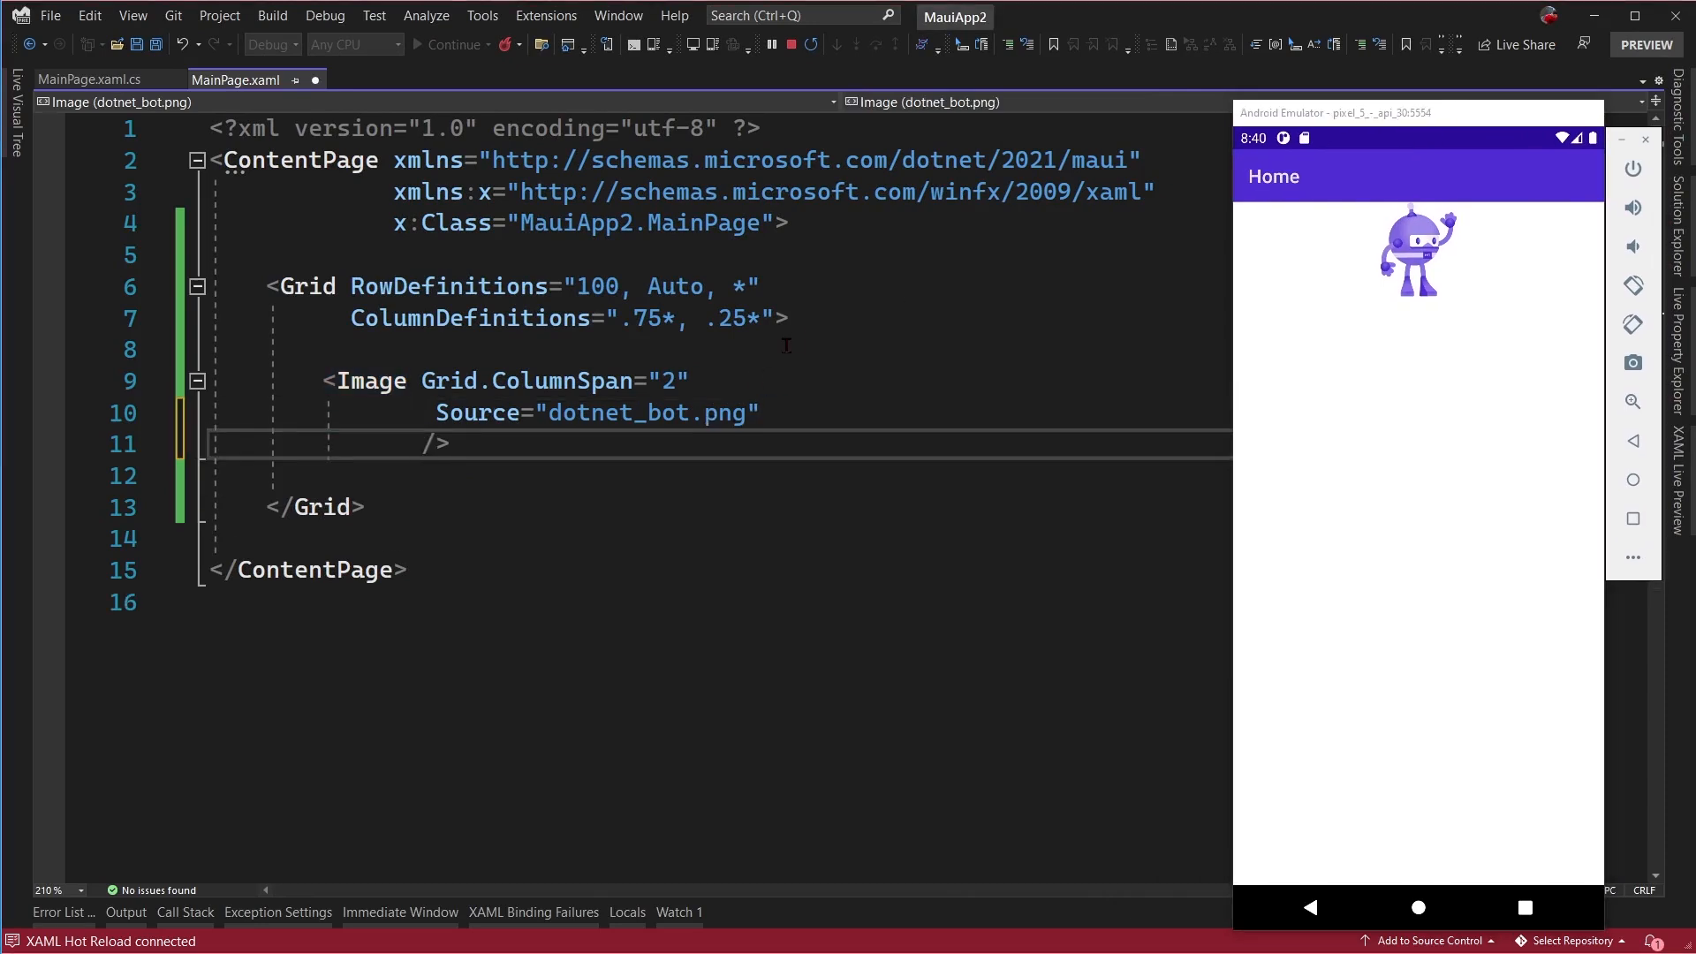
- Set the Image's BackgroundColor to Orange, shown as an orange band via Hot Reload
{"action": "type", "text": "BackgroundColor=\""}
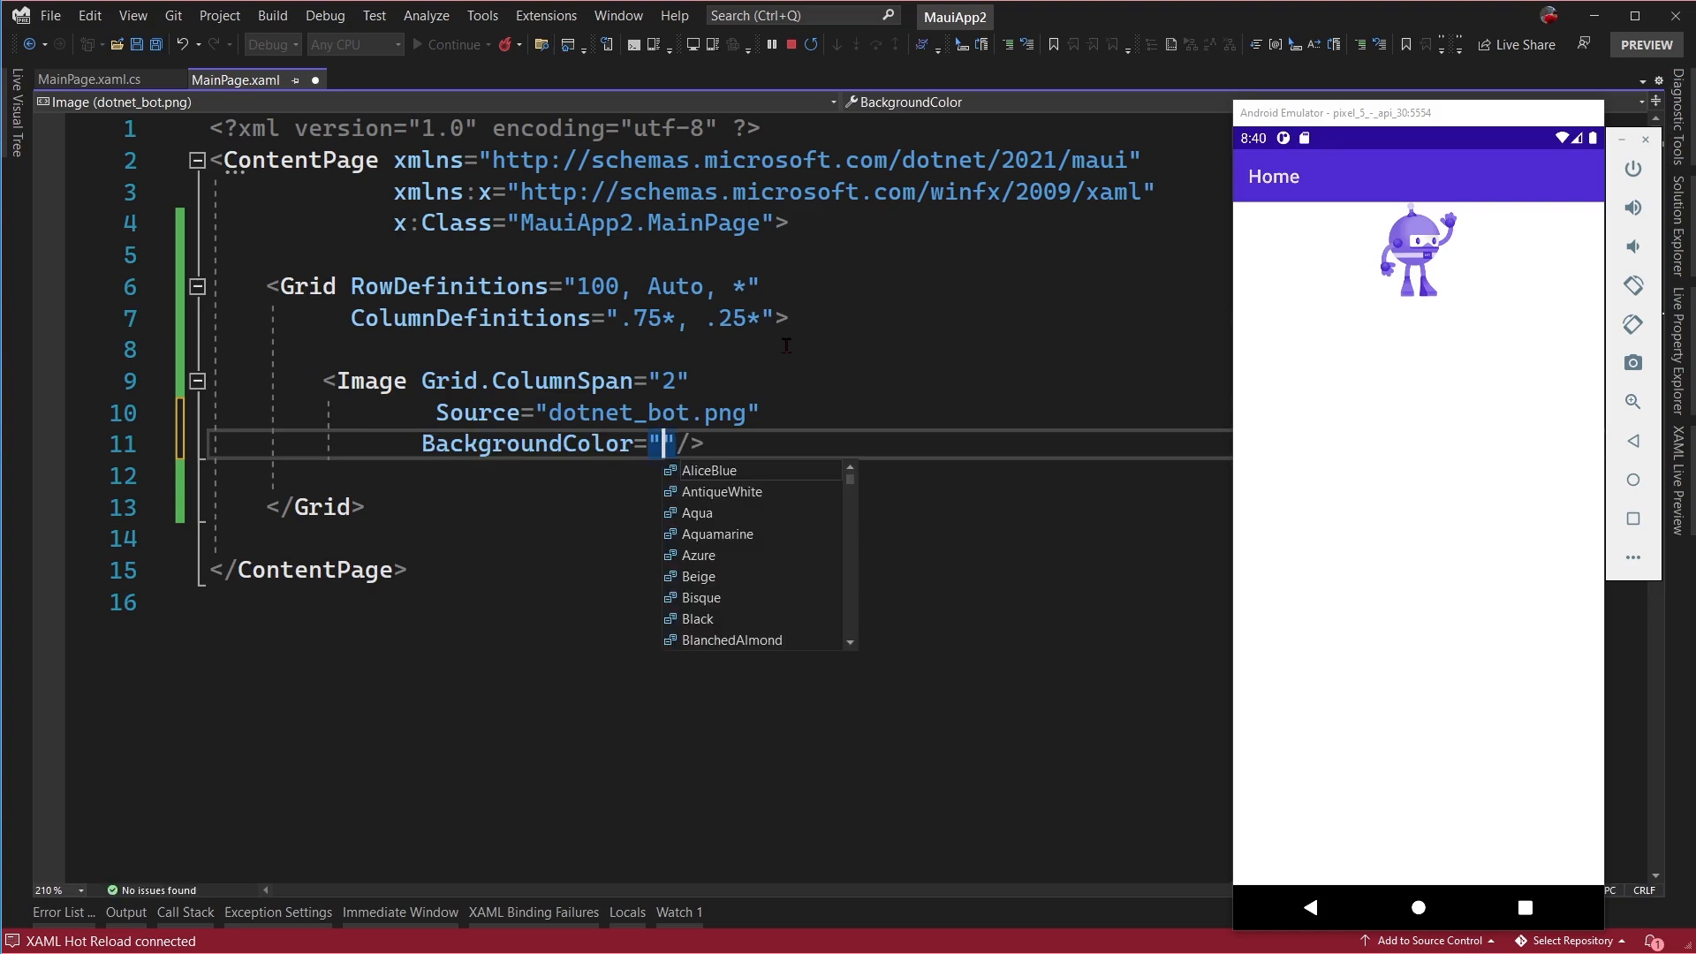
{"action": "type", "text": "Orange"}
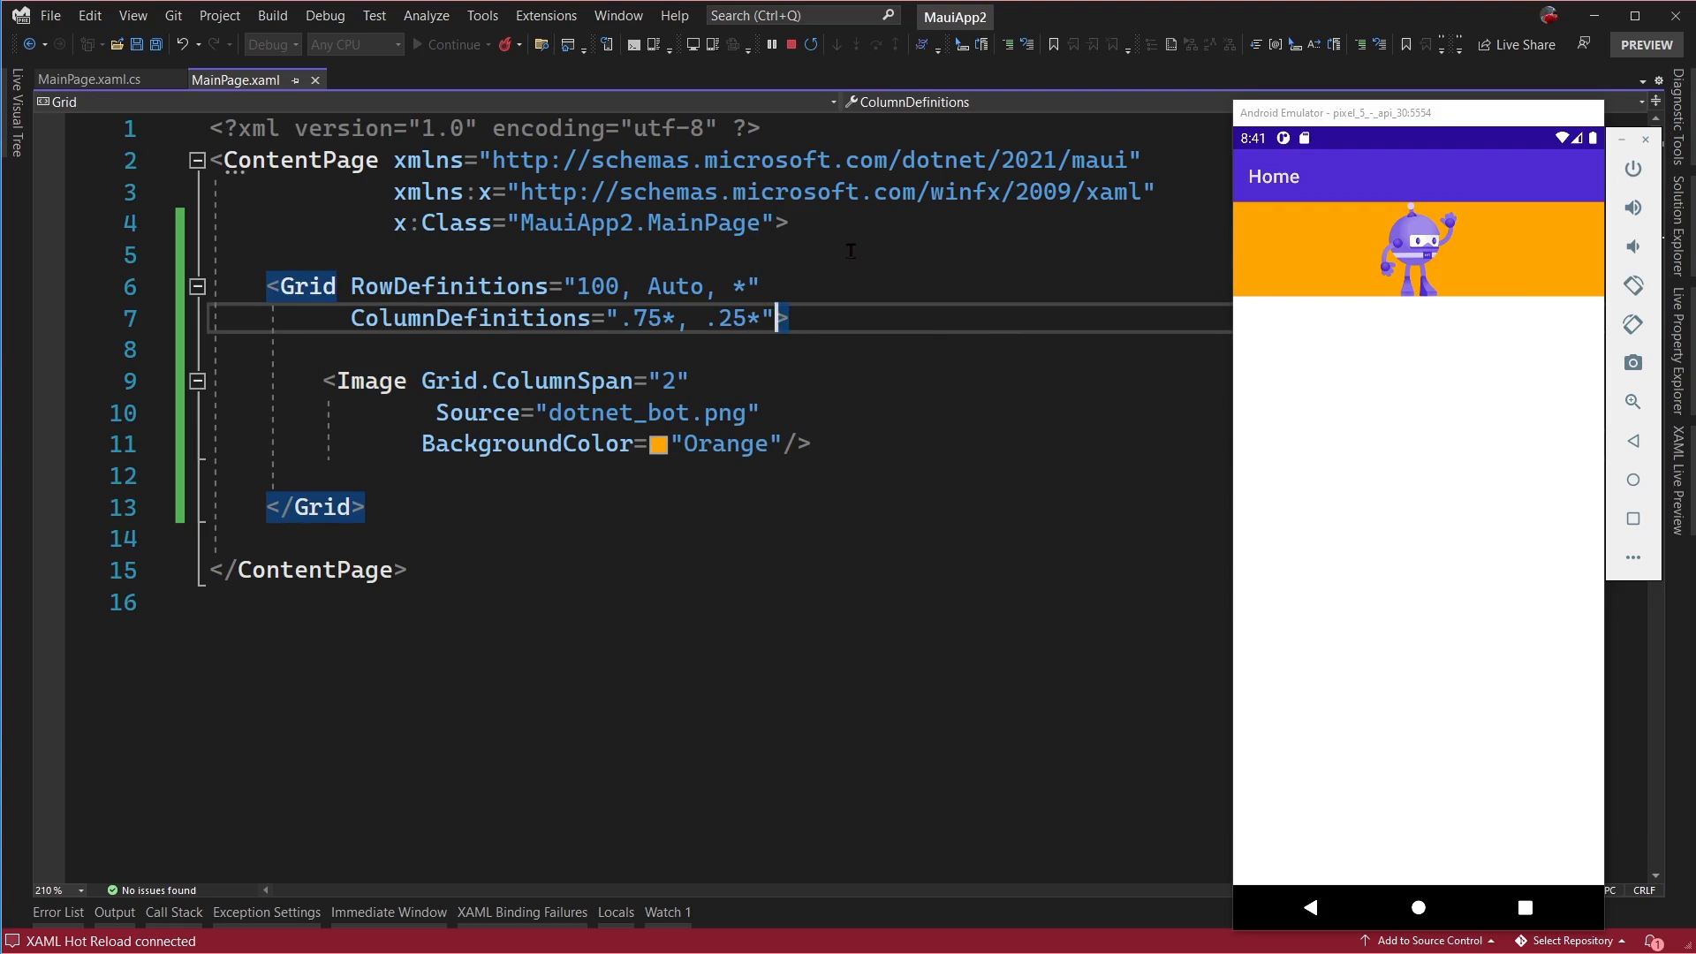
- Set Padding 10 on the Grid so the orange logo band is inset from the edges
{"action": "type", "text": "Padding=\"\">"}
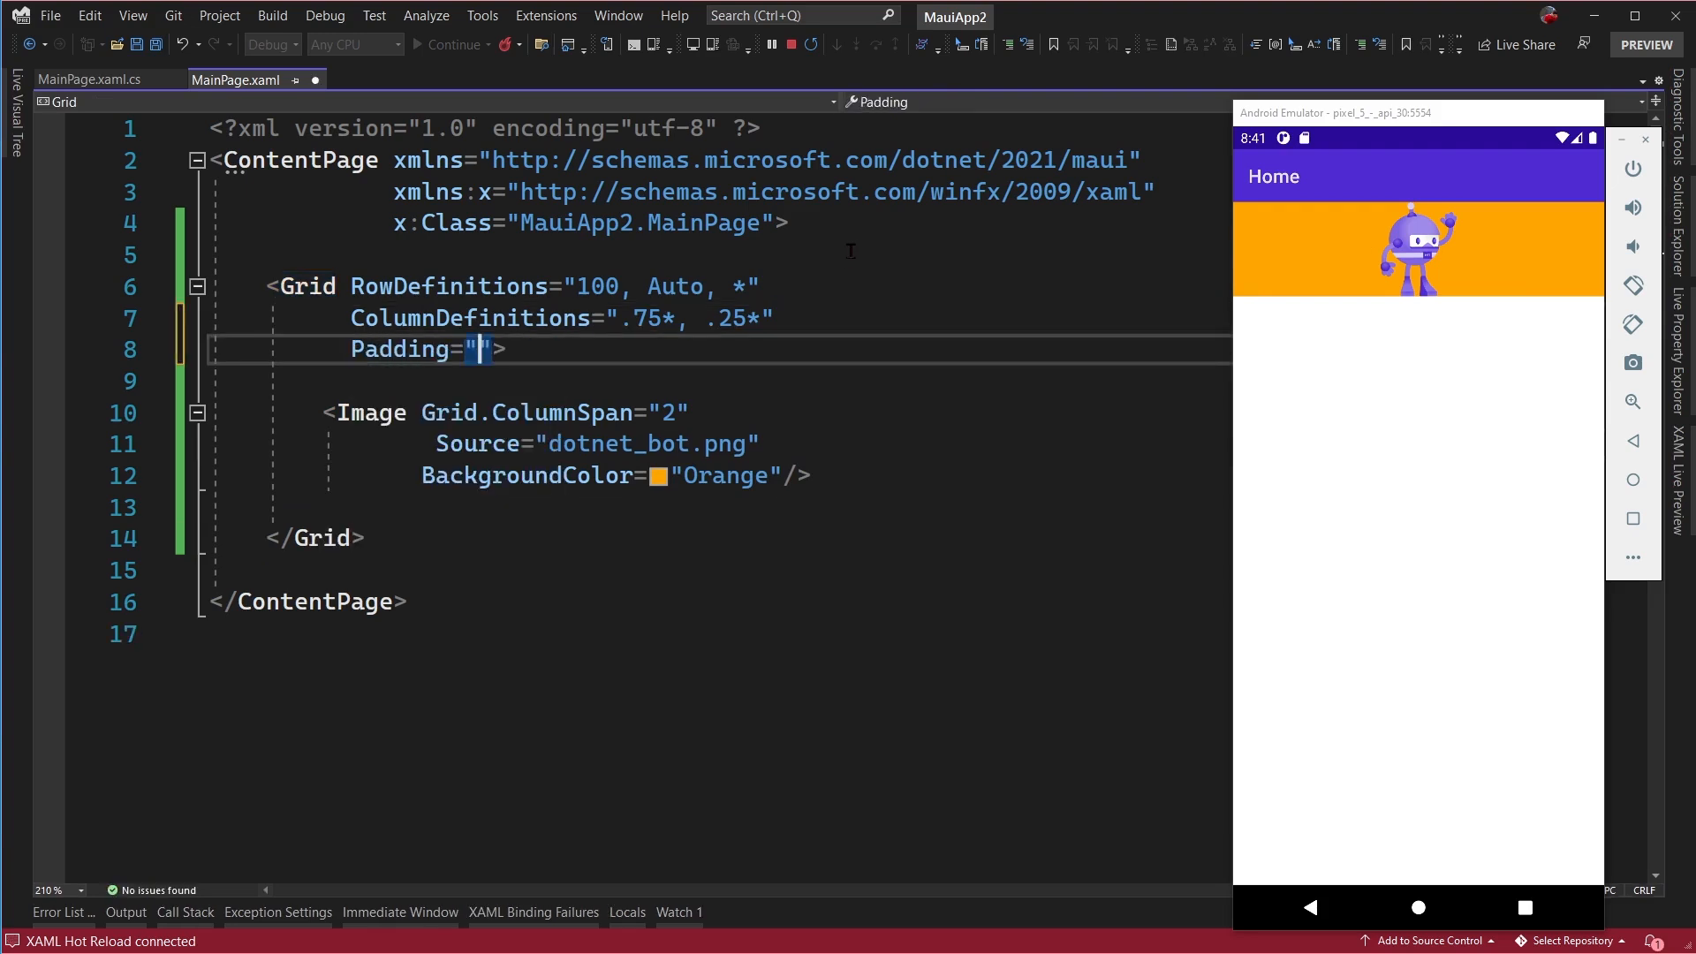
{"action": "type", "text": "10"}
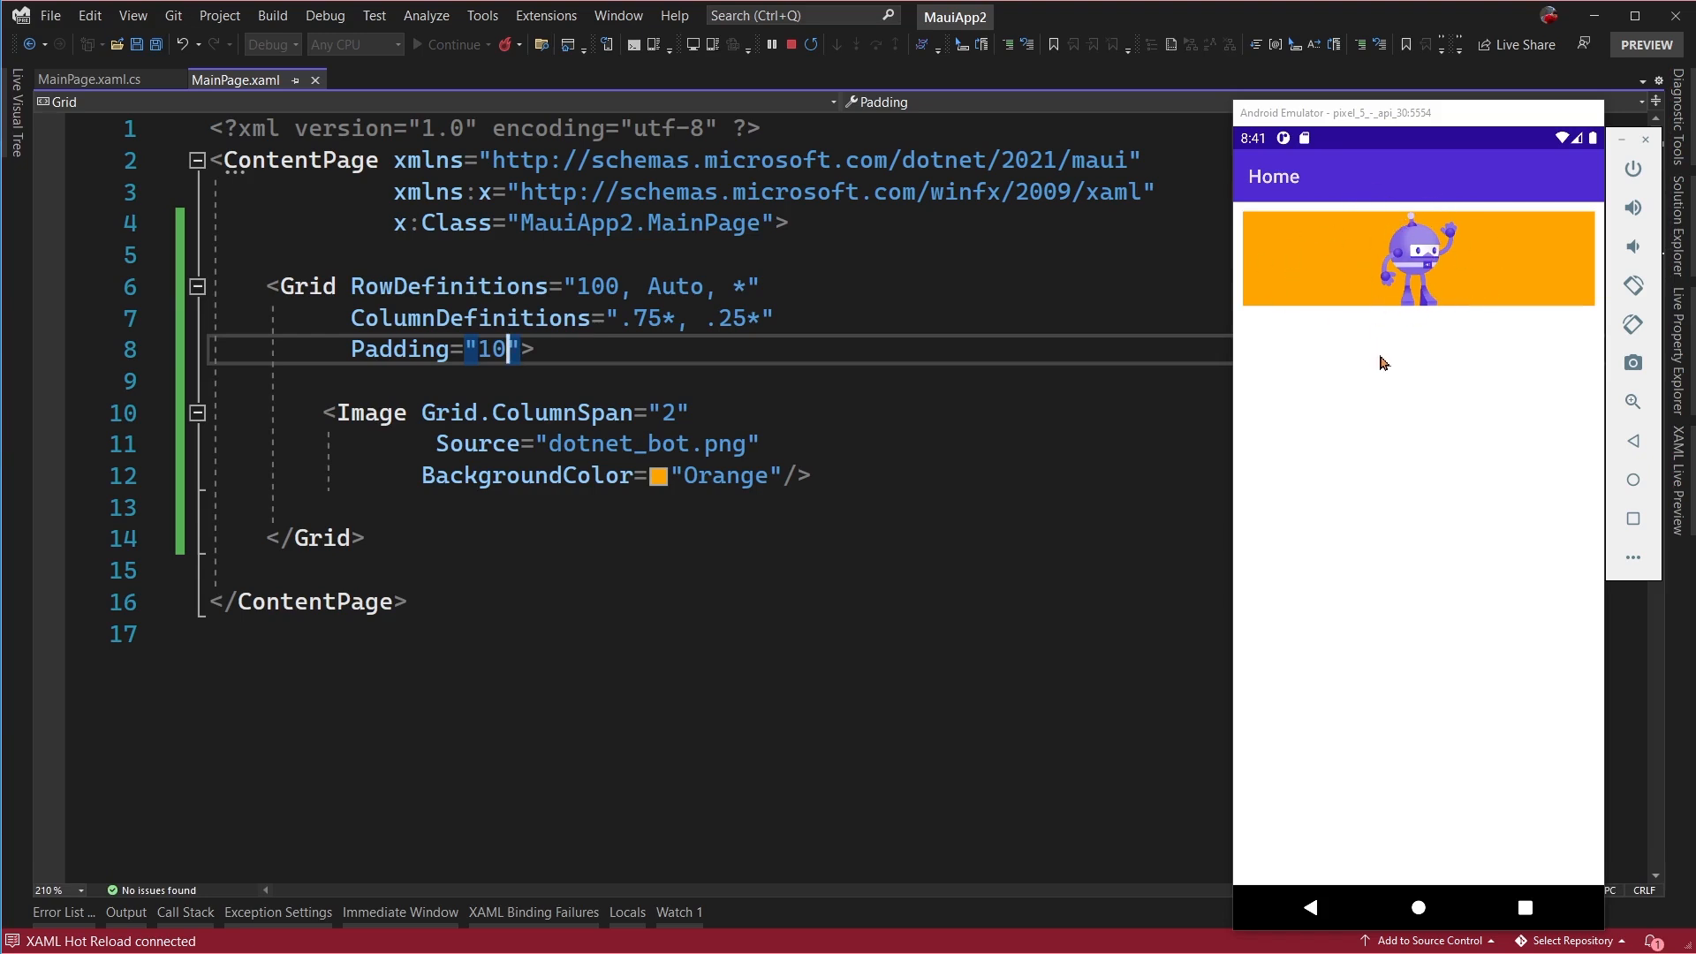
{"action": "left_click", "coordinate": [818, 476]}
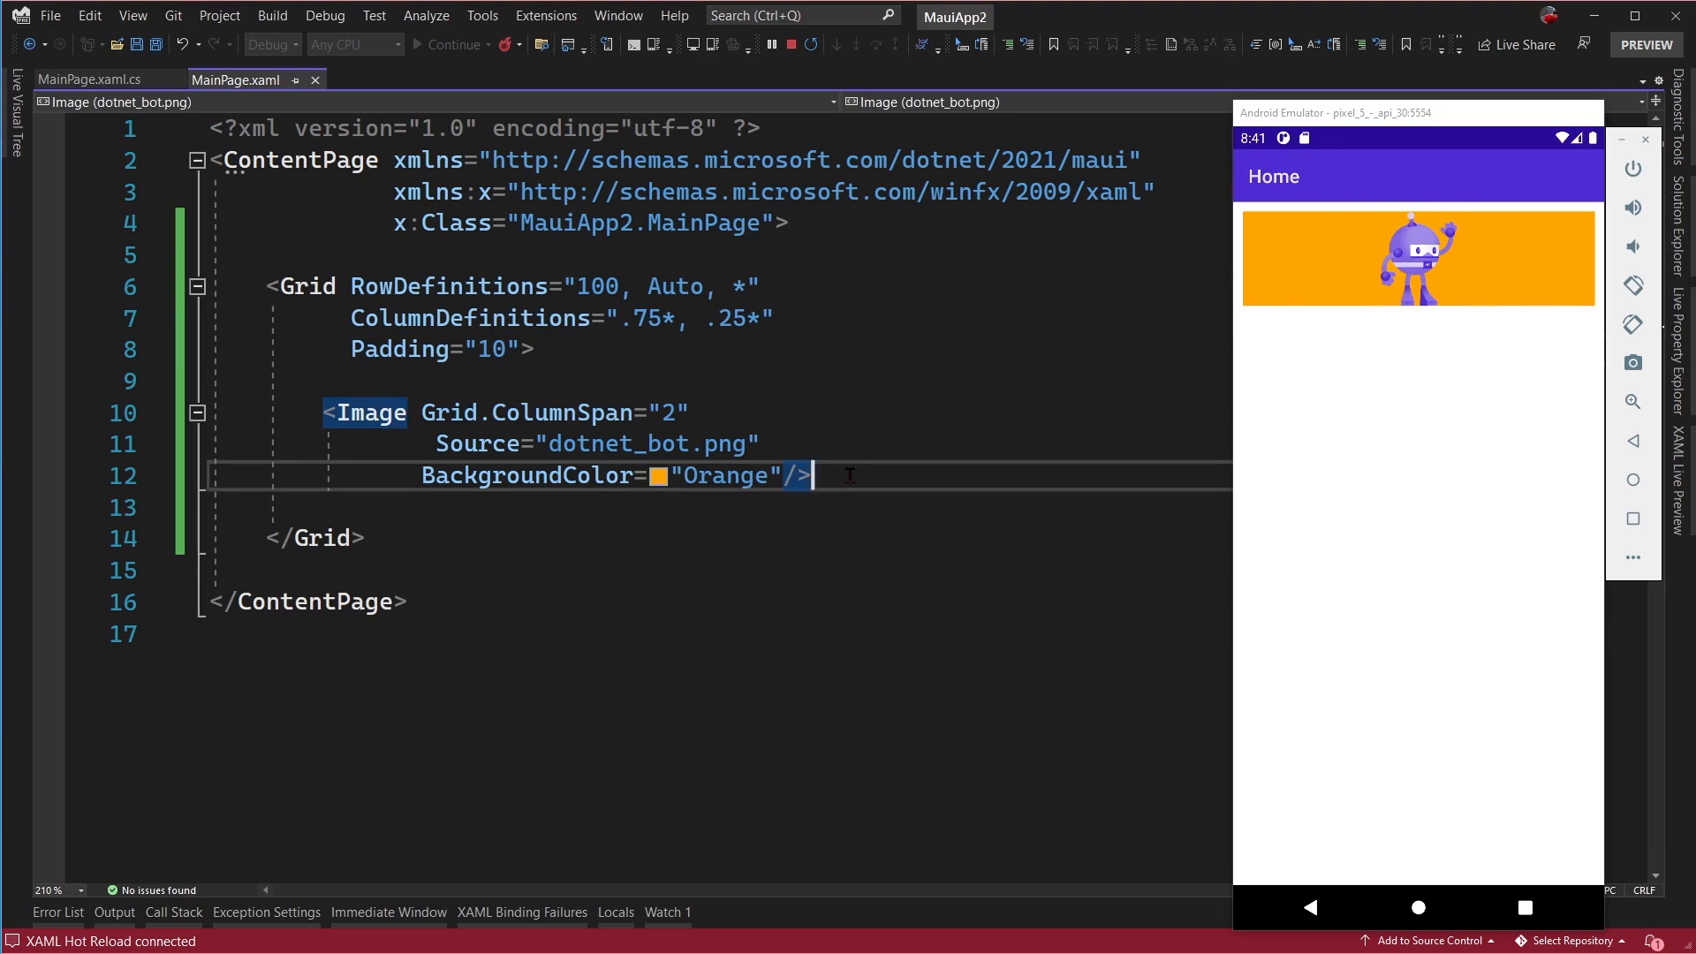
{"action": "type", "text": "<"}
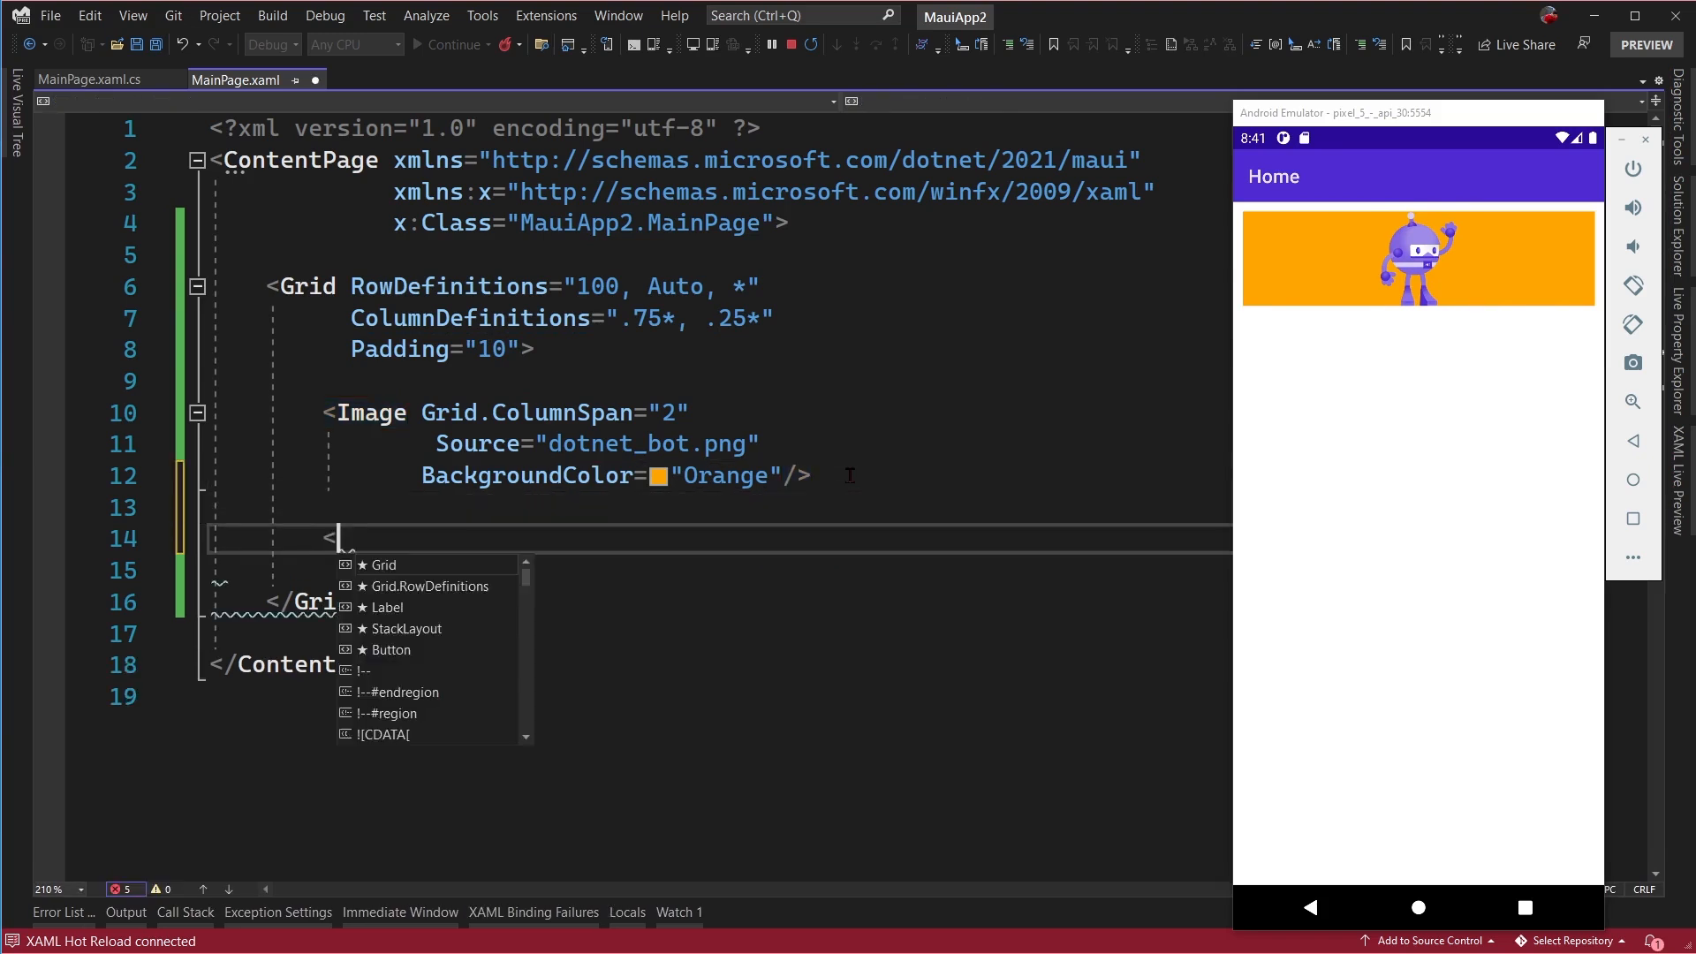
- Add an Entry with placeholder 'Enter task' in Grid.Row 1
{"action": "type", "text": "Entry p"}
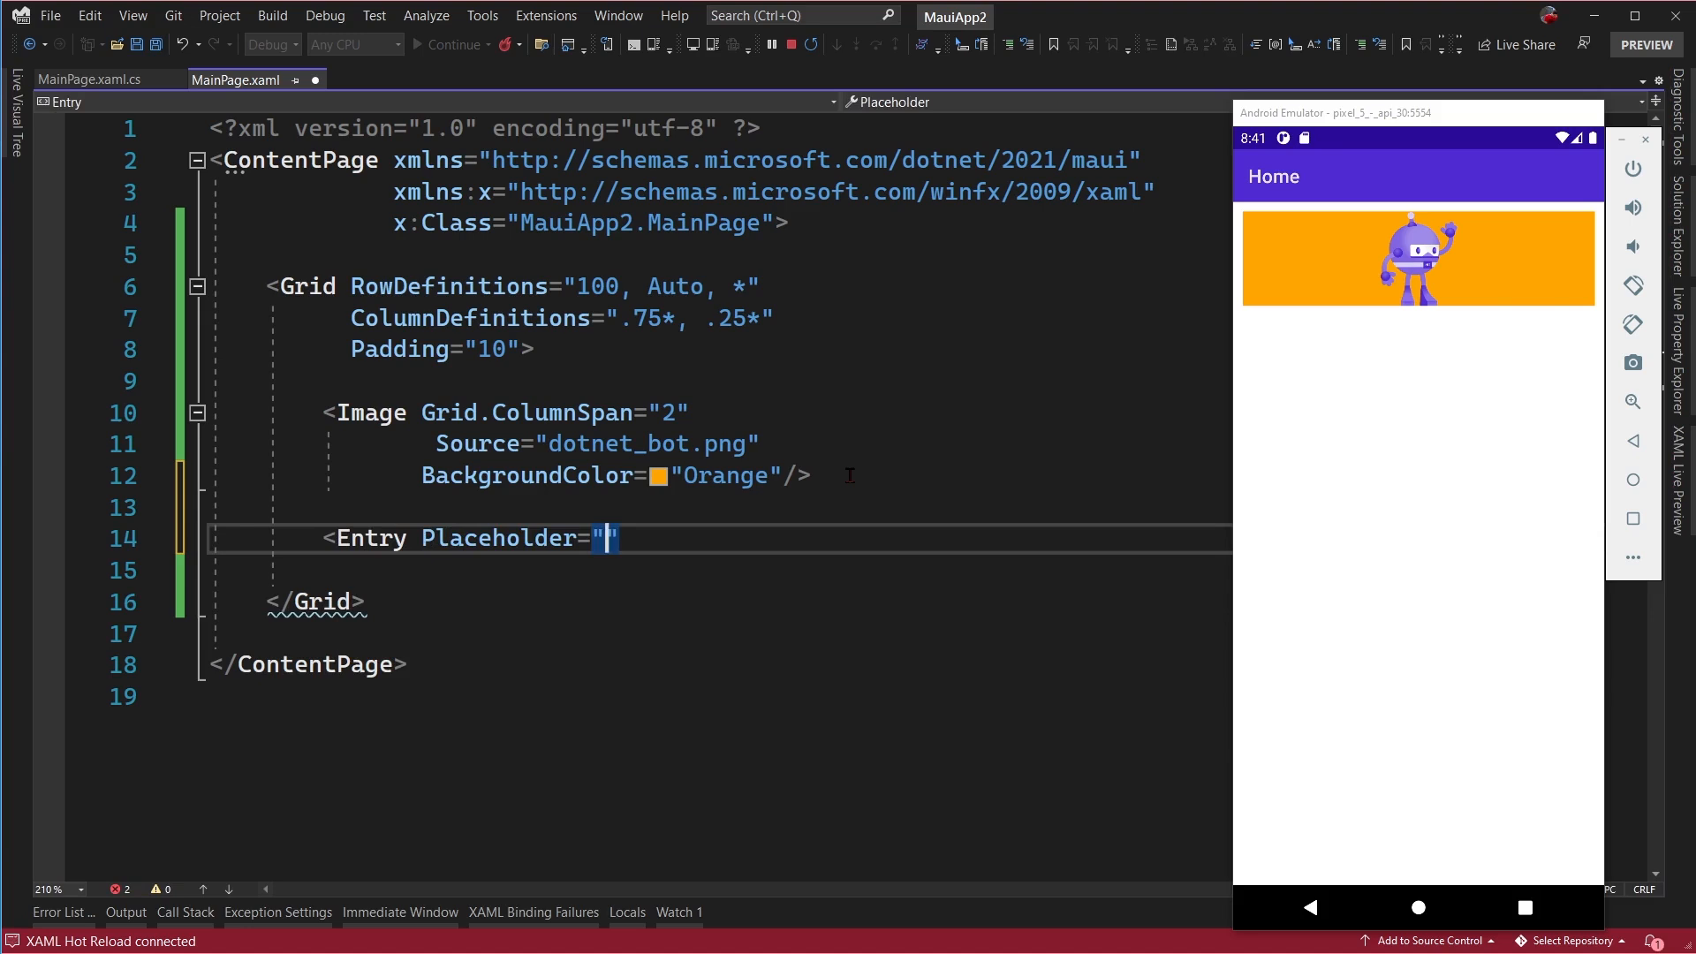
{"action": "type", "text": "Entry"}
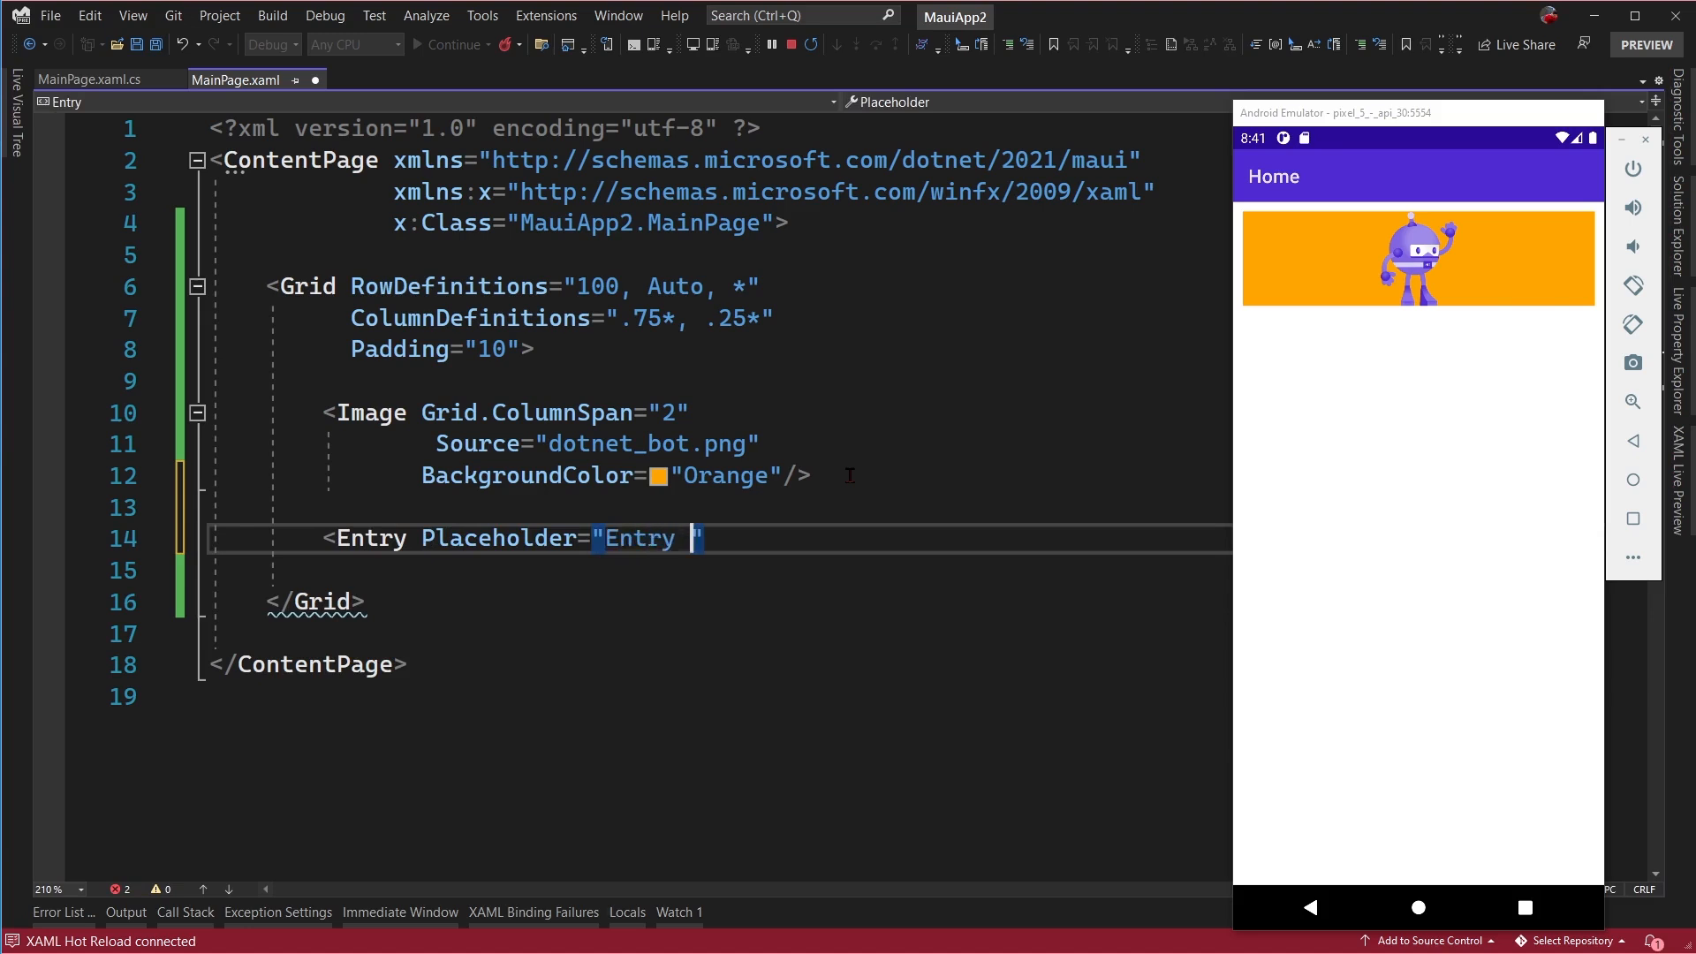
{"action": "type", "text": "Enter"}
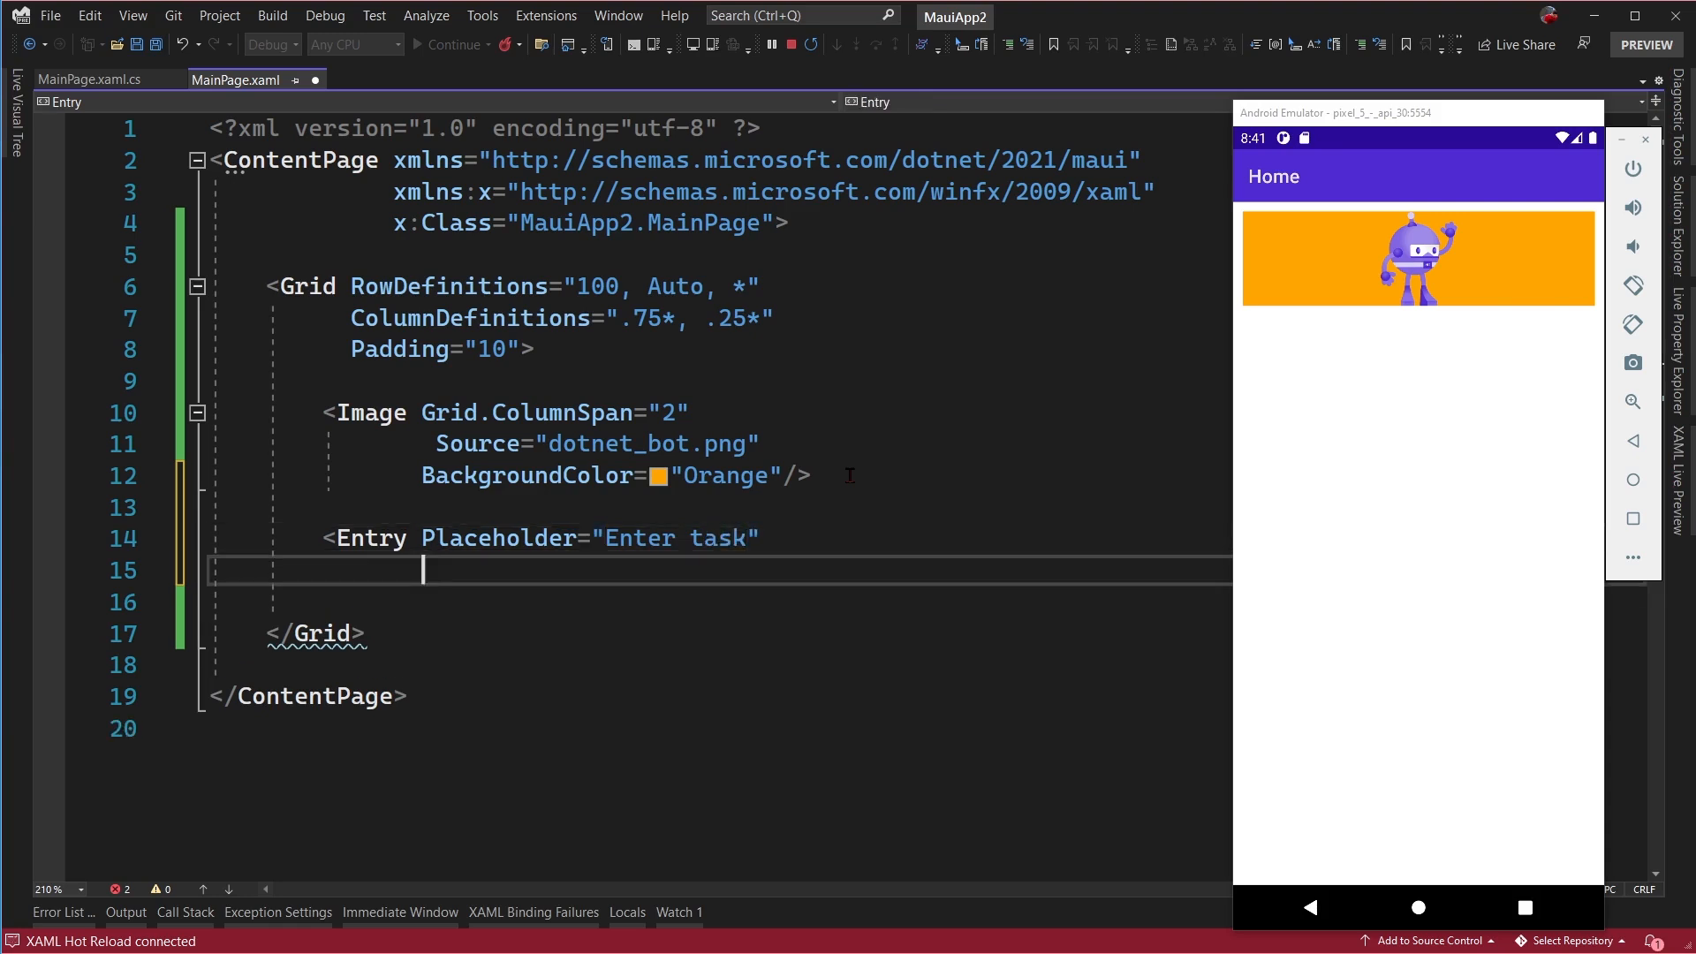
{"action": "type", "text": "Grid.ro"}
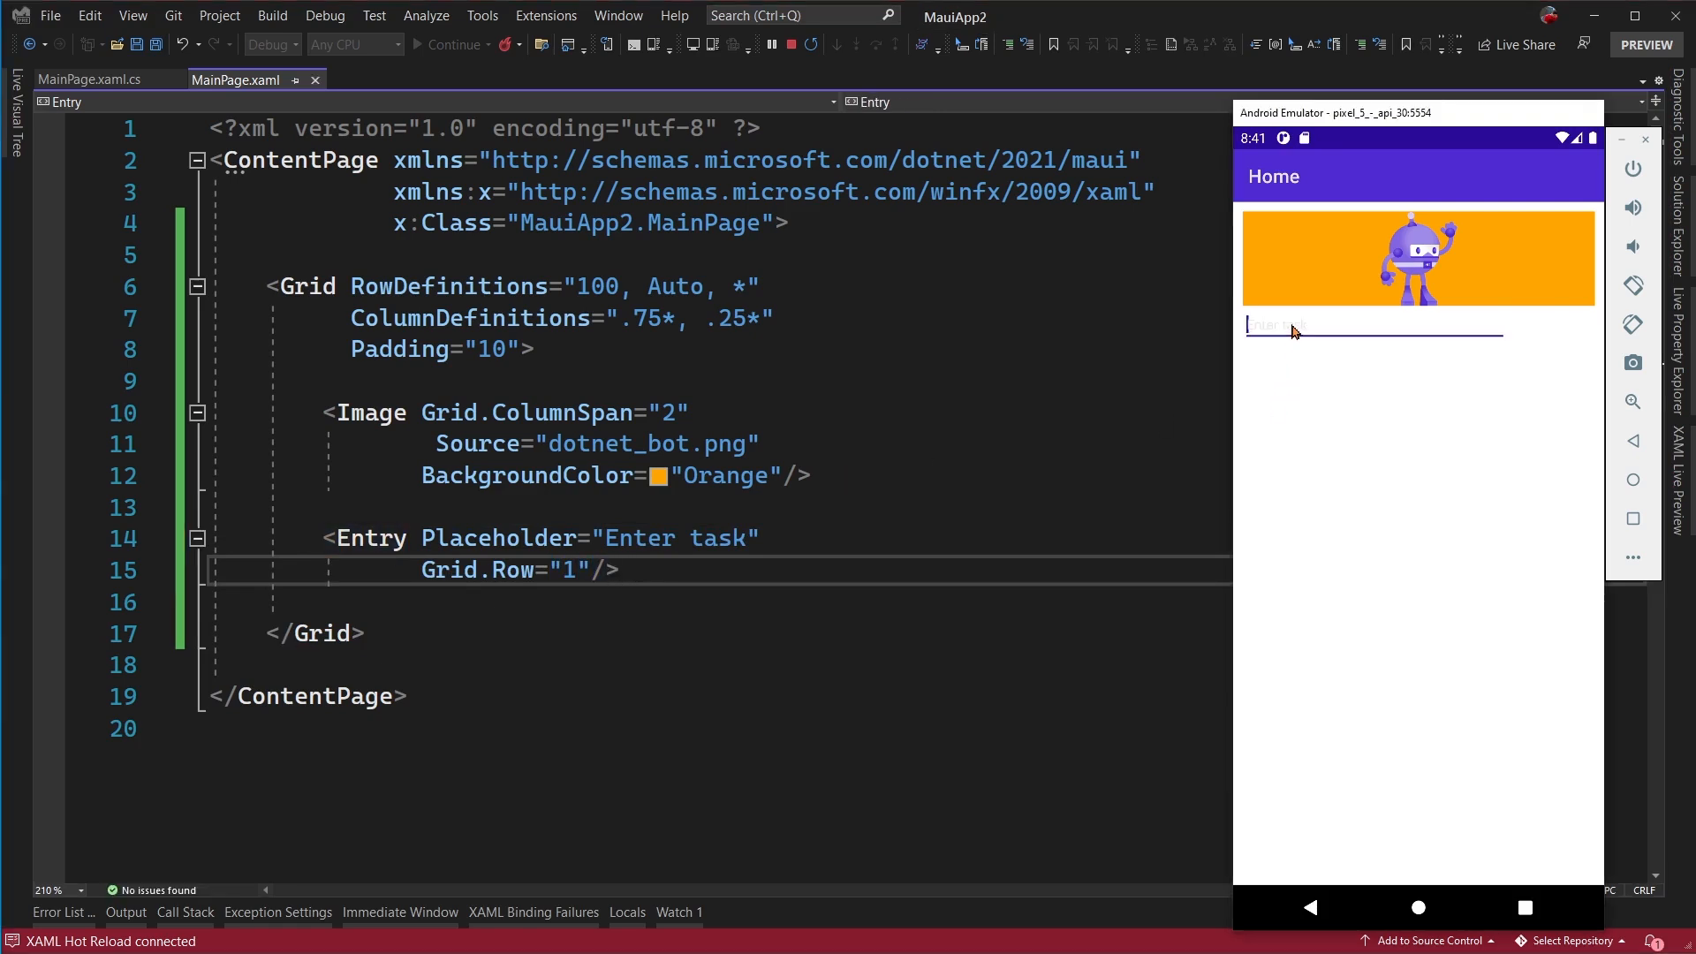
- Type Hello World in the emulator's entry and highlight the image's ColumnSpan attribute
{"action": "type", "text": "Hello World!"}
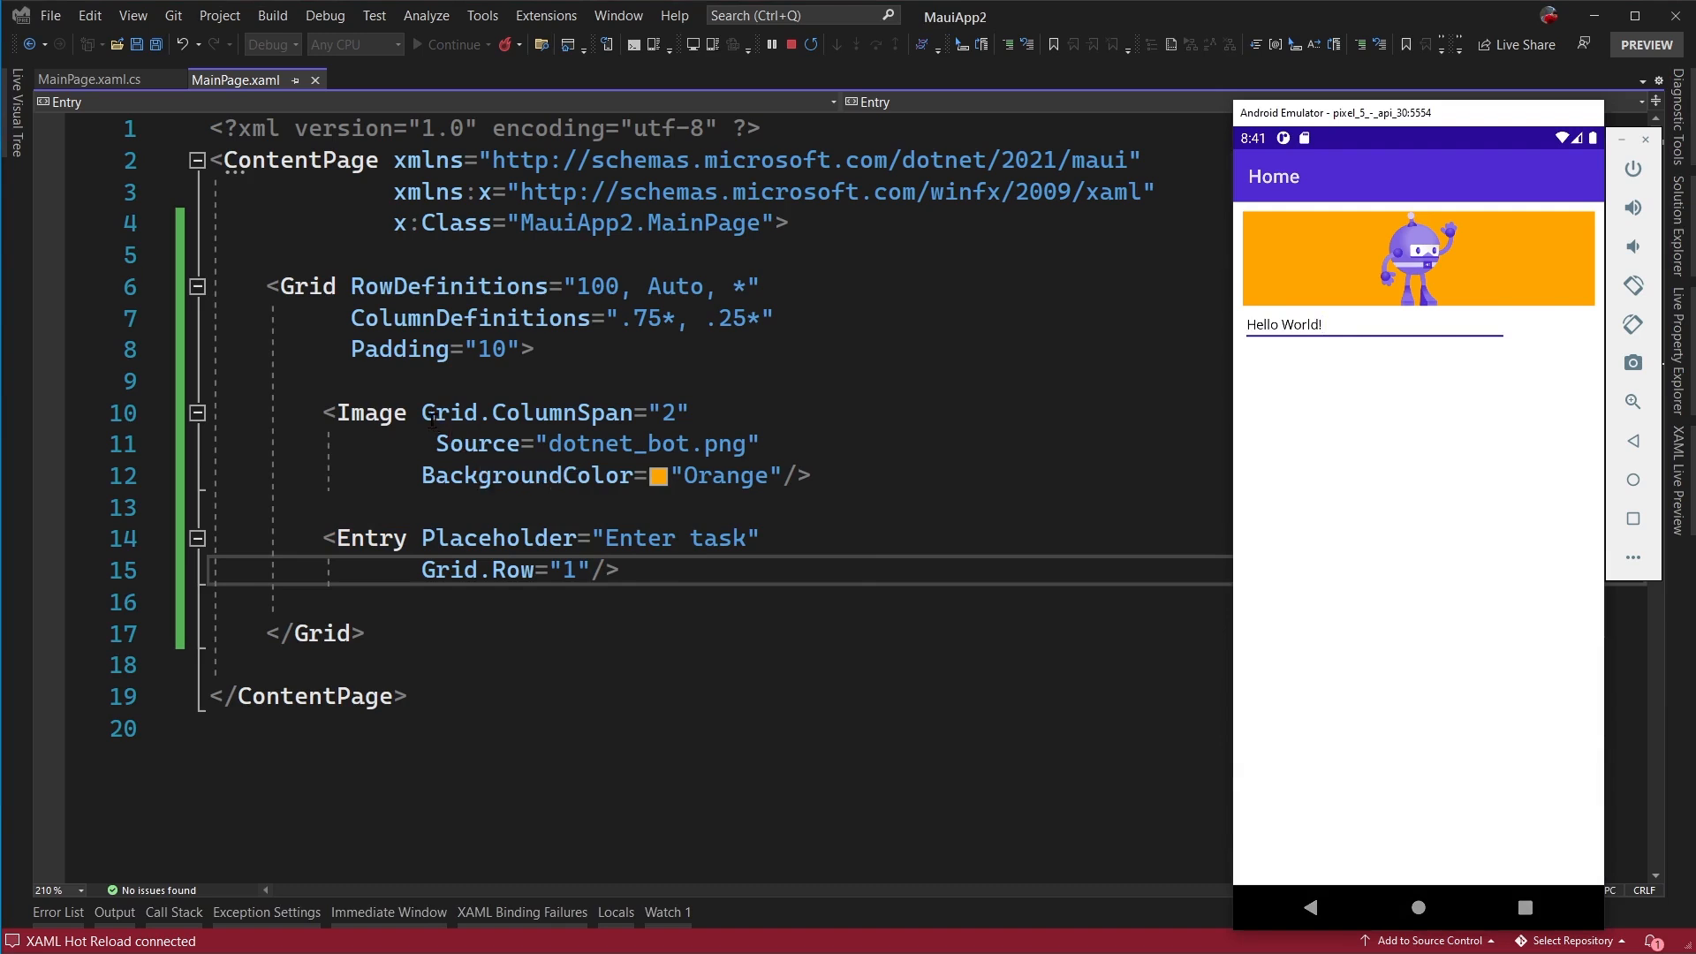
{"action": "double_click", "coordinate": [530, 412]}
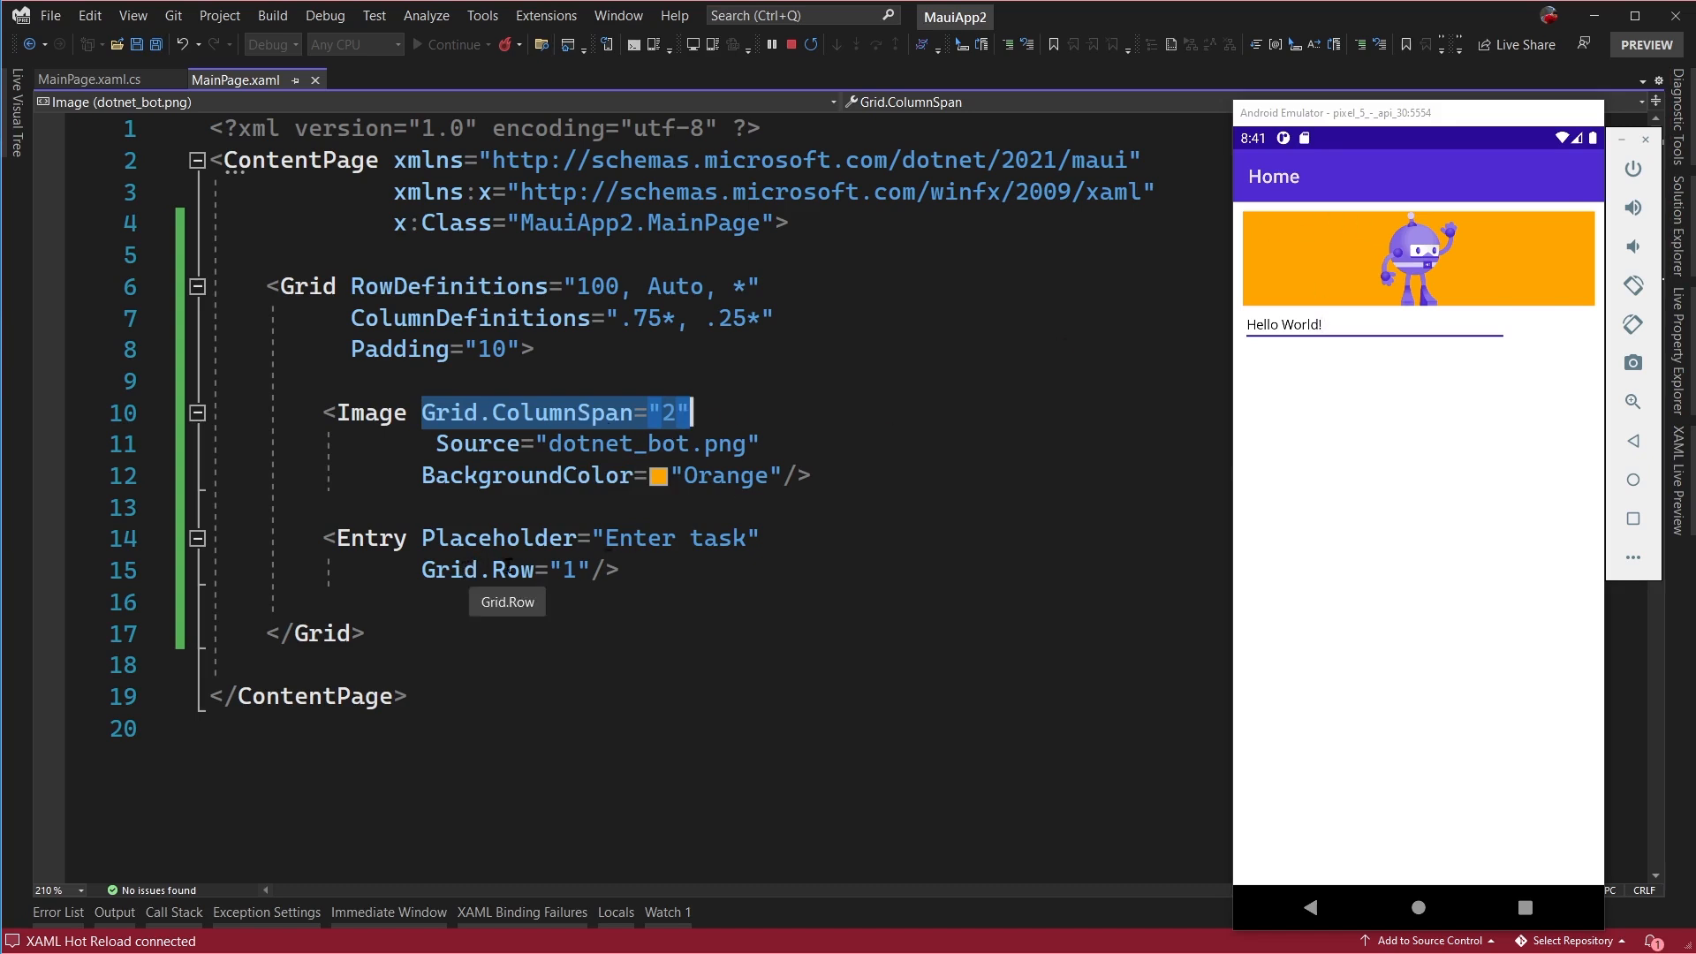
{"action": "left_click", "coordinate": [530, 569]}
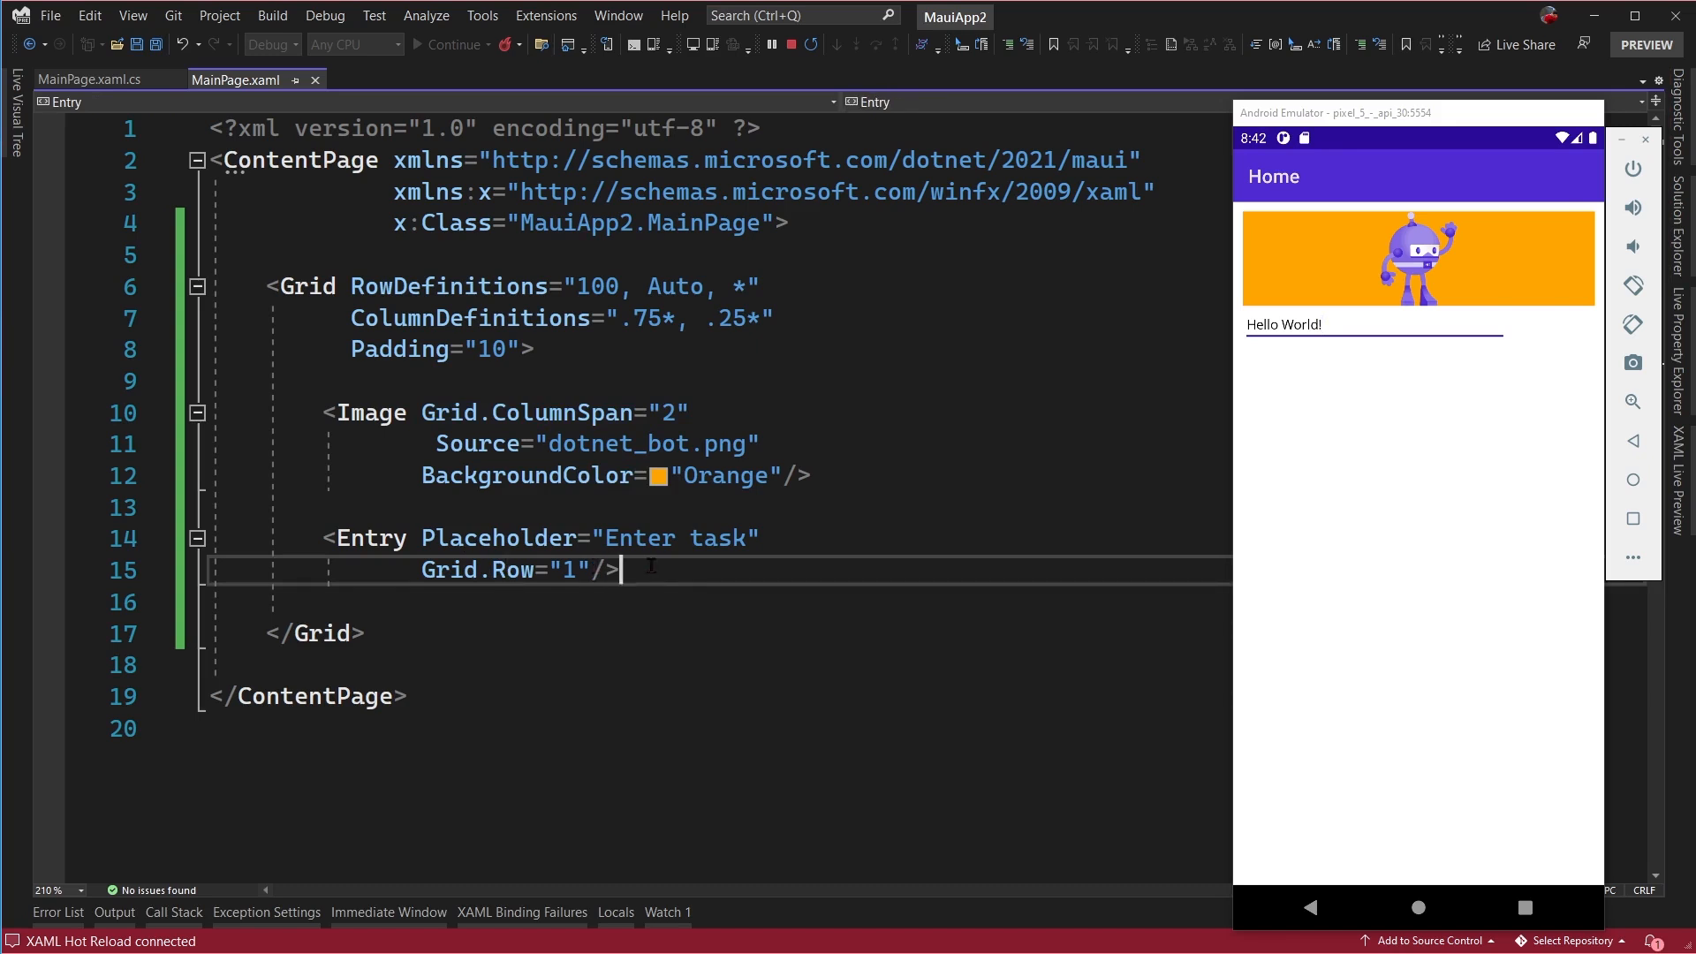
- Add a Button with Text 'Add' in Grid.Row 1, Grid.Column 1 below the Entry
{"action": "key", "text": "Enter"}
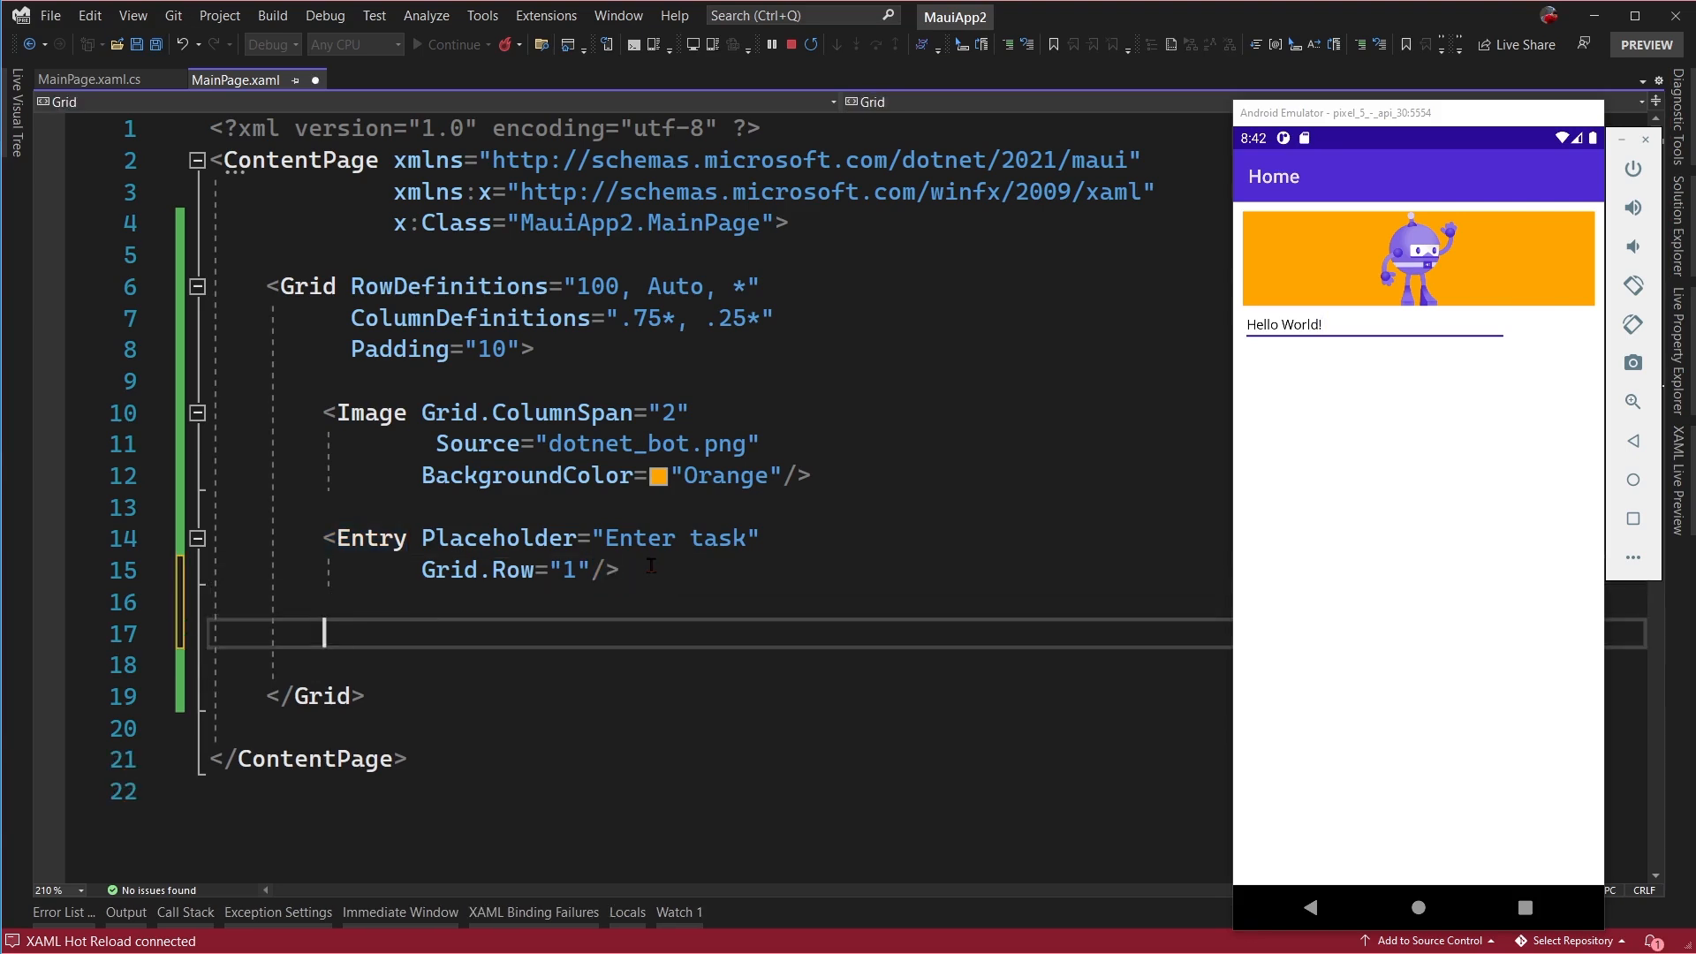
{"action": "type", "text": "<Button"}
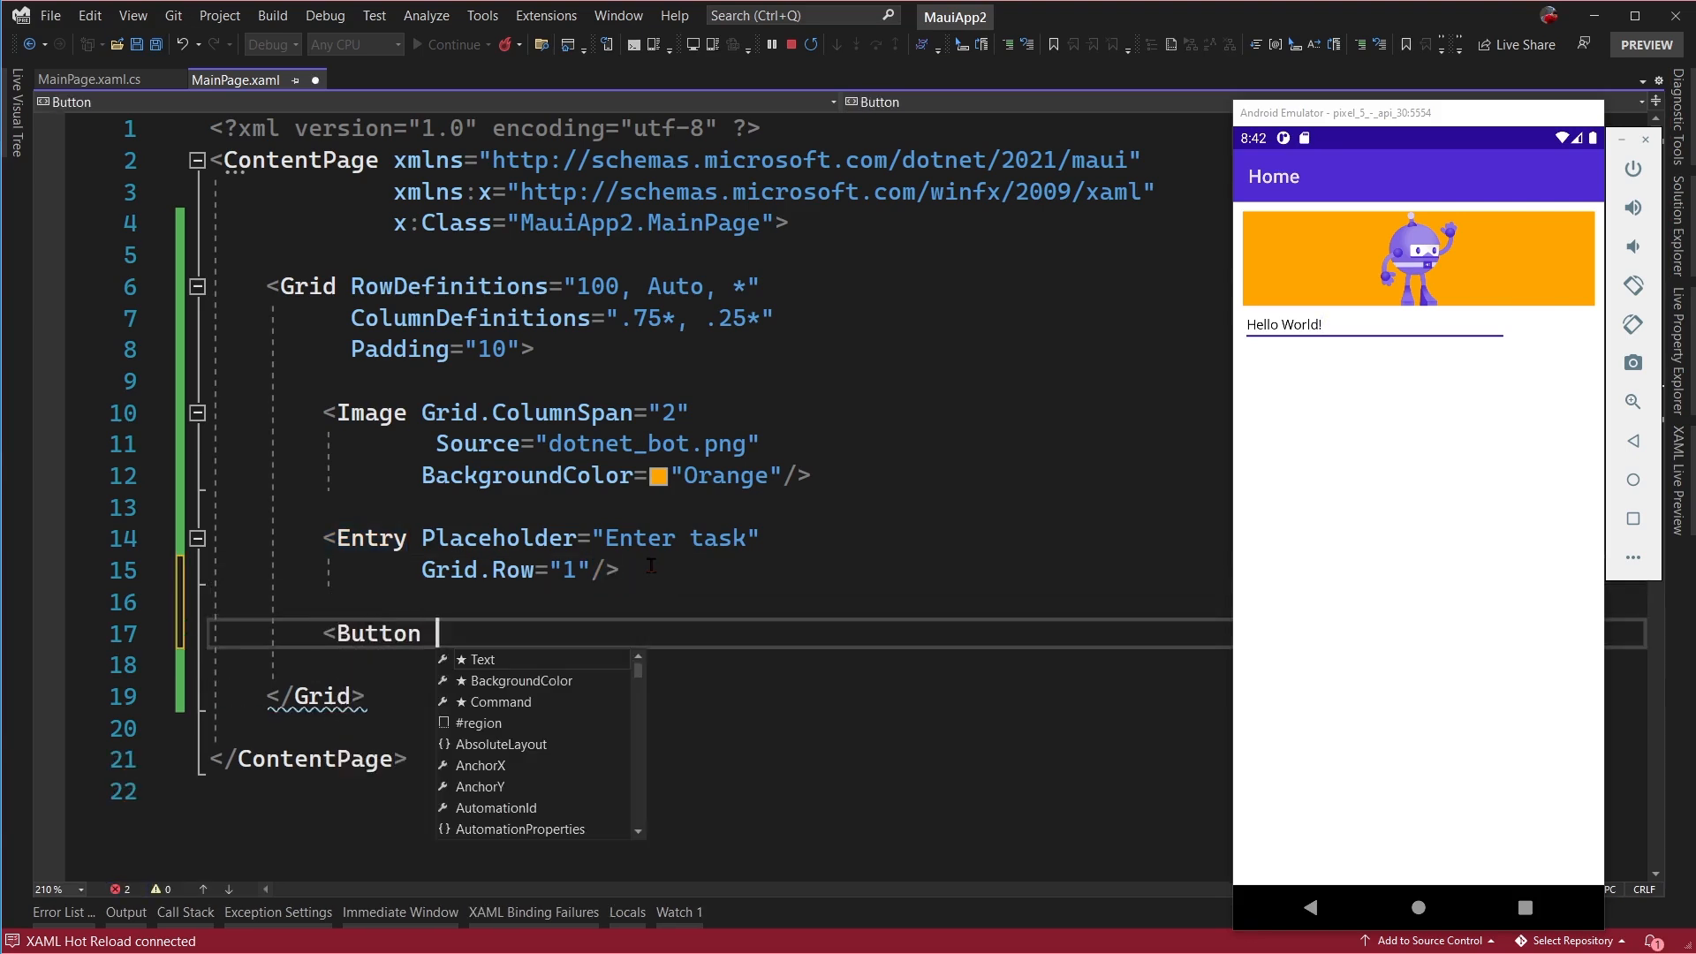
{"action": "type", "text": "Text=\"Ad"}
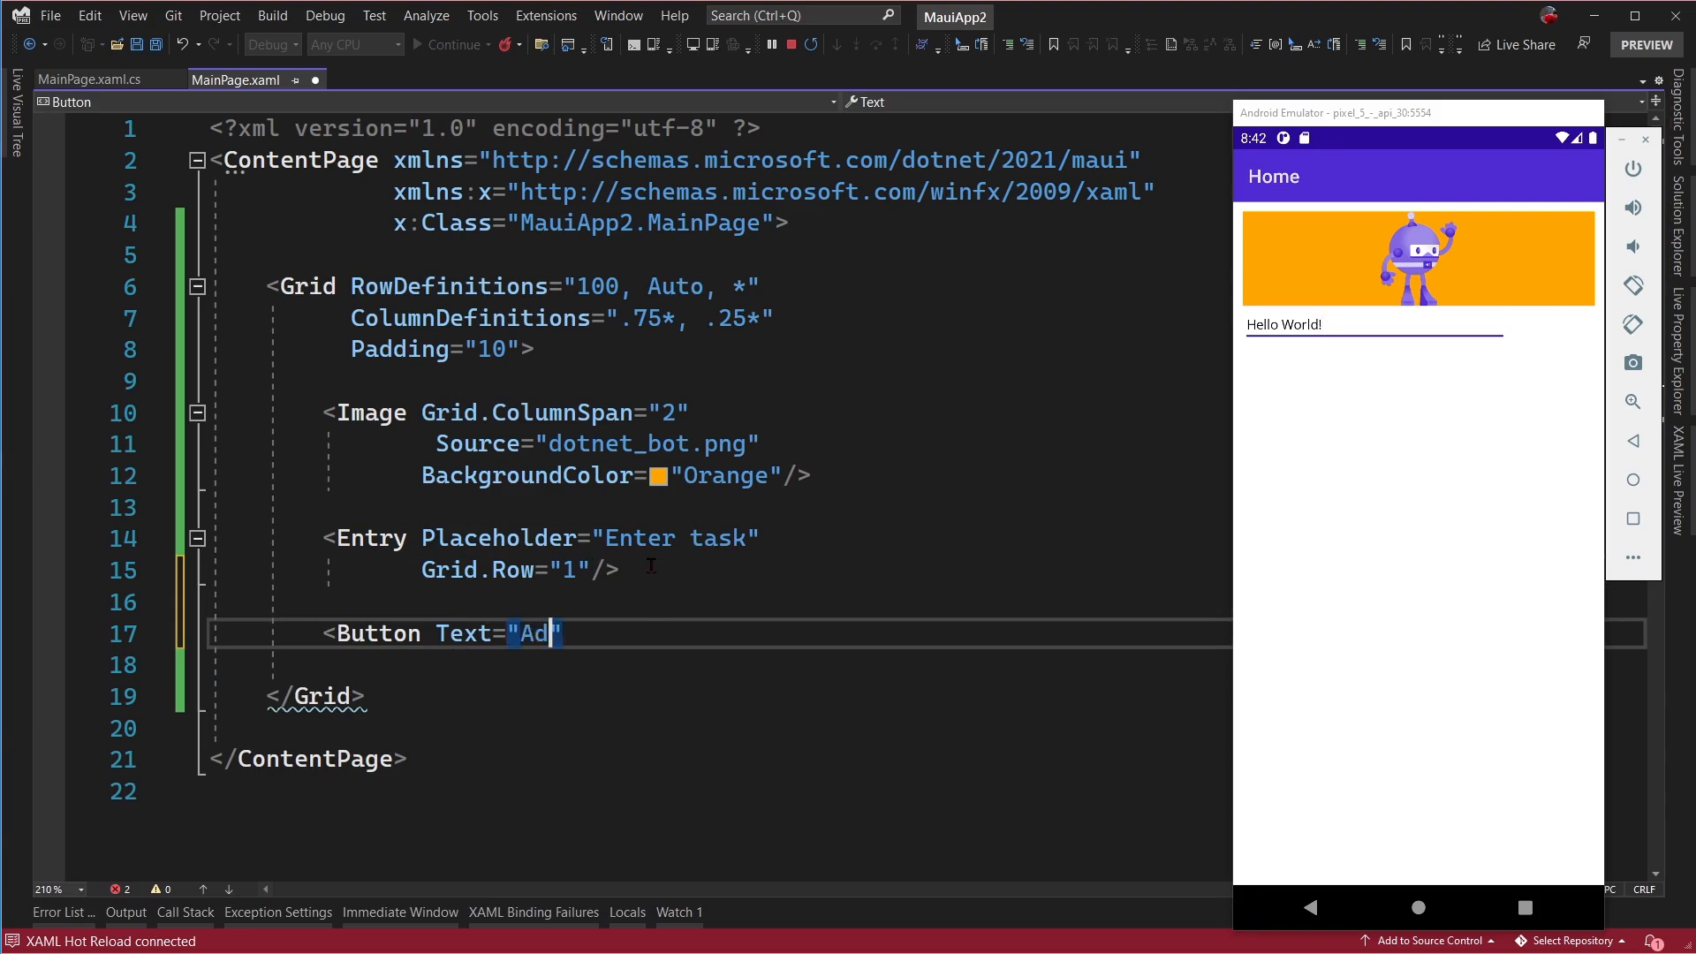
{"action": "type", "text": "Gir"}
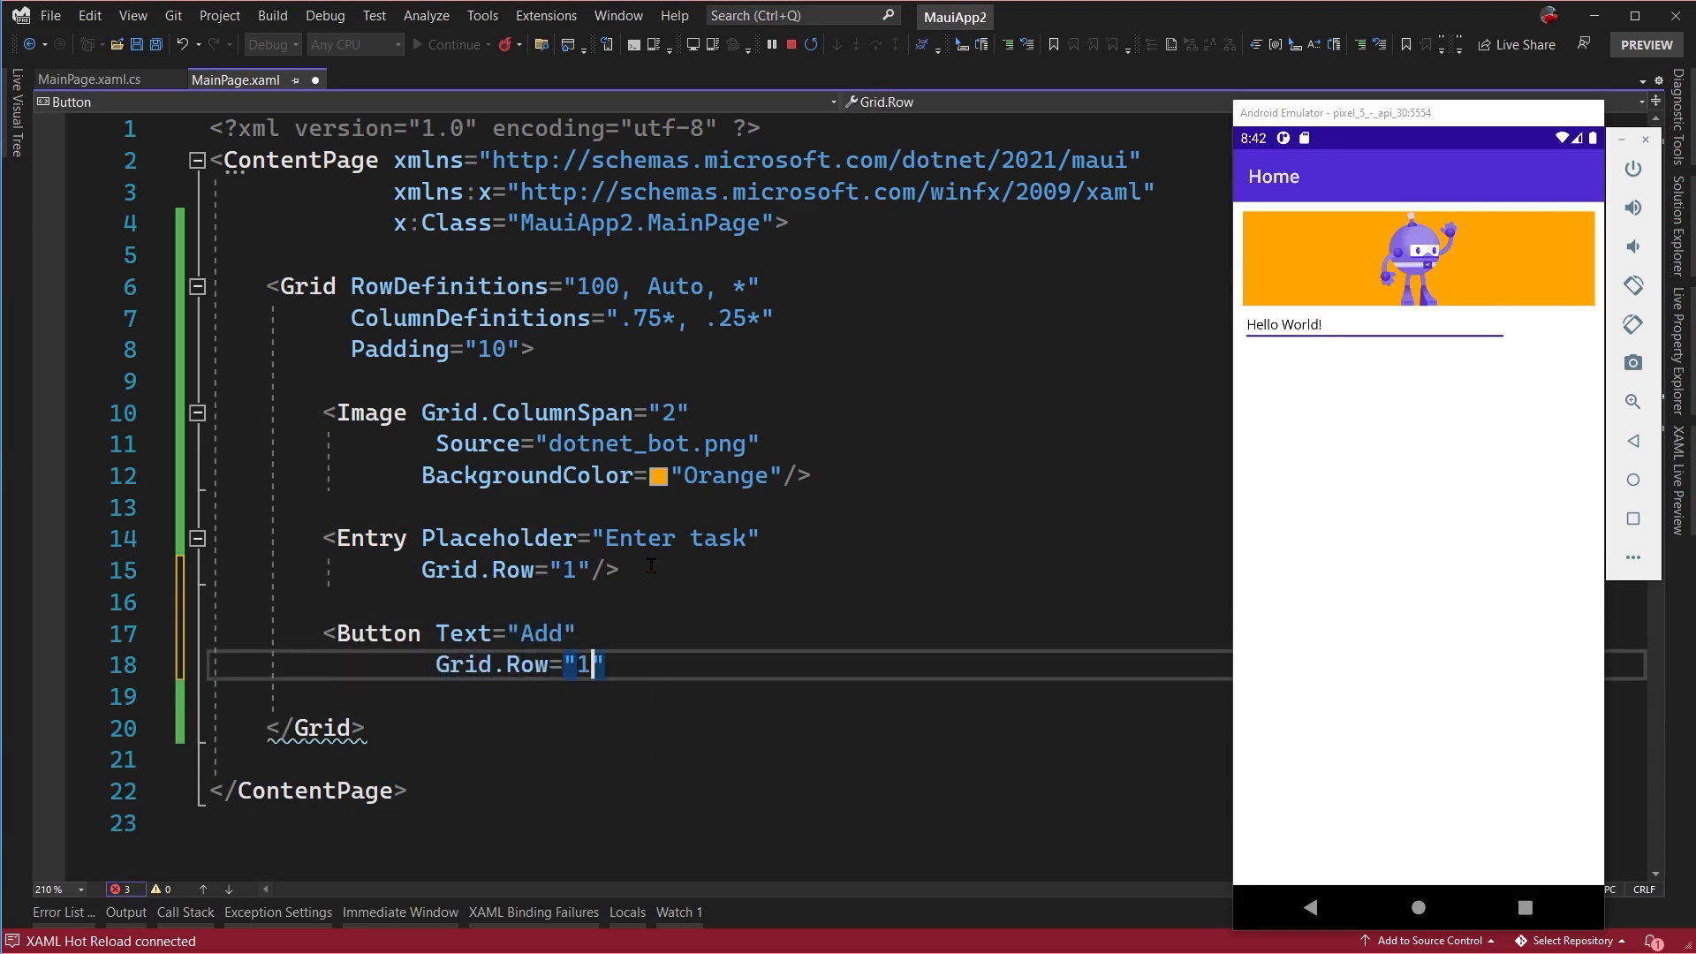
{"action": "type", "text": "Grid."}
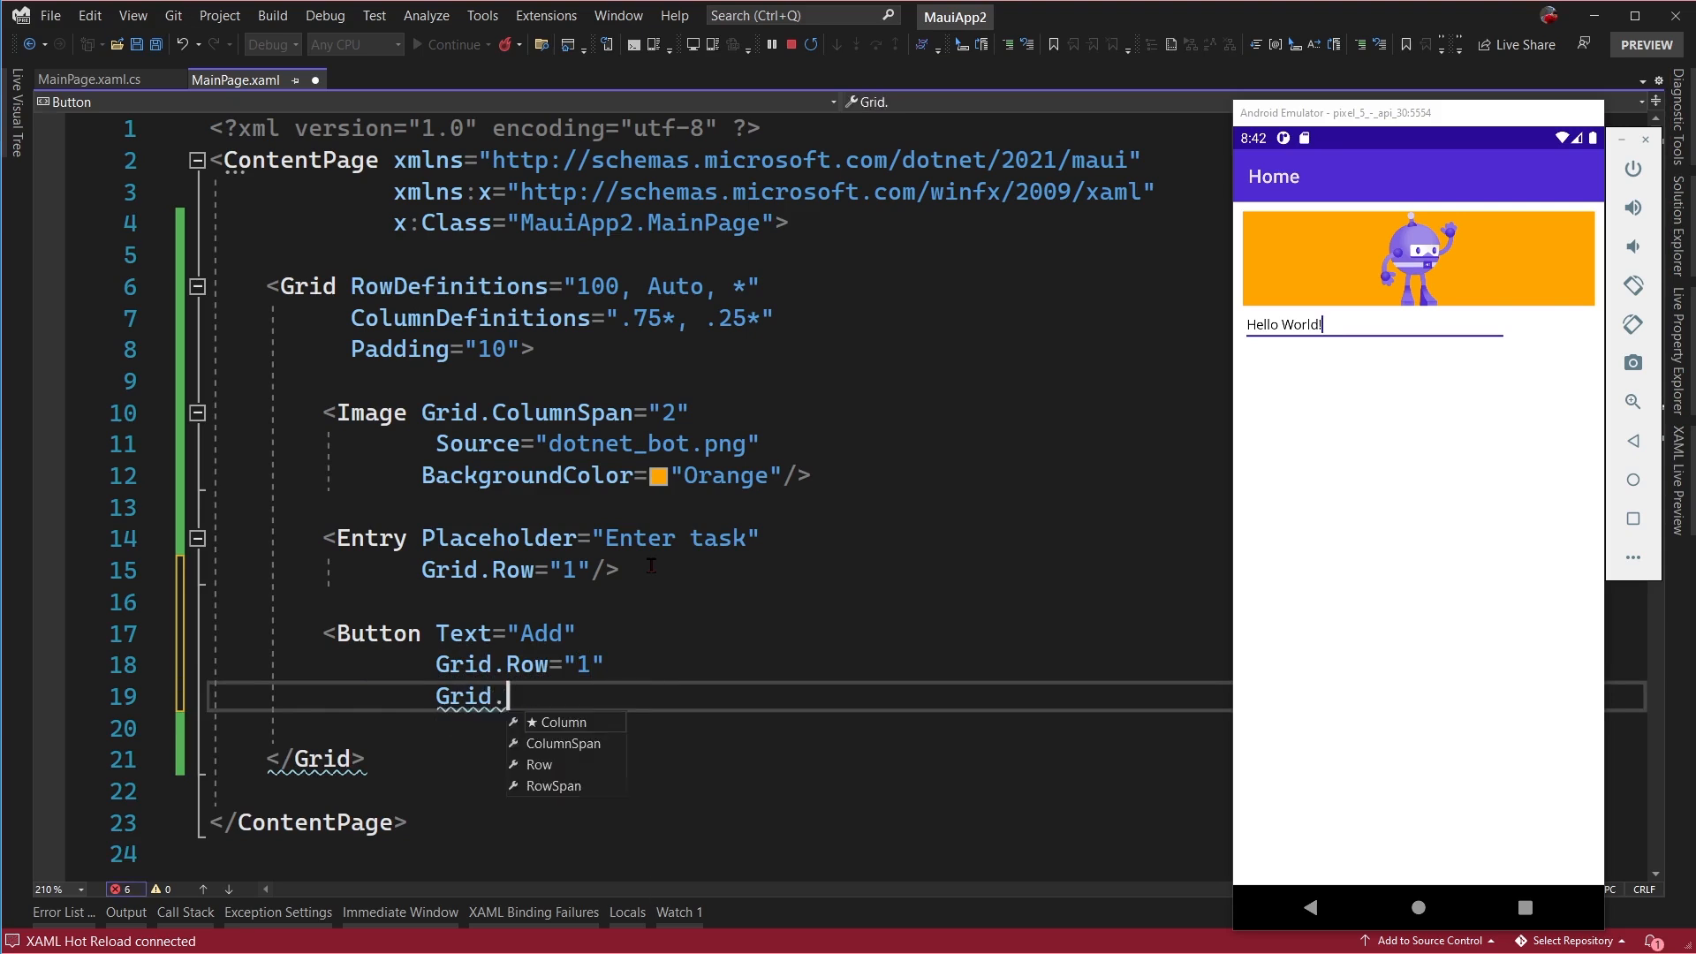
{"action": "type", "text": "Column=\"1\"/>"}
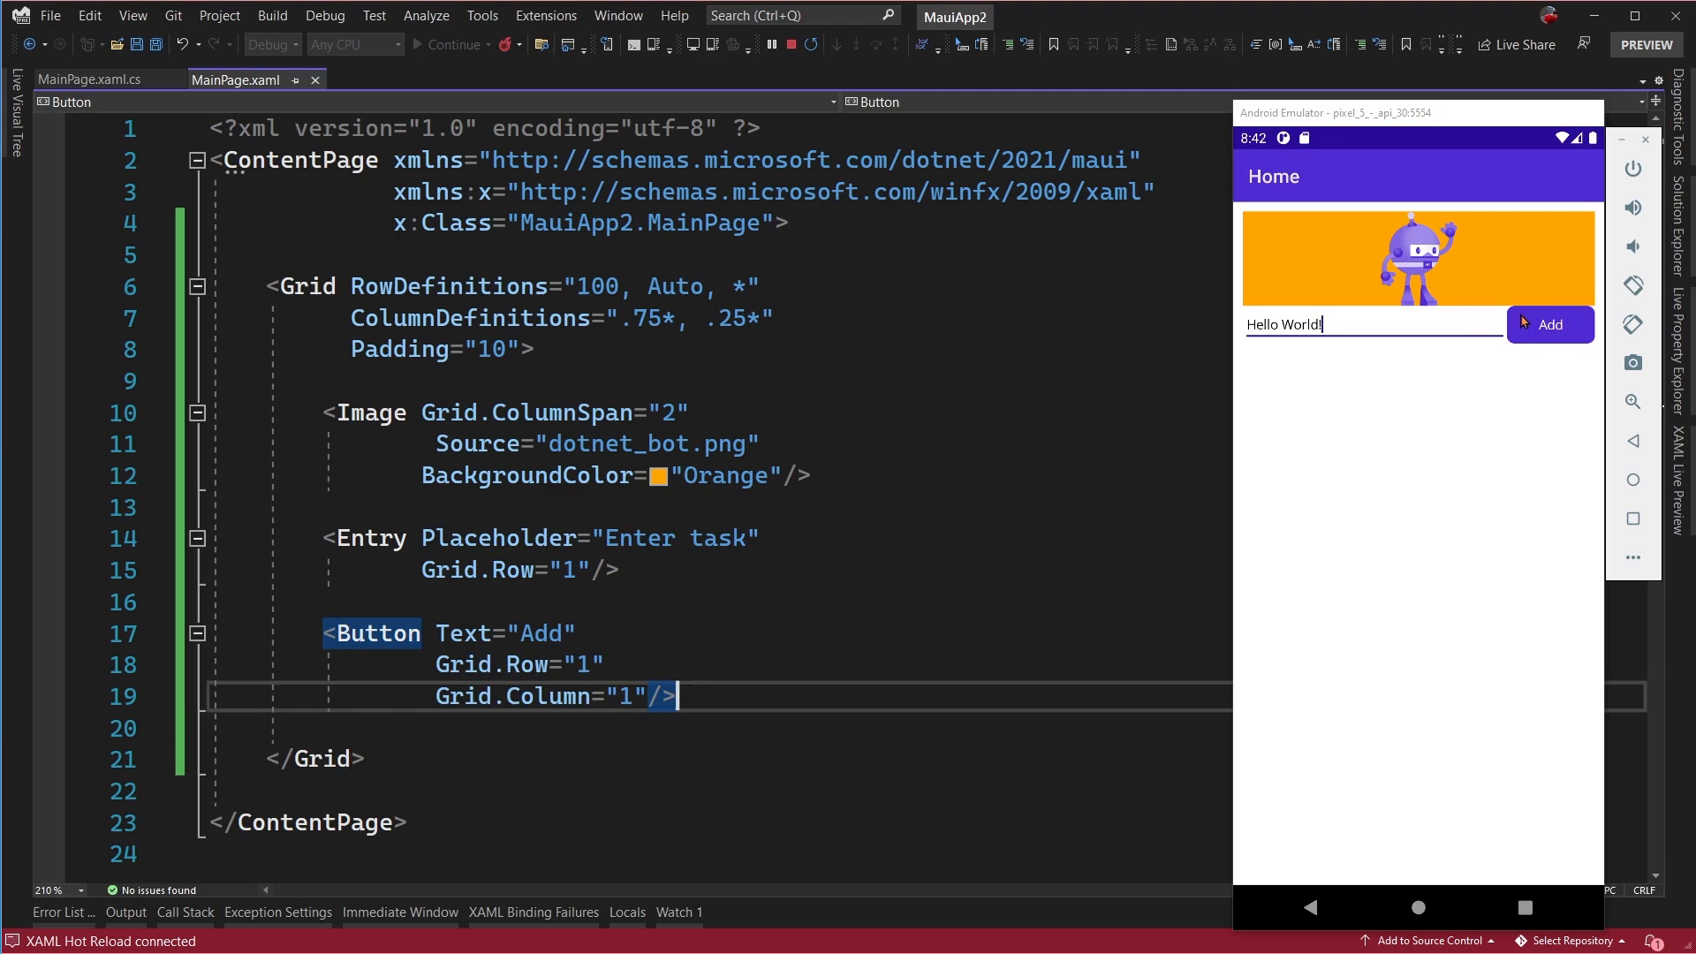
{"action": "mouse_move", "coordinate": [1500, 270]}
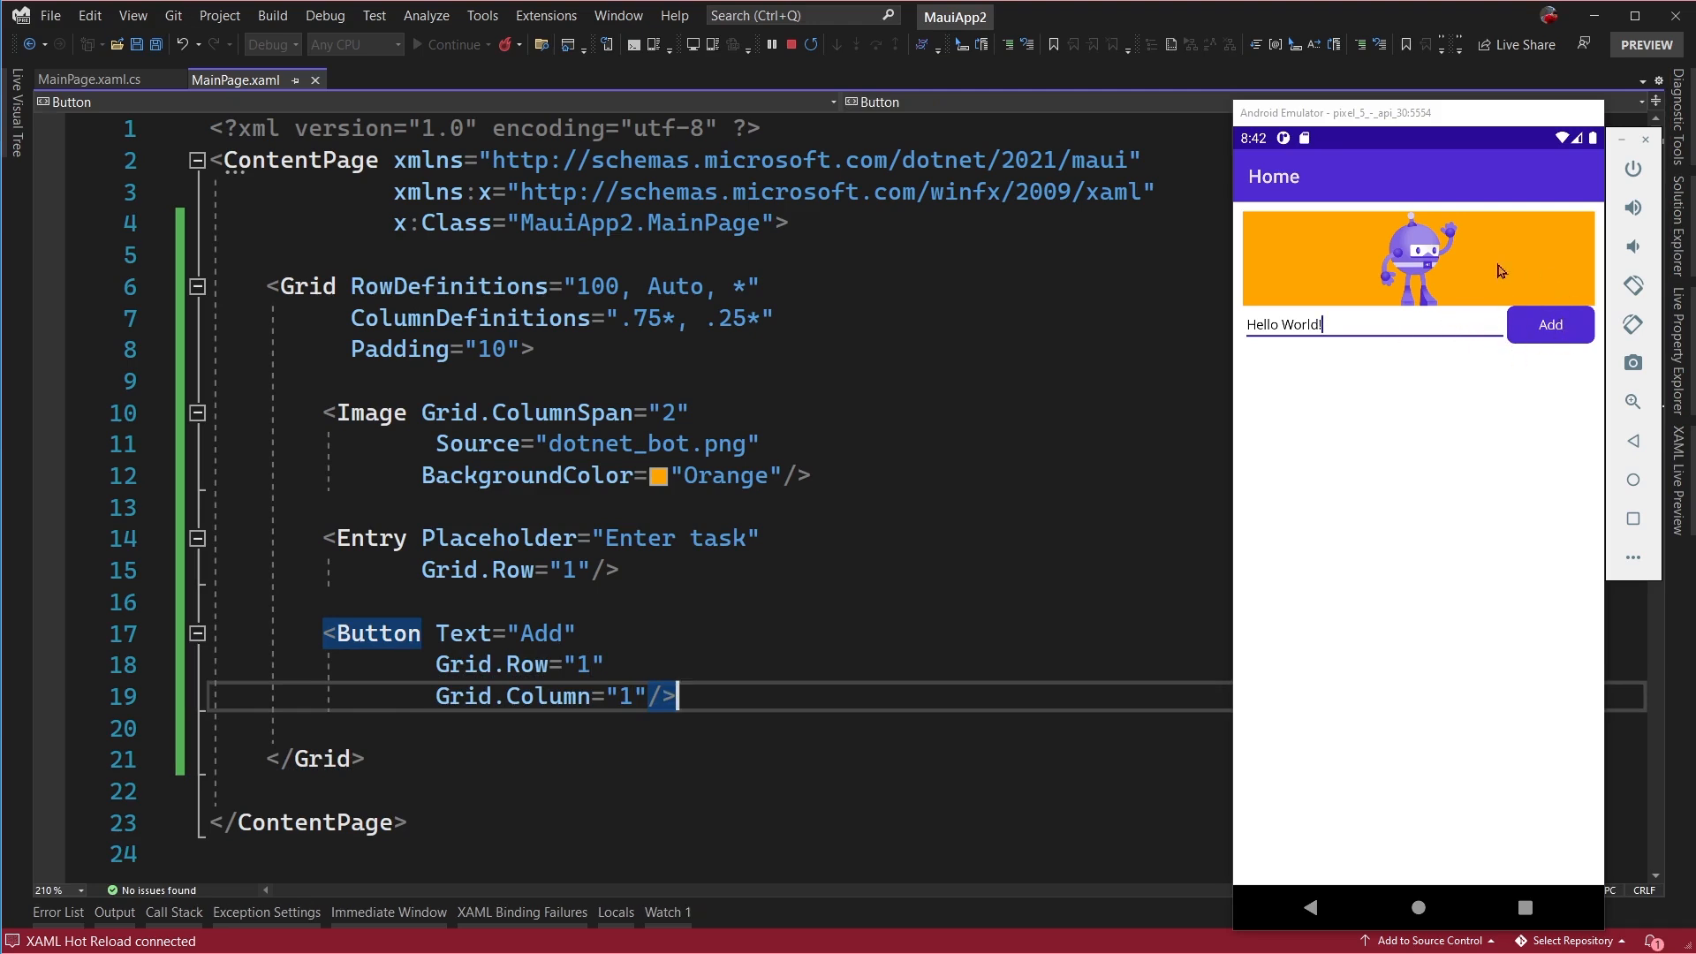
{"action": "mouse_move", "coordinate": [1438, 341]}
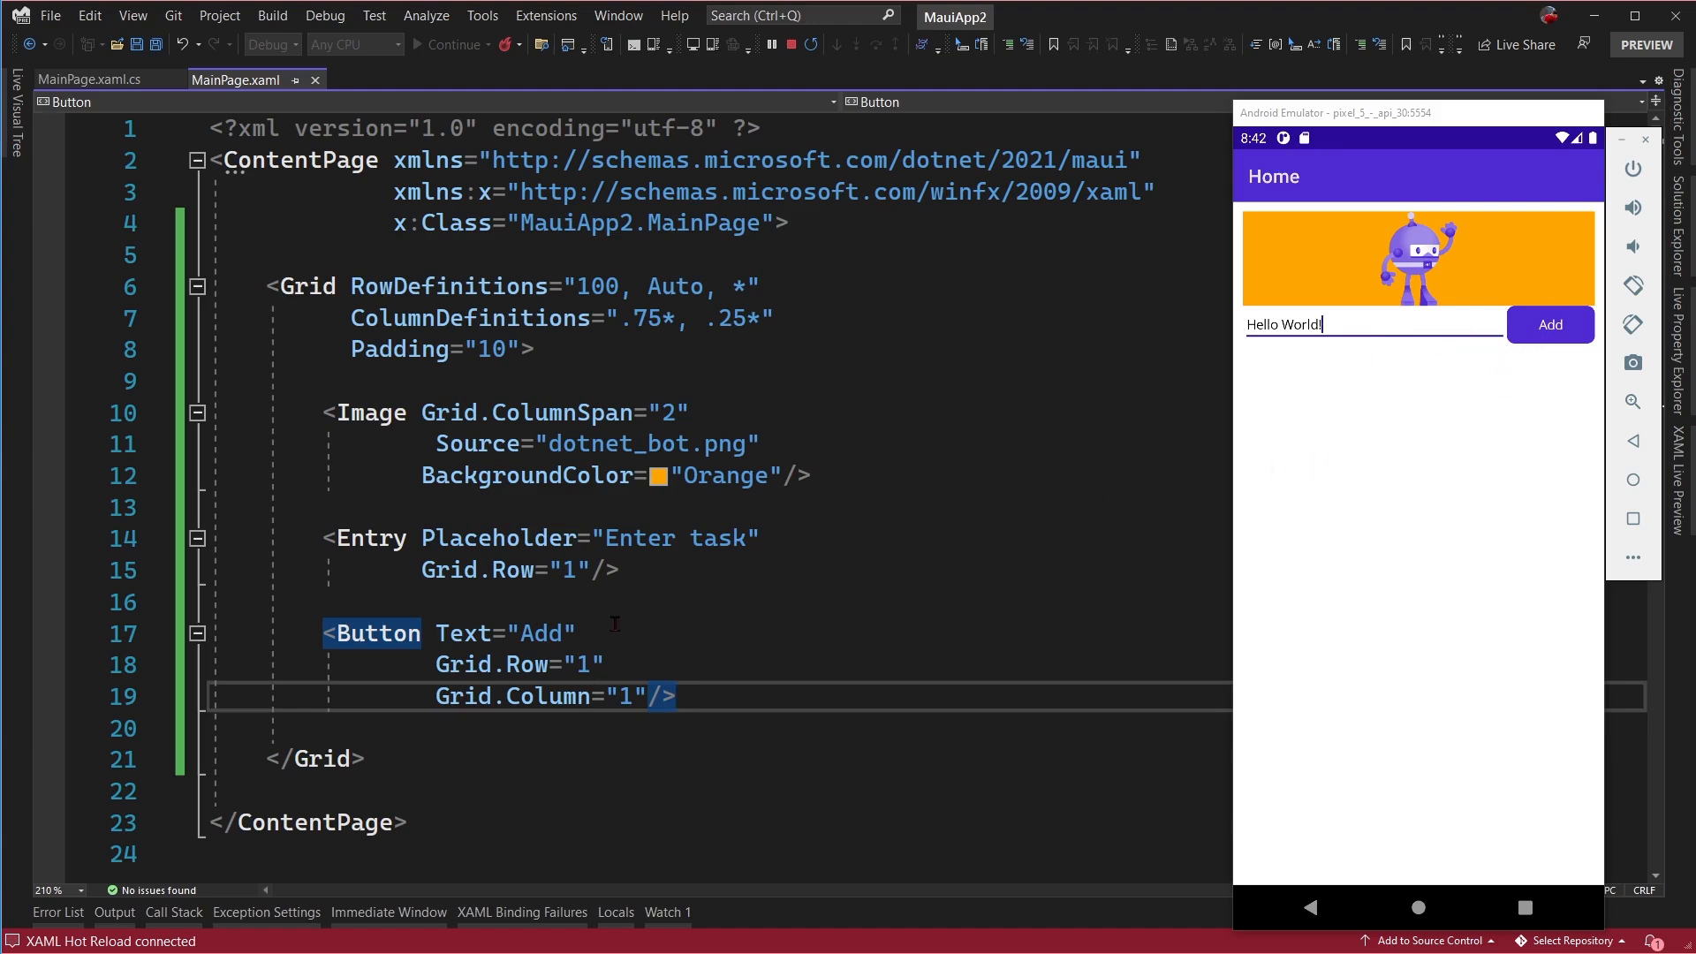
{"action": "left_click", "coordinate": [576, 633]}
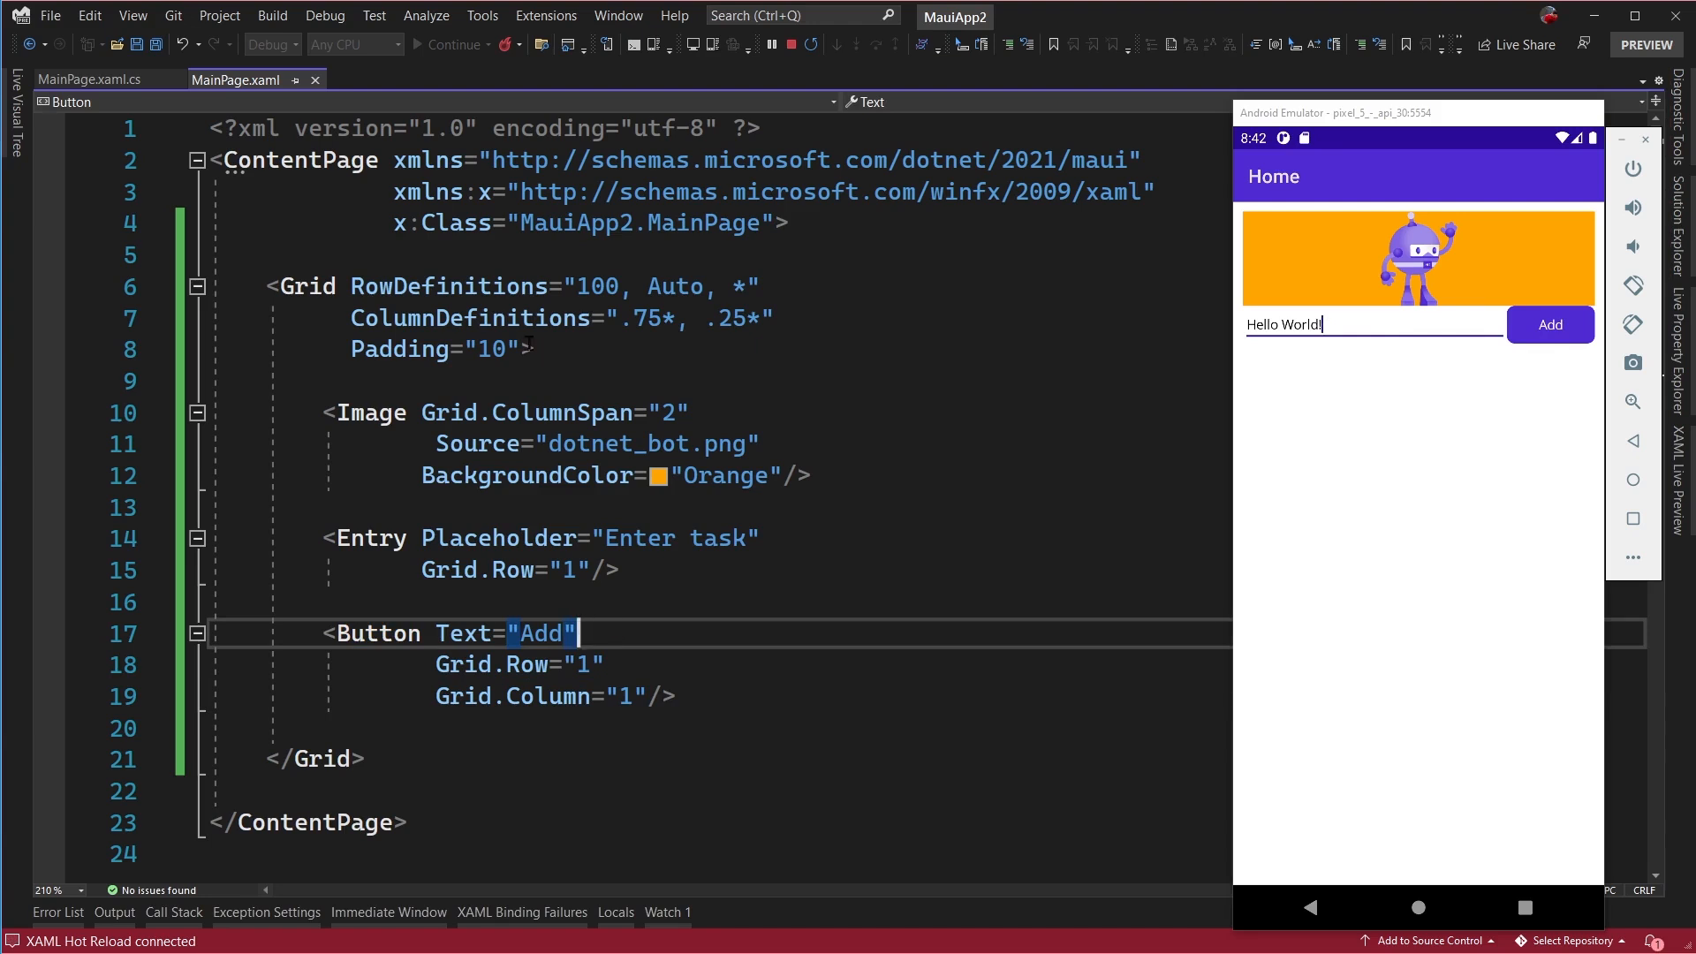
- Set RowSpacing 10 and ColumnSpacing 10 on the Grid
{"action": "type", "text": "row>"}
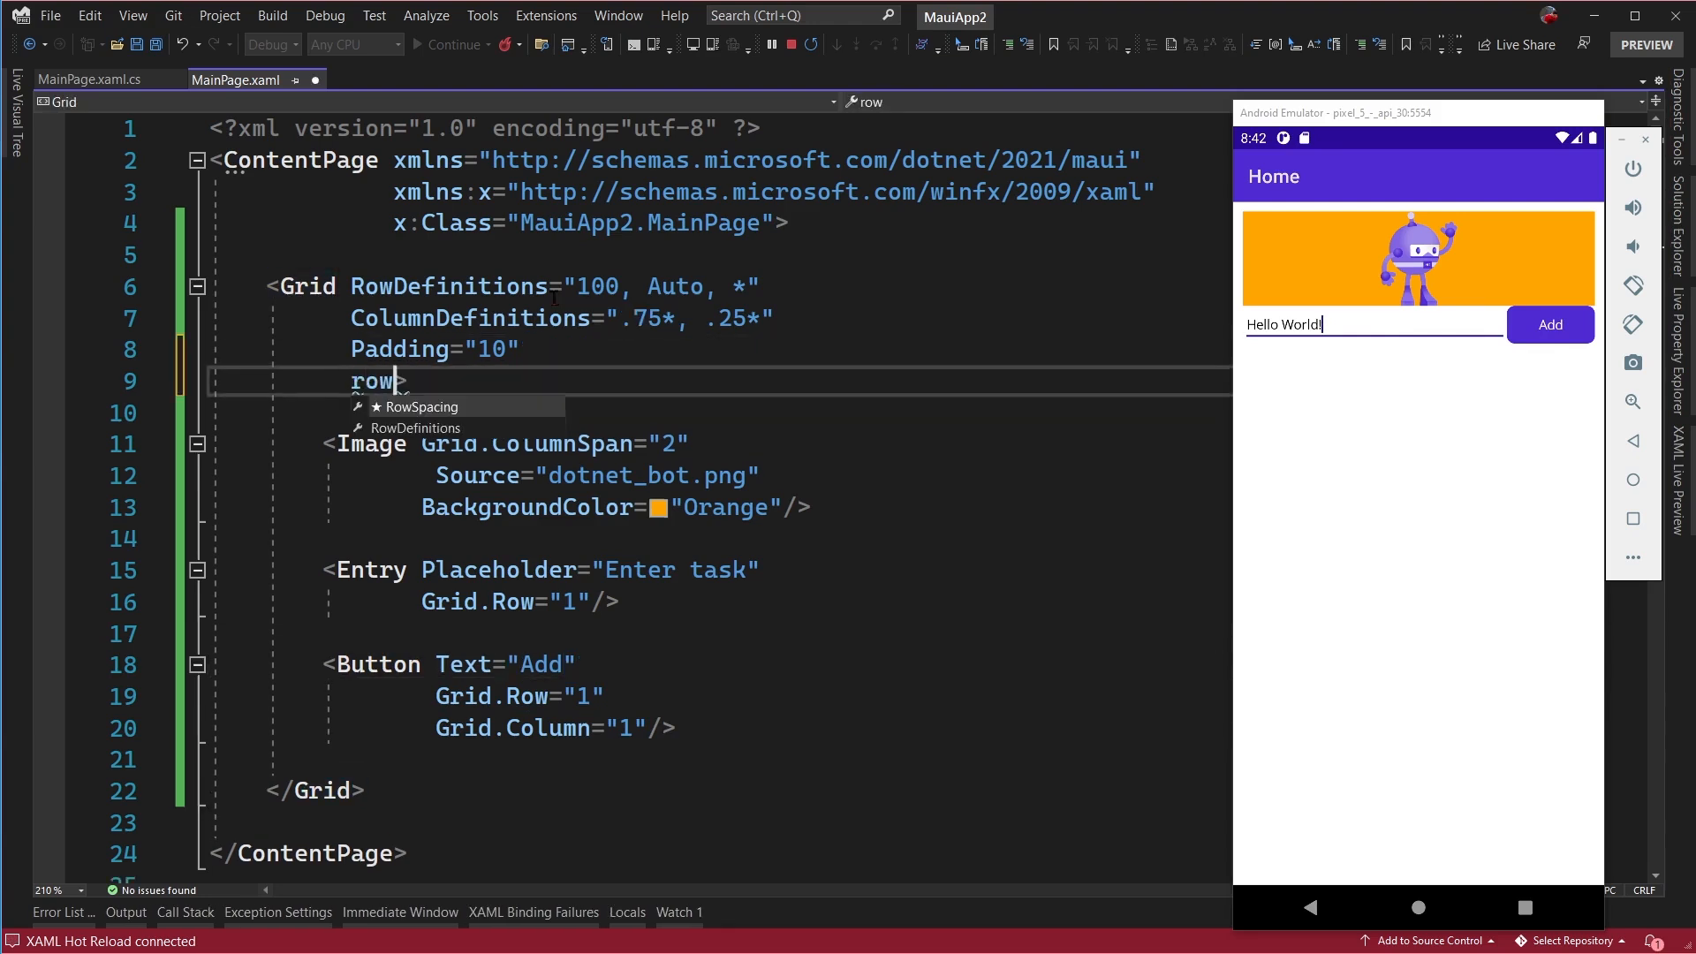
{"action": "type", "text": "Spacing=\"10\""}
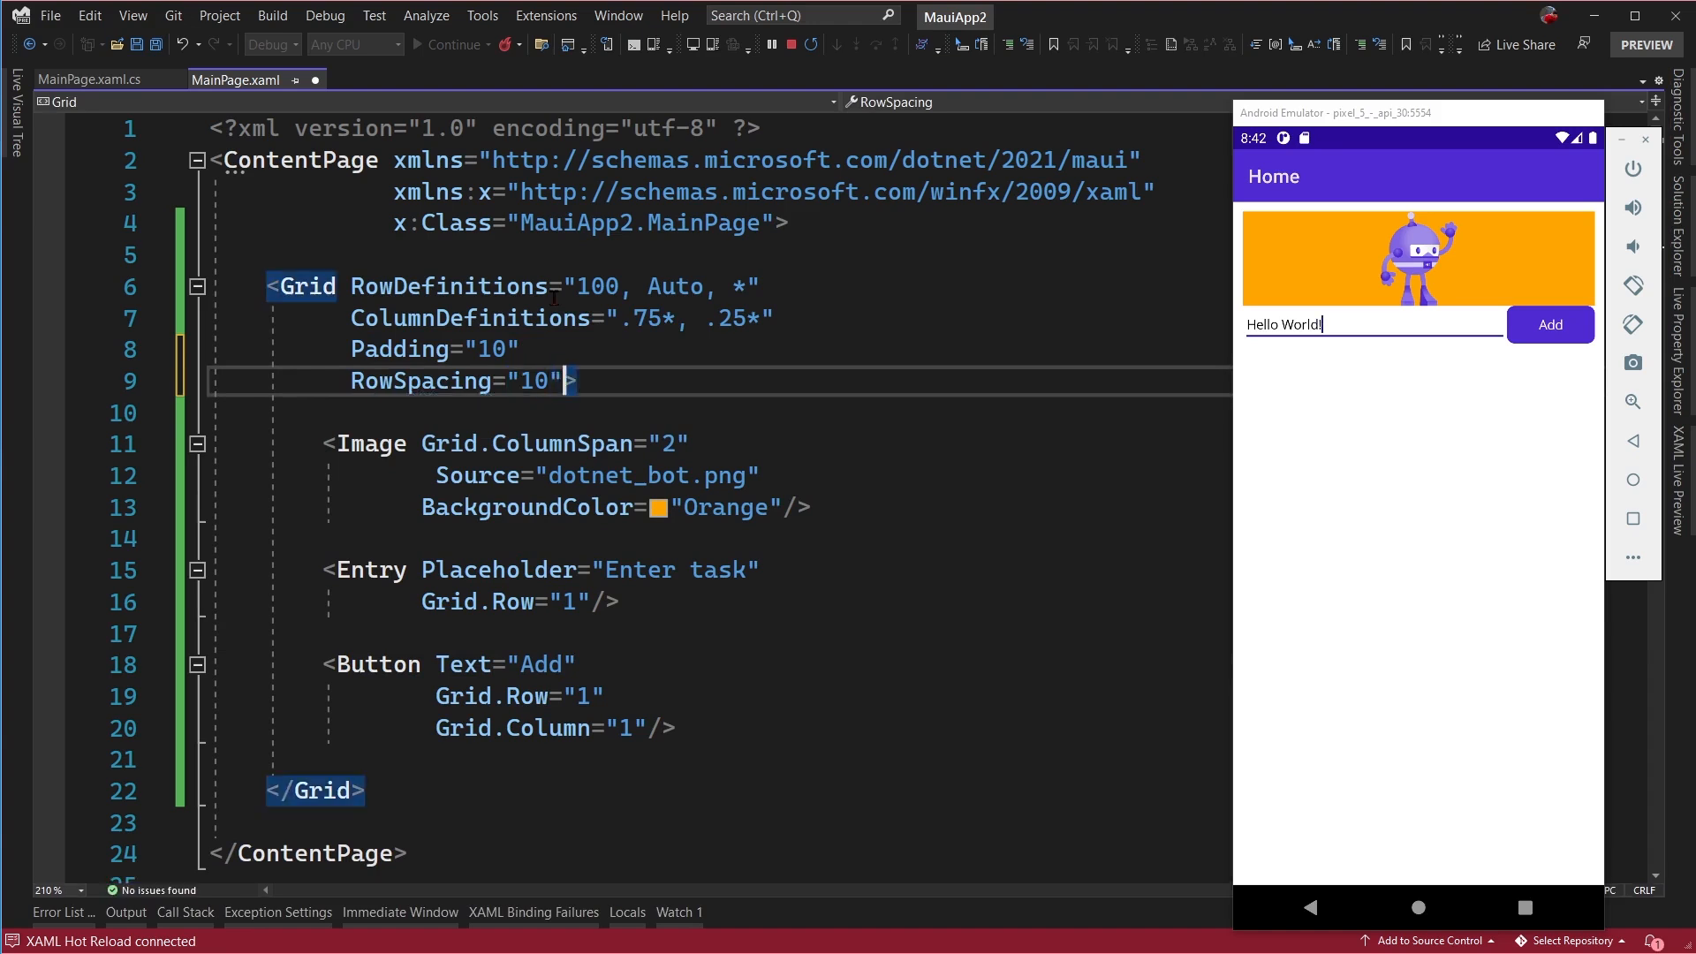
{"action": "type", "text": "ColumnSpacing=\"10\">"}
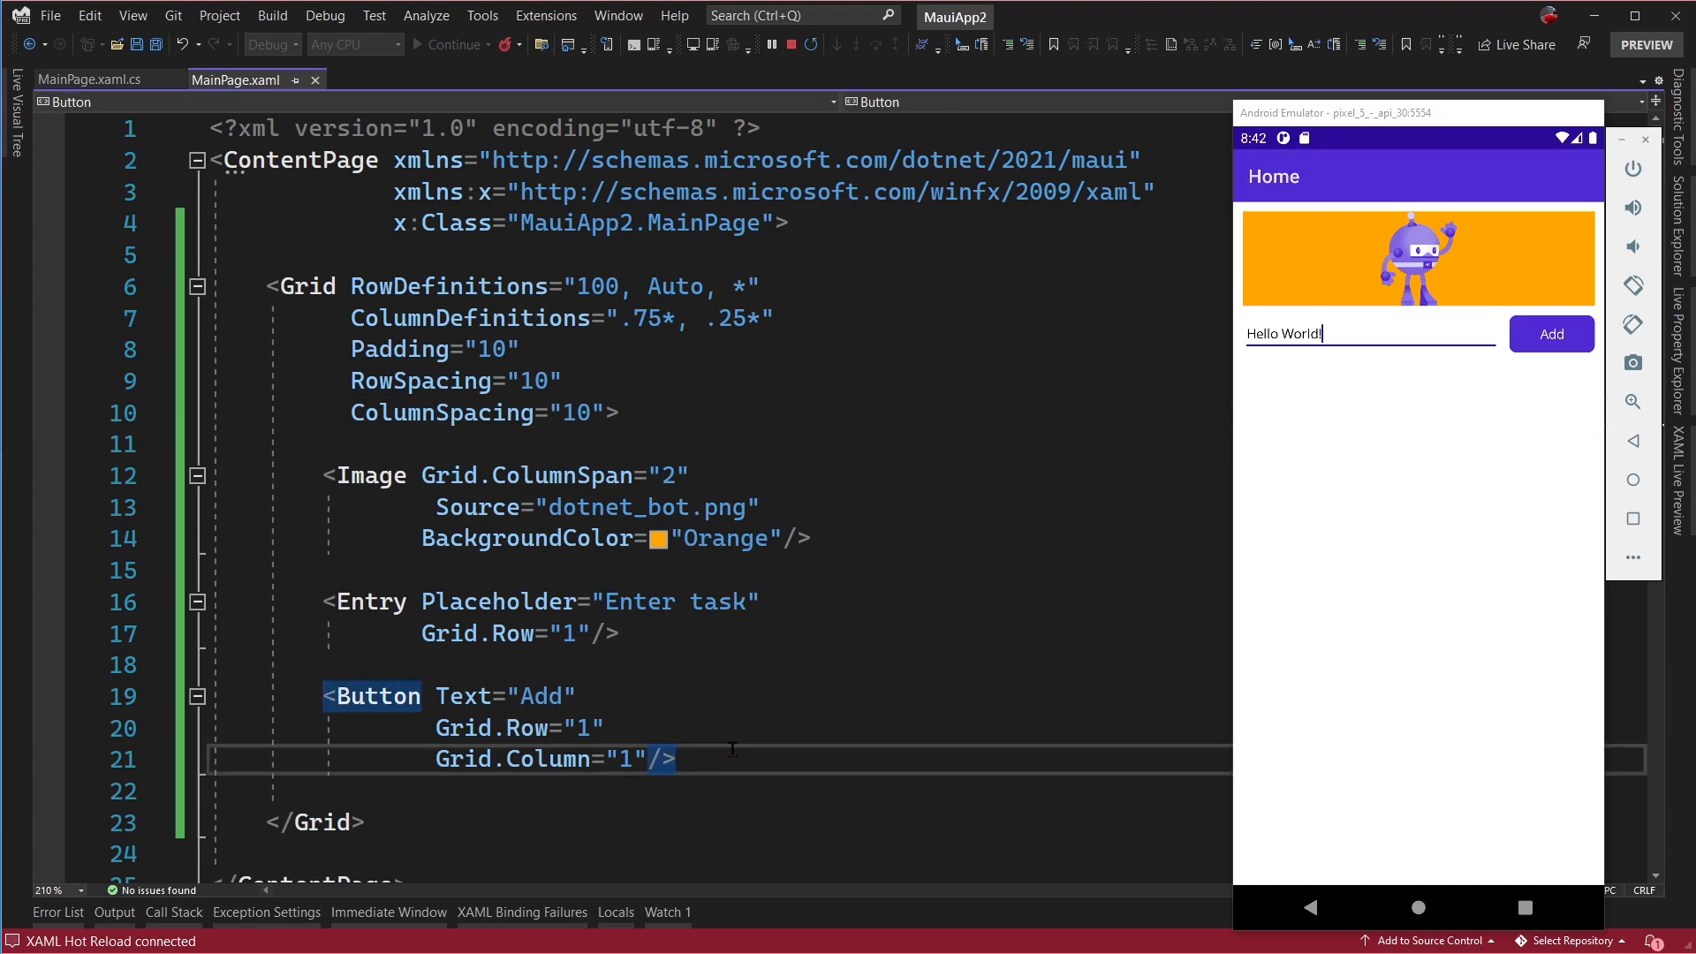
{"action": "scroll", "scroll_direction": "down", "scroll_amount": 3}
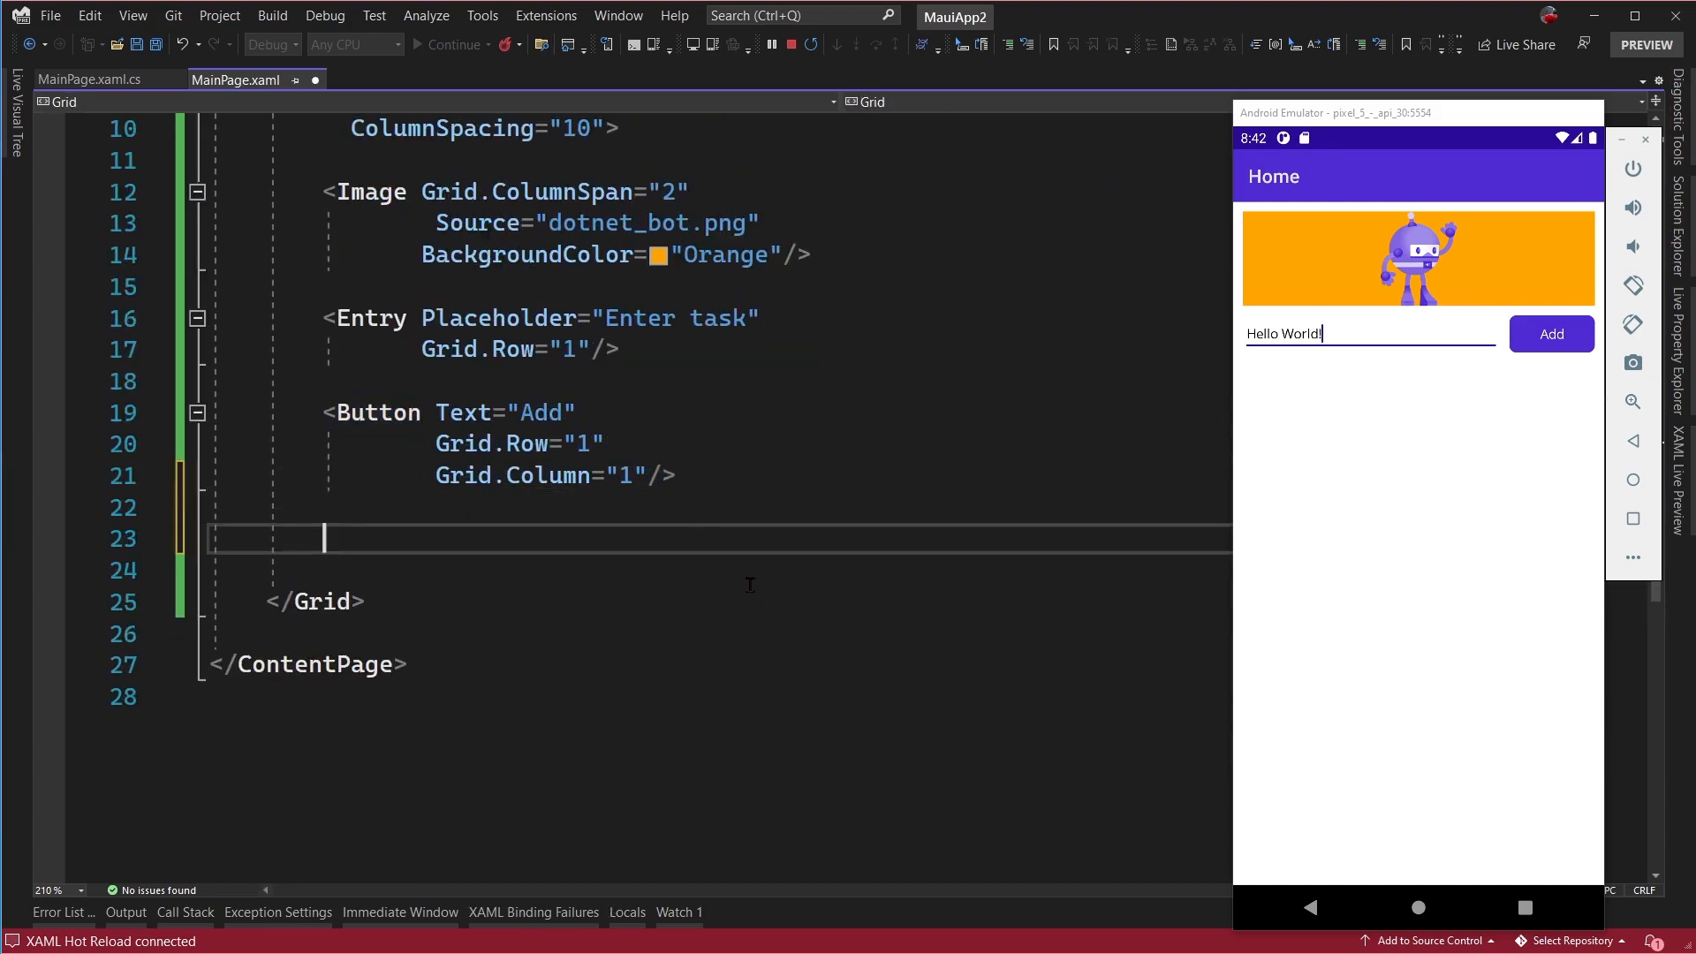
- Add a CollectionView with Grid.Row="2" and Grid.ColumnSpan="2", leaving a blank line inside it
{"action": "type", "text": "<CollectionView gri"}
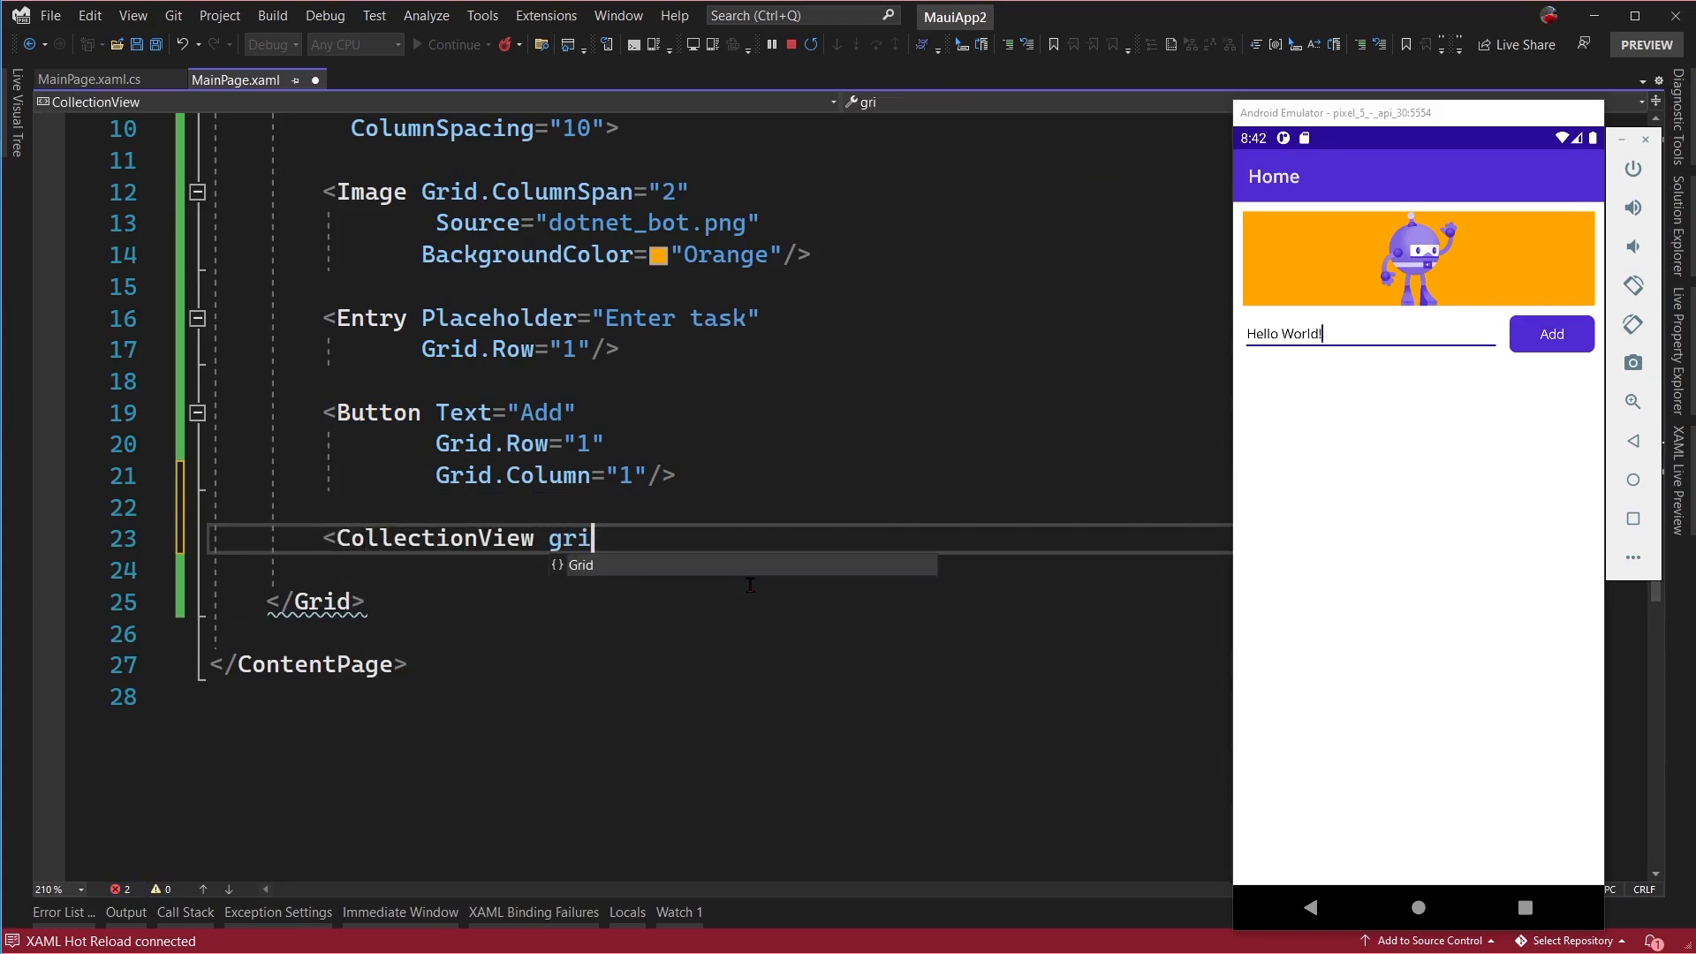
{"action": "type", "text": "d.Row=\"2\""}
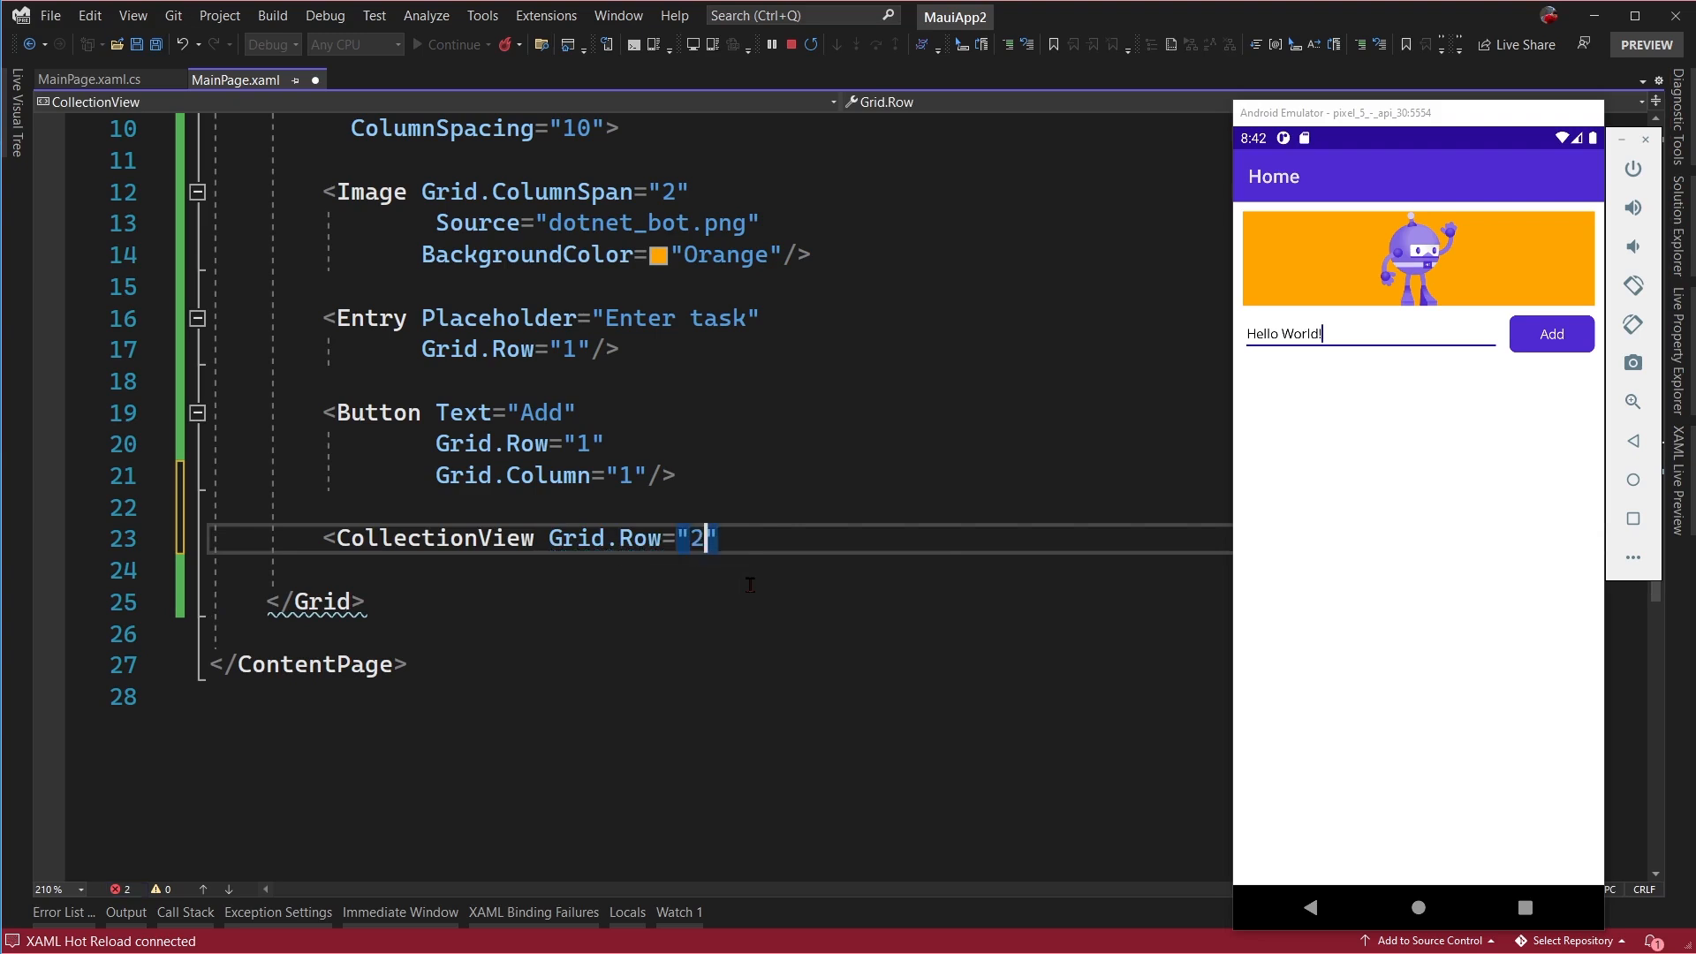
{"action": "type", "text": "Grid.co"}
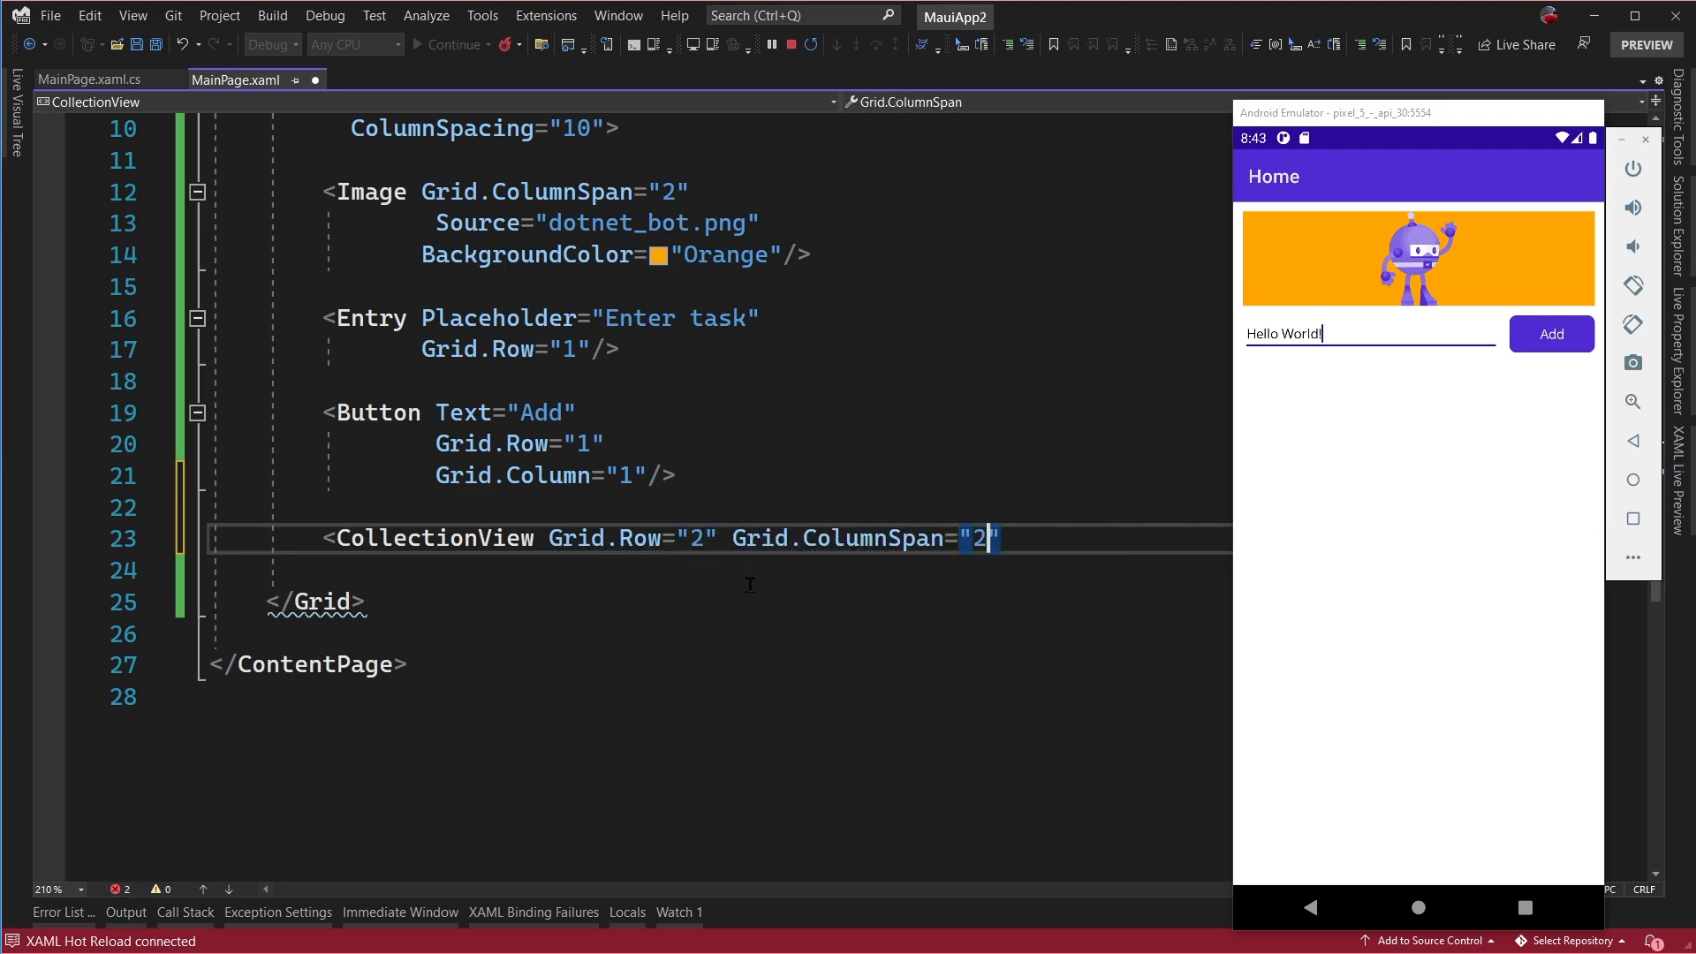
{"action": "type", "text": "></CollectionView"}
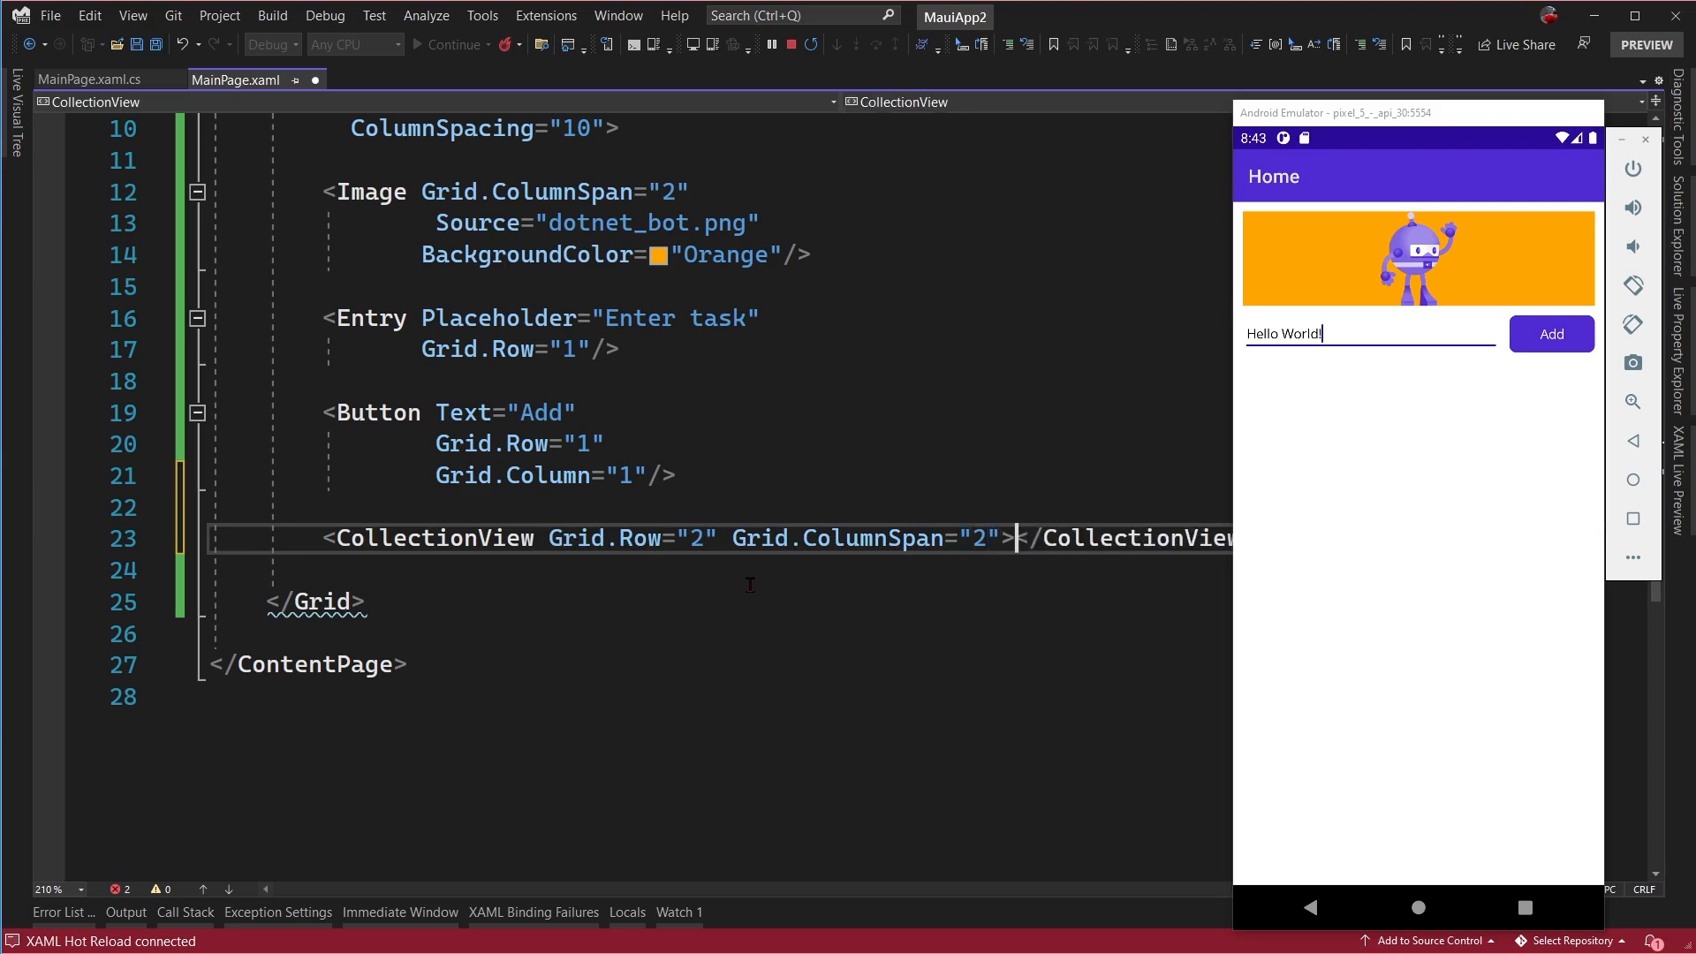
{"action": "key", "text": "enter"}
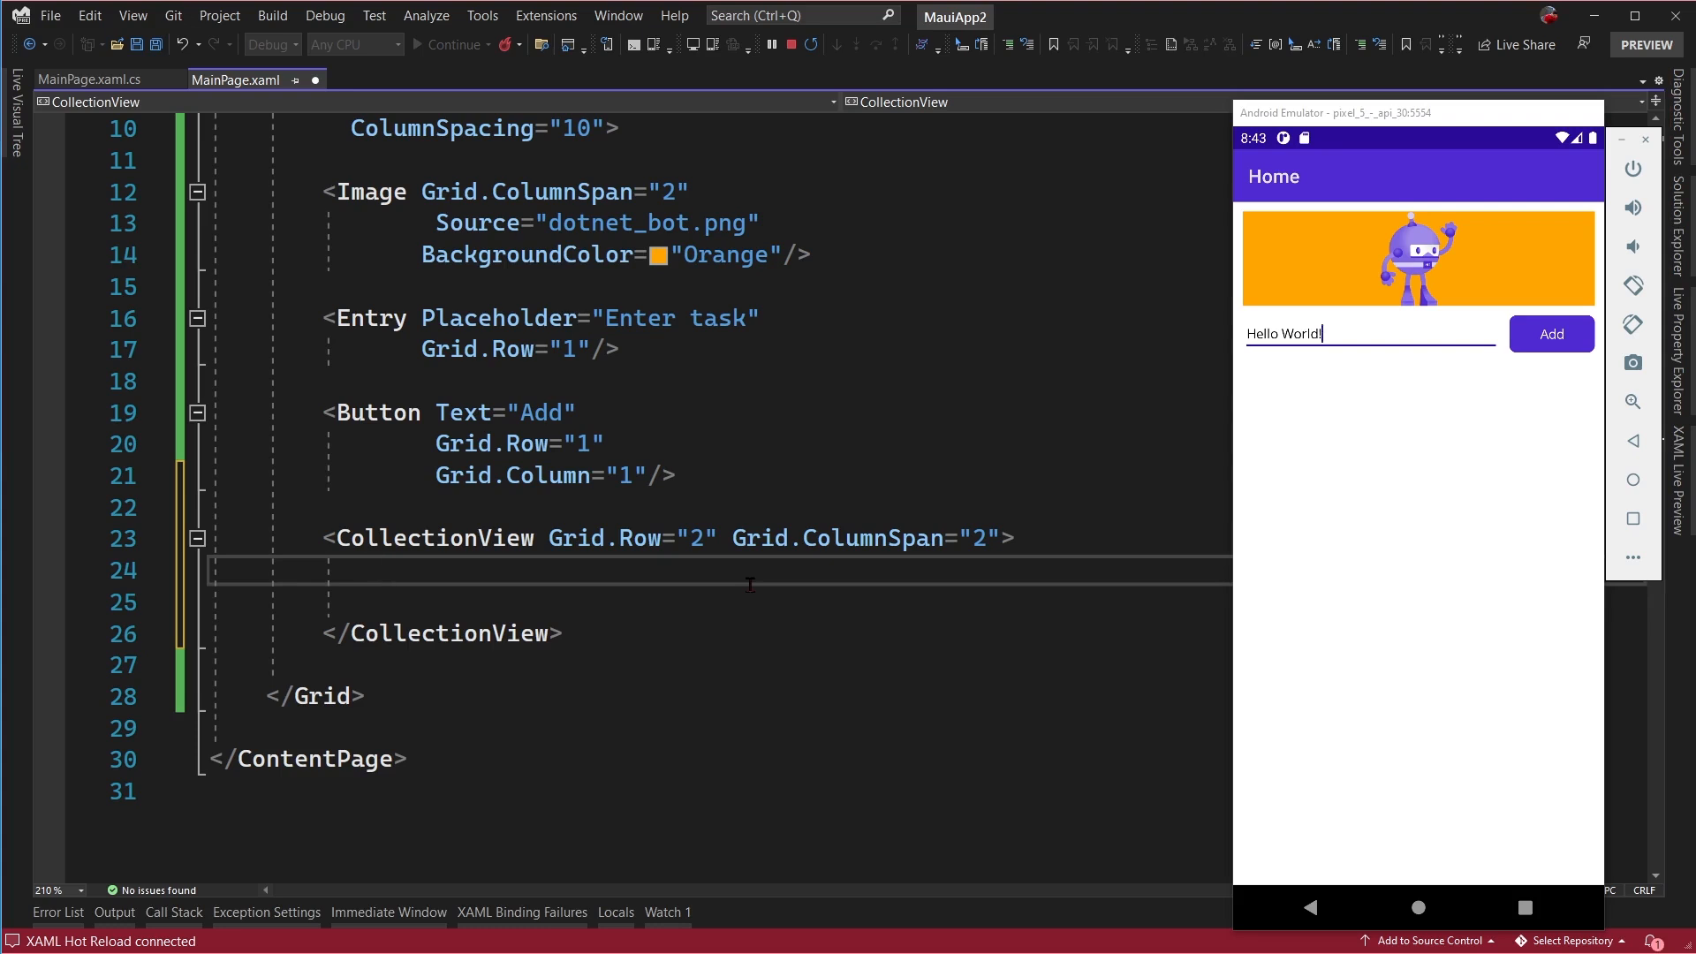
- Add a CollectionView.ItemsSource holding an x:Array of type x:String
{"action": "type", "text": "<CollectionView.ItemsSource"}
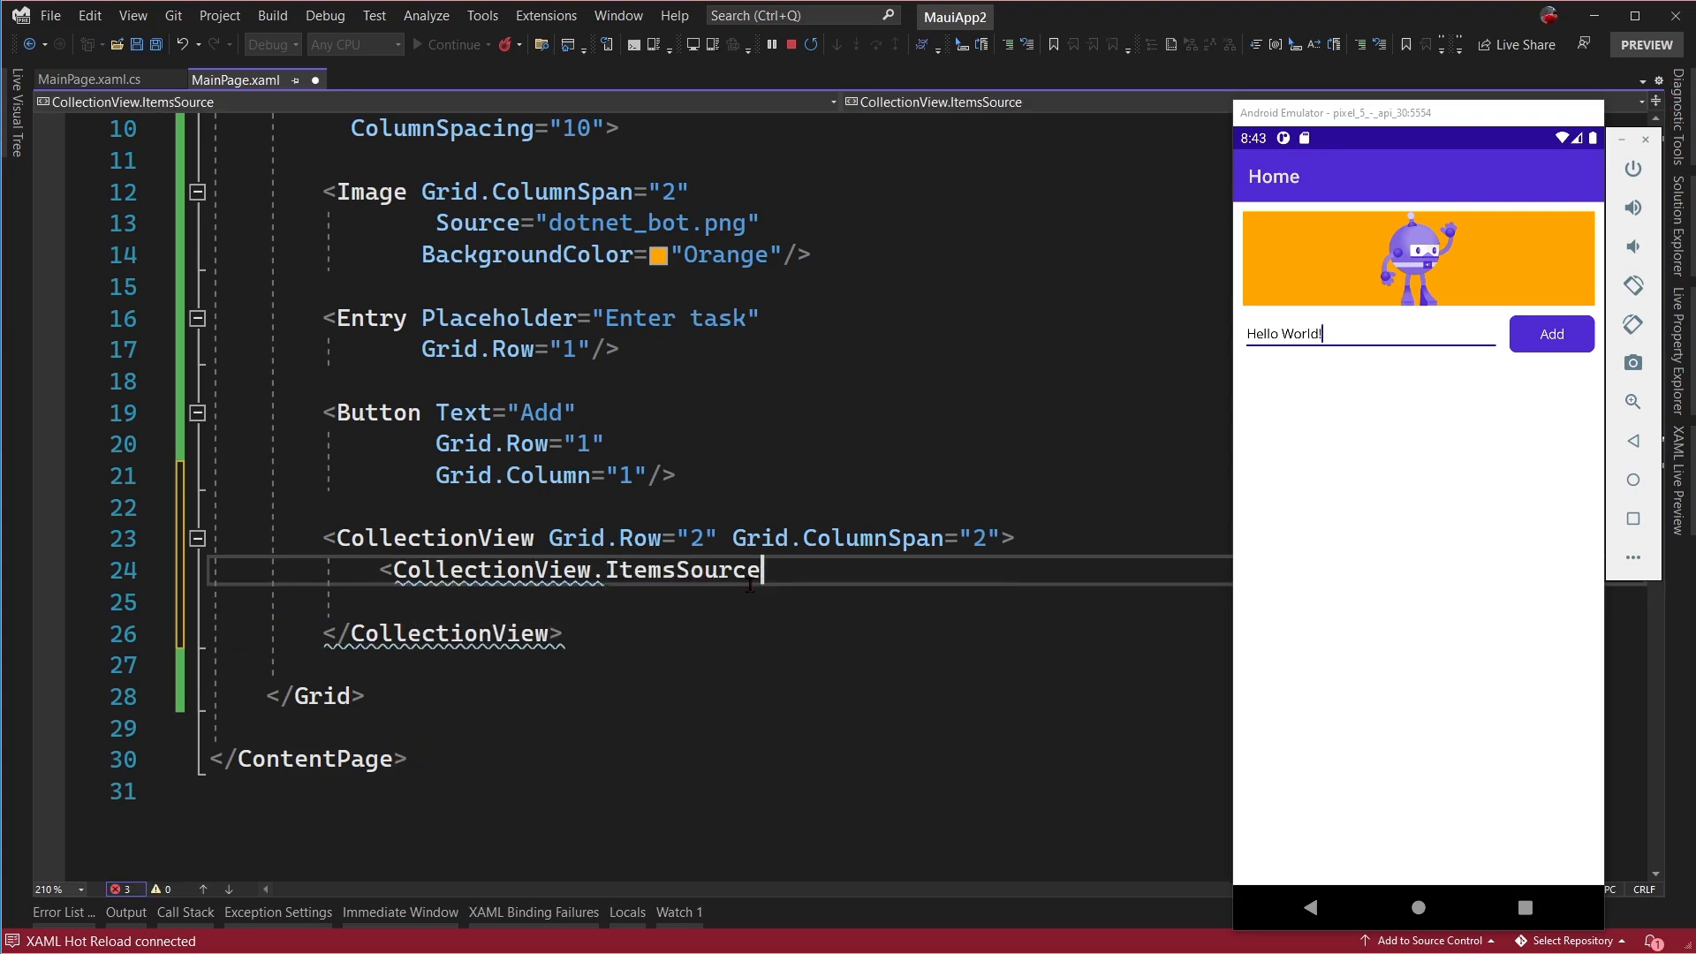
{"action": "type", "text": ">"}
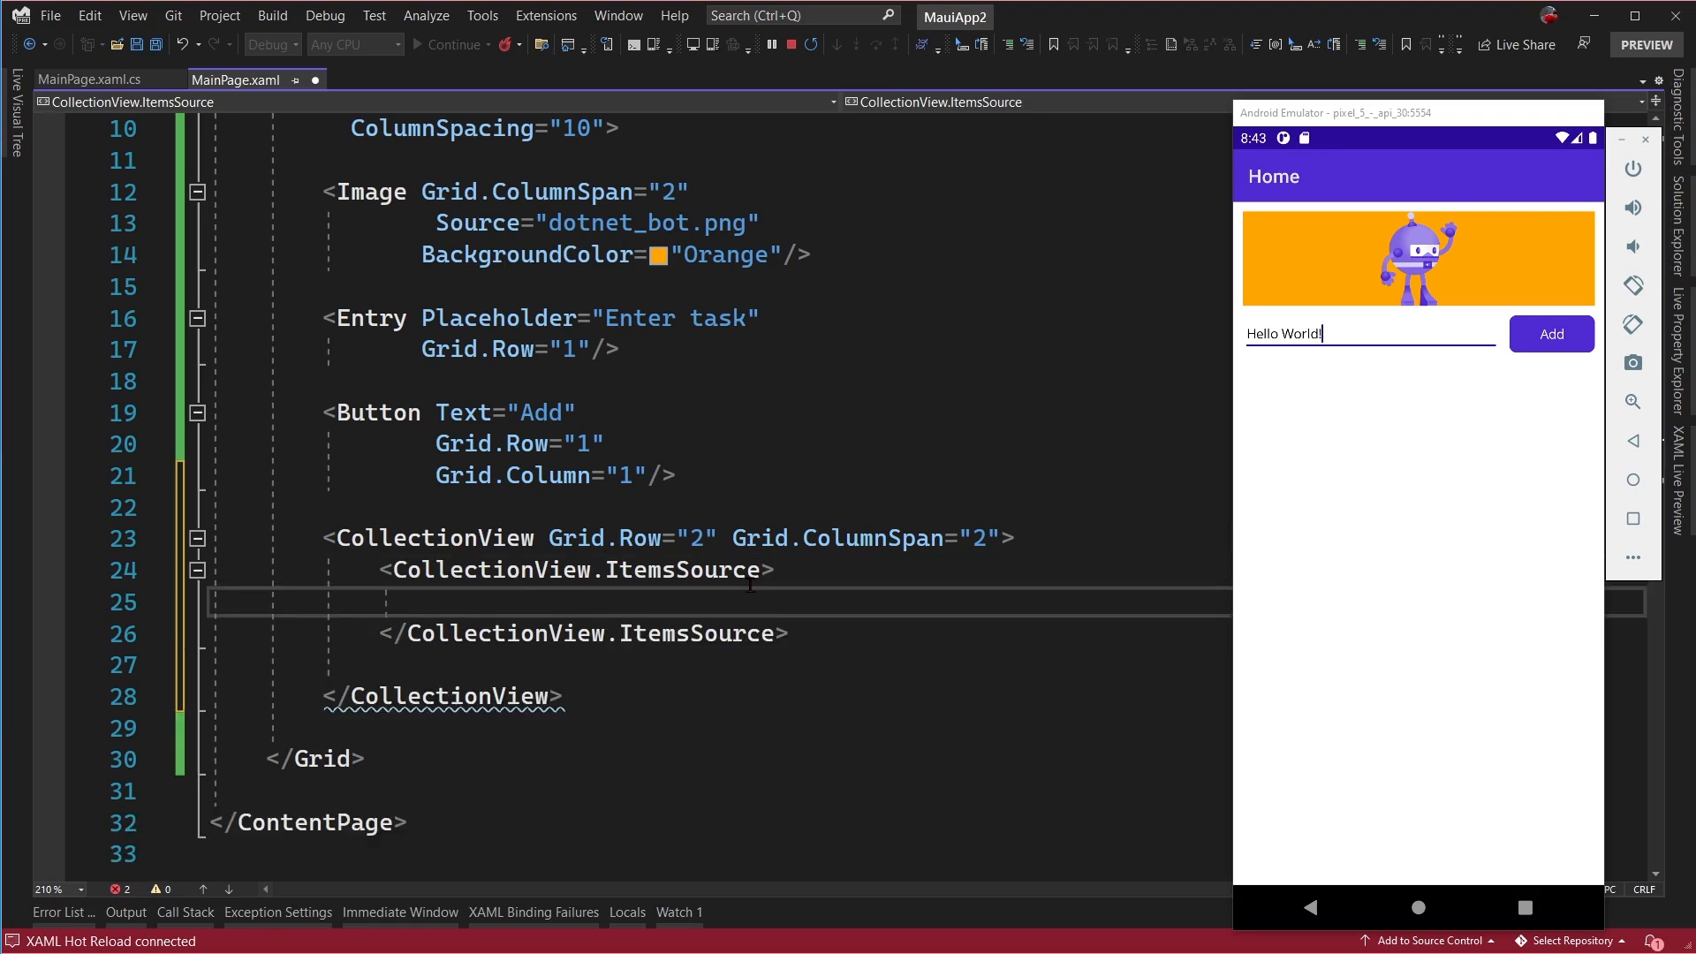
{"action": "type", "text": "<"}
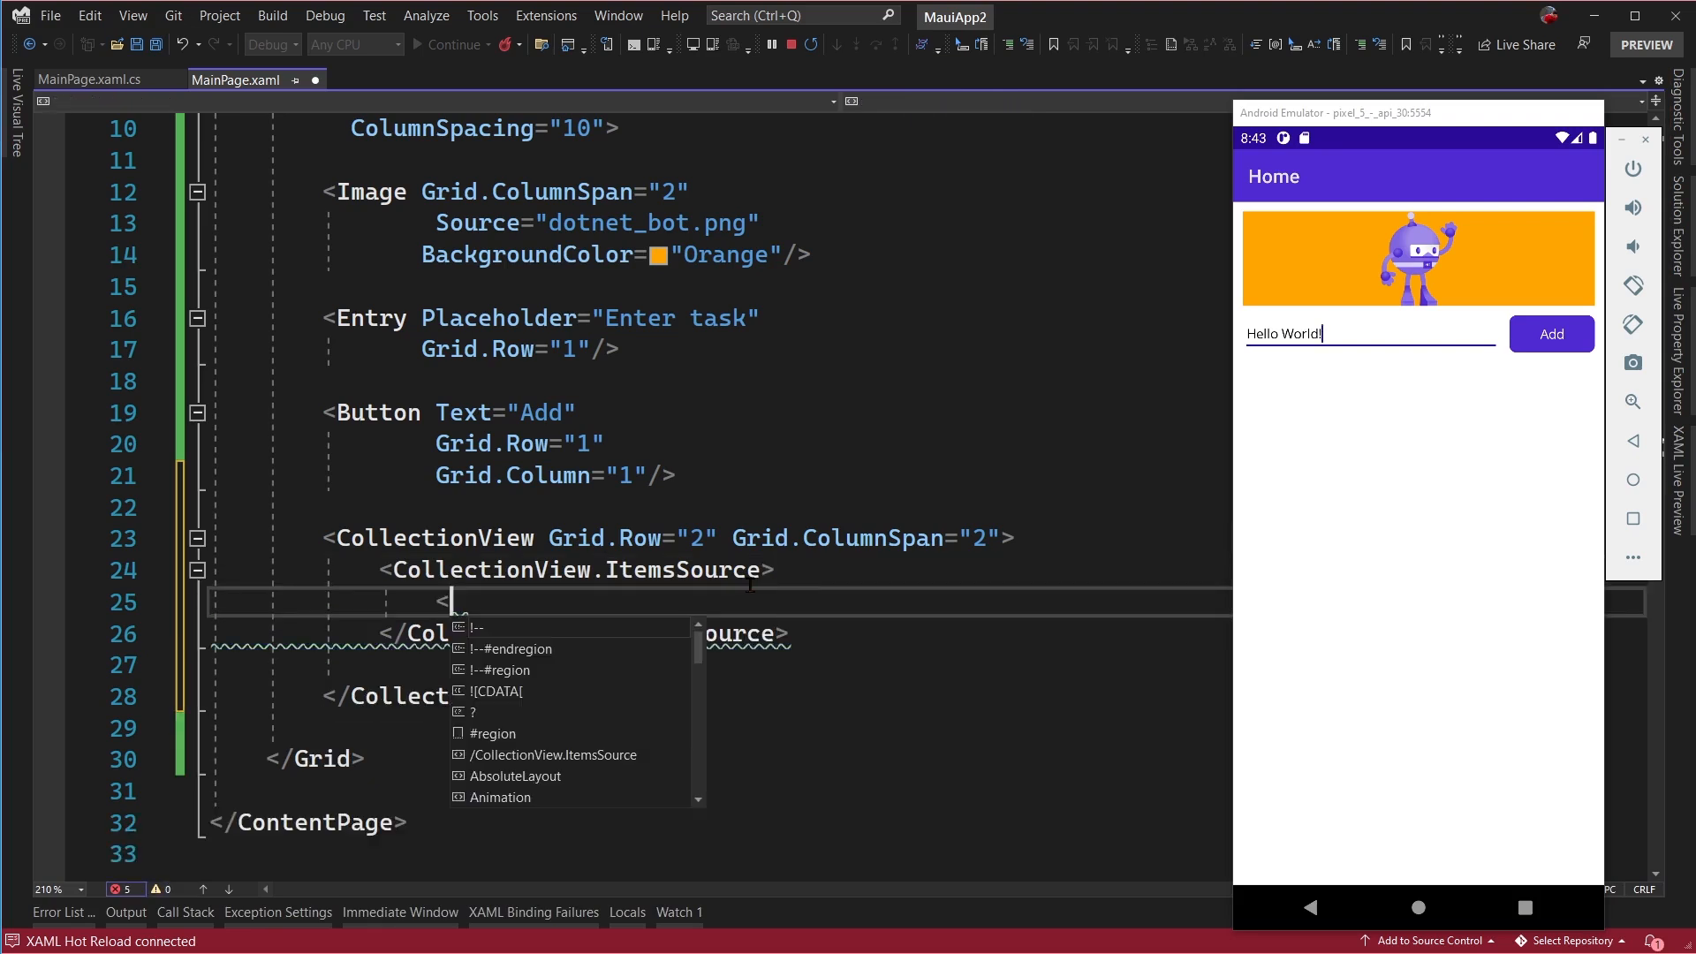
{"action": "type", "text": "x:"}
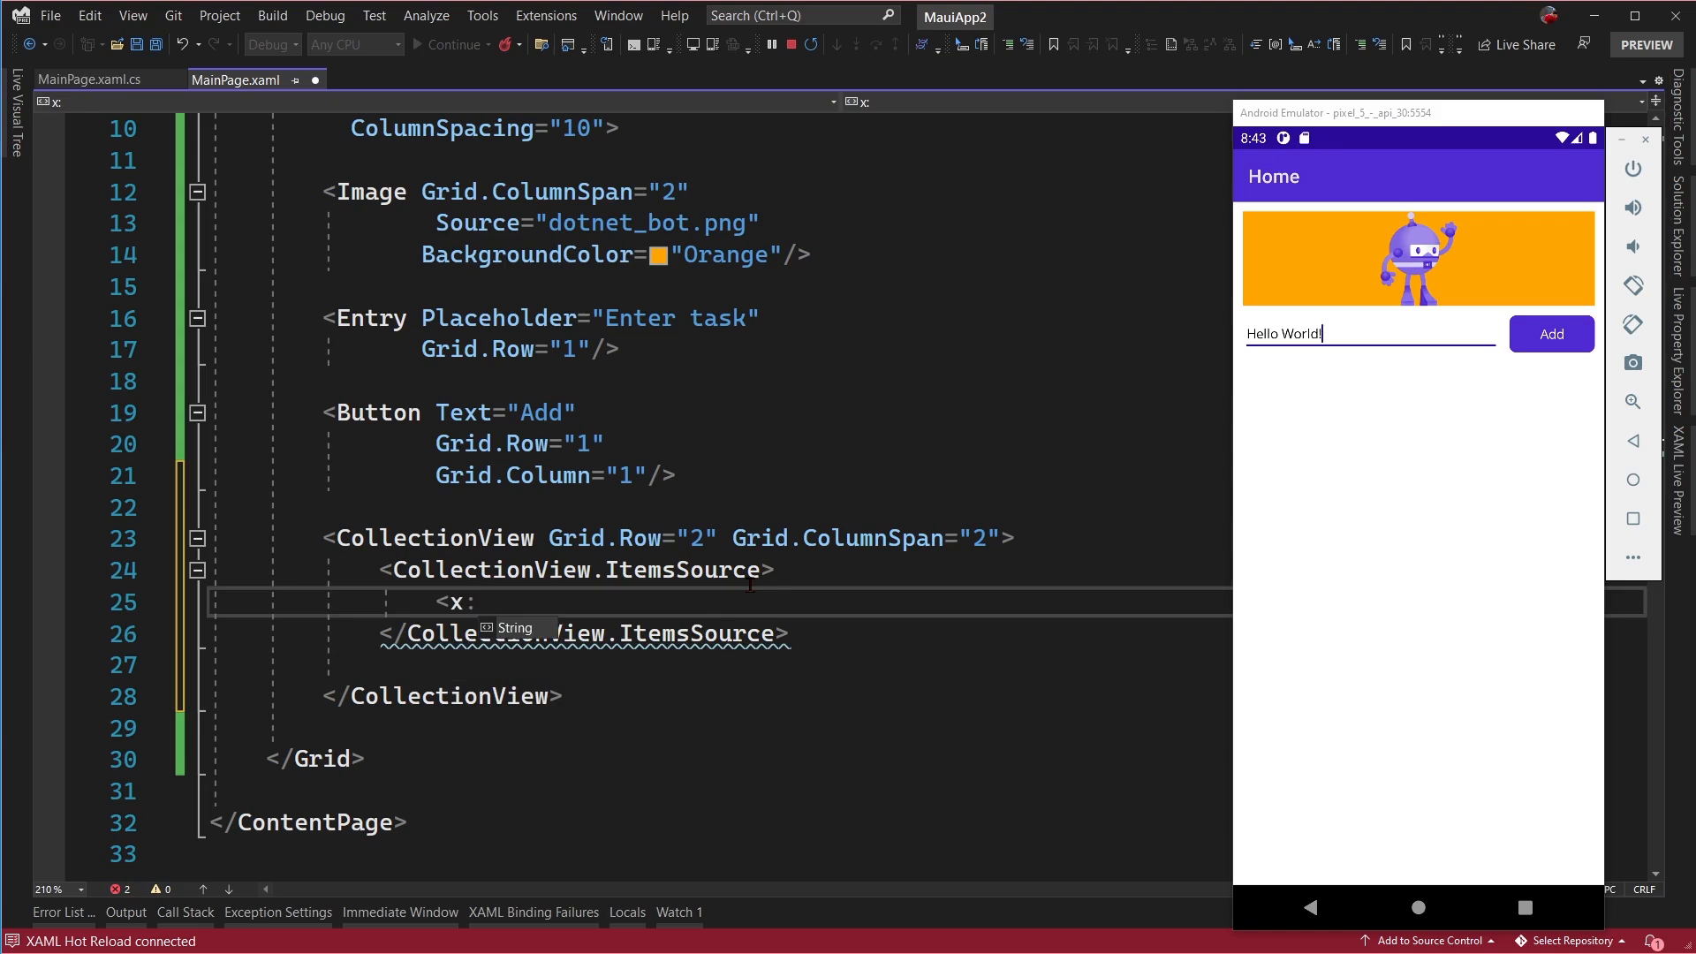
{"action": "type", "text": "Array"}
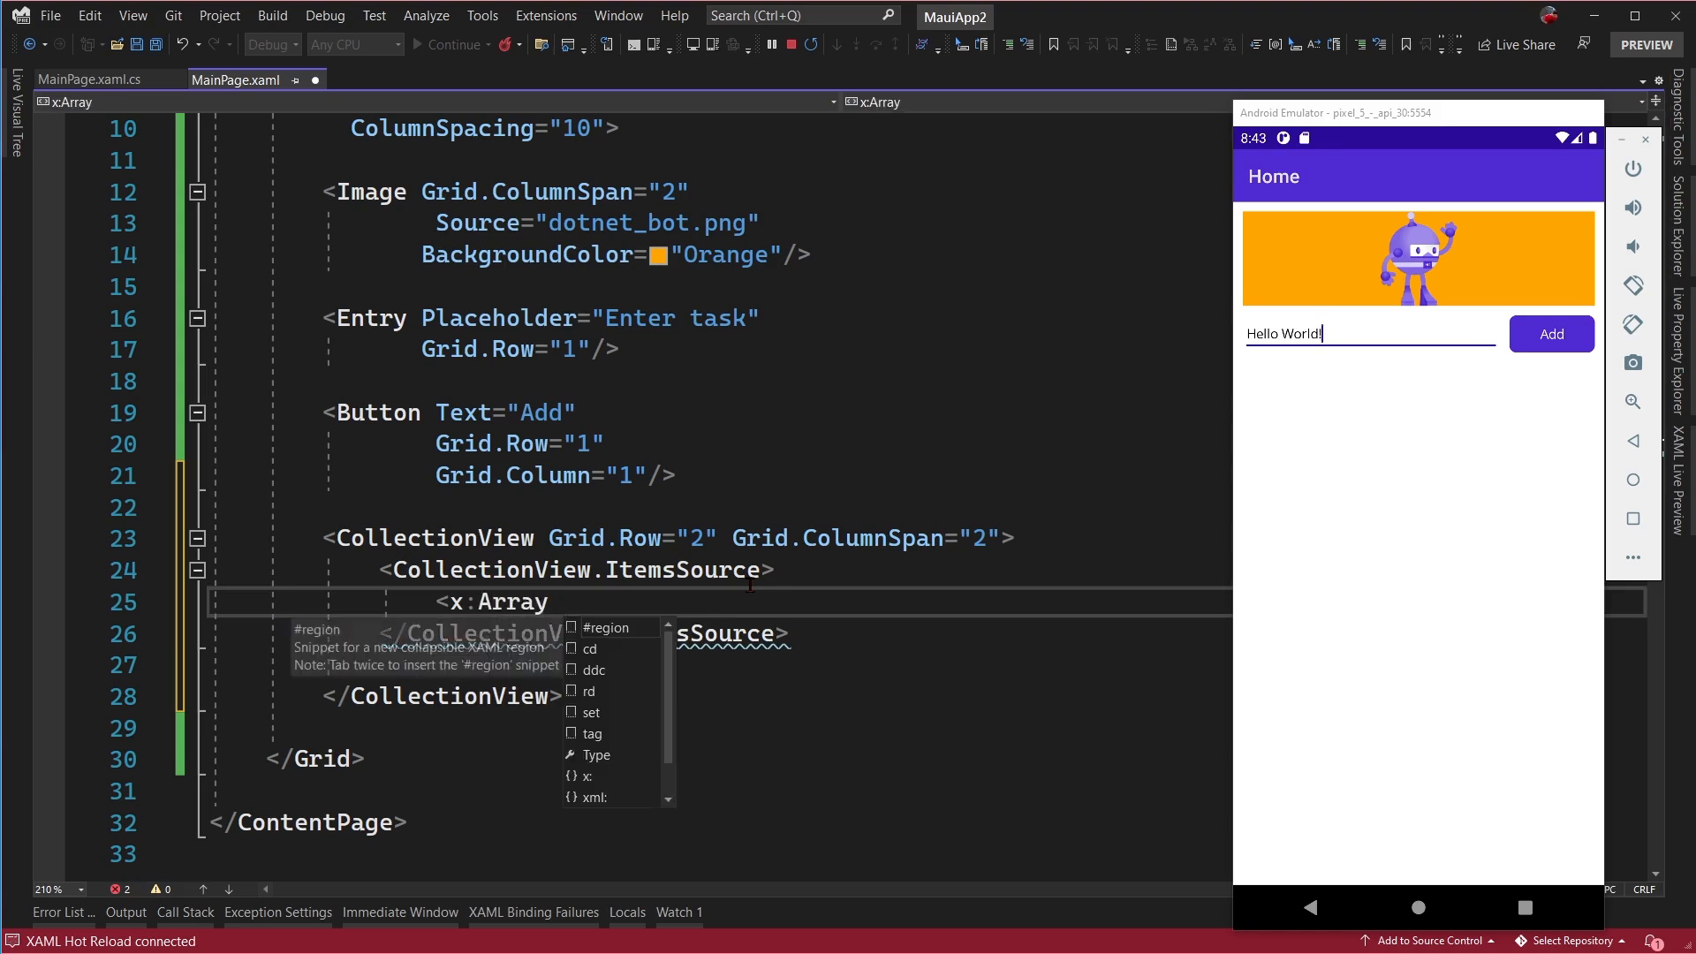
{"action": "type", "text": "Type=\"{x:Type x:String"}
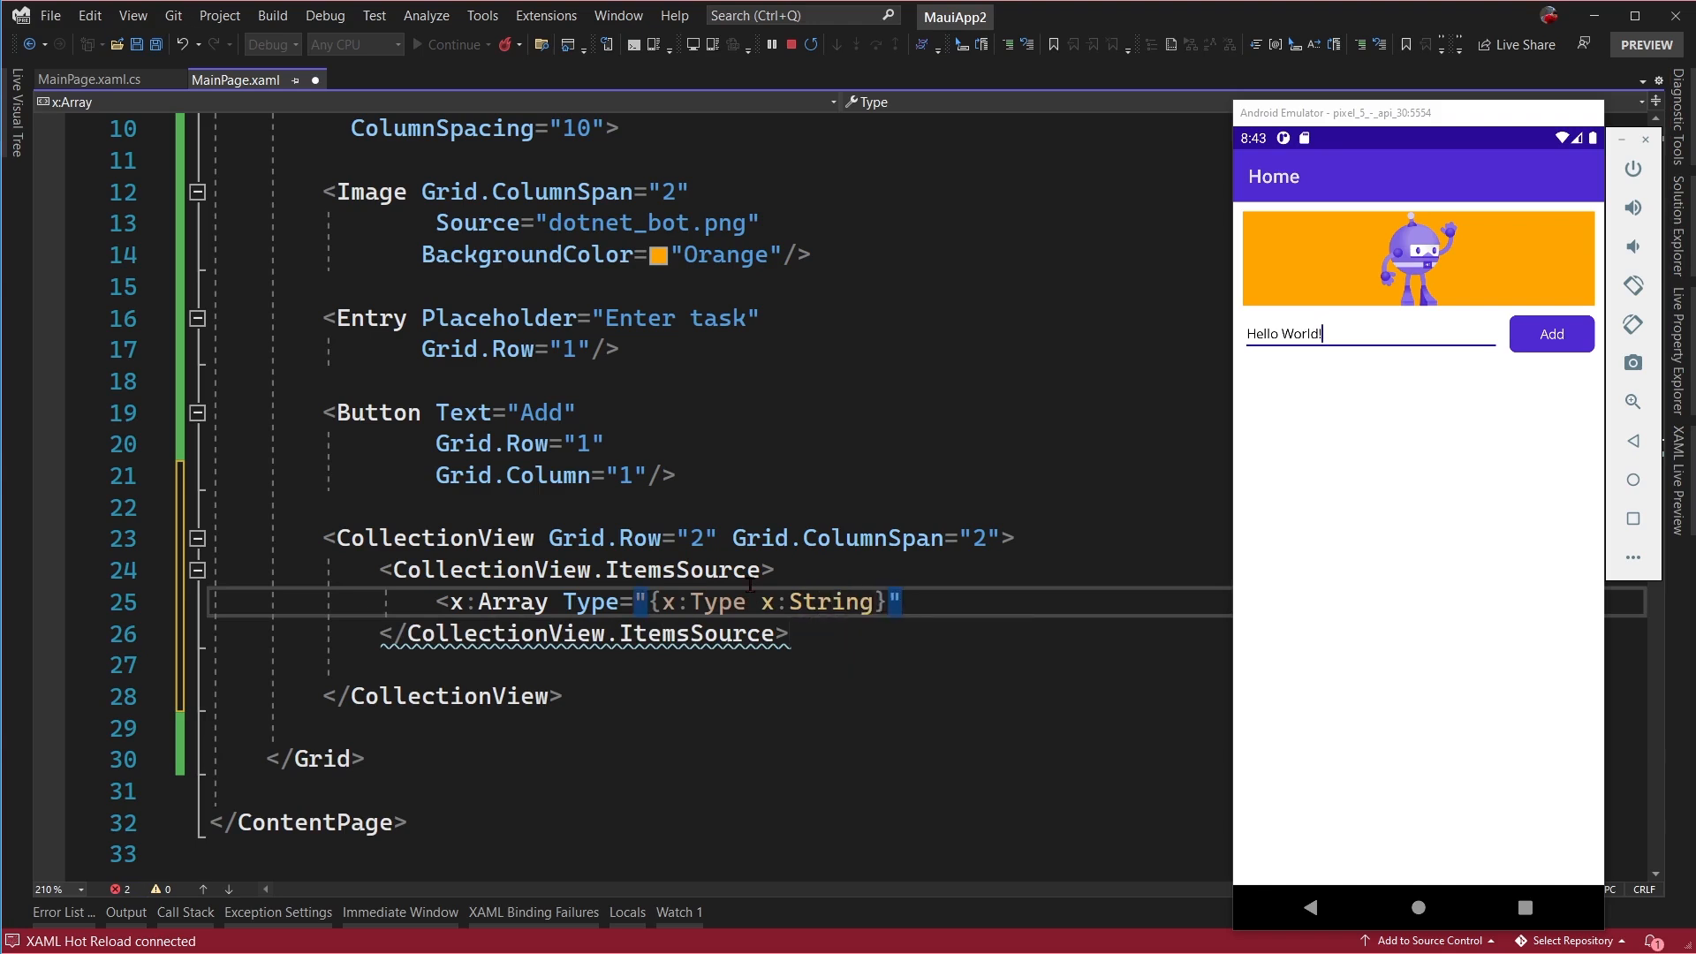
- Add x:String items Apples, Bananas and Oranges to the array so they list in the emulator
{"action": "type", "text": "<x"}
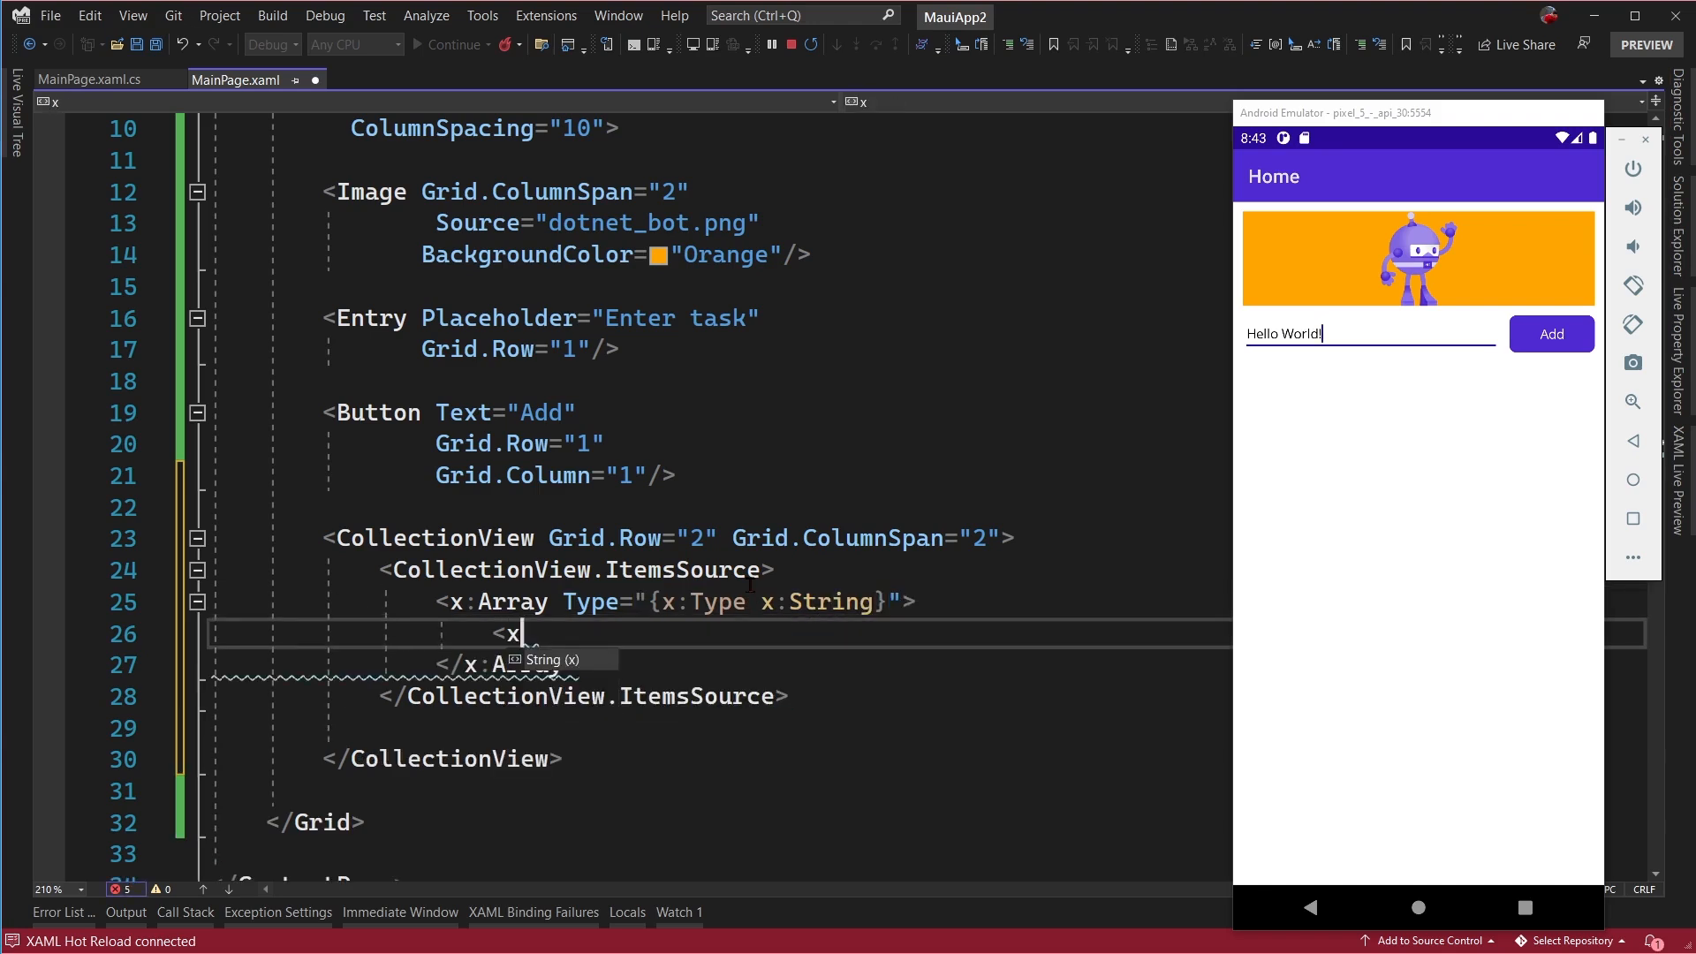
{"action": "type", "text": ":String>Apples</x:String>"}
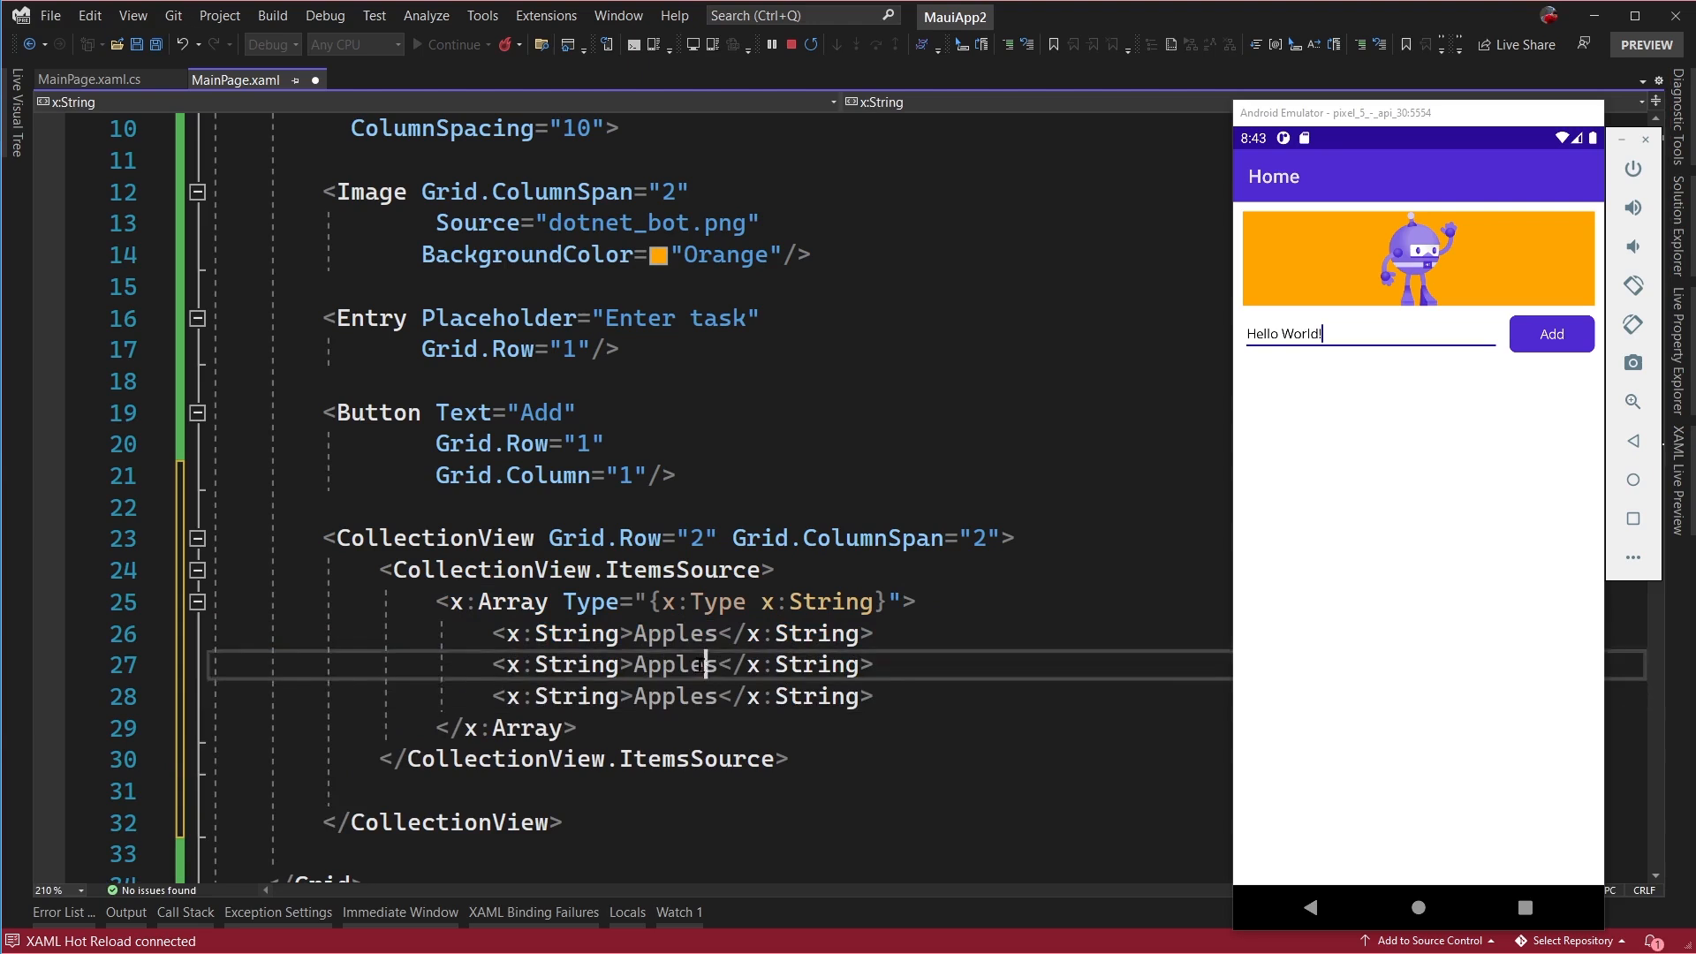
{"action": "type", "text": "Bananas"}
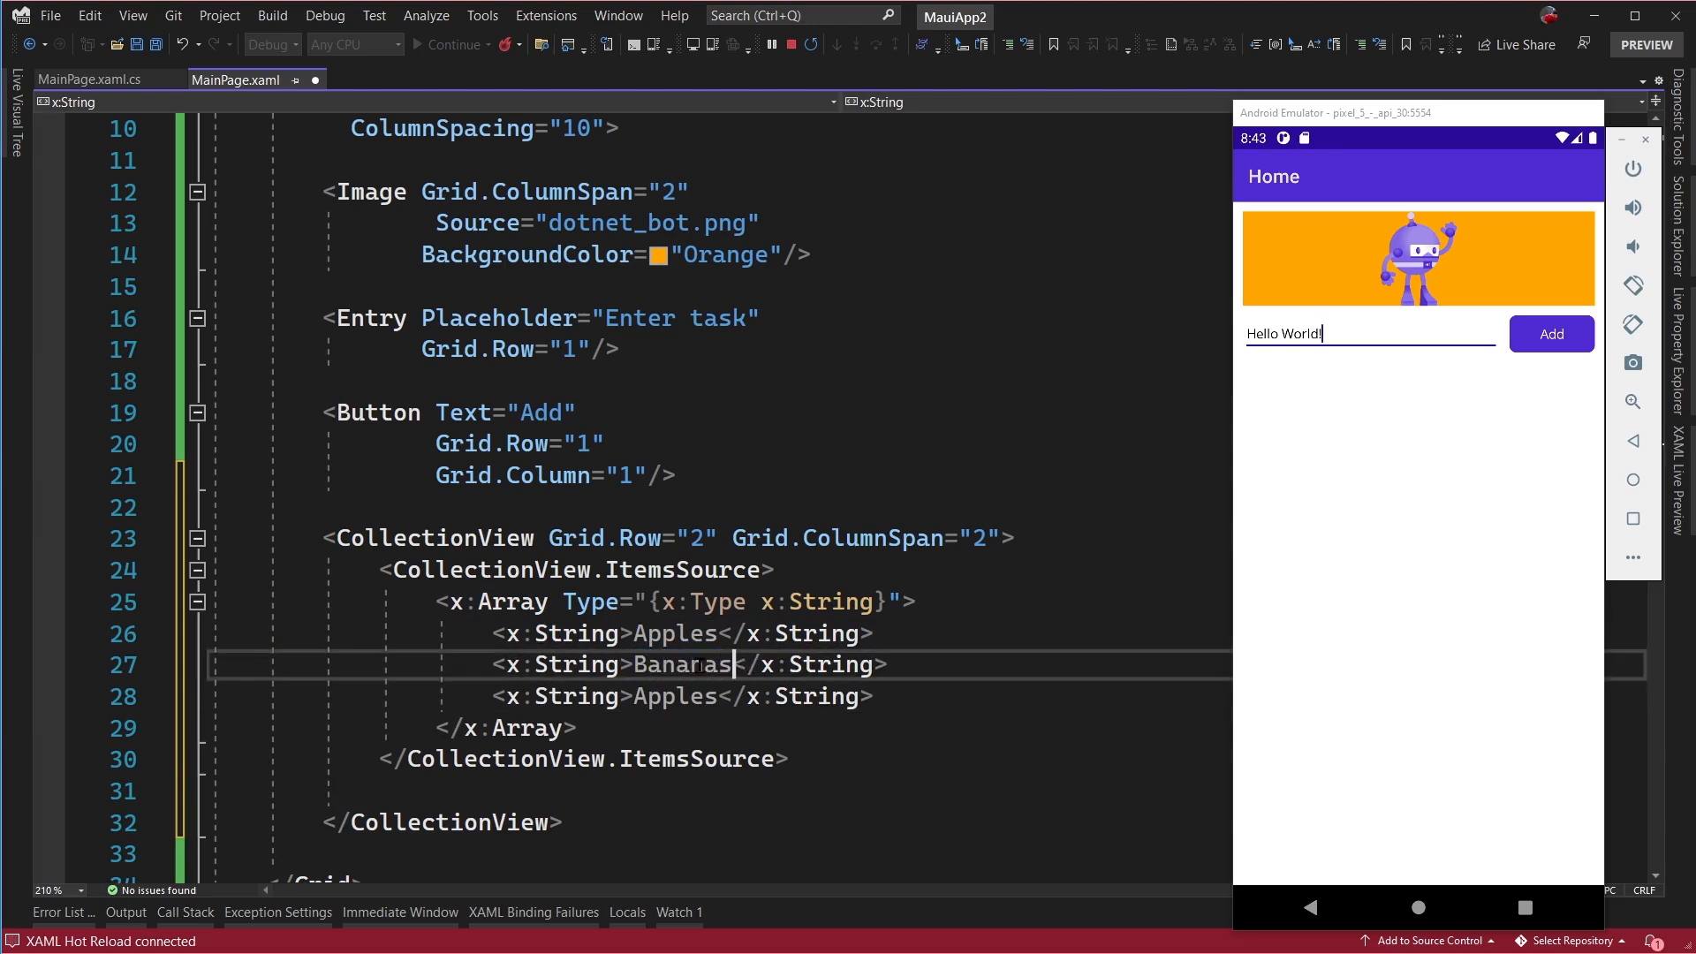
{"action": "type", "text": "Oran"}
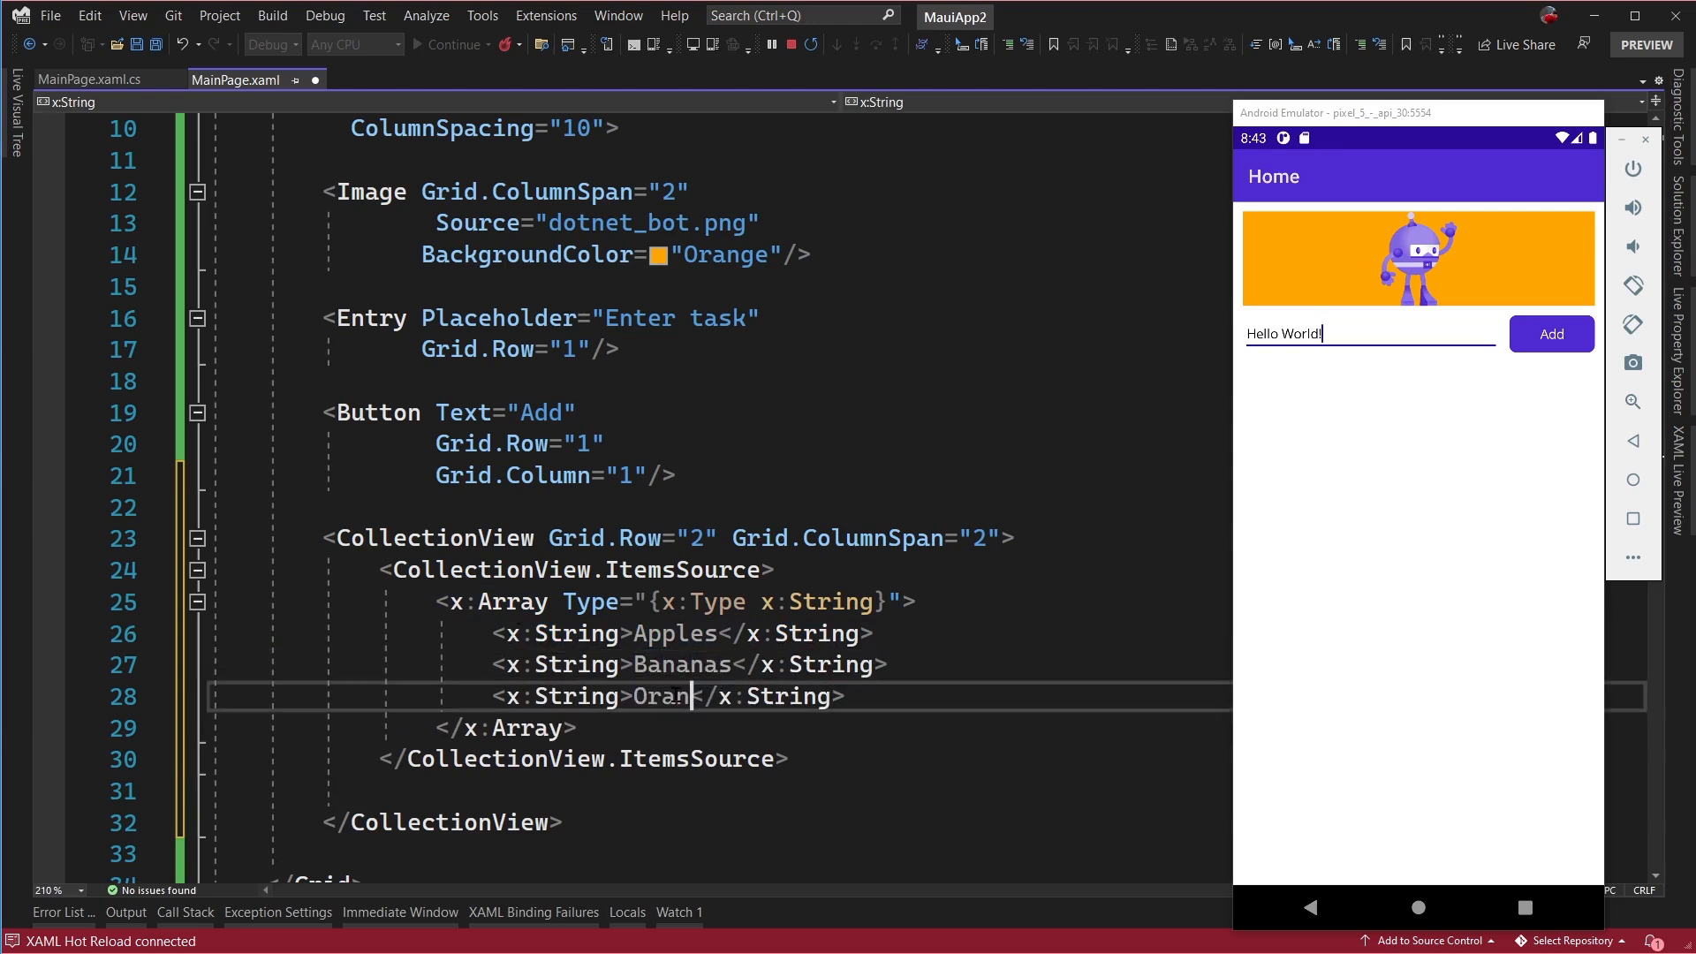
{"action": "type", "text": "ages"}
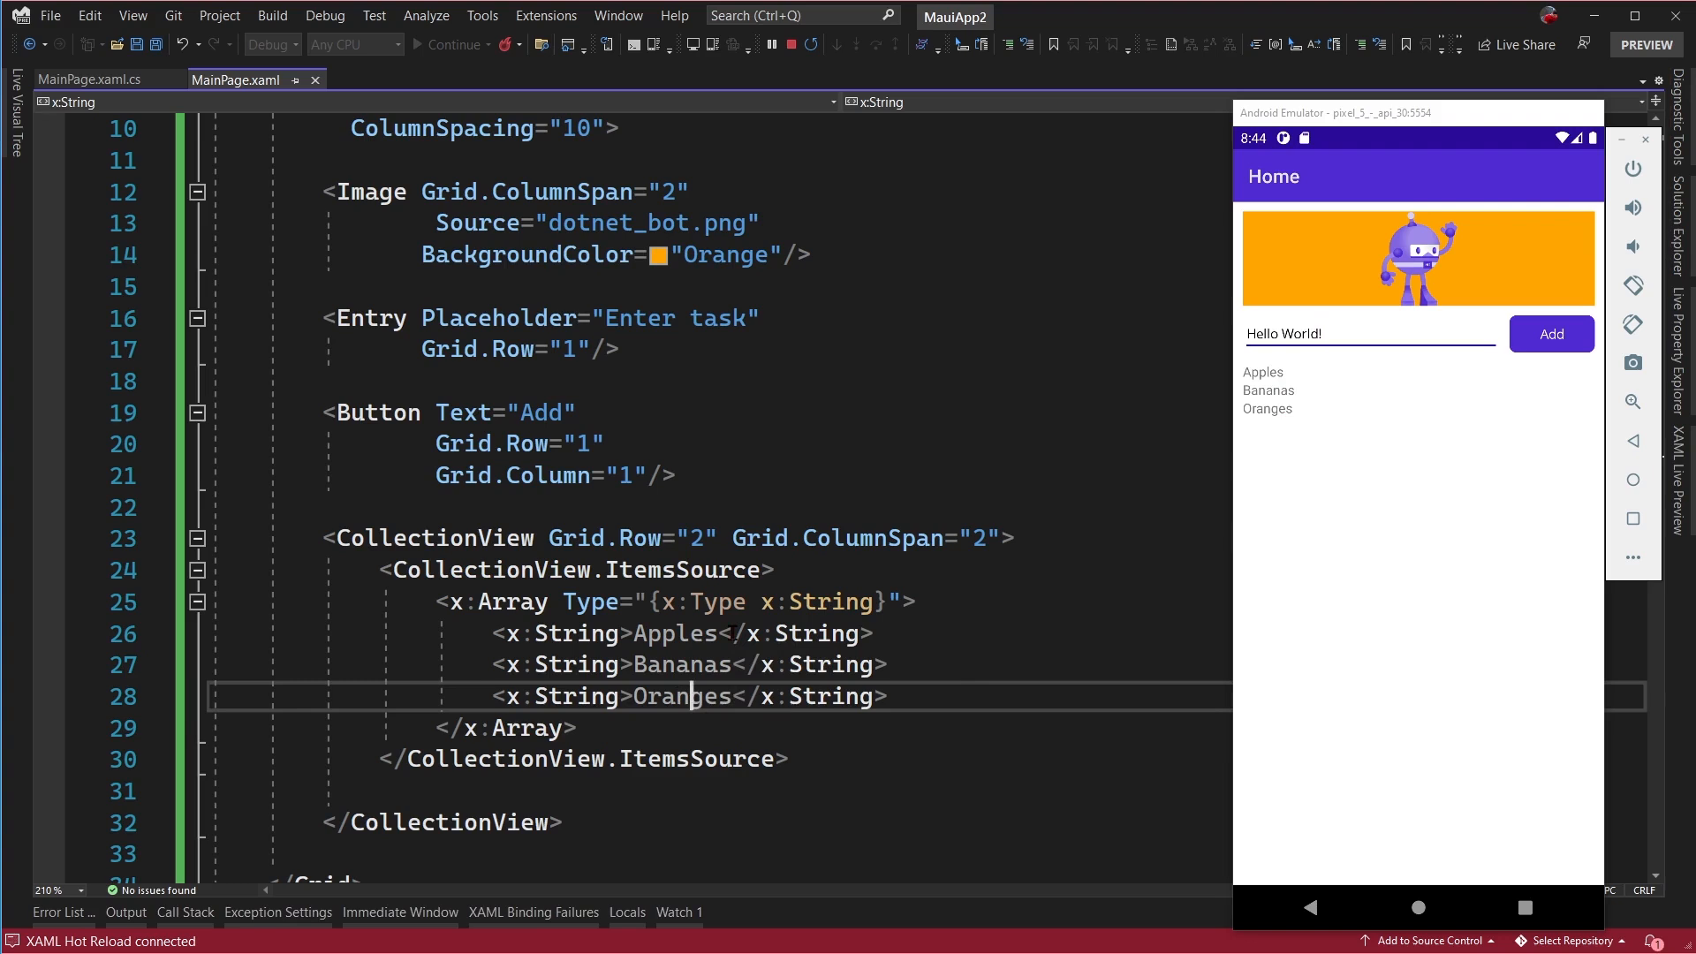
{"action": "mouse_move", "coordinate": [1347, 445]}
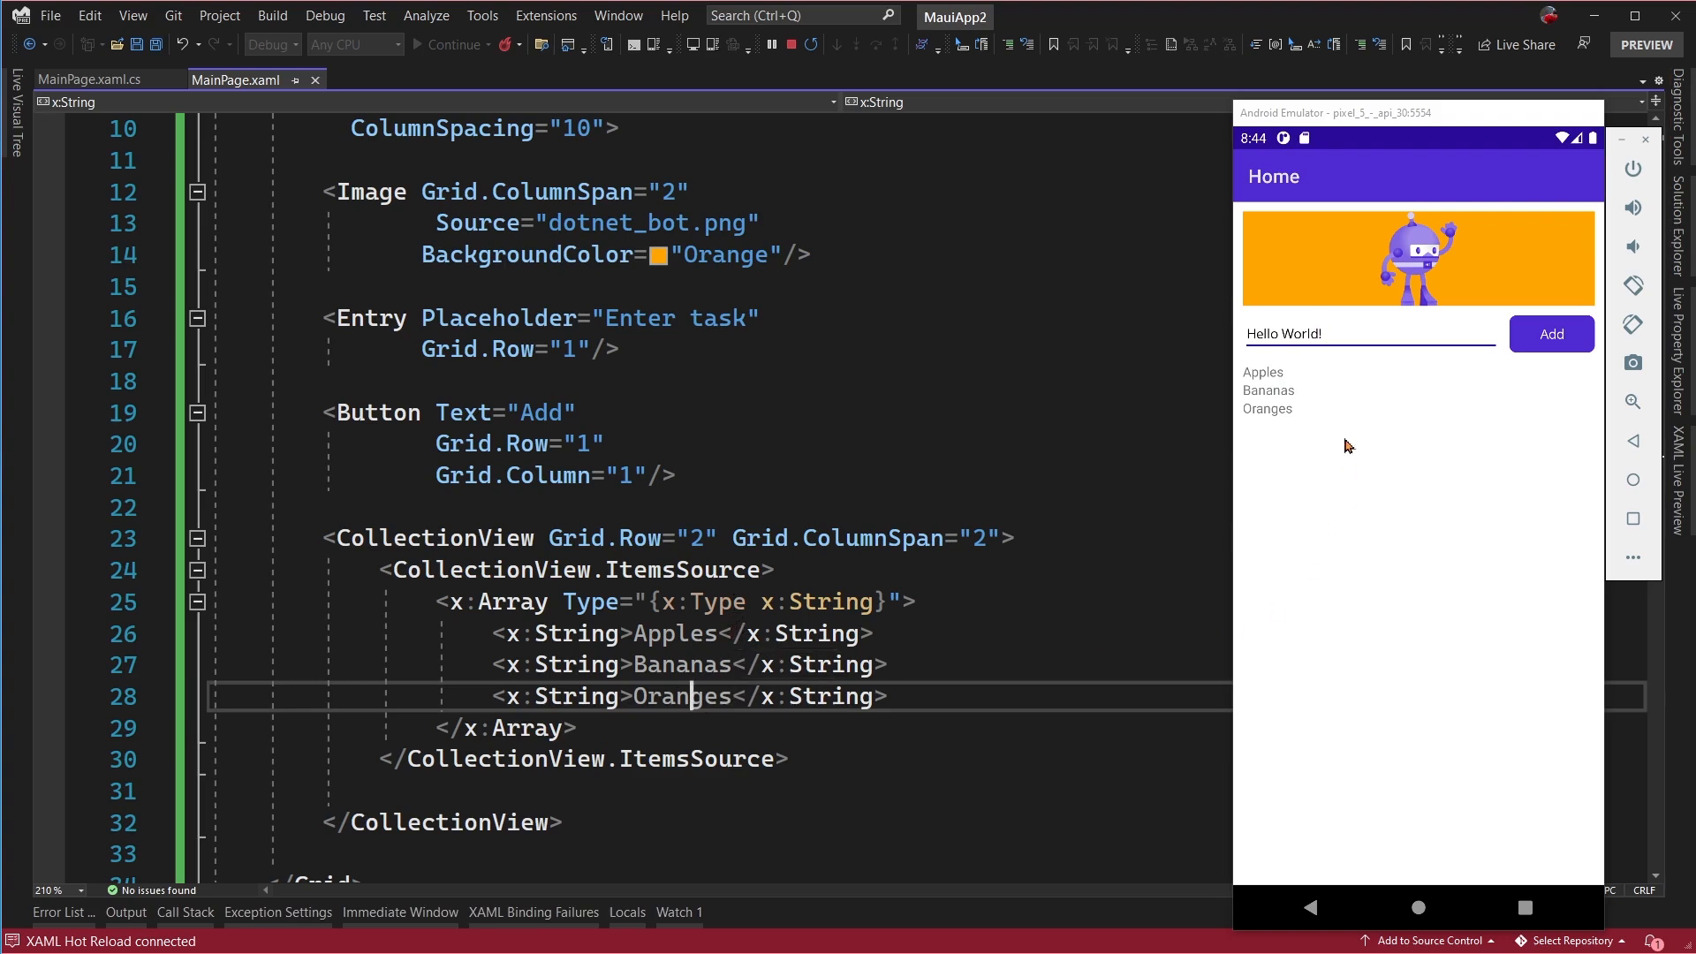
{"action": "mouse_move", "coordinate": [1285, 392]}
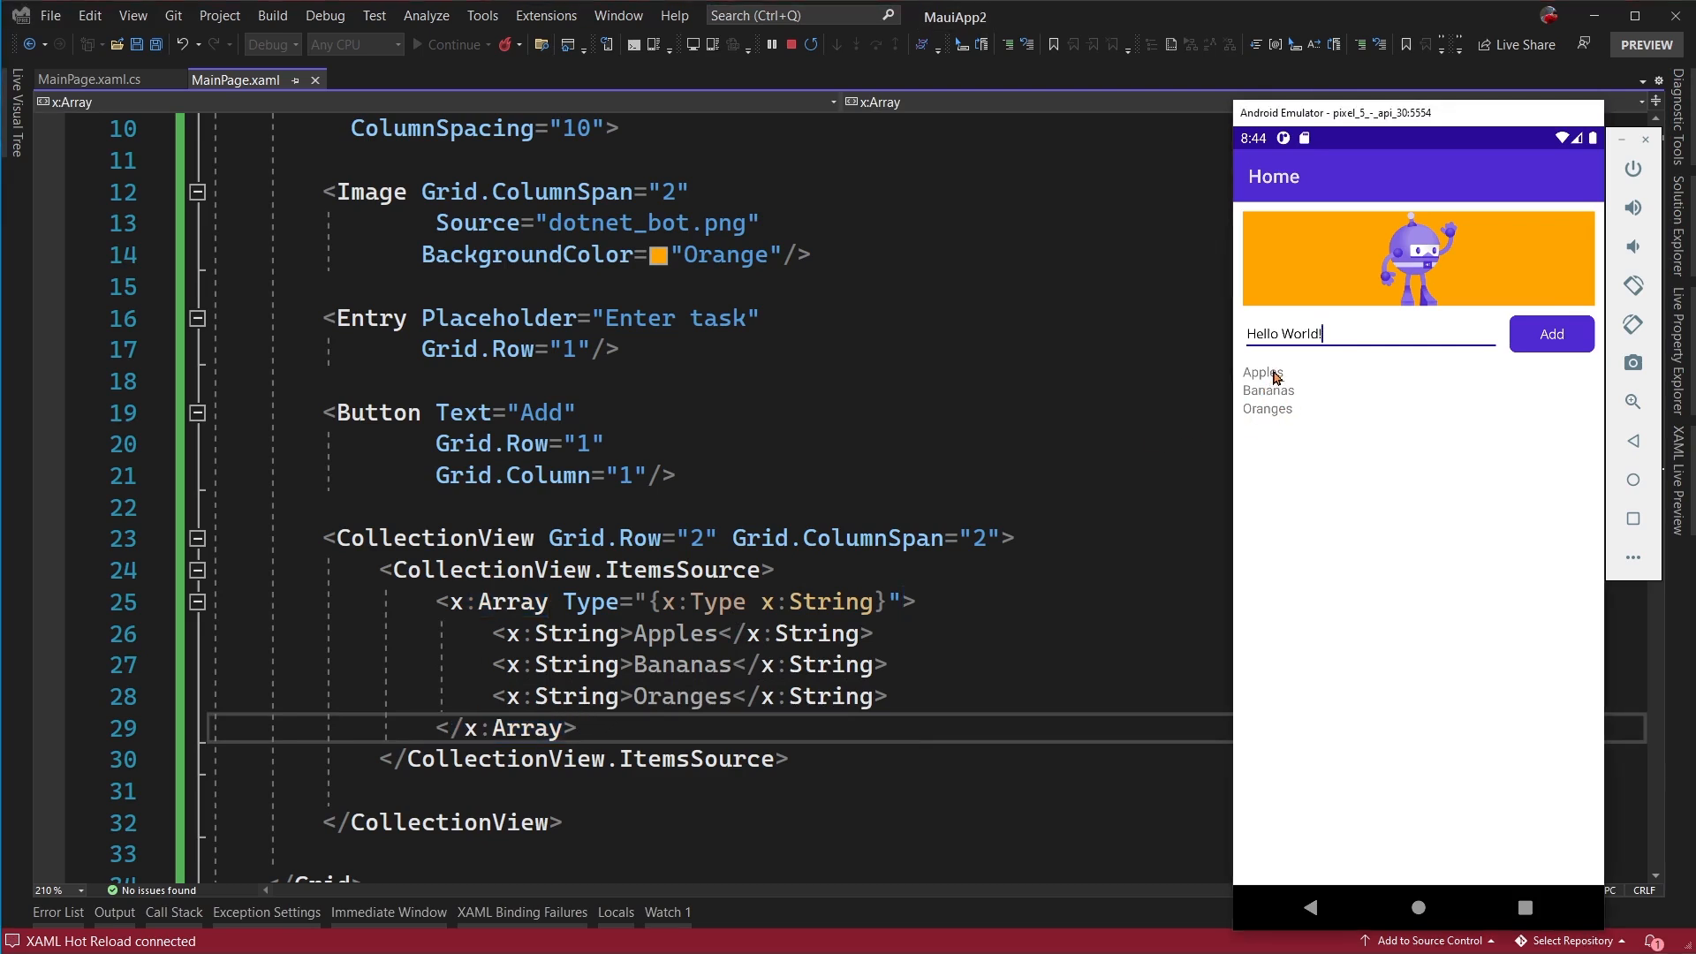
{"action": "left_click_drag", "start_coordinate": [449, 601], "coordinate": [578, 728]}
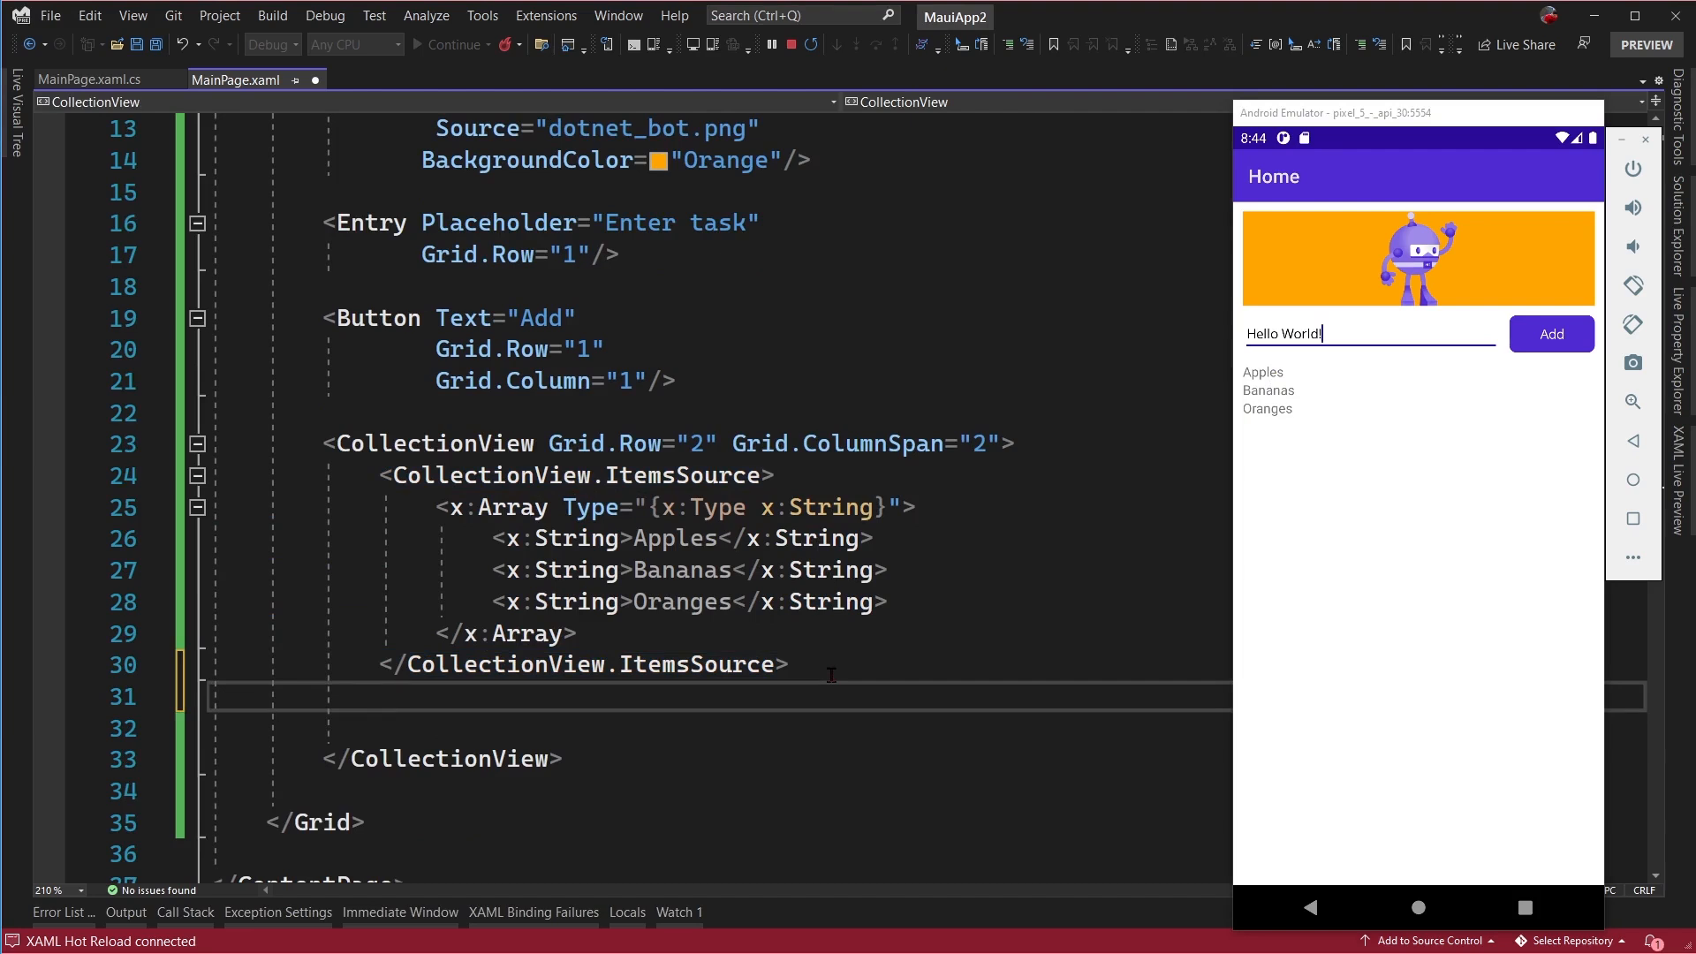
{"action": "type", "text": "<"}
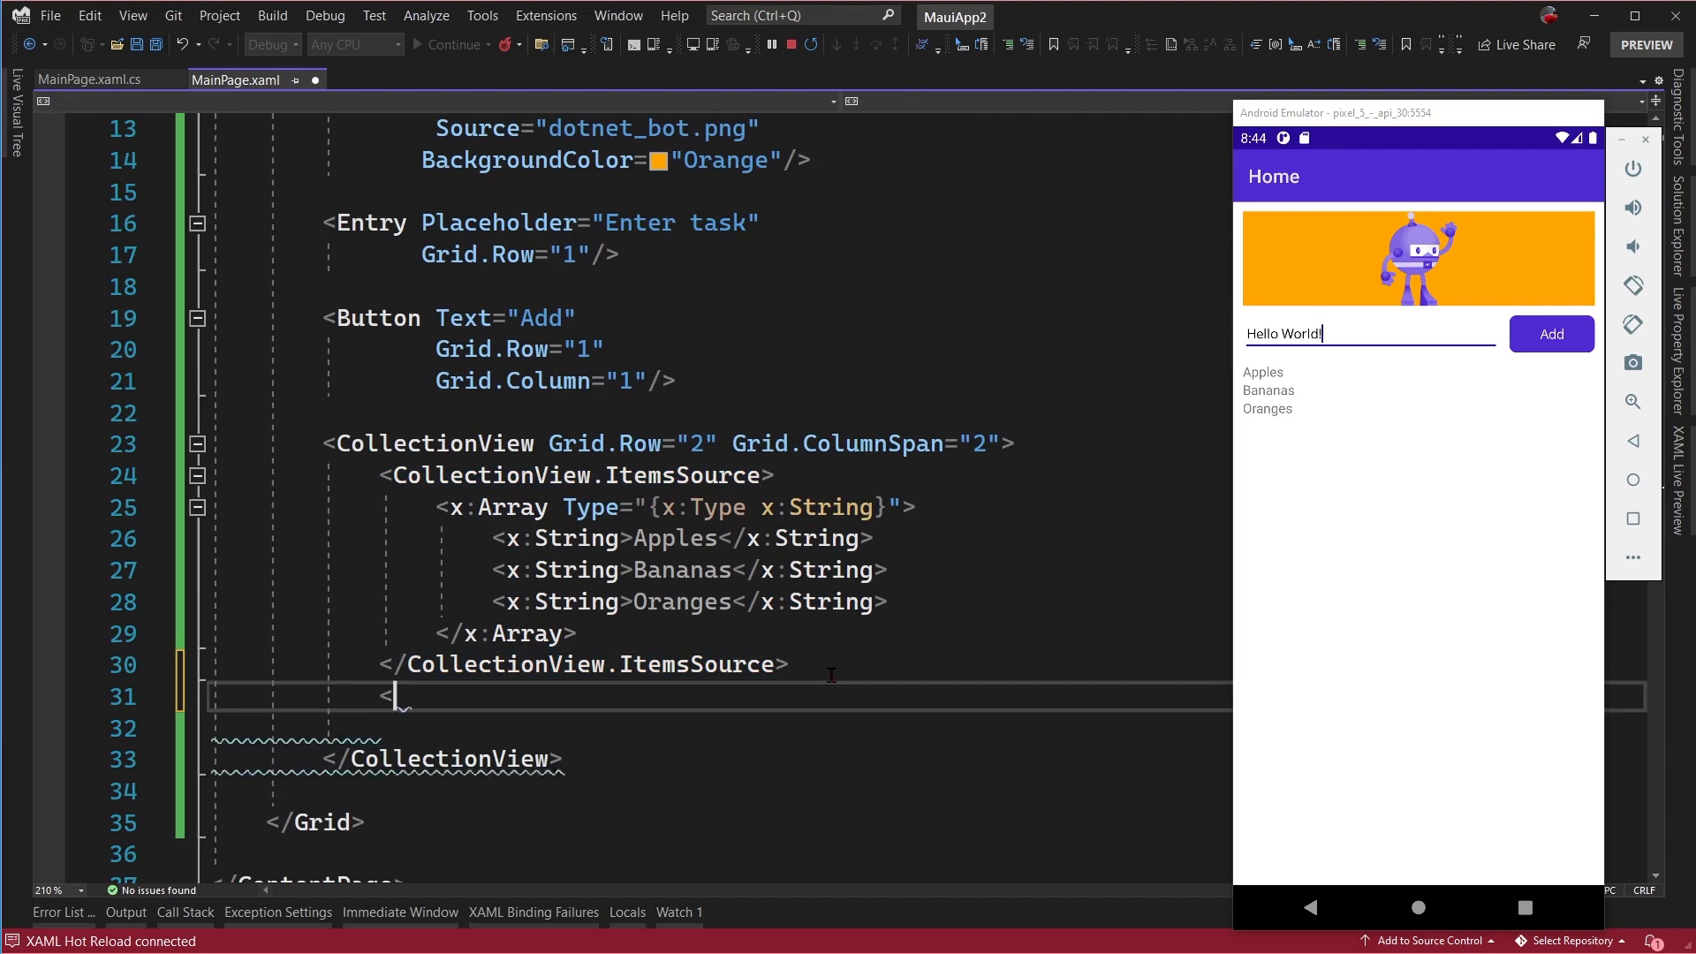
- Add a CollectionView.ItemTemplate with a DataTemplate containing a Grid with Padding="0,5"
{"action": "type", "text": "CollectionView.ItemTemplate></CollectionView.ItemTemplate>"}
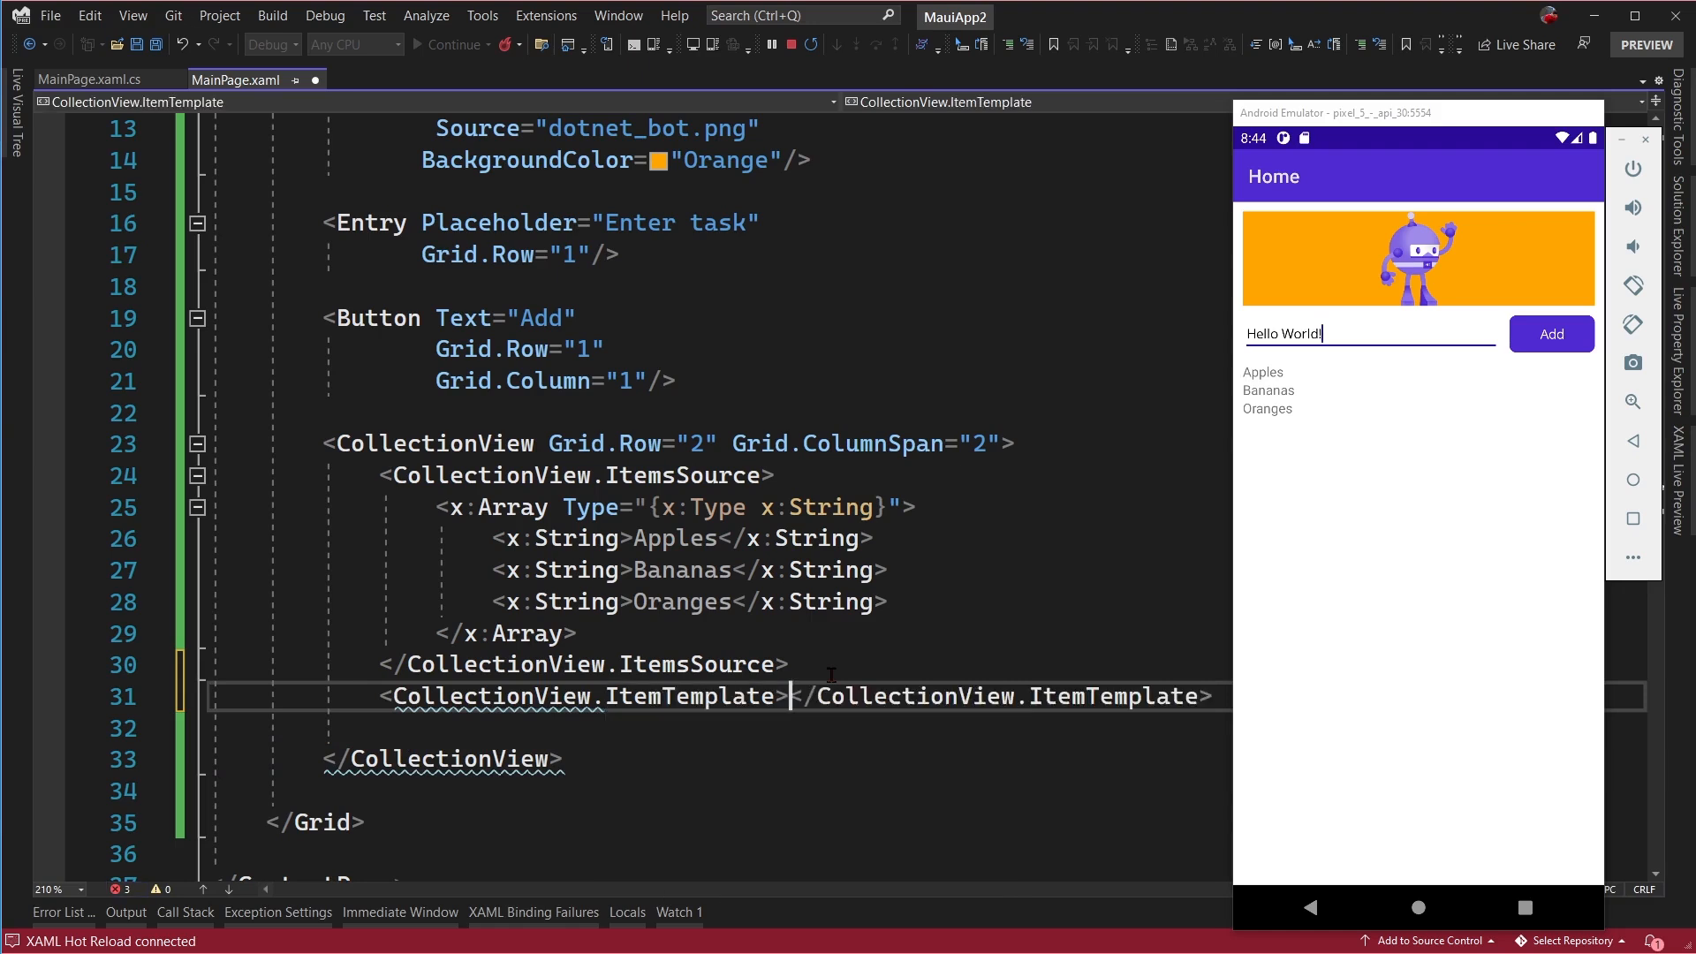
{"action": "key", "text": "enter"}
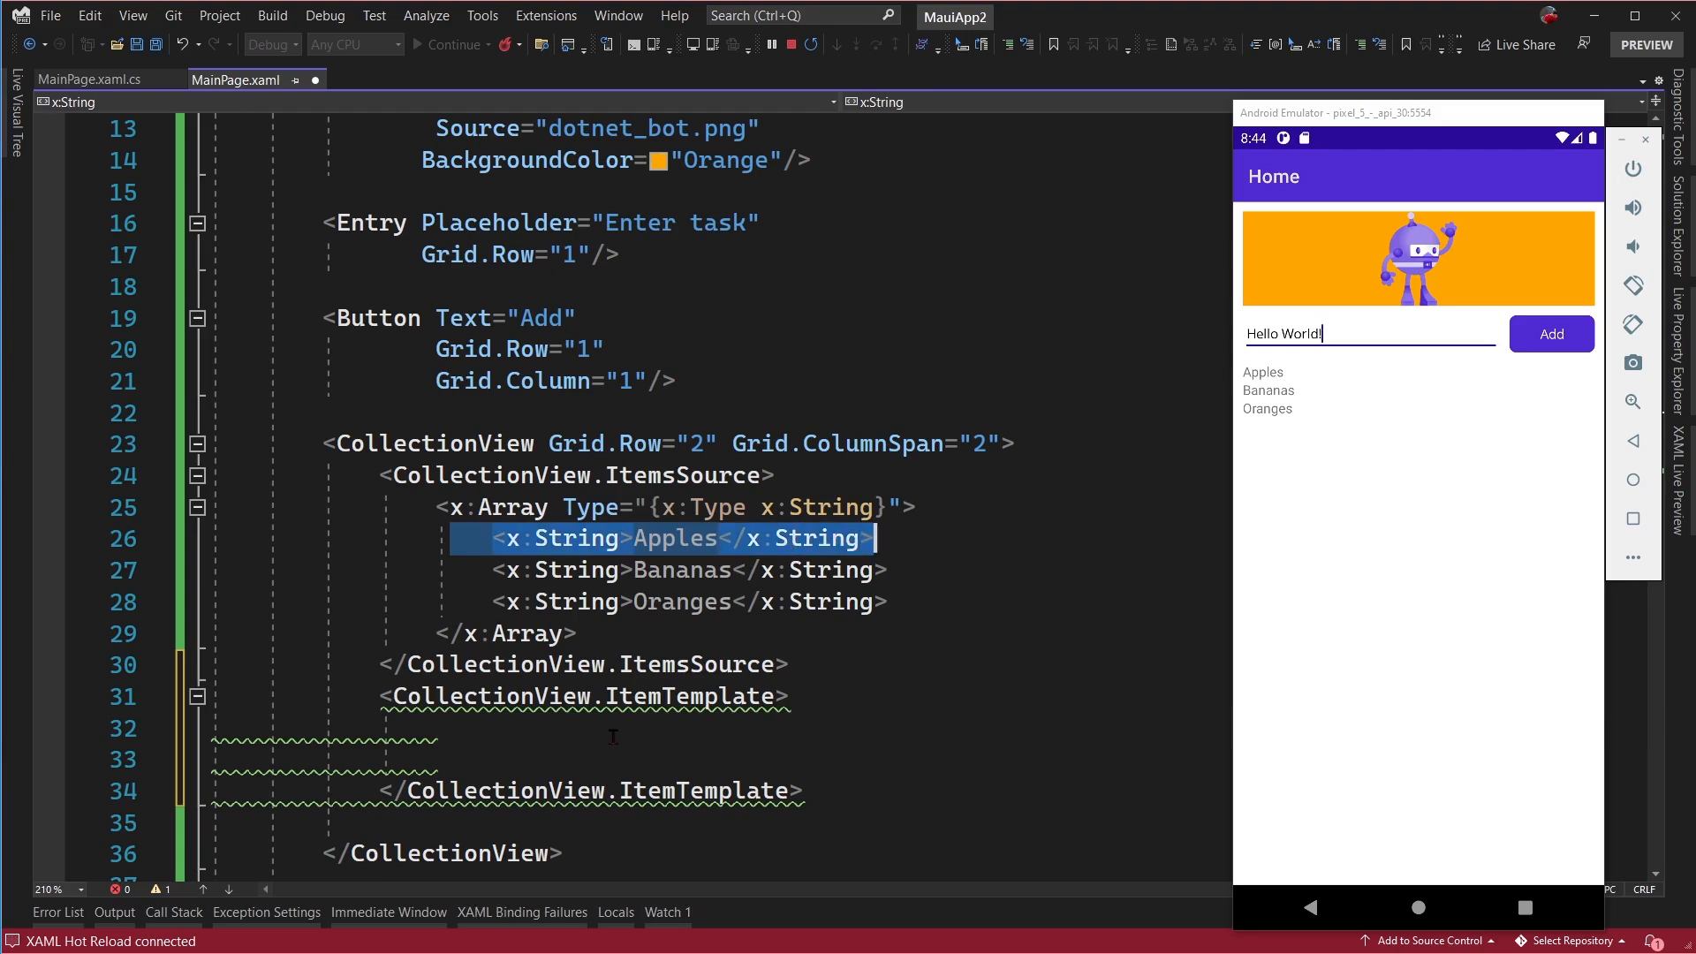
{"action": "type", "text": "<DataTemplate>"}
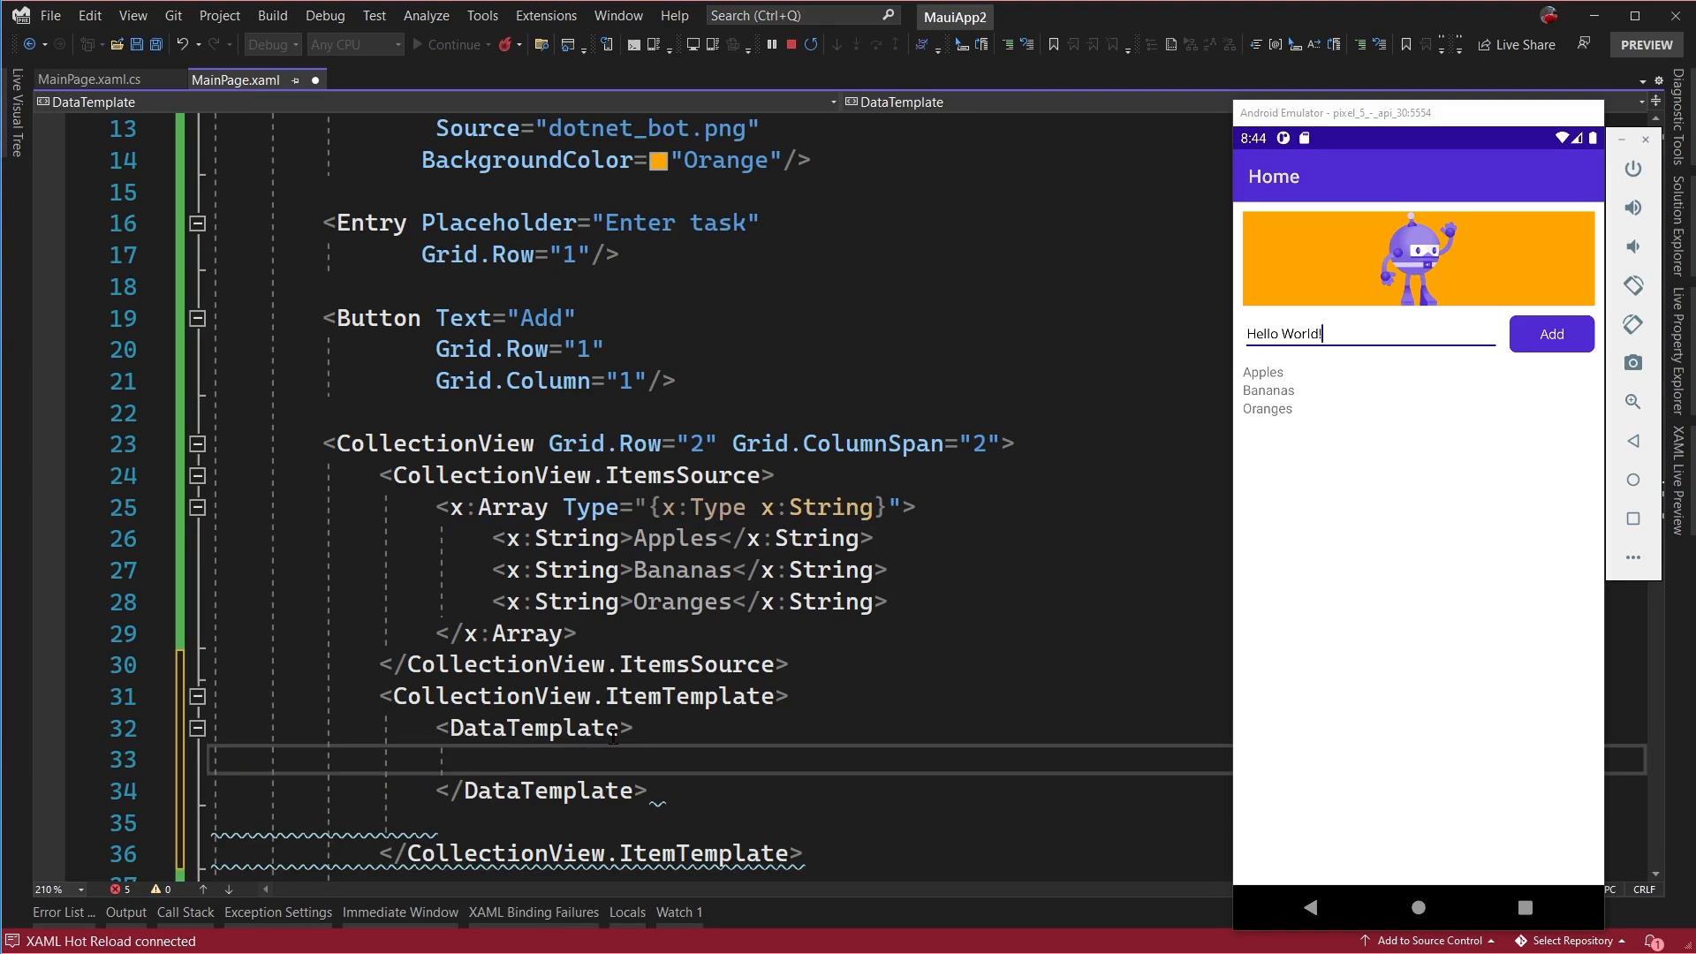
{"action": "type", "text": "<"}
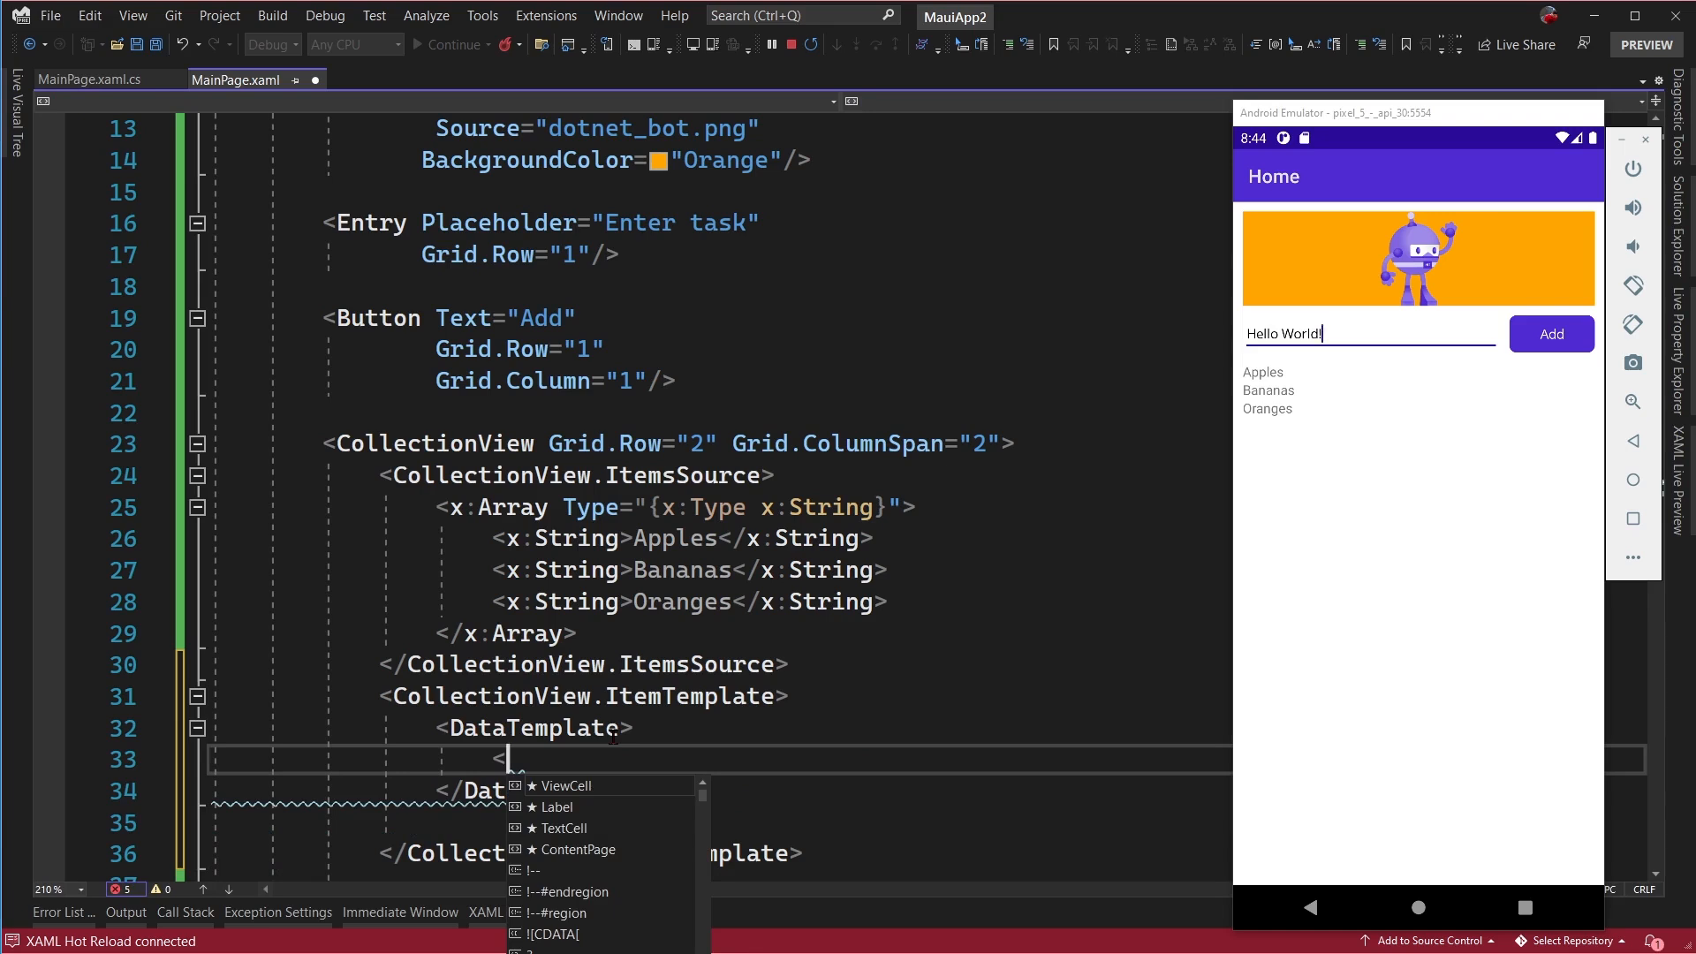
{"action": "type", "text": "g"}
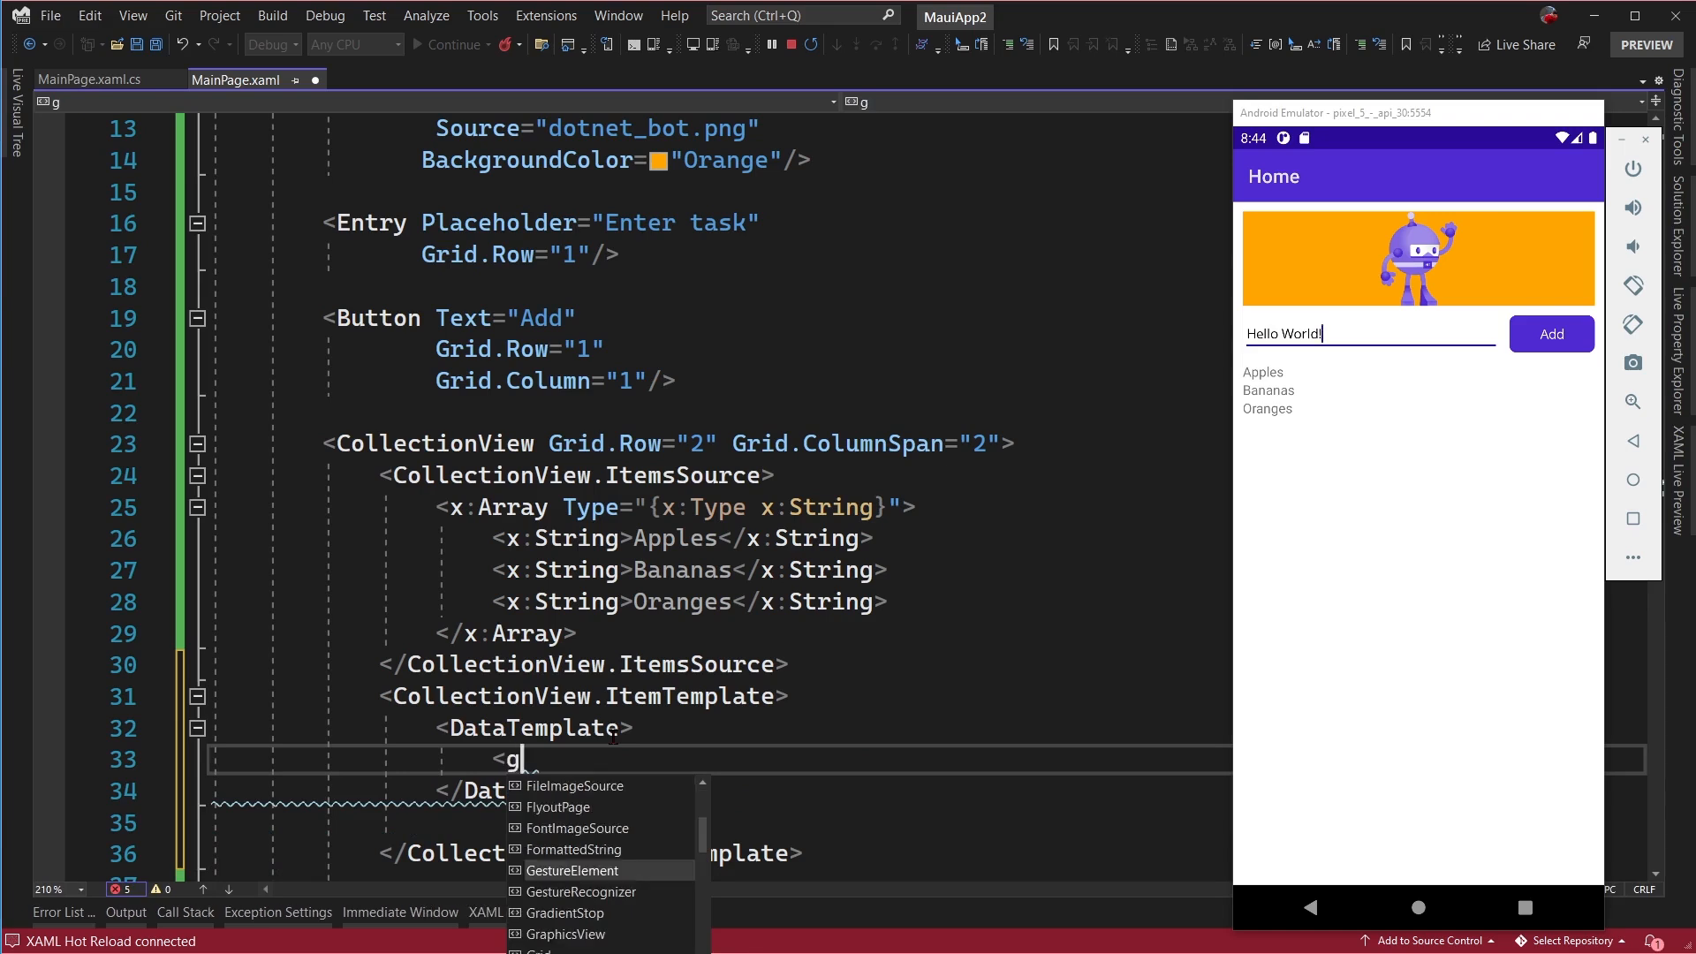
{"action": "type", "text": "rid"}
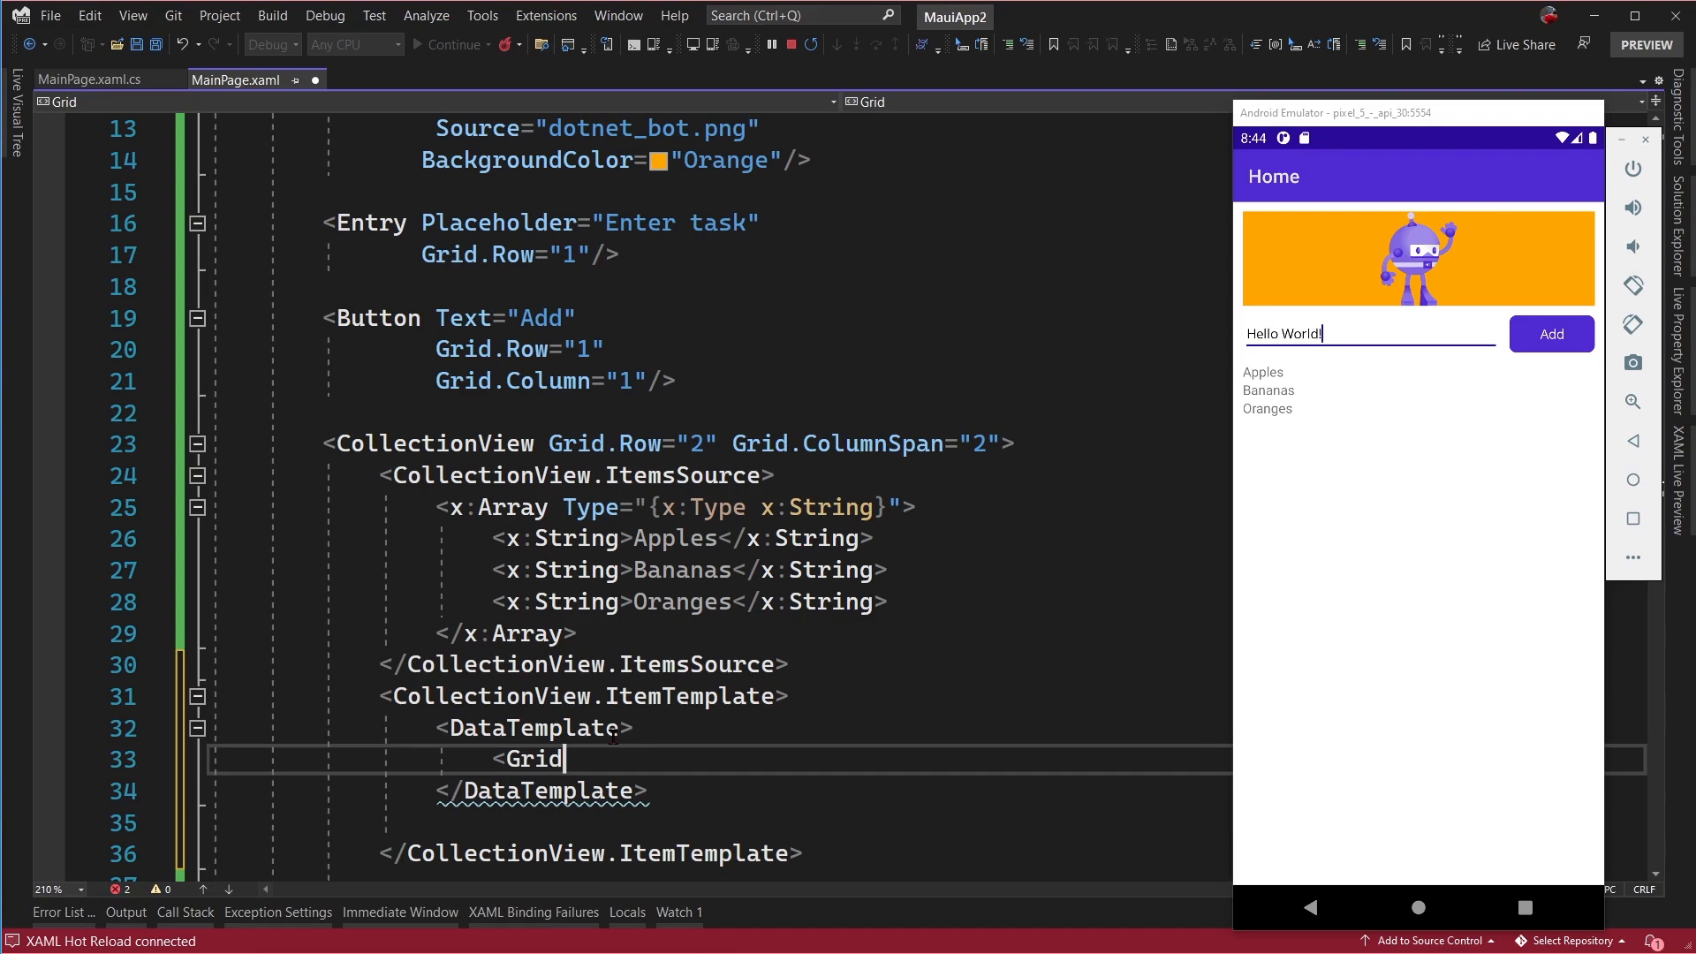
{"action": "type", "text": "pad"}
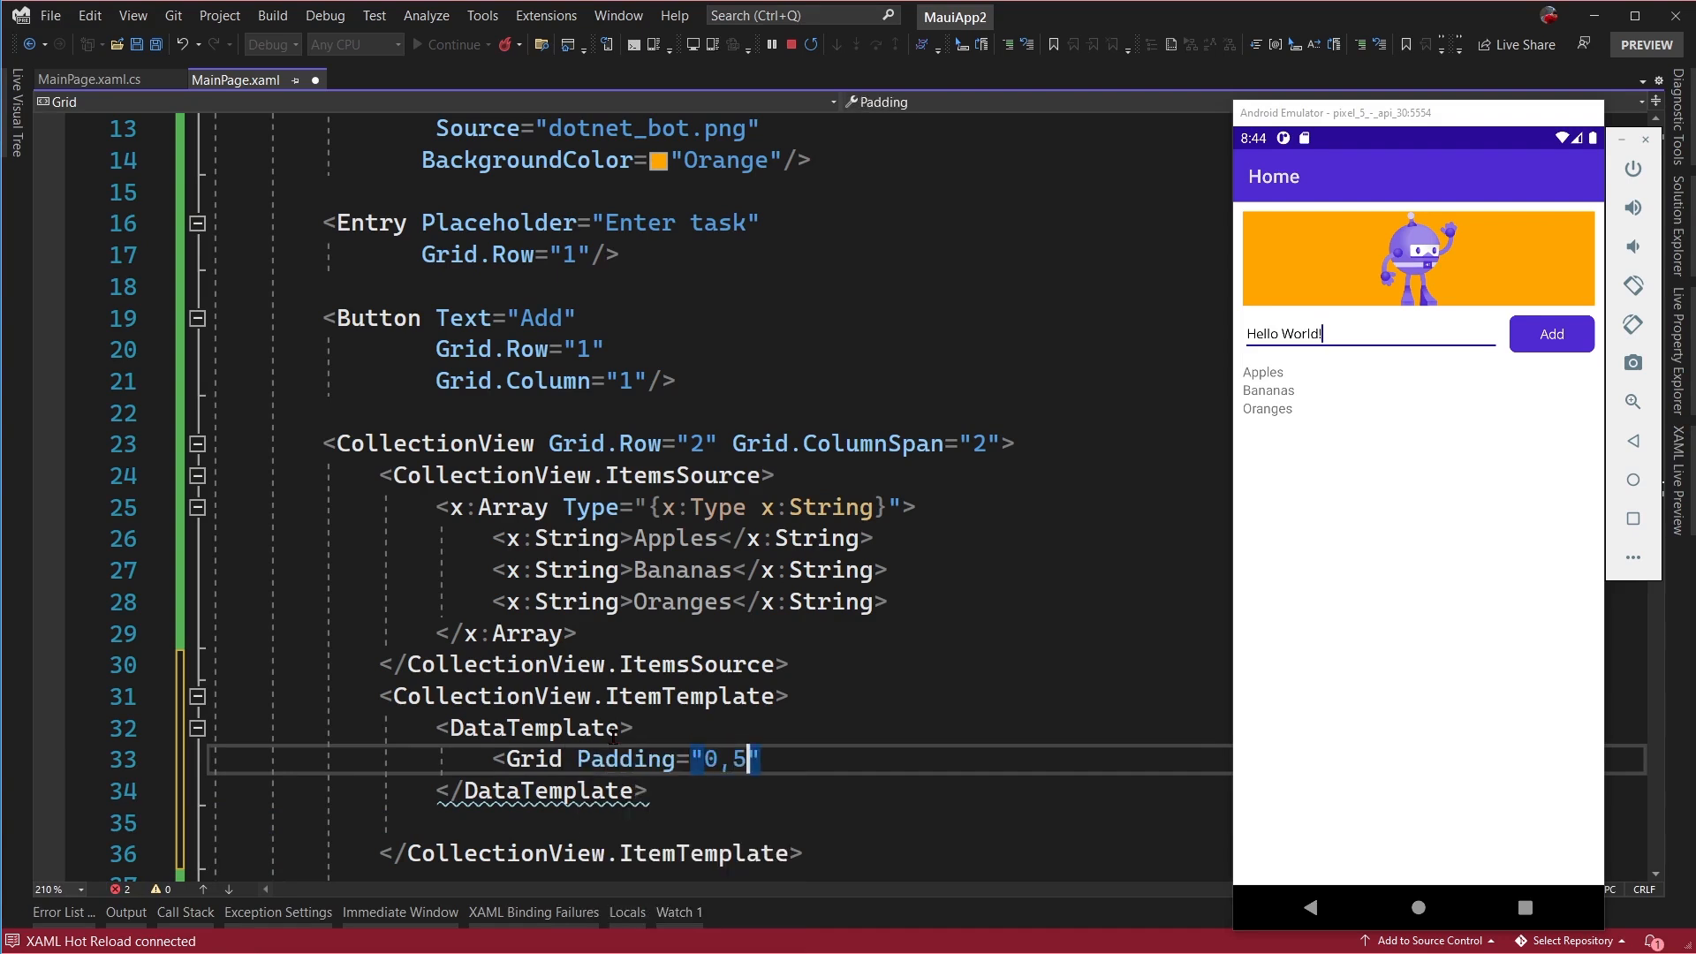
{"action": "key", "text": "enter"}
{"action": "type", "text": "<Frame>"}
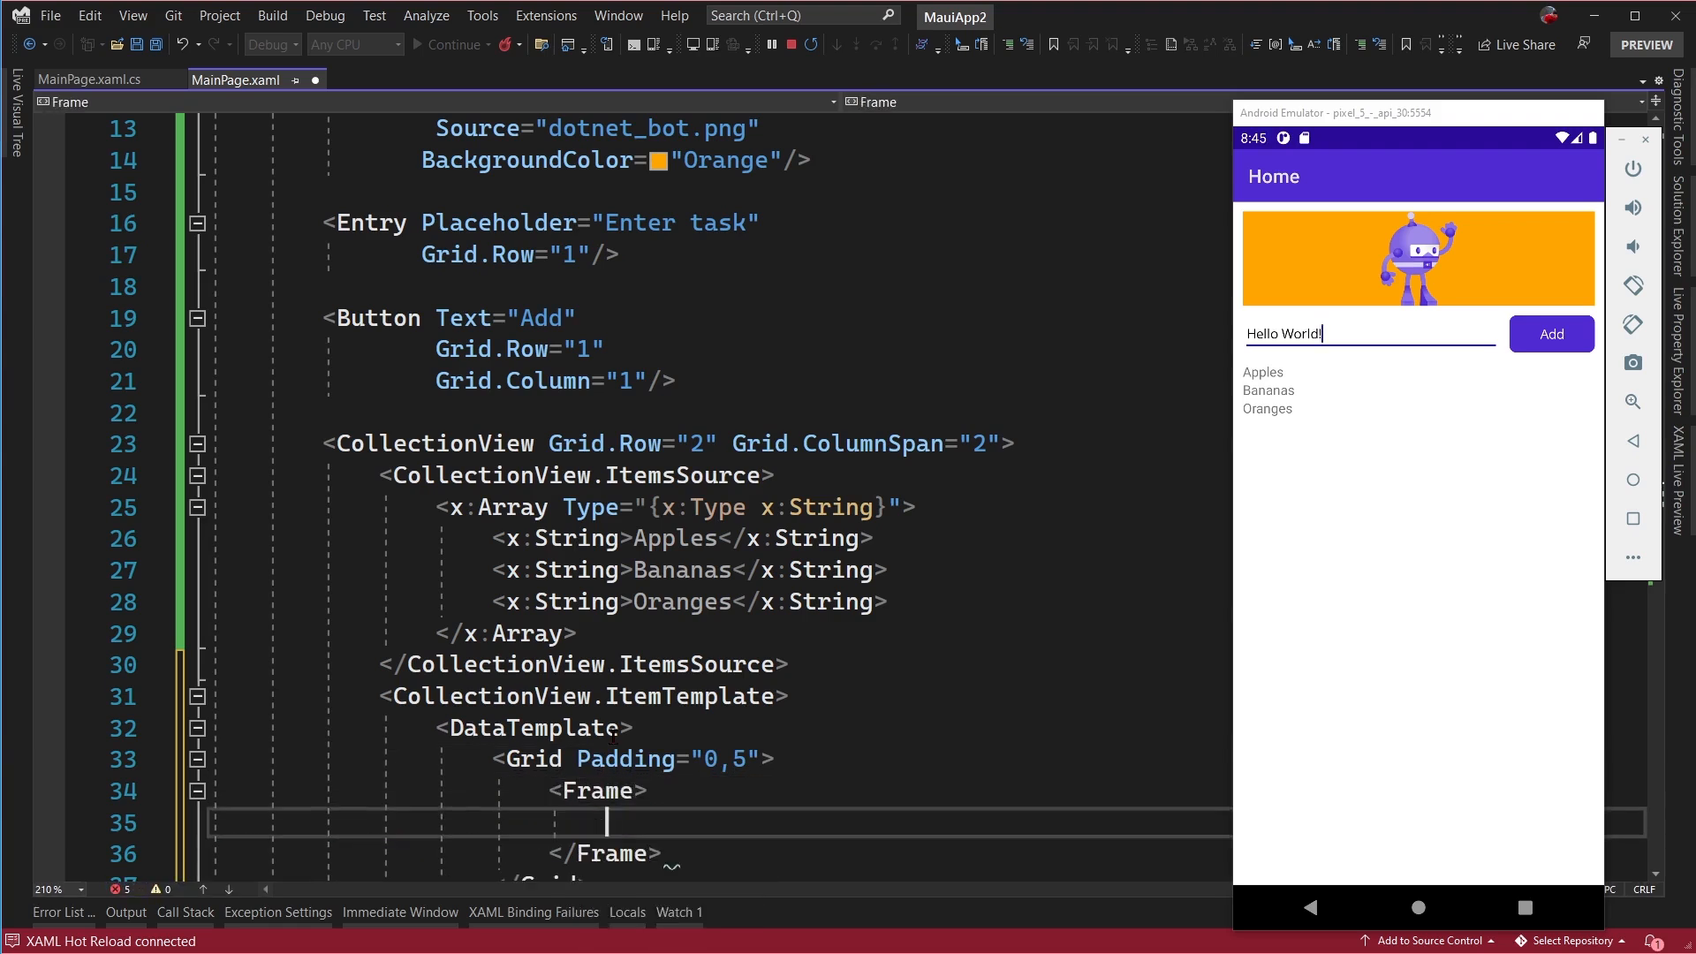
- Inside the card, add a Label with Text="{Binding .}" and FontSize="24"
{"action": "type", "text": "<Label"}
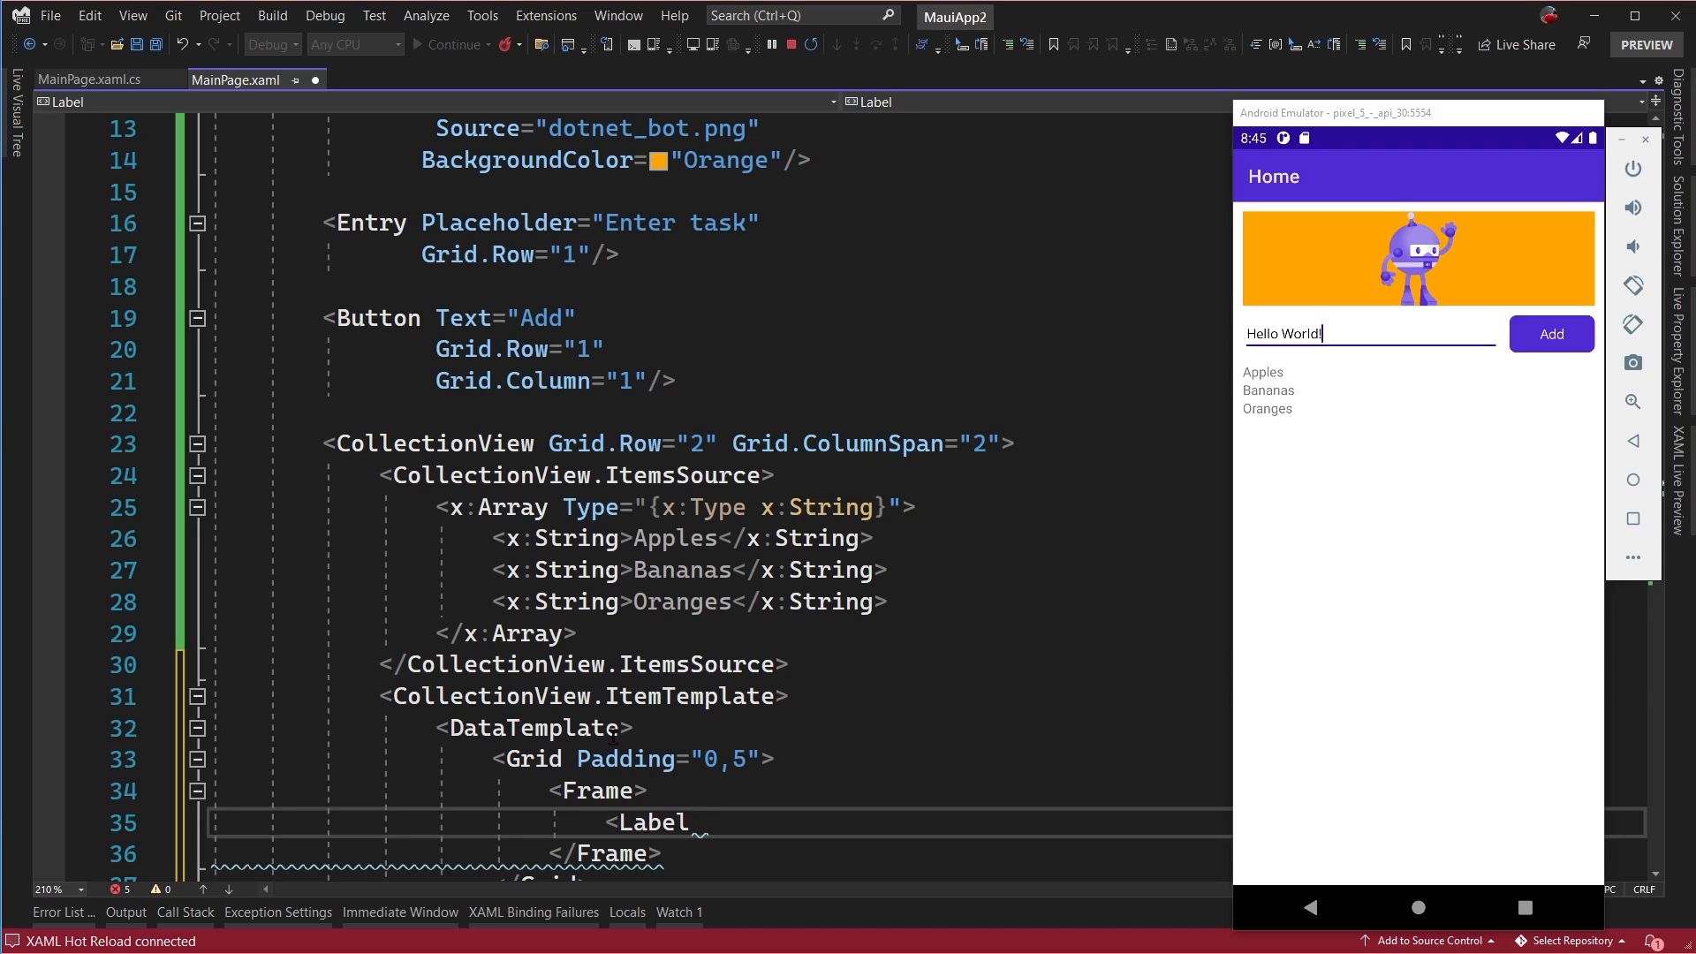
{"action": "type", "text": "Text=\"{}\""}
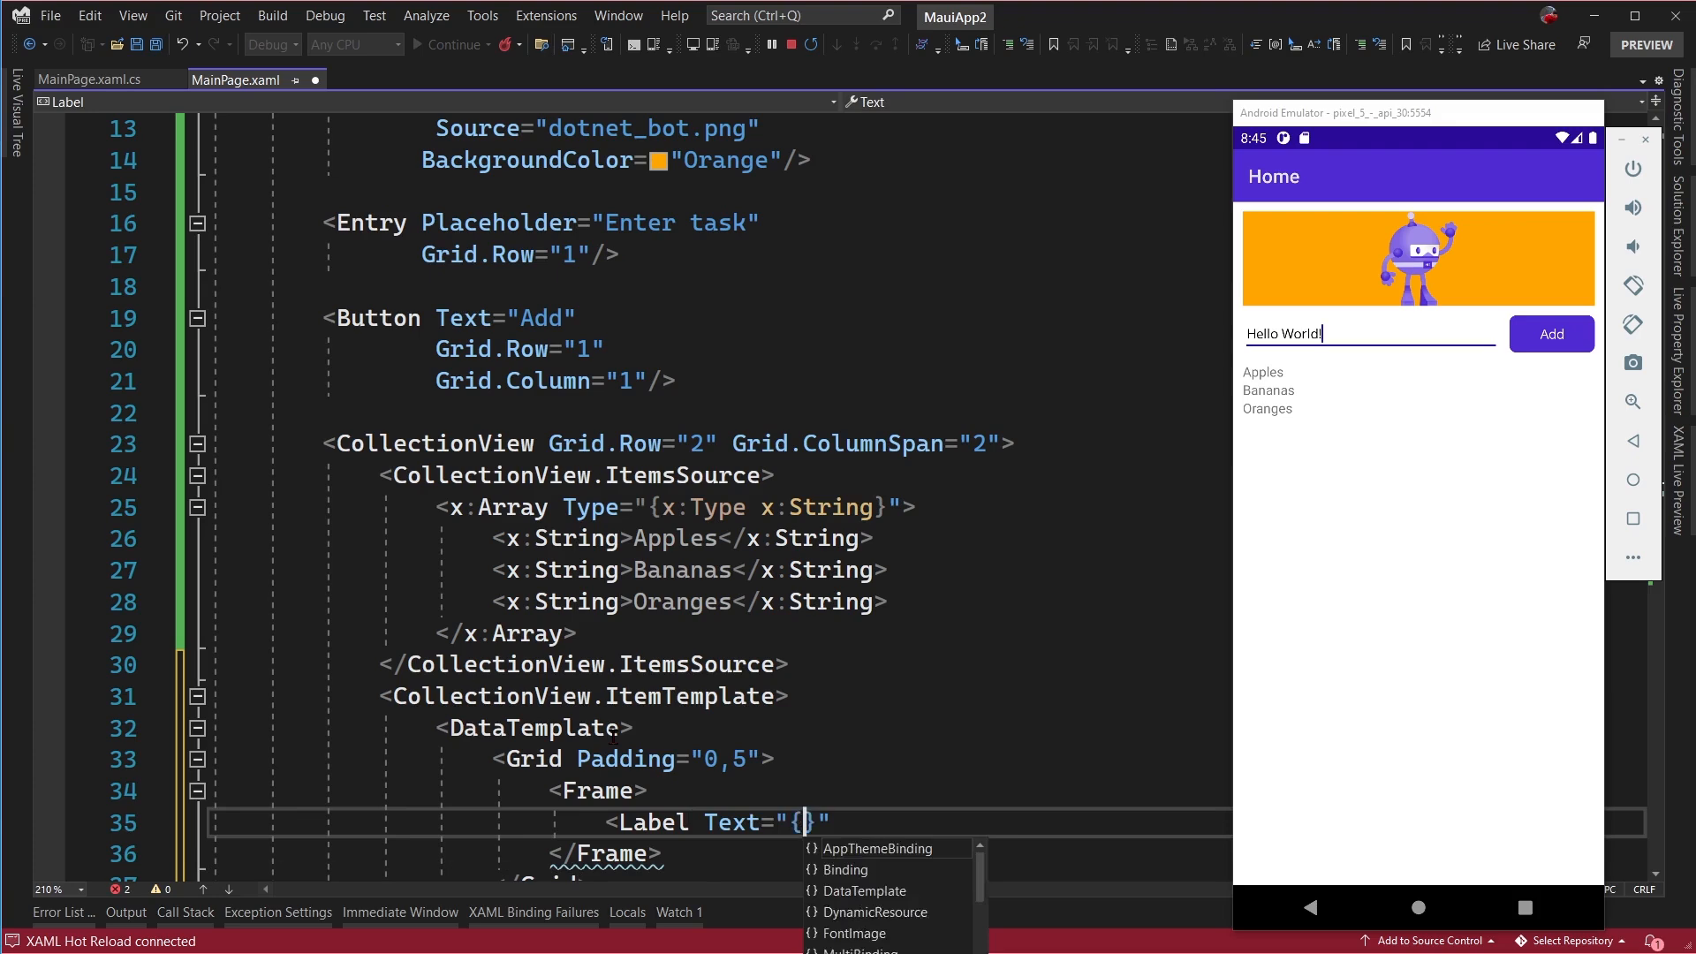
{"action": "type", "text": "Binding ."}
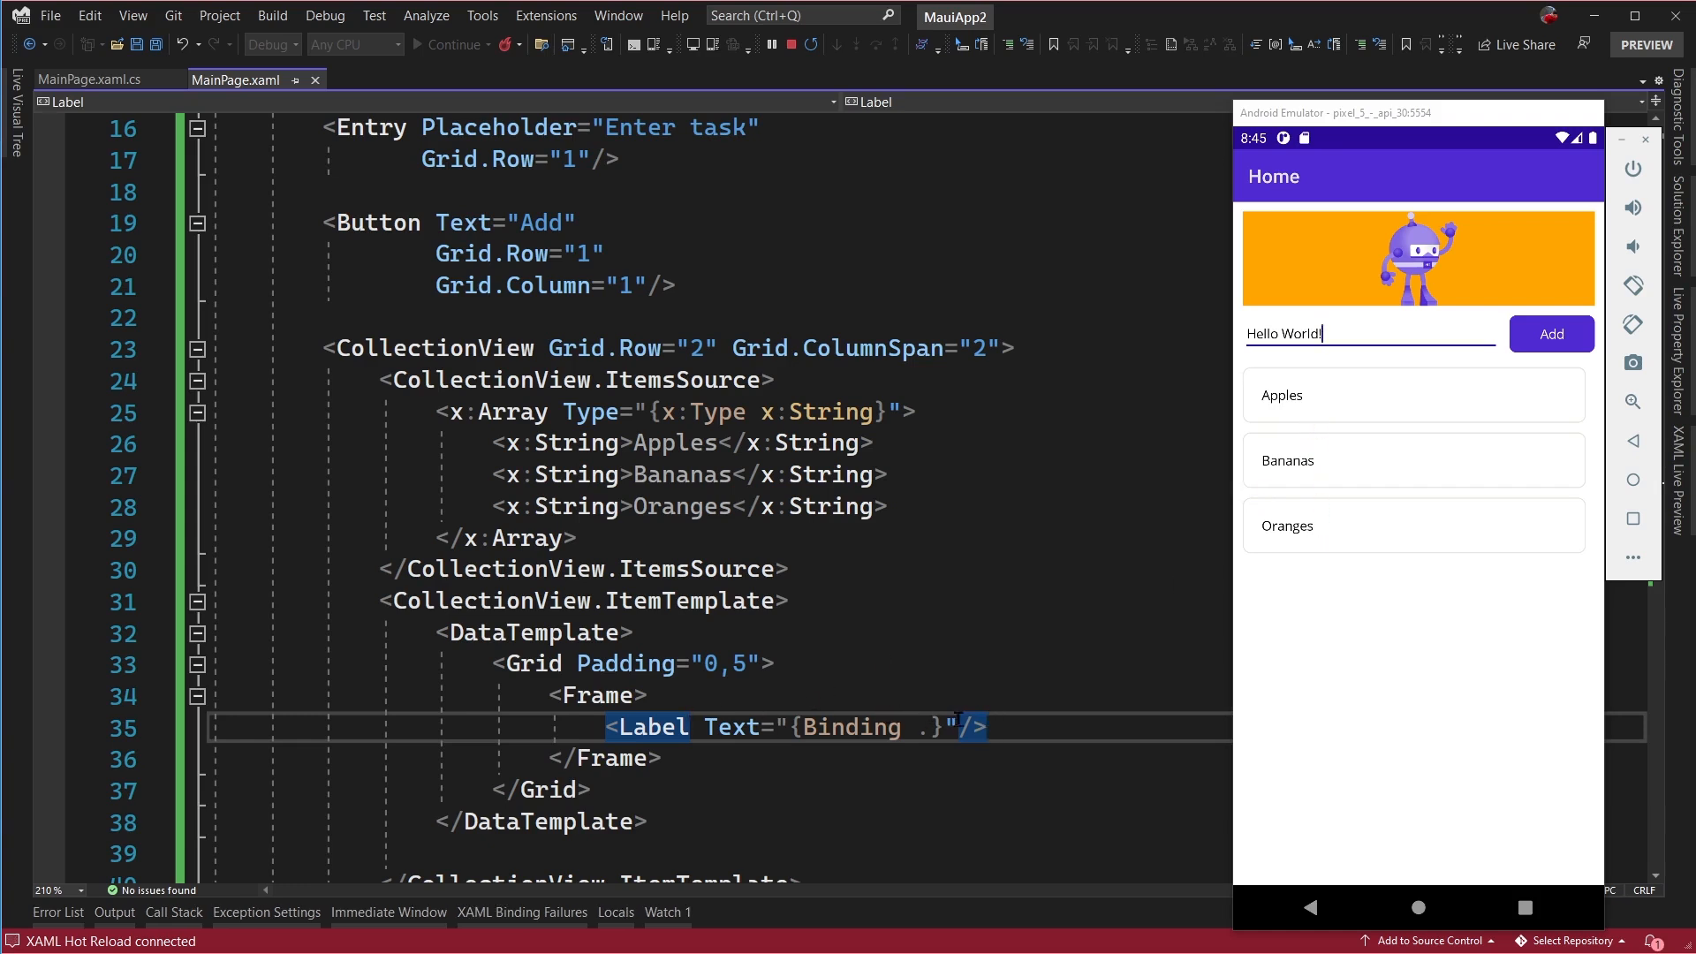
{"action": "type", "text": "font"}
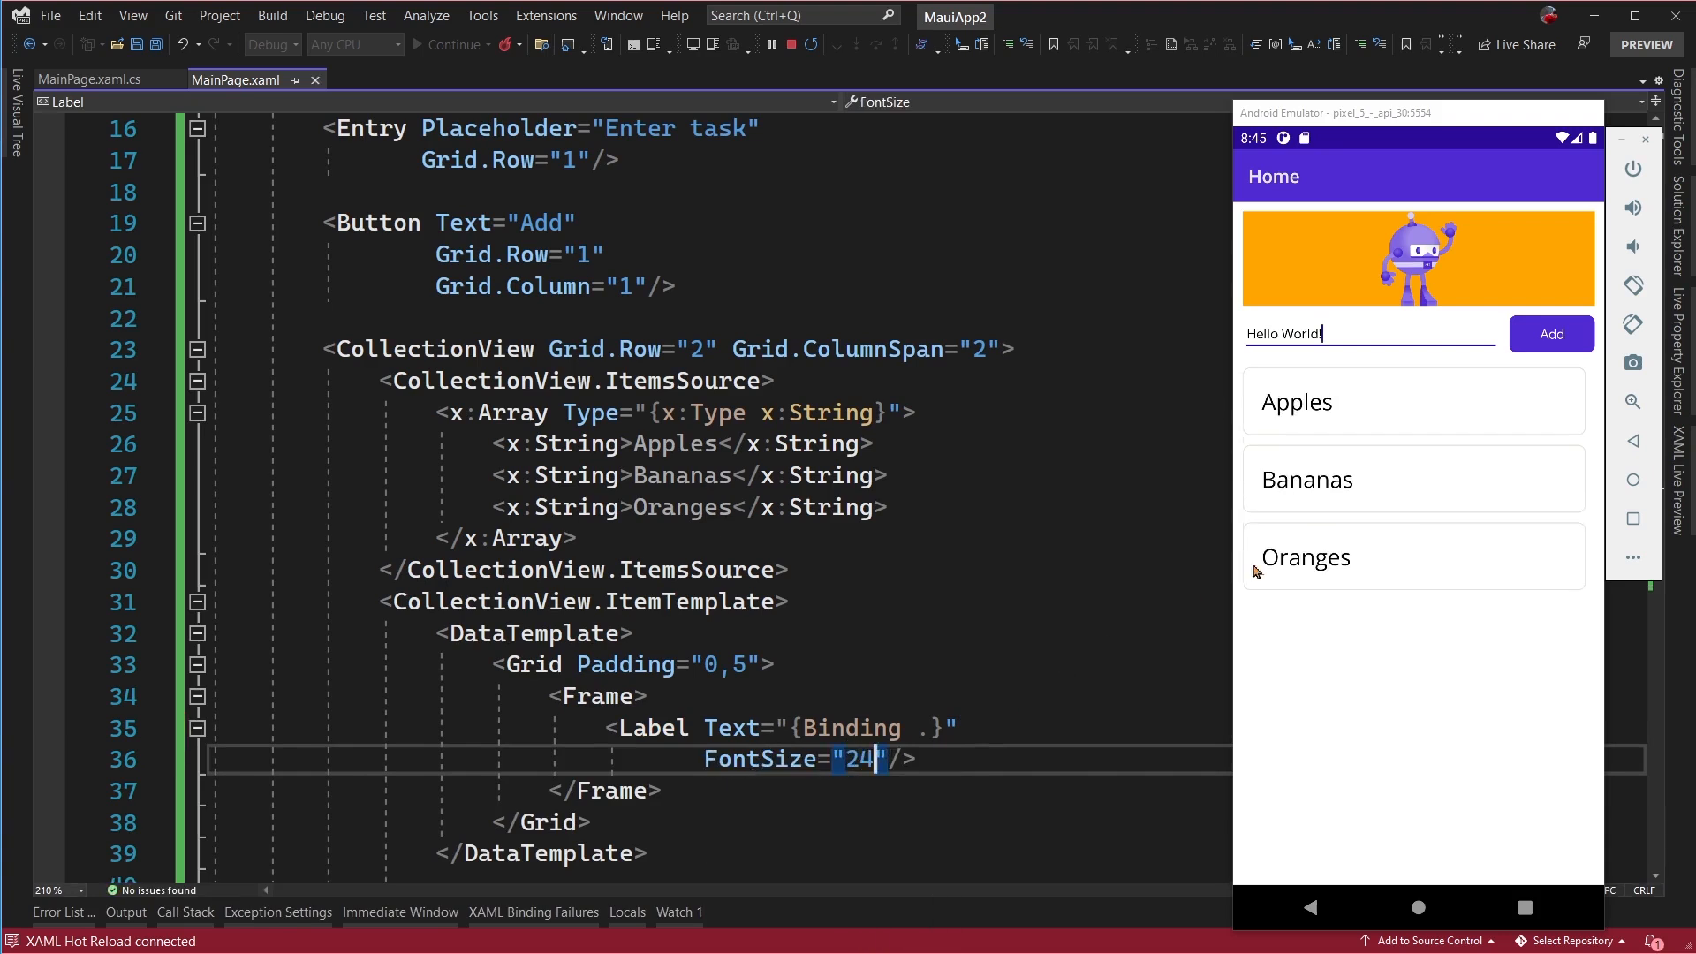
{"action": "mouse_move", "coordinate": [1367, 421]}
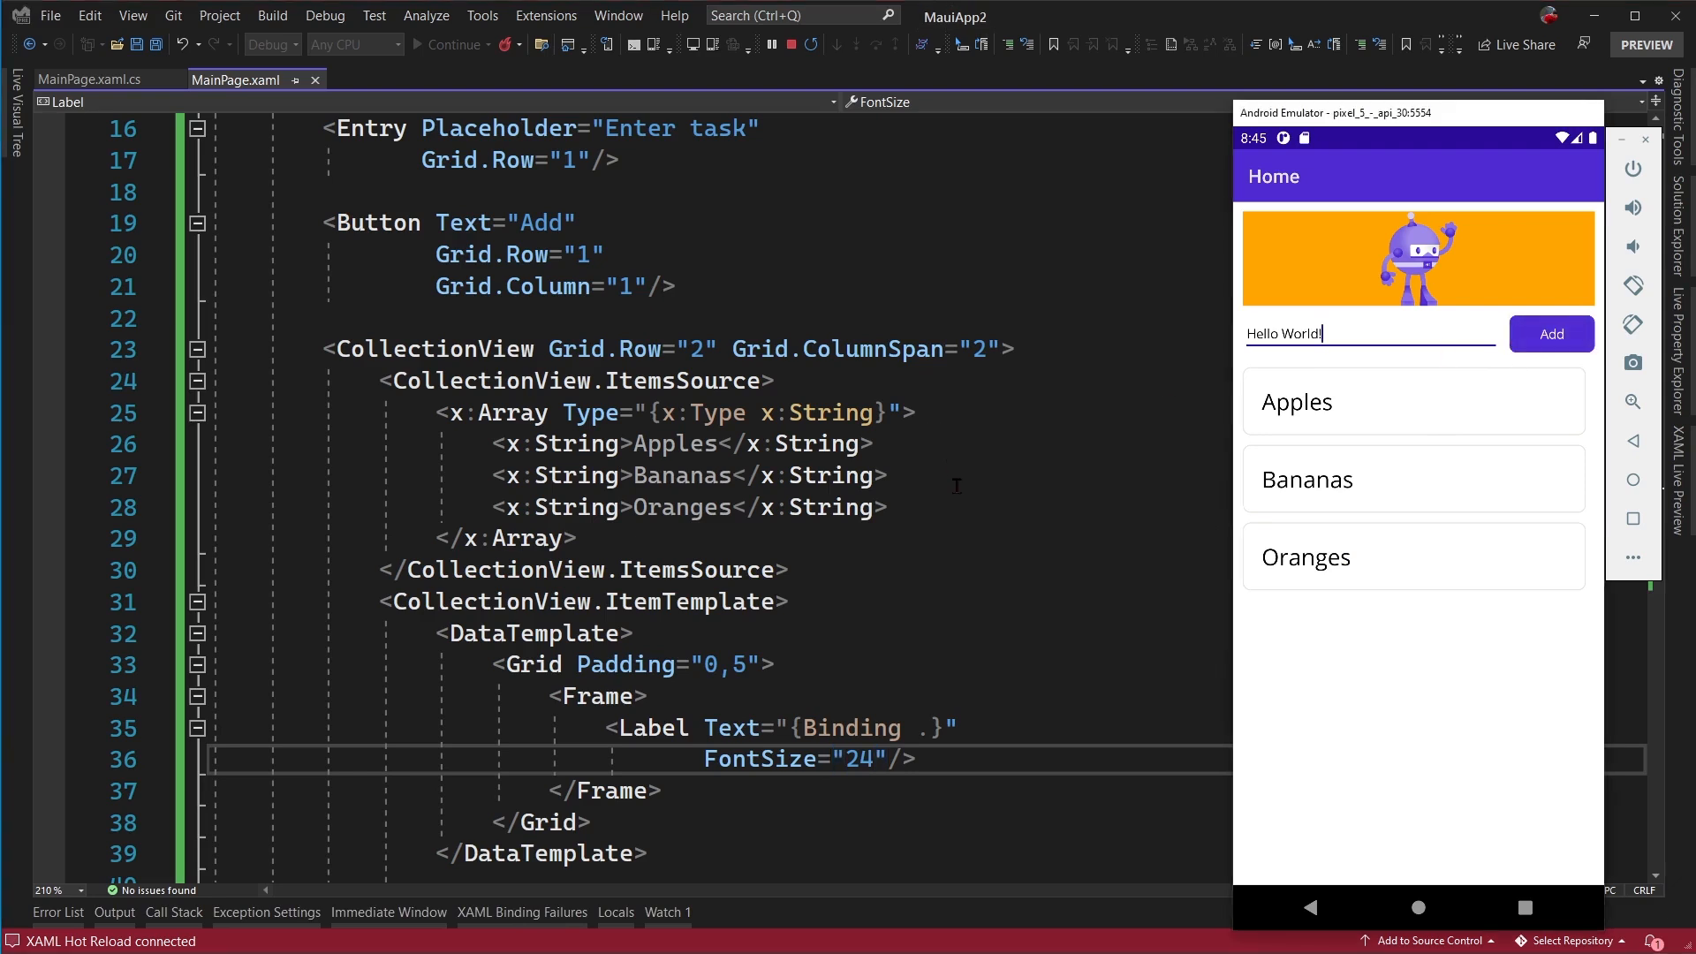
{"action": "mouse_move", "coordinate": [1382, 479]}
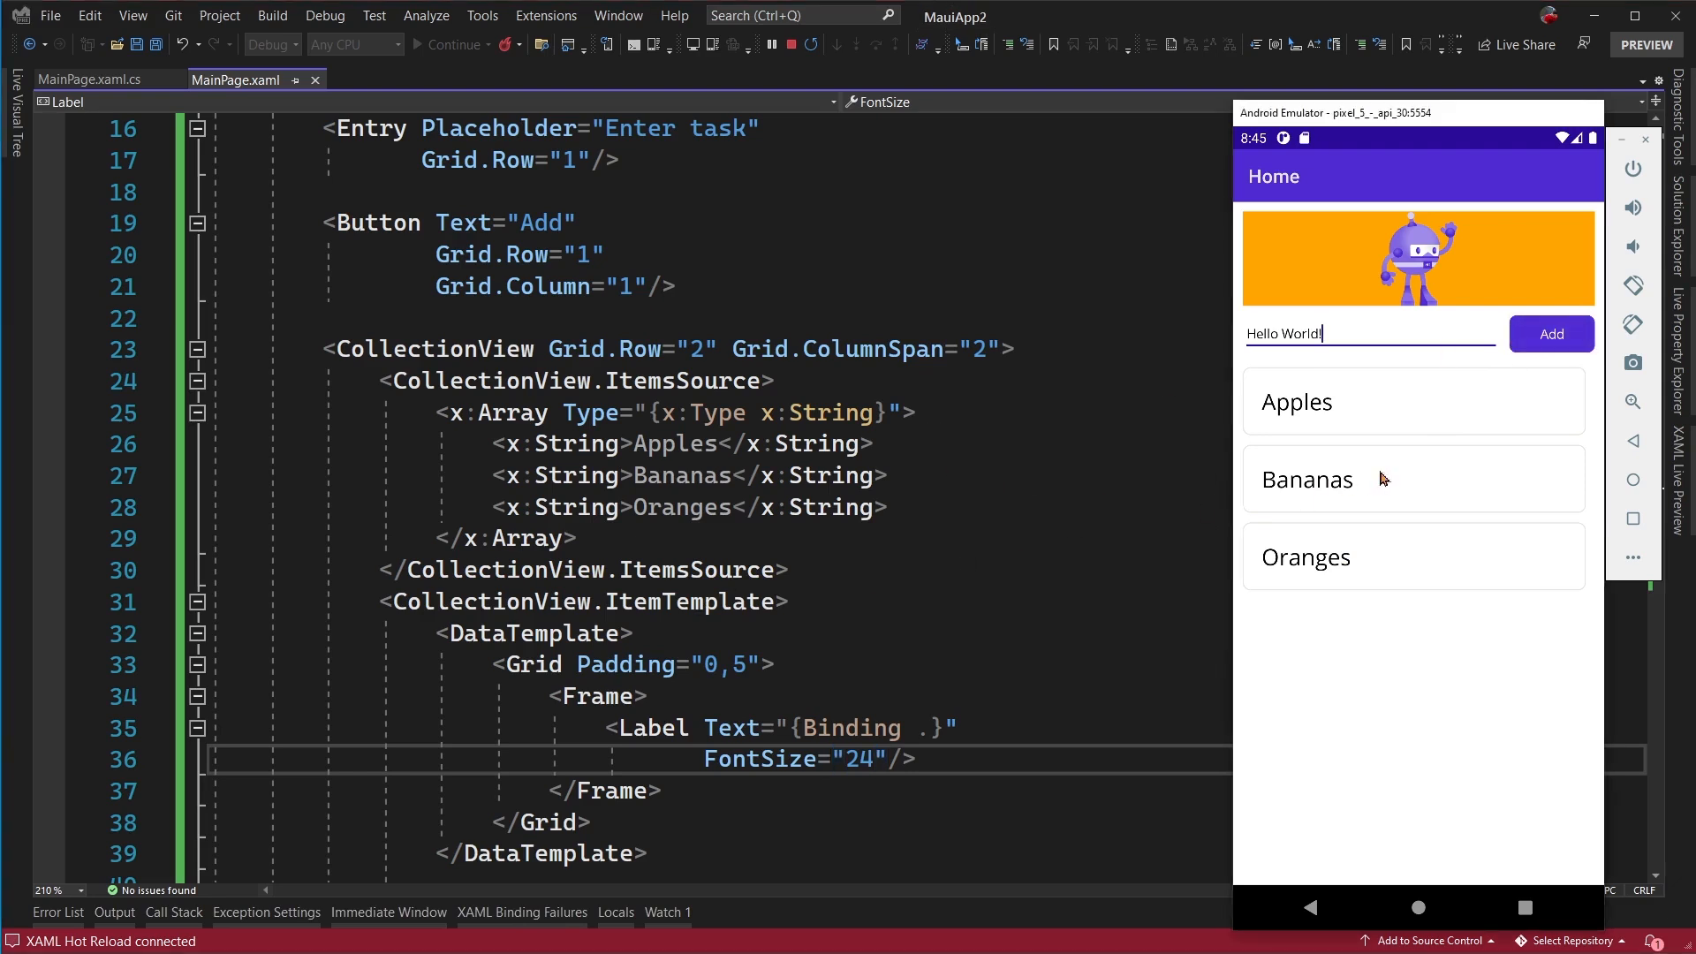
{"action": "mouse_move", "coordinate": [1503, 401]}
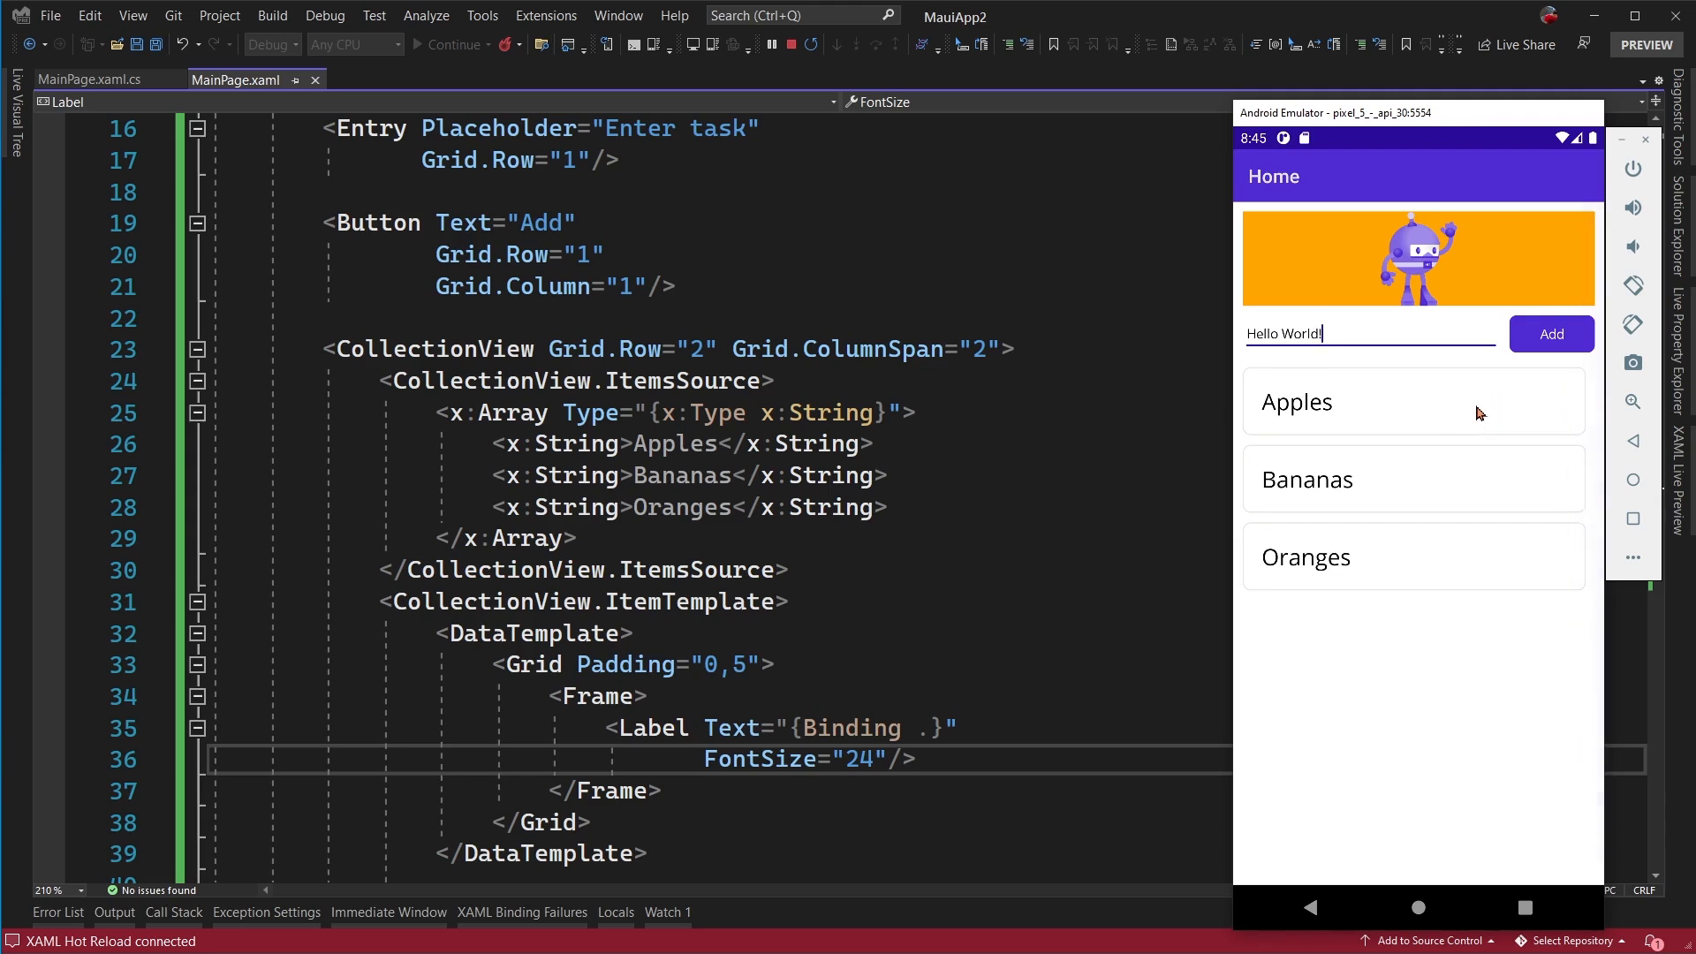
{"action": "mouse_move", "coordinate": [1290, 442]}
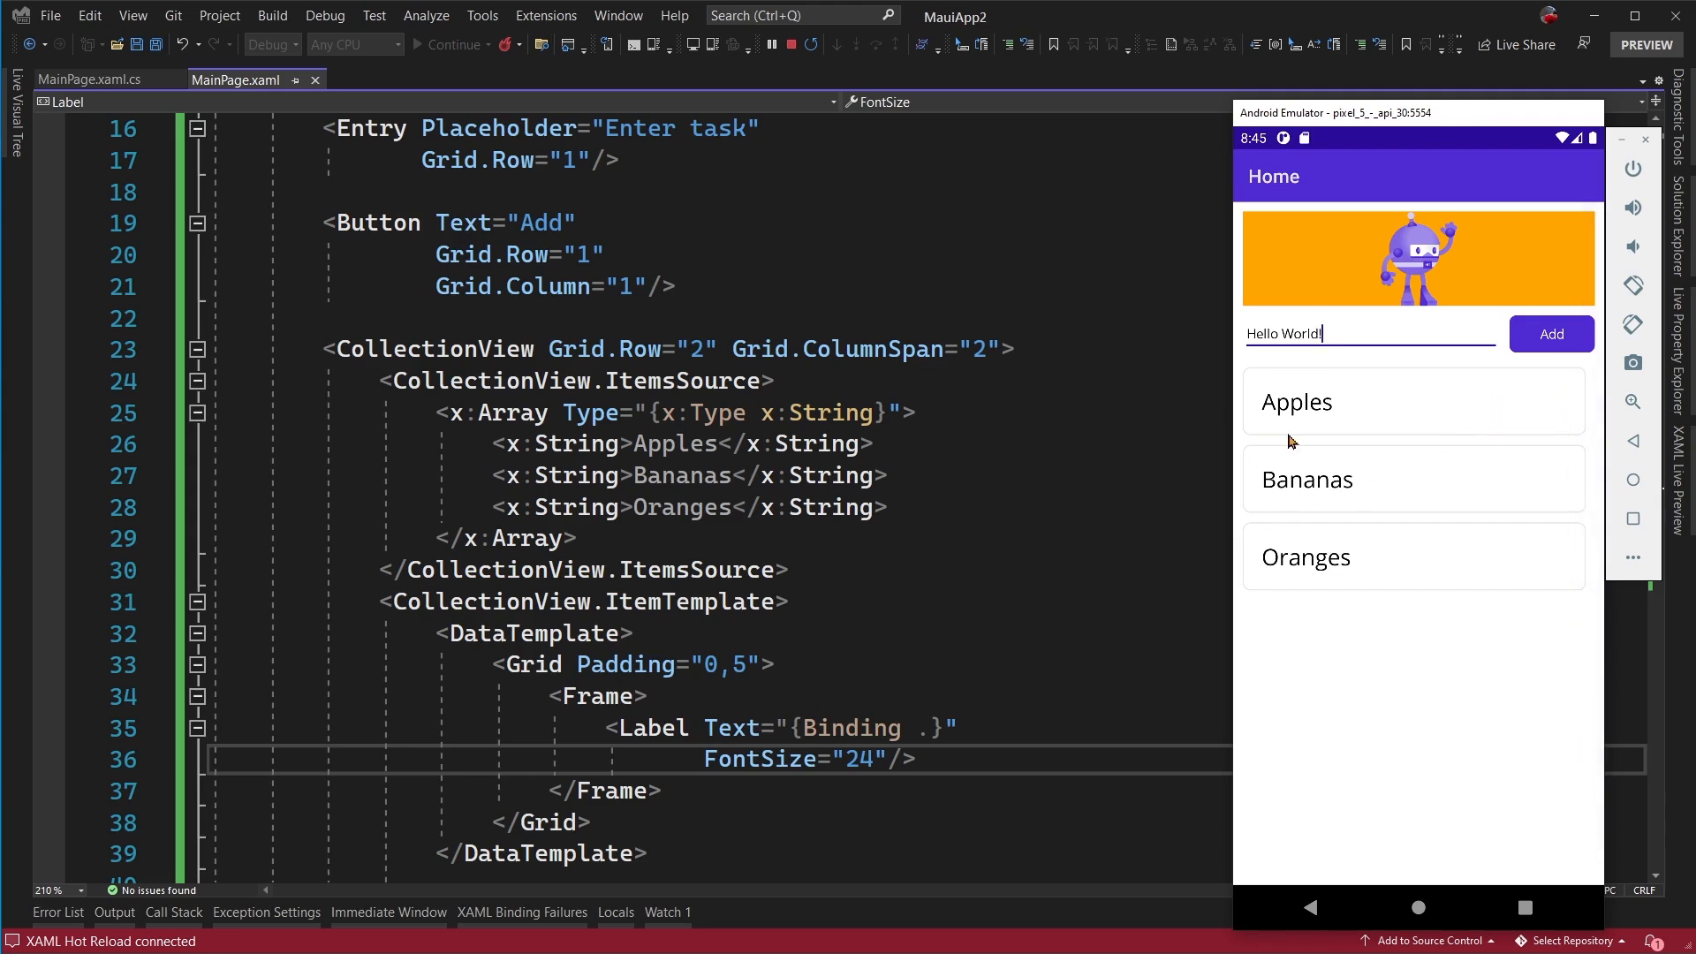
{"action": "mouse_move", "coordinate": [1488, 420]}
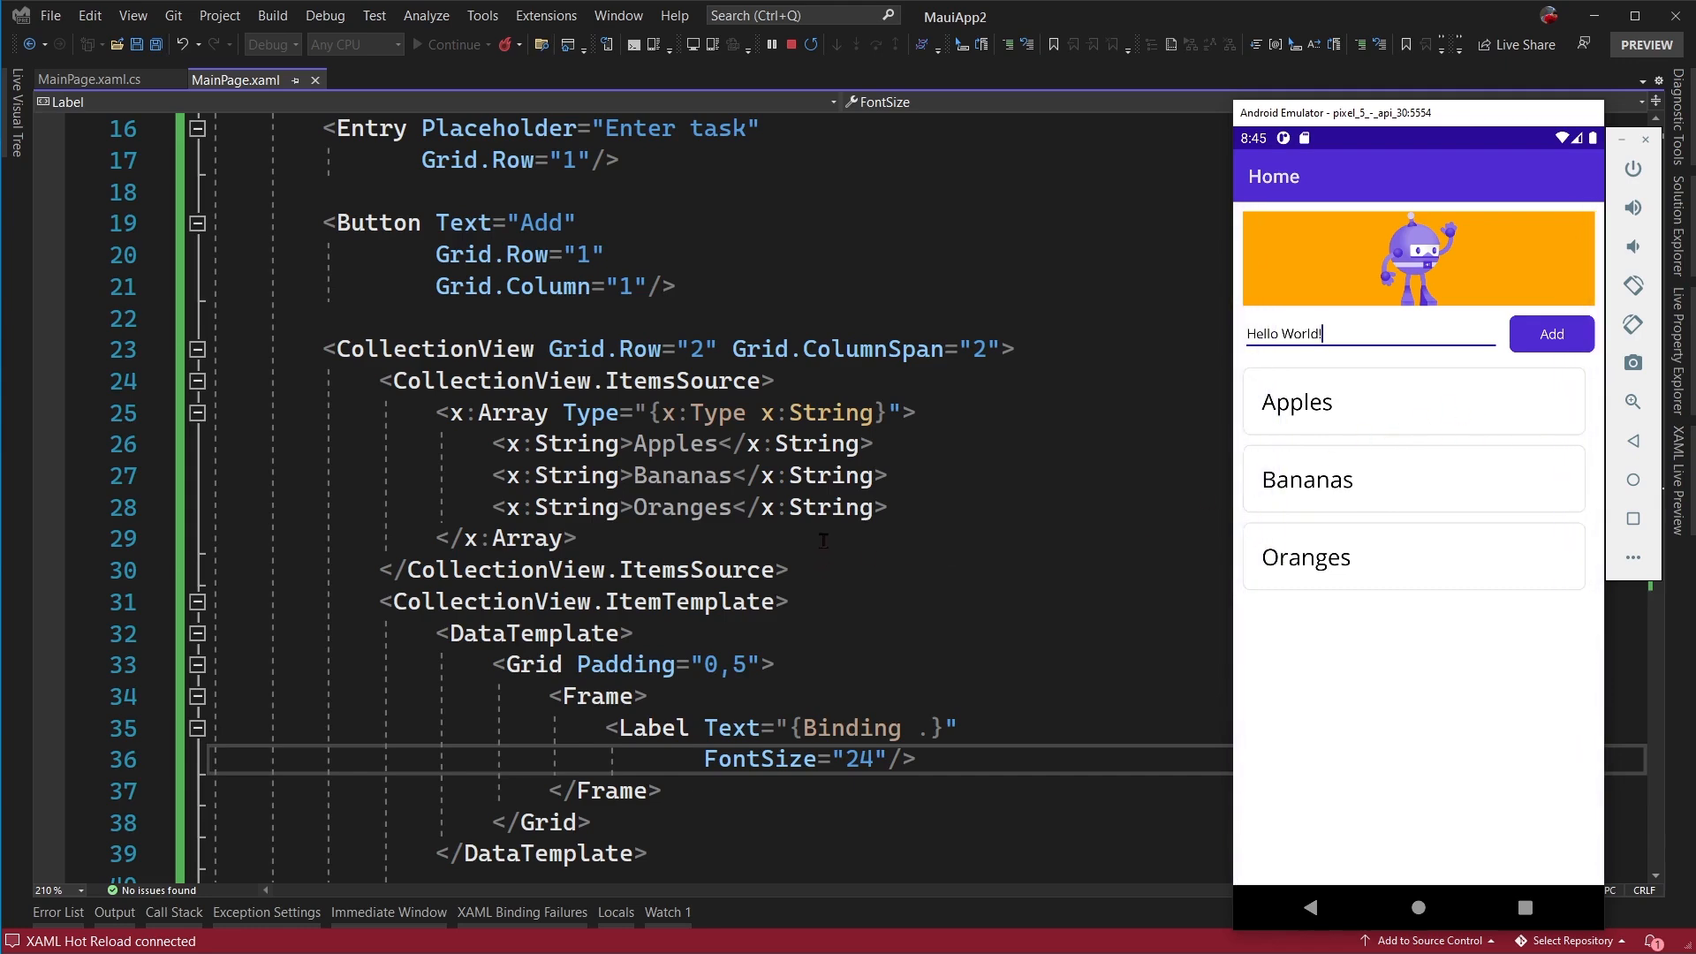
{"action": "scroll", "scroll_direction": "down", "scroll_amount": 3}
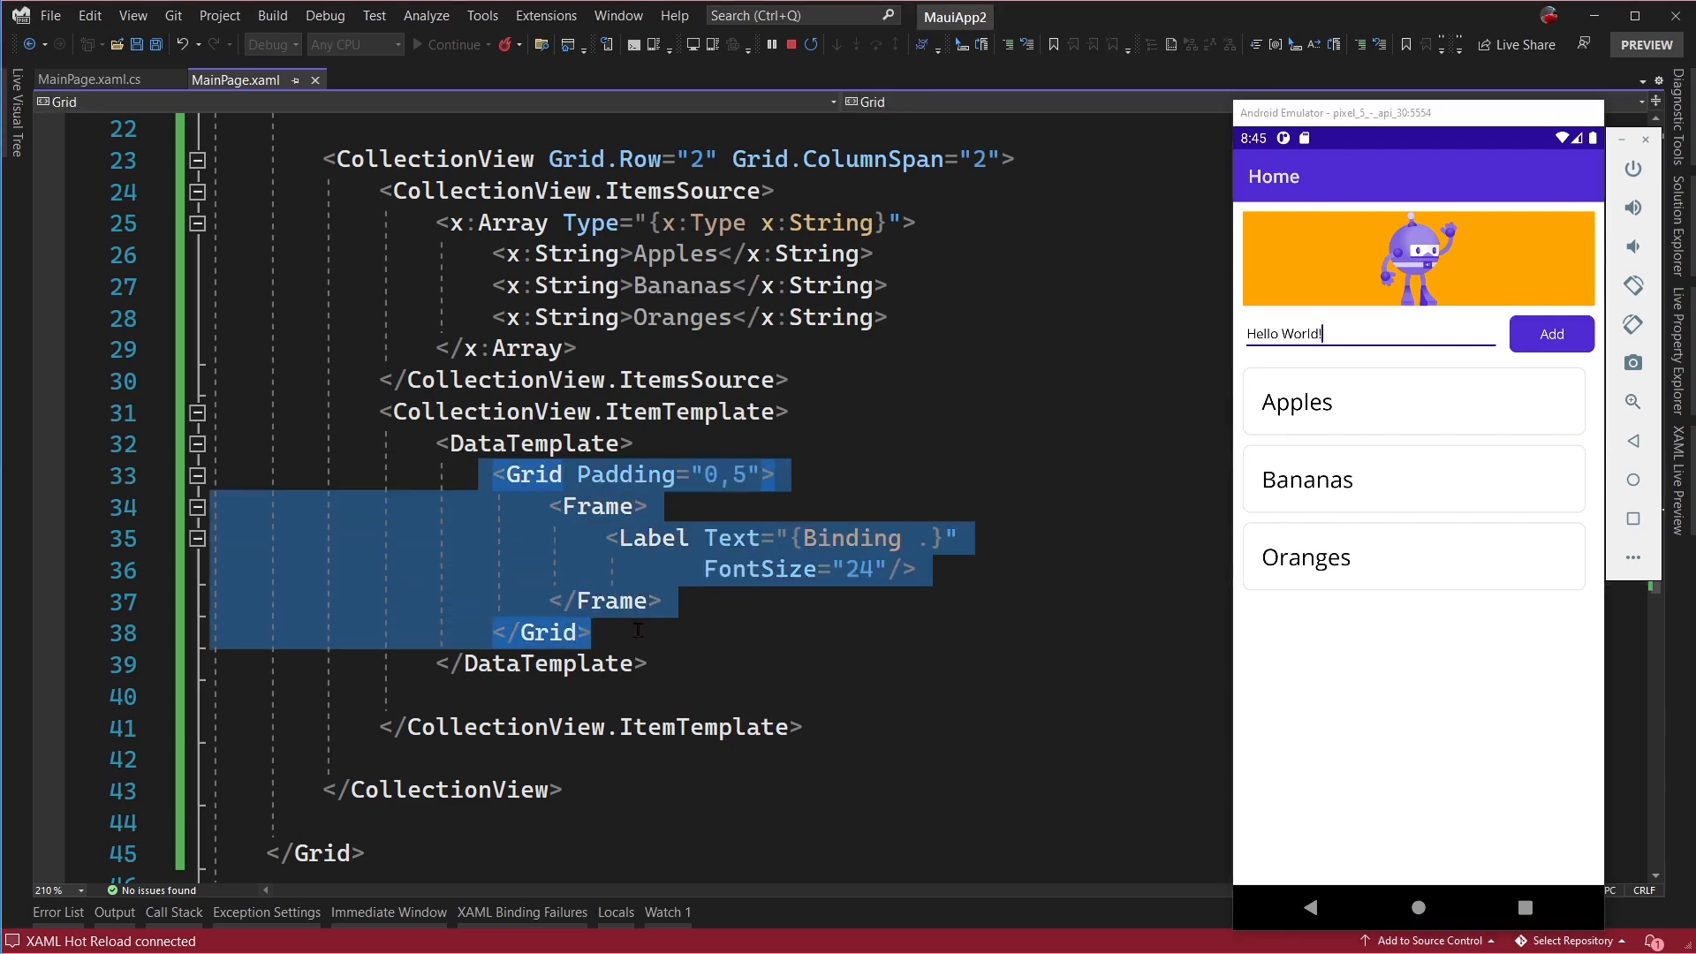
{"action": "mouse_move", "coordinate": [648, 520]}
{"action": "type", "text": "<"}
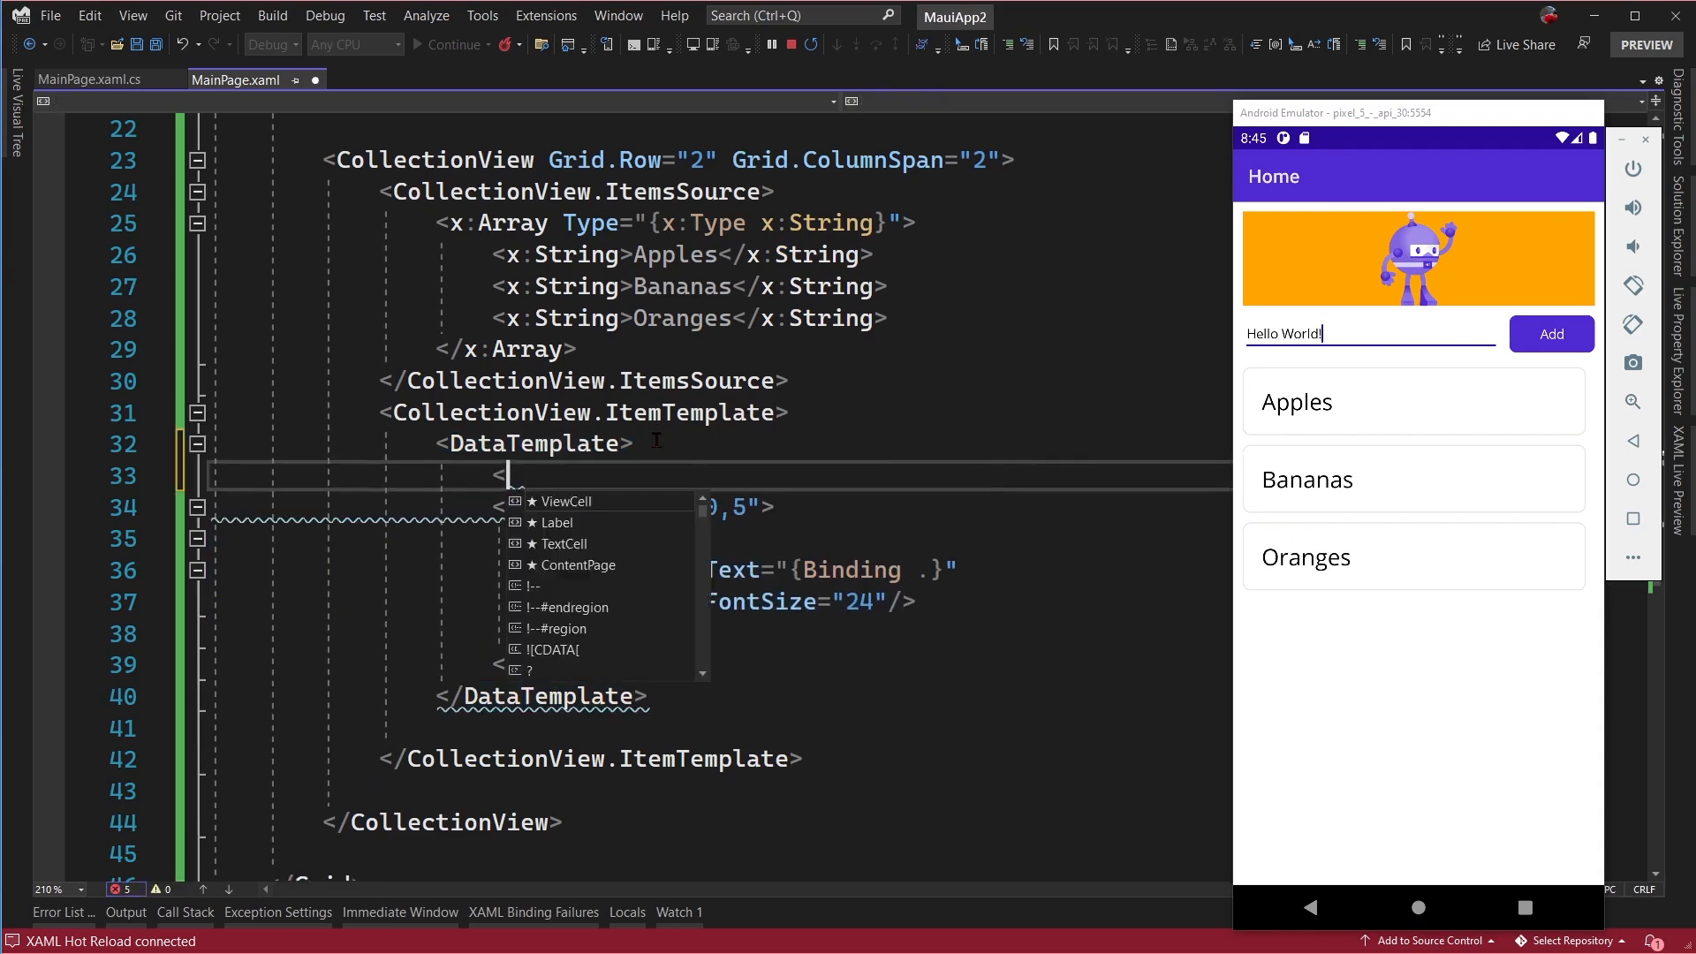
- Wrap the DataTemplate's Grid block inside a new SwipeView element
{"action": "type", "text": "Swip"}
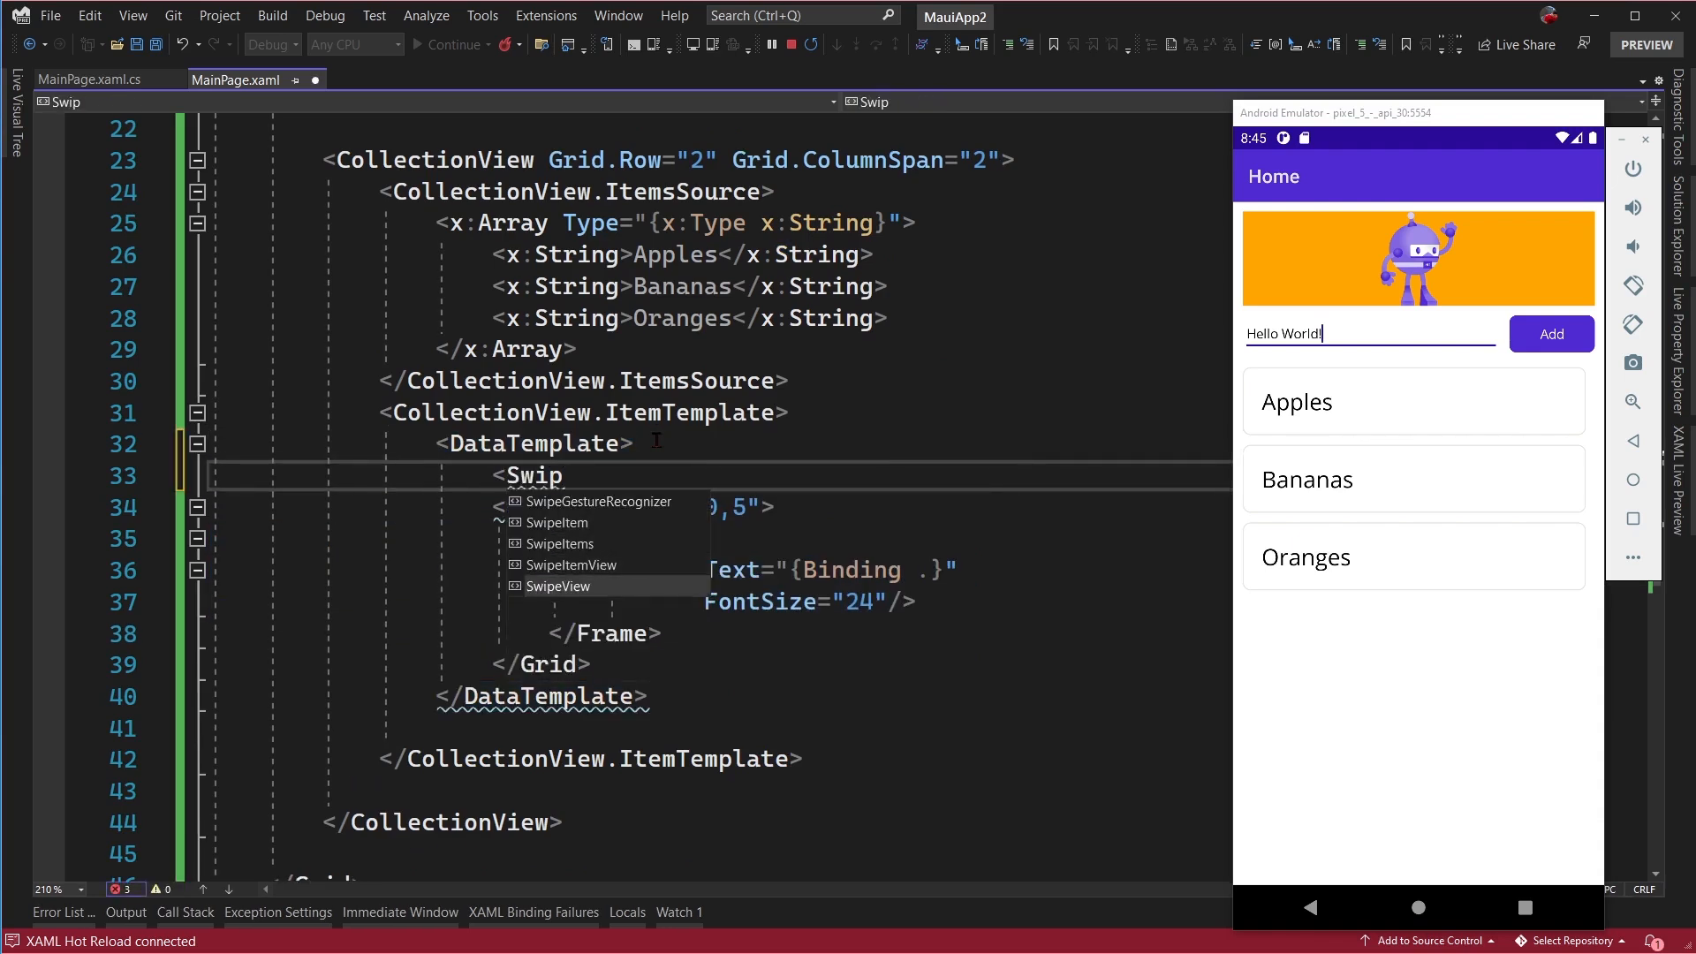
{"action": "left_click", "coordinate": [558, 585]}
{"action": "type", "text": "</SwipeView>"}
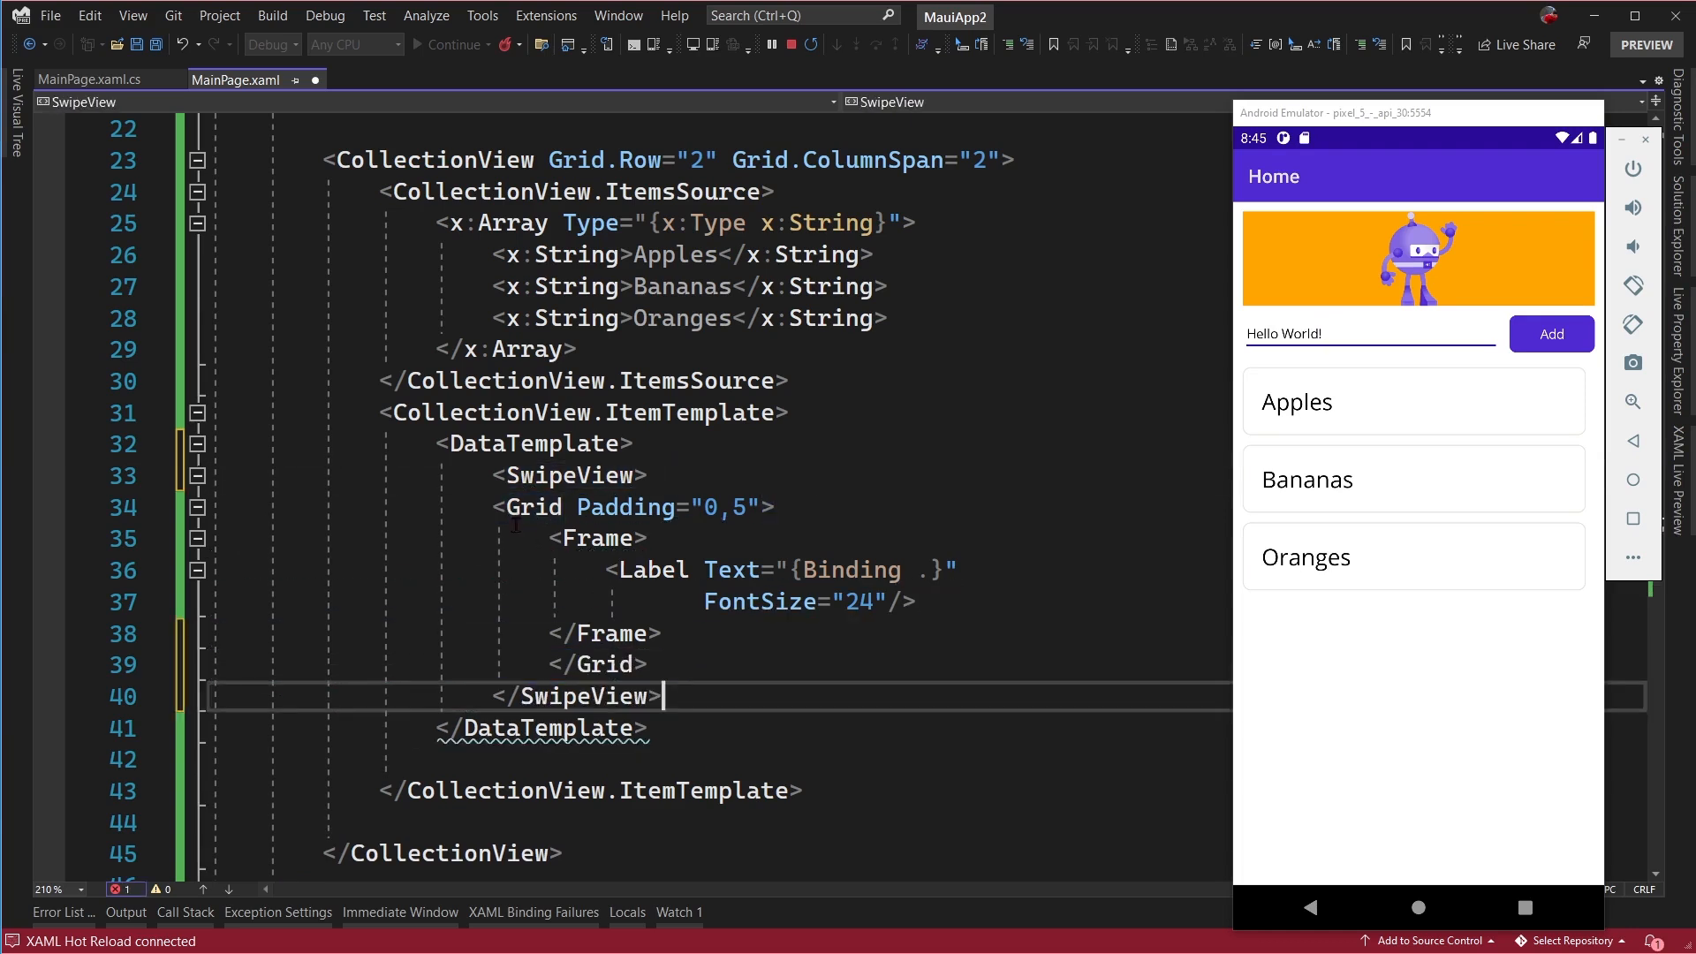
{"action": "left_click_drag", "start_coordinate": [552, 507], "coordinate": [647, 664]}
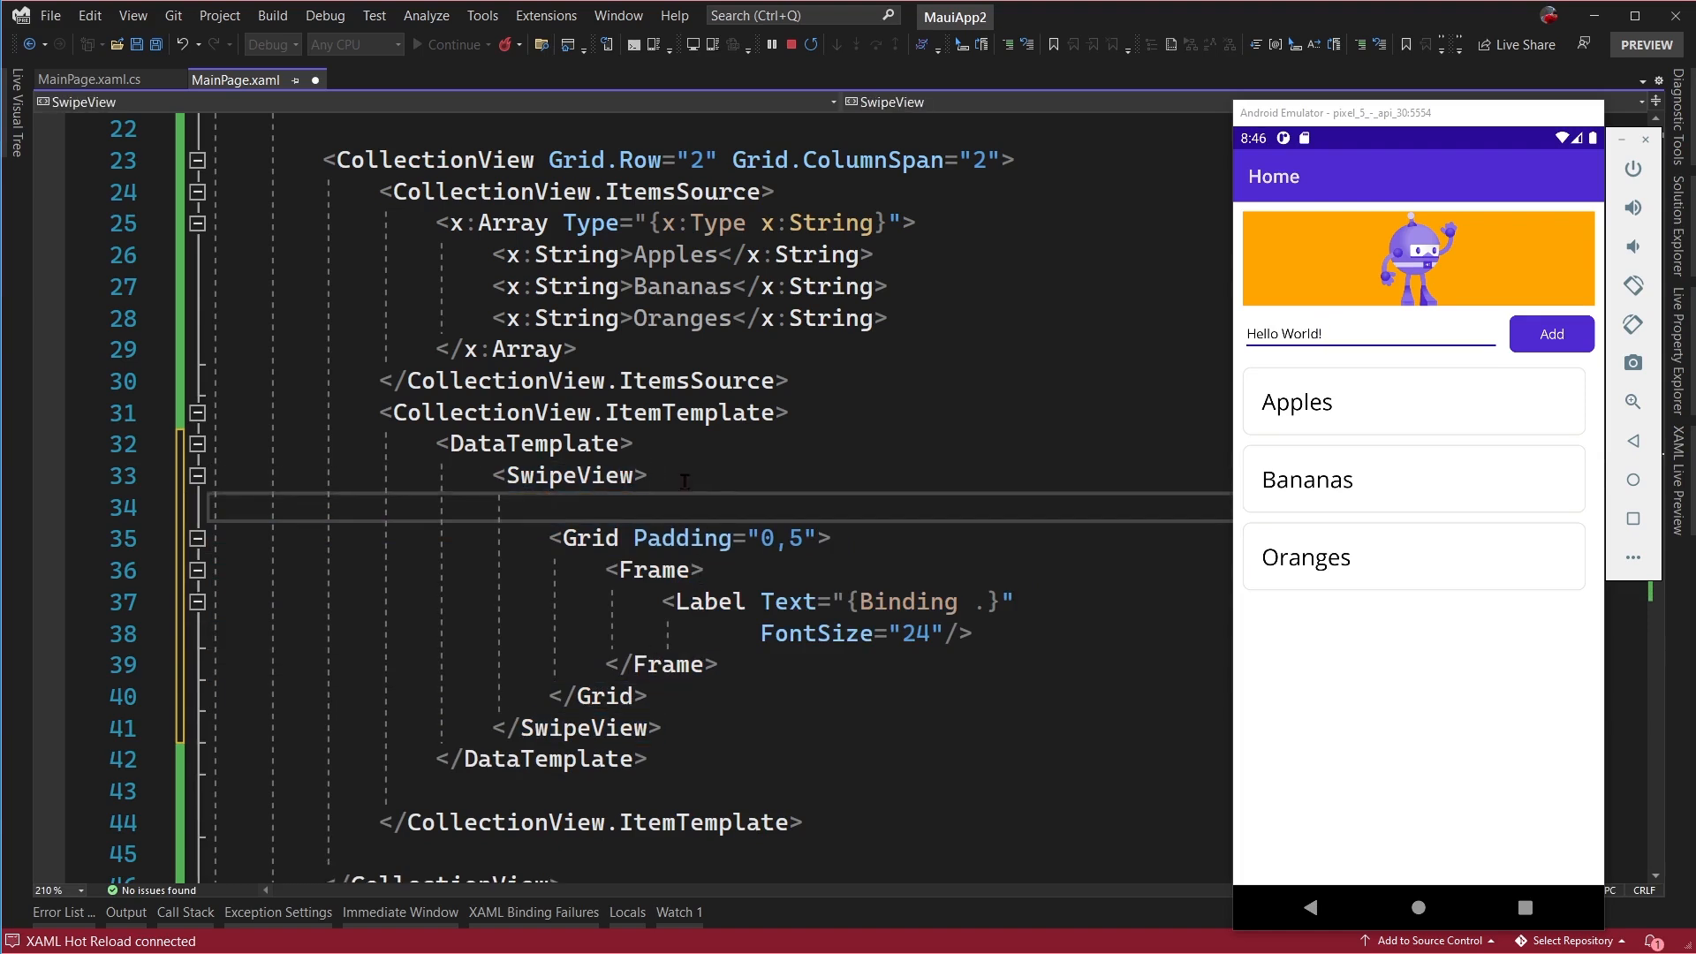
- Add SwipeView.RightItems with a SwipeItem Text="Delete" and BackgroundColor="Red"
{"action": "type", "text": "<SwipeView."}
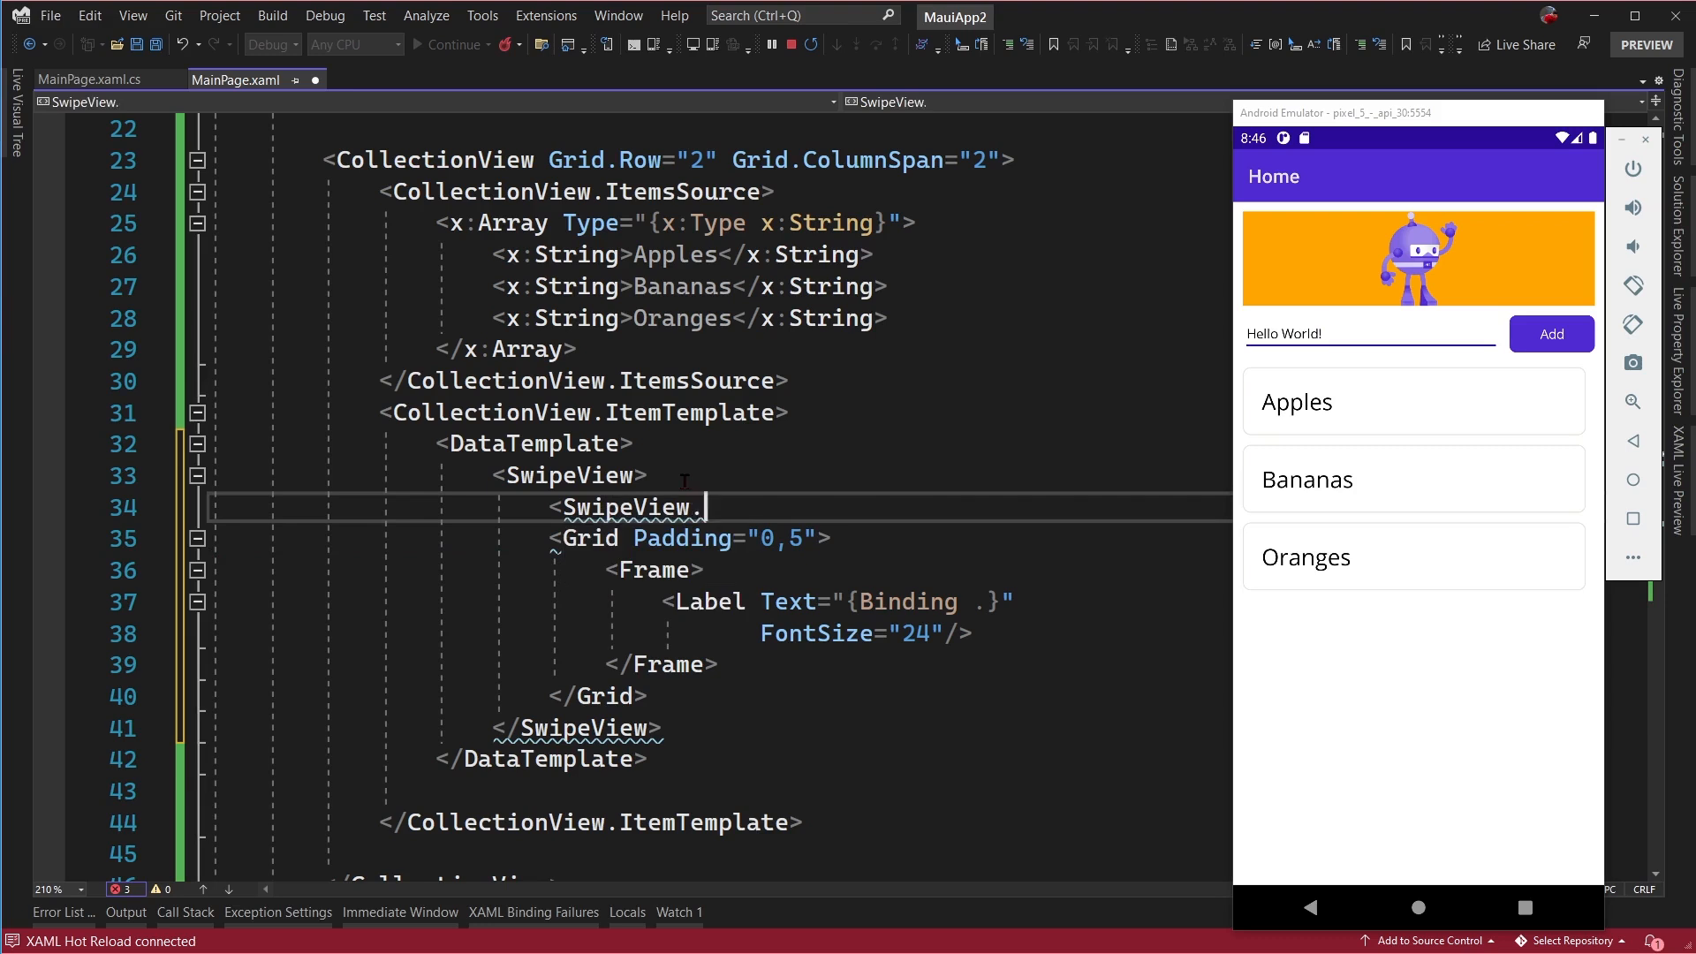
{"action": "type", "text": "RightItems>"}
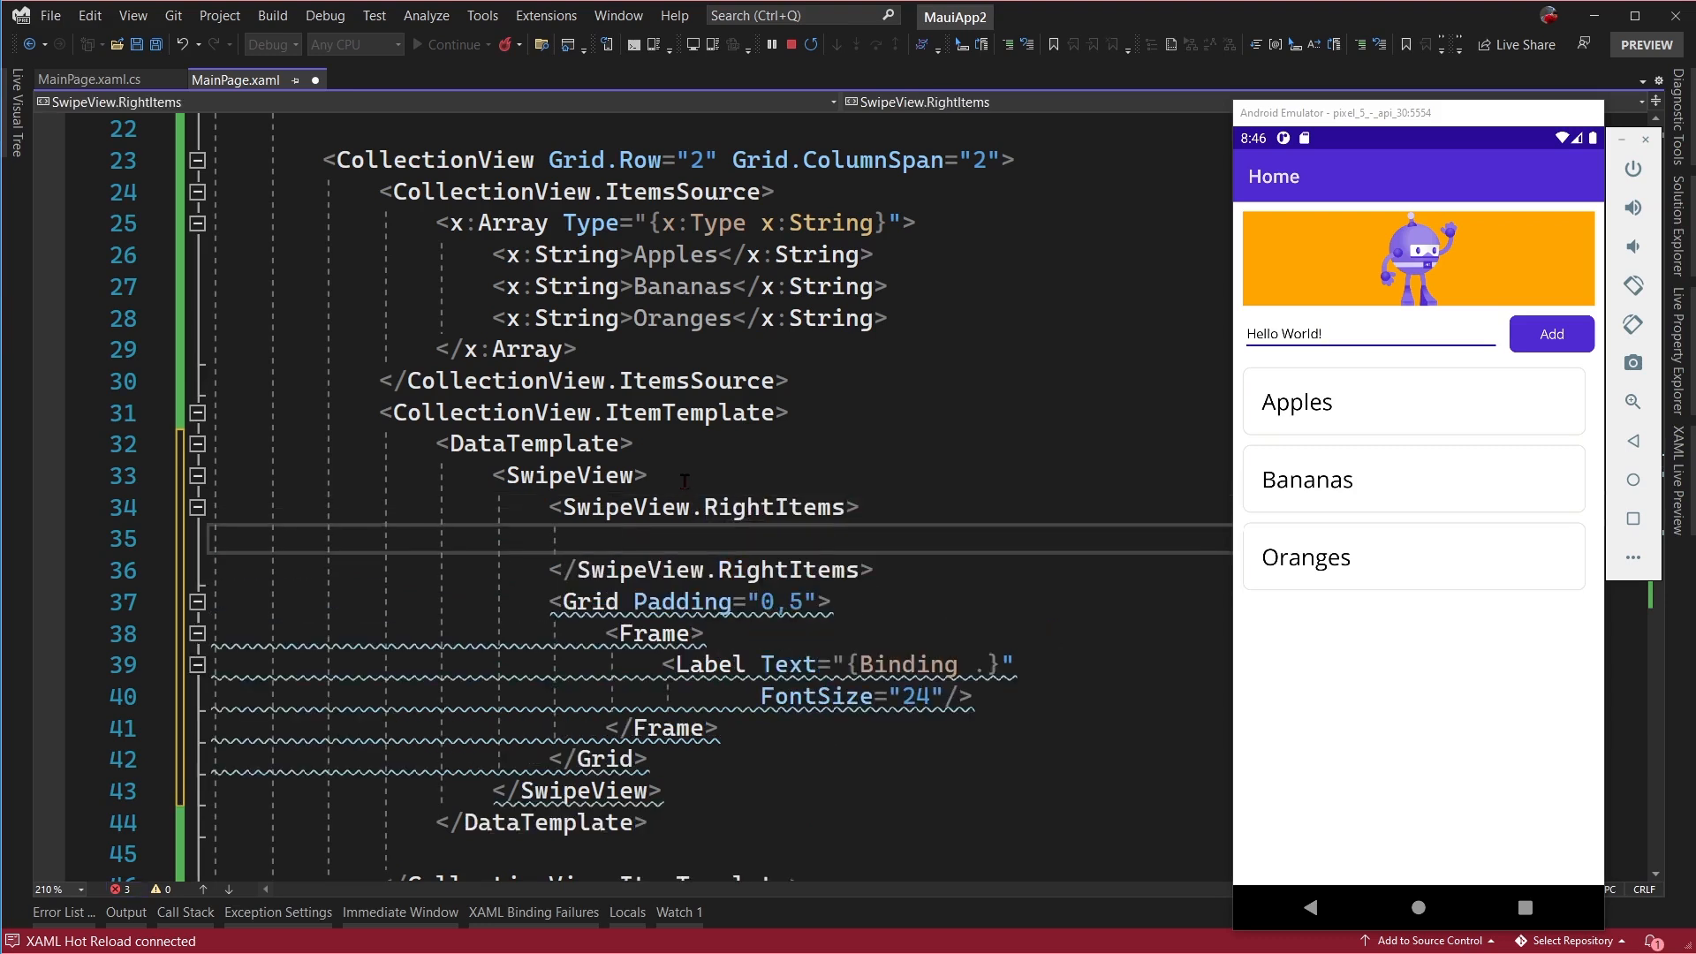
{"action": "type", "text": "<SwipeItem Text=\""}
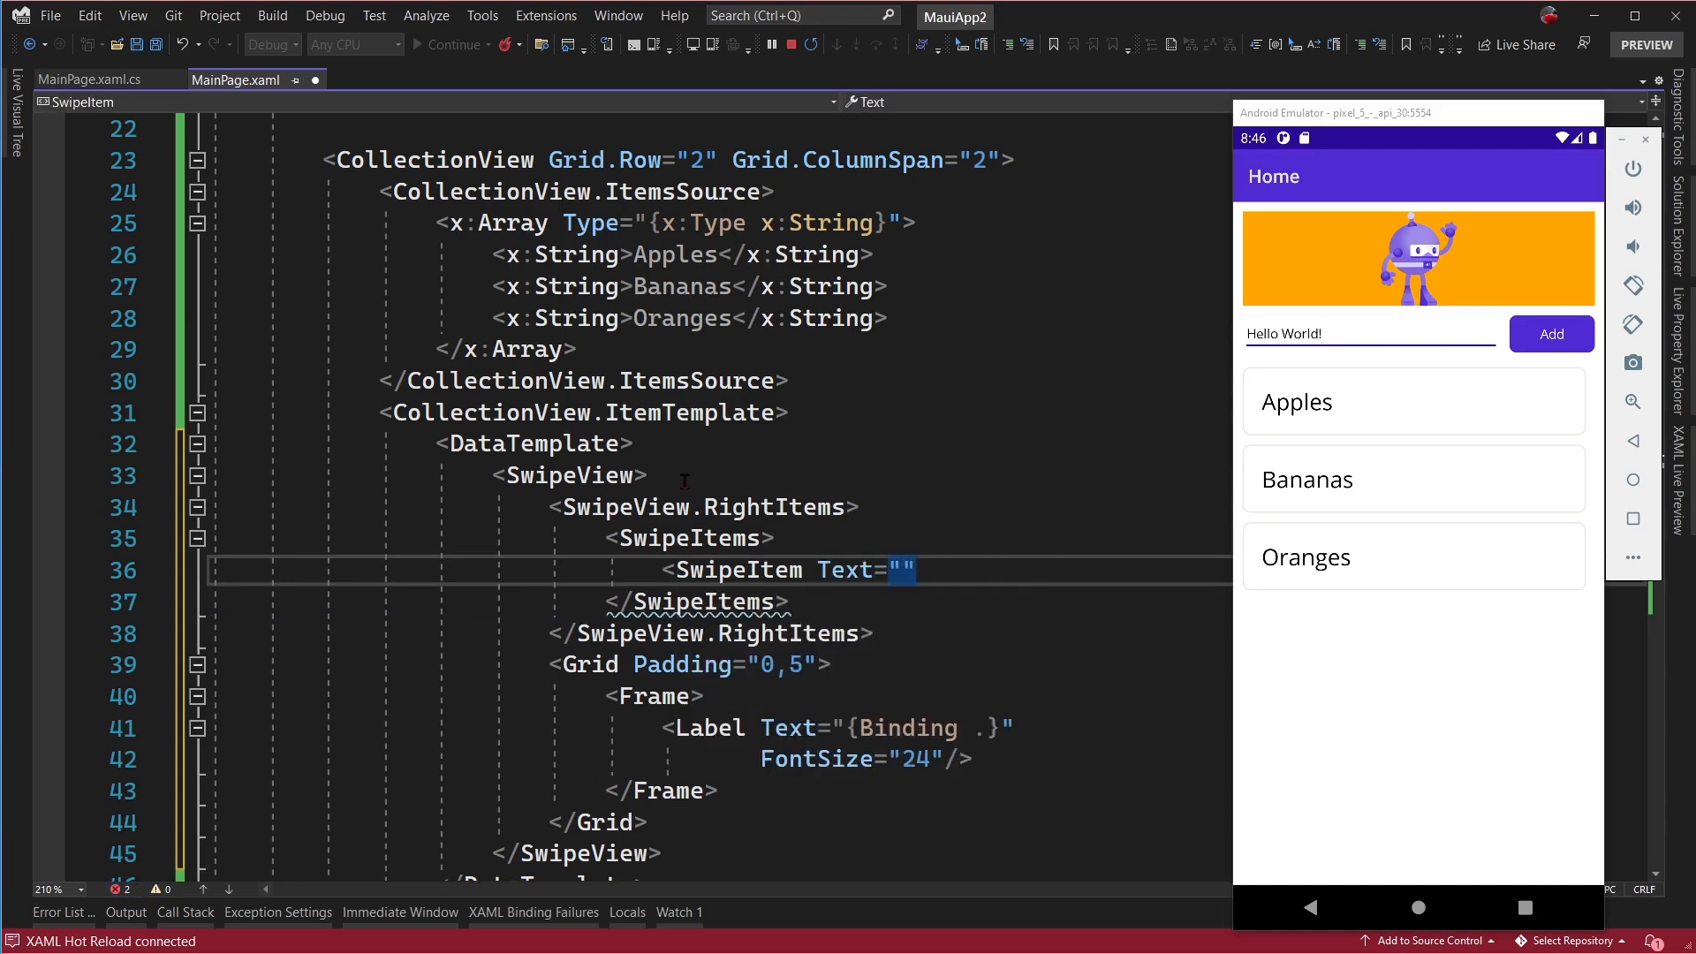
{"action": "type", "text": "Delete"}
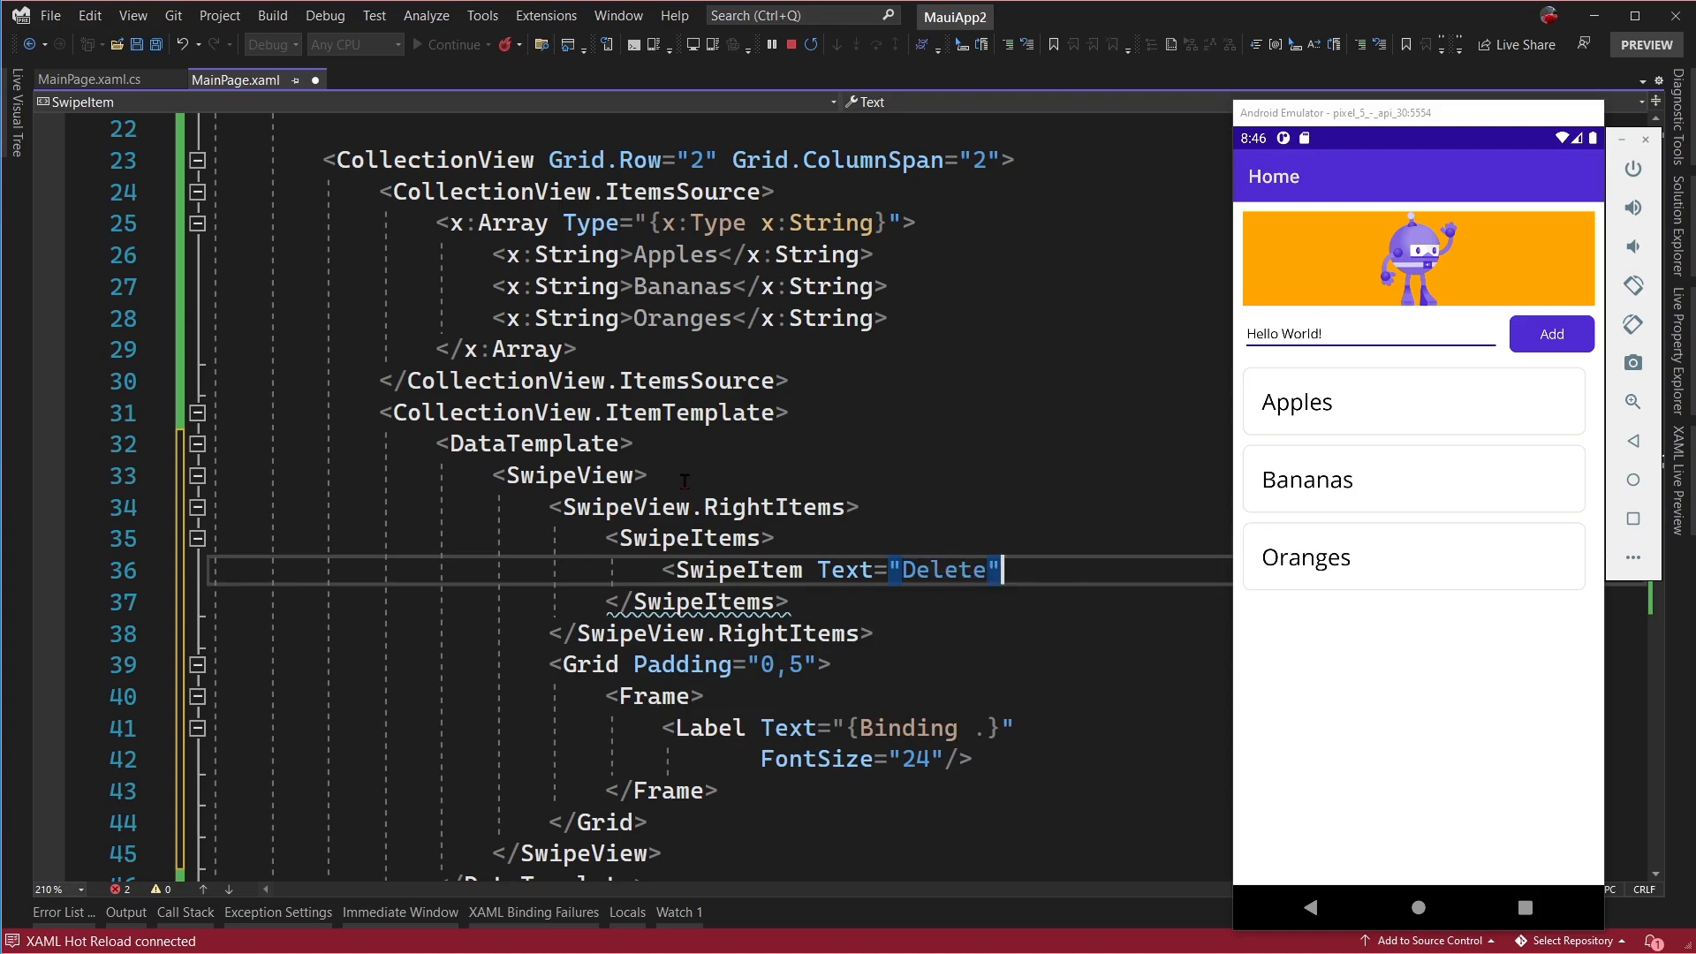
{"action": "type", "text": "BackgroundColor=\"re"}
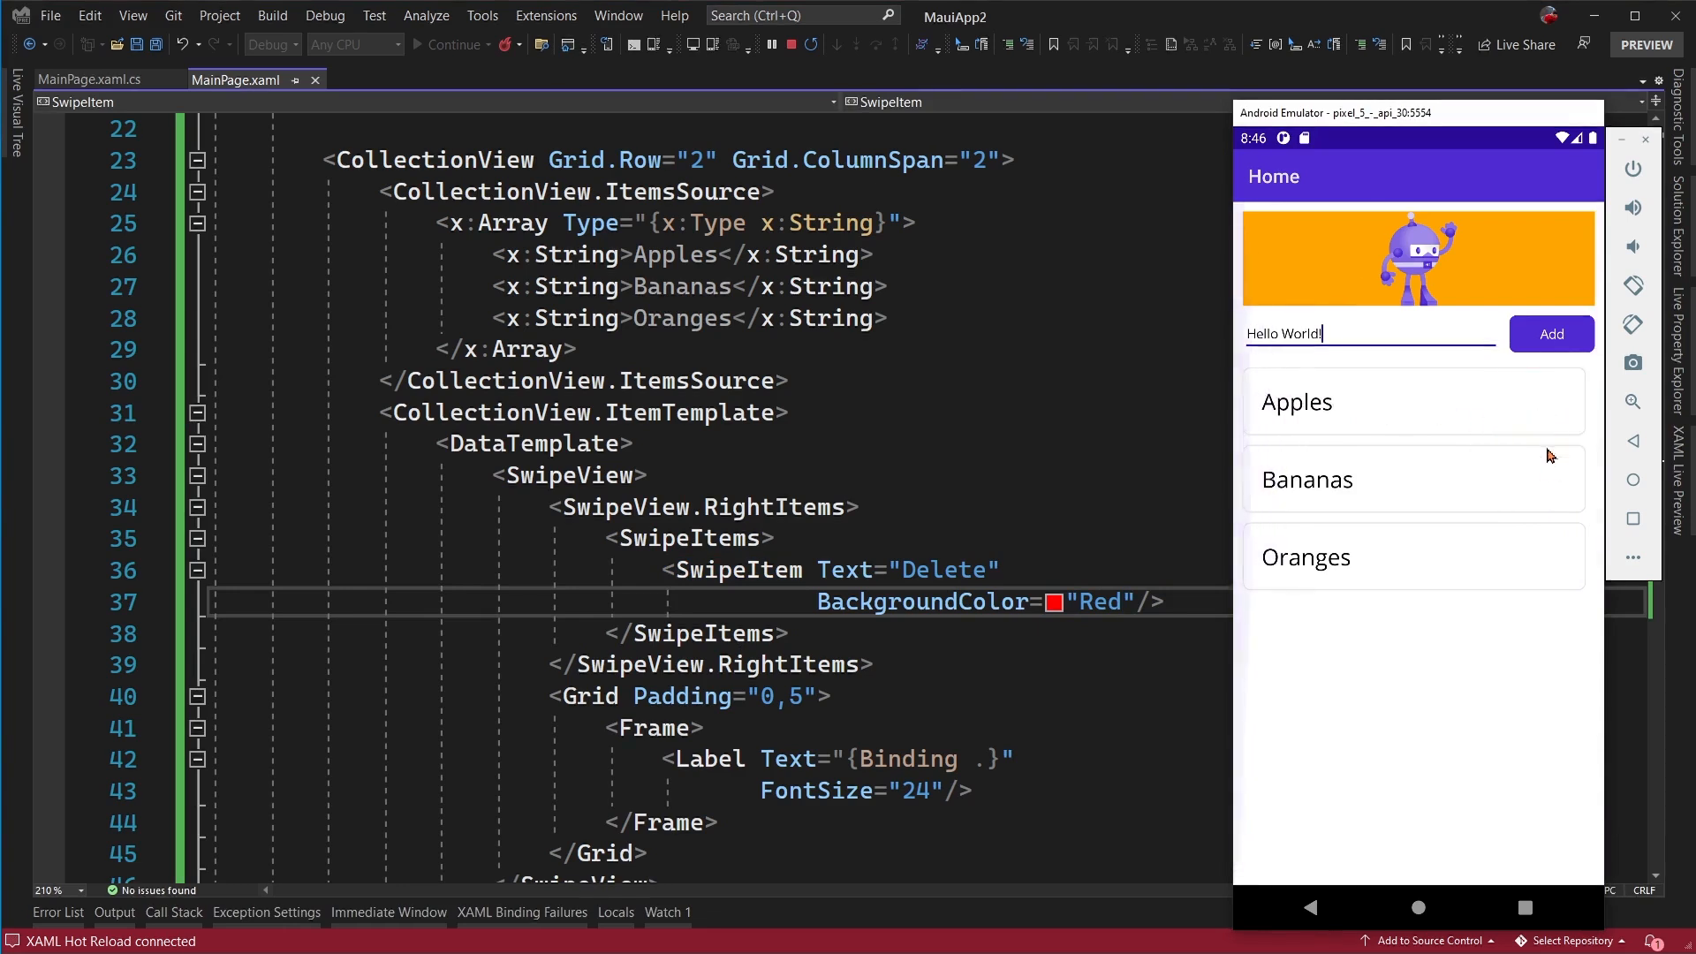
{"action": "mouse_move", "coordinate": [1541, 516]}
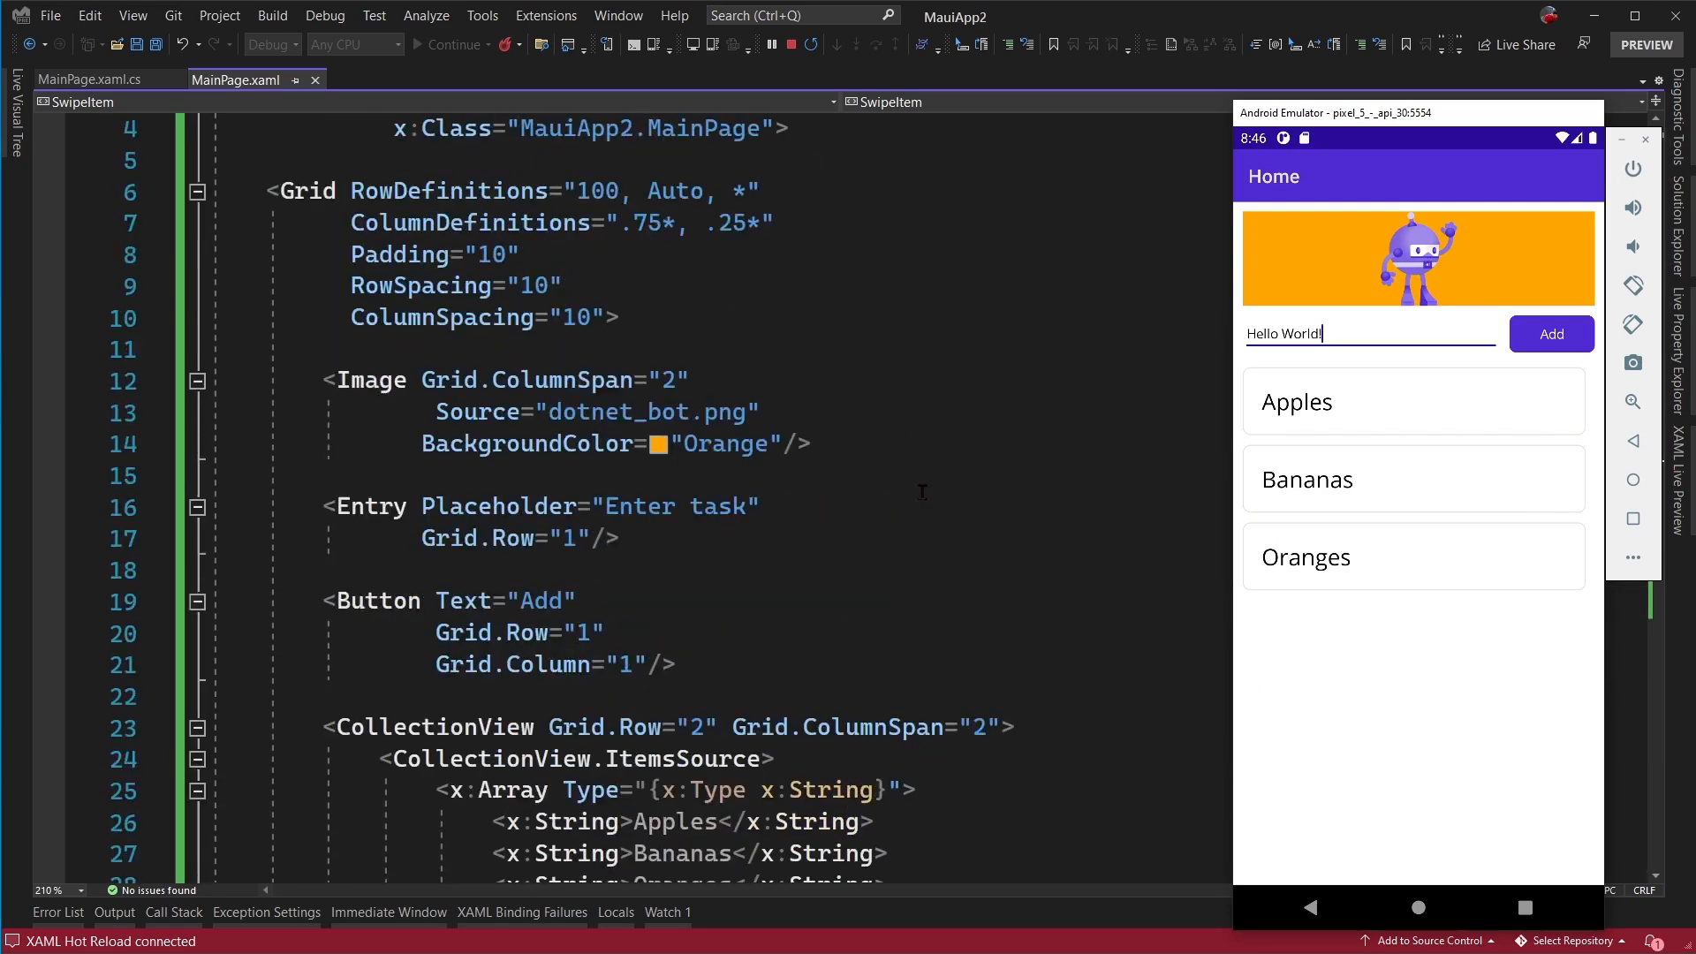
- Change the Image BackgroundColor from Orange to Transparent and stop debugging
{"action": "double_click", "coordinate": [720, 443]}
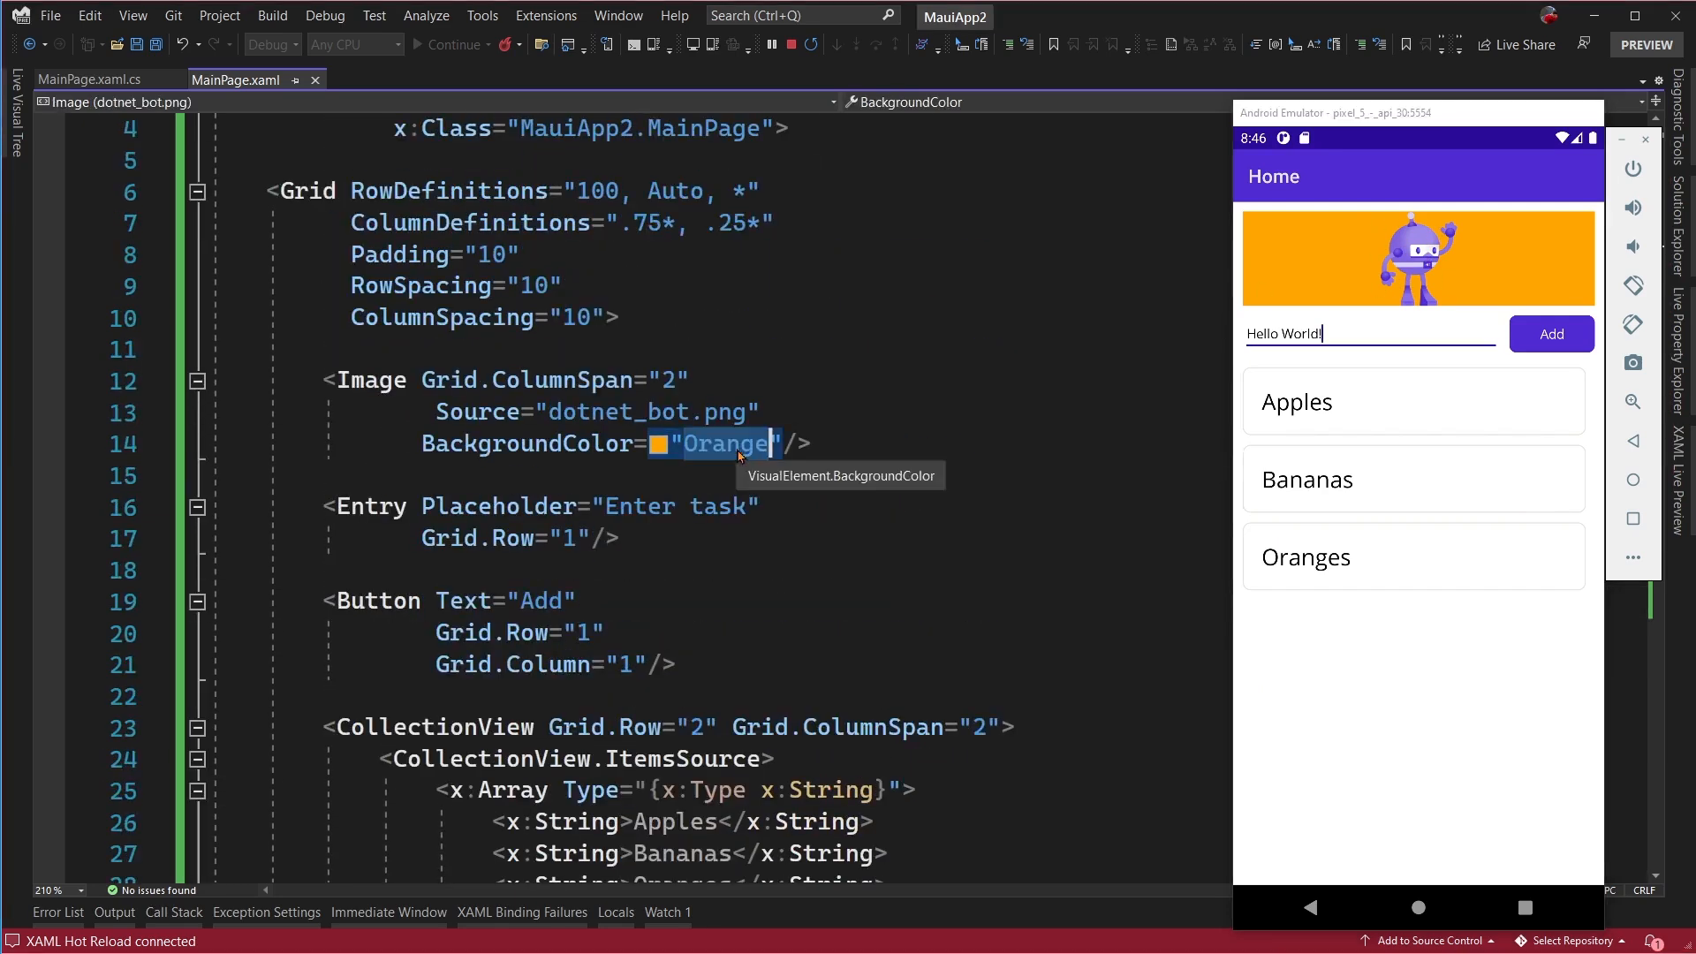
{"action": "type", "text": "Transparent"}
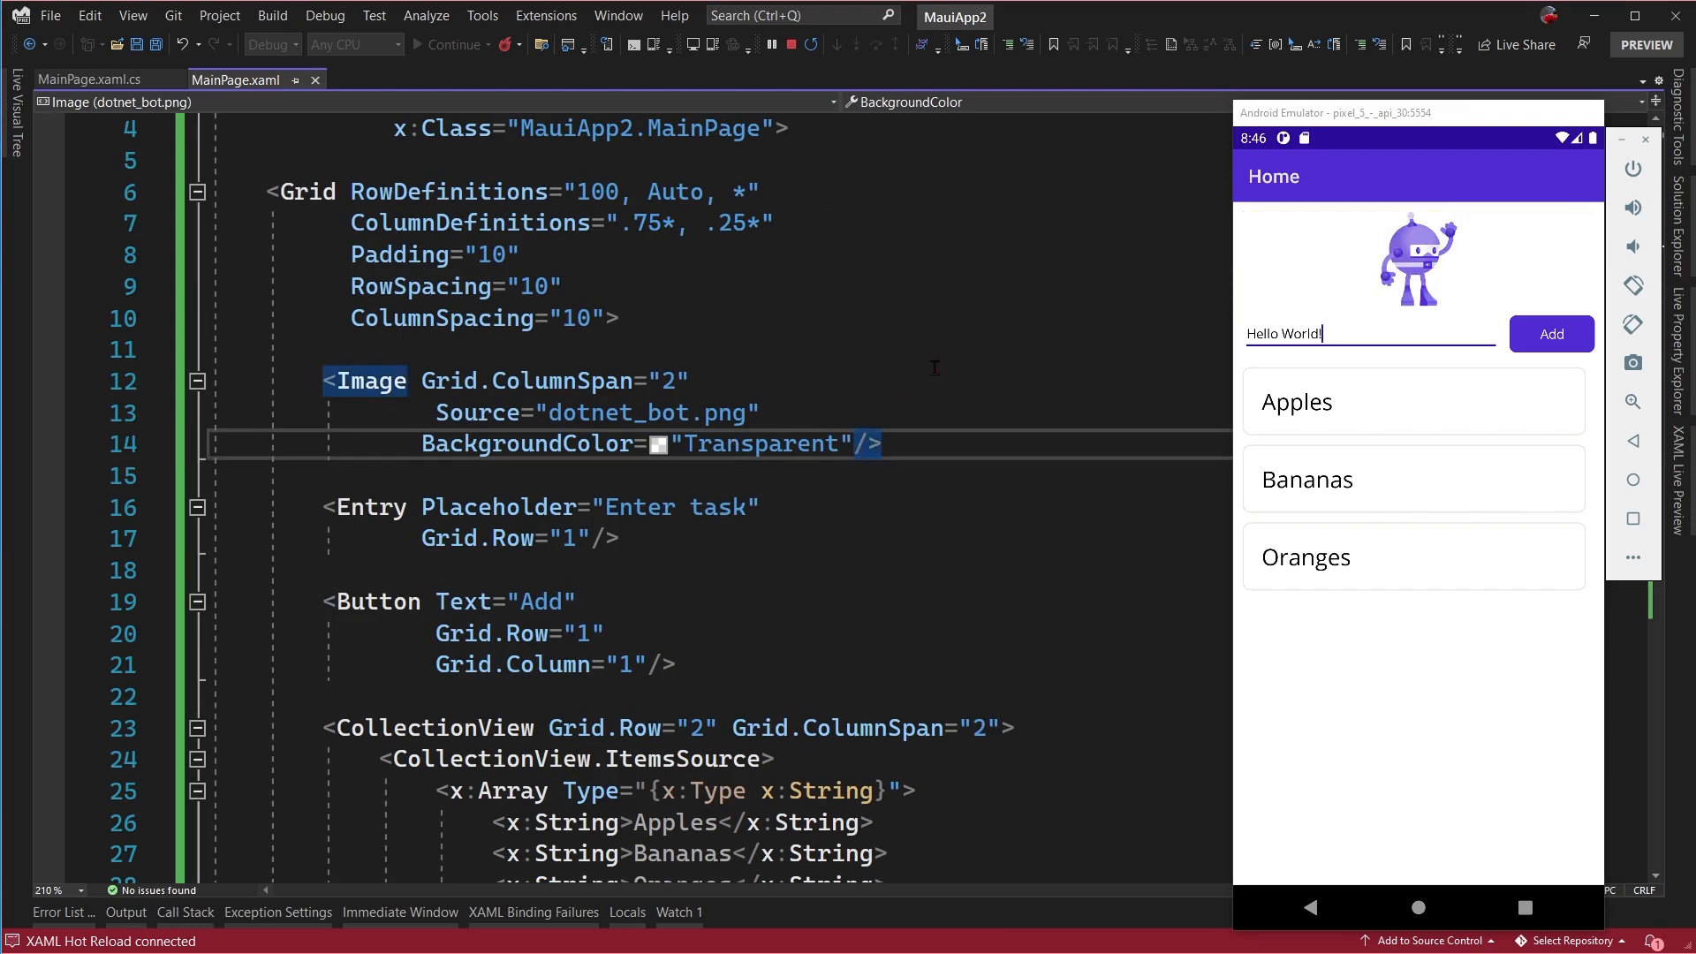
{"action": "left_click", "coordinate": [797, 44]}
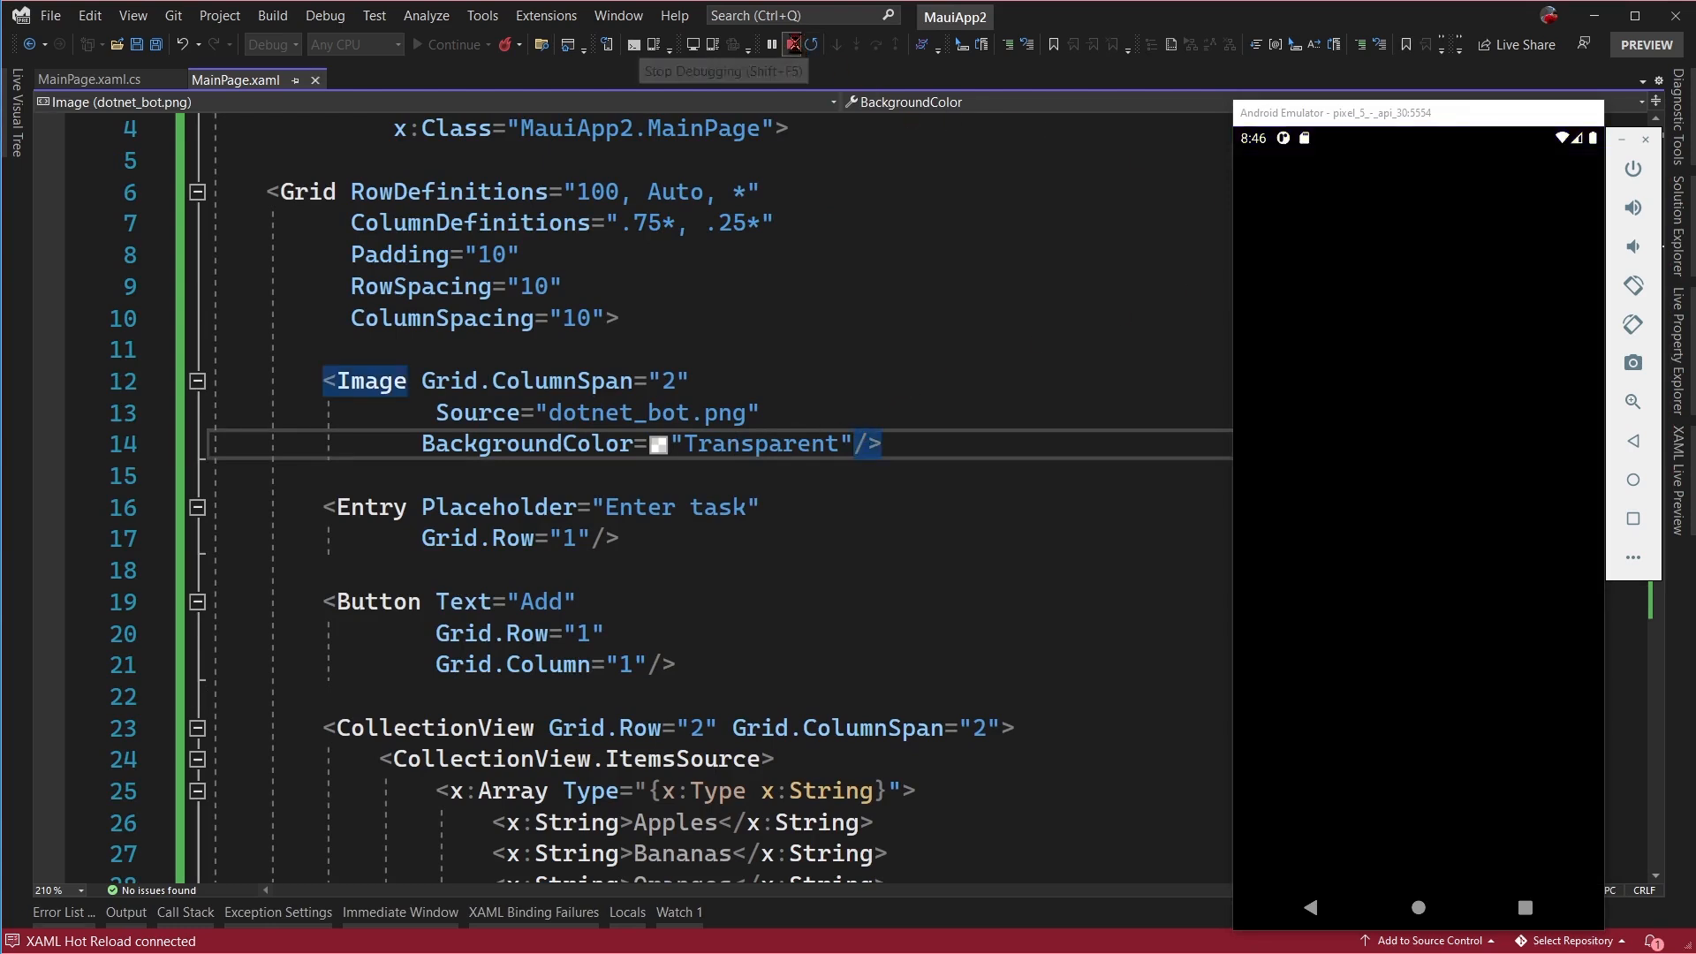
- Add logo.png as an existing item to Resources/Images via the All Files filter
{"action": "left_click", "coordinate": [795, 44]}
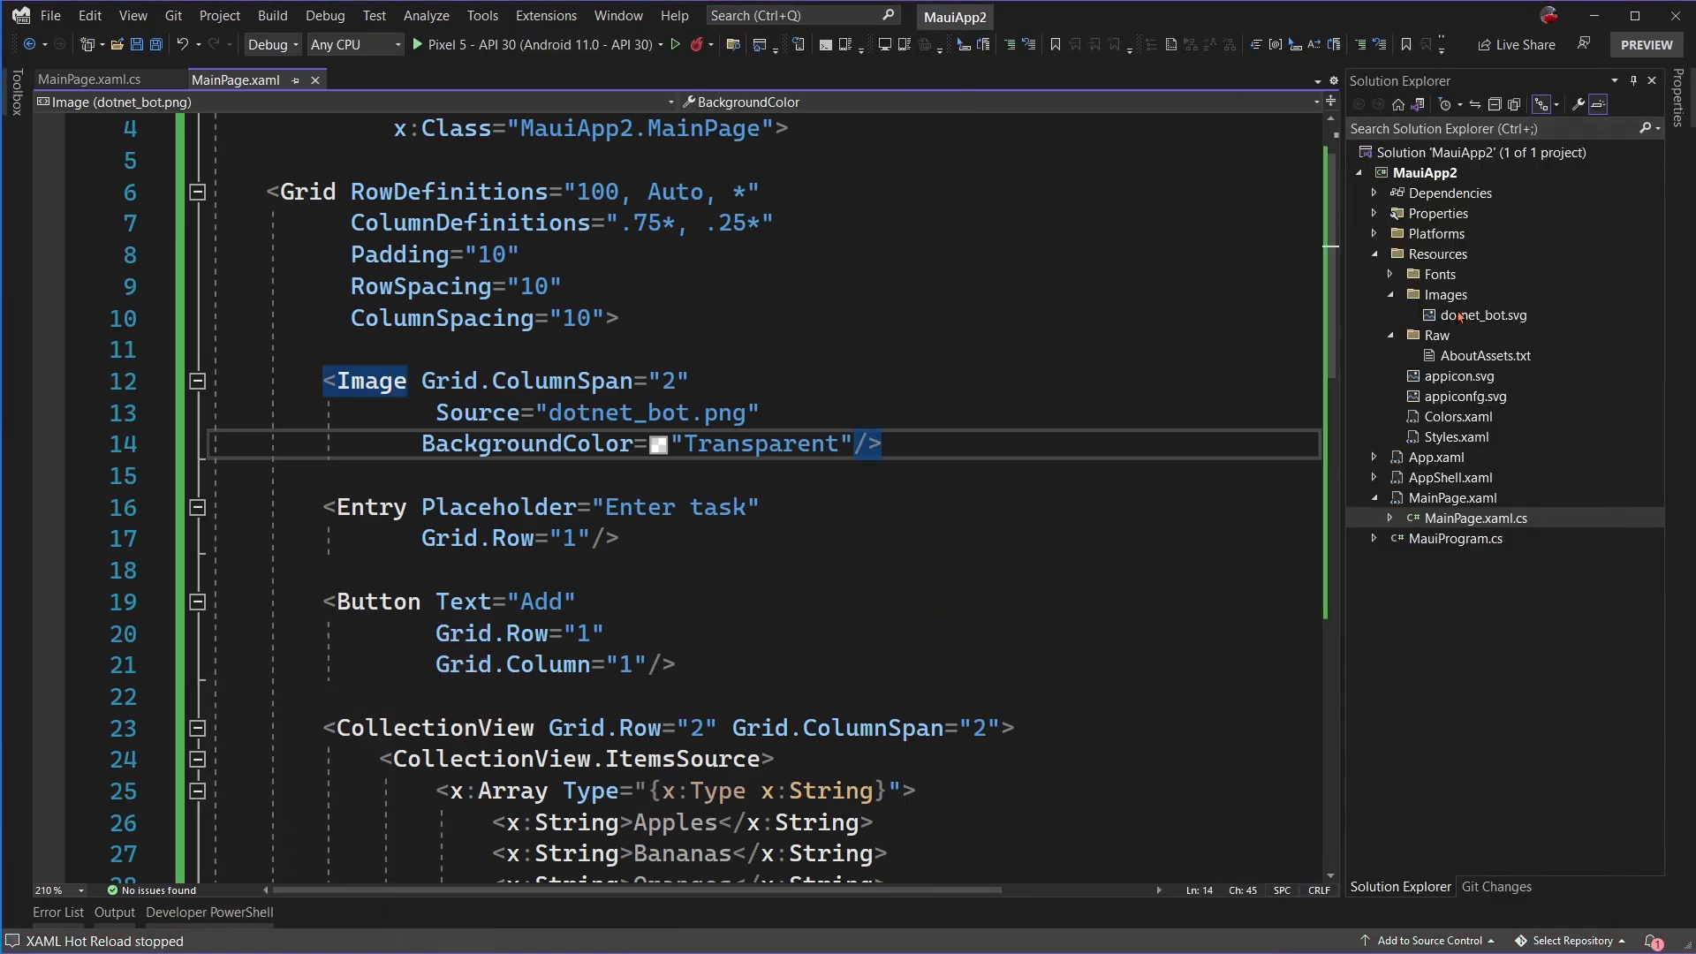
{"action": "left_click", "coordinate": [1447, 295]}
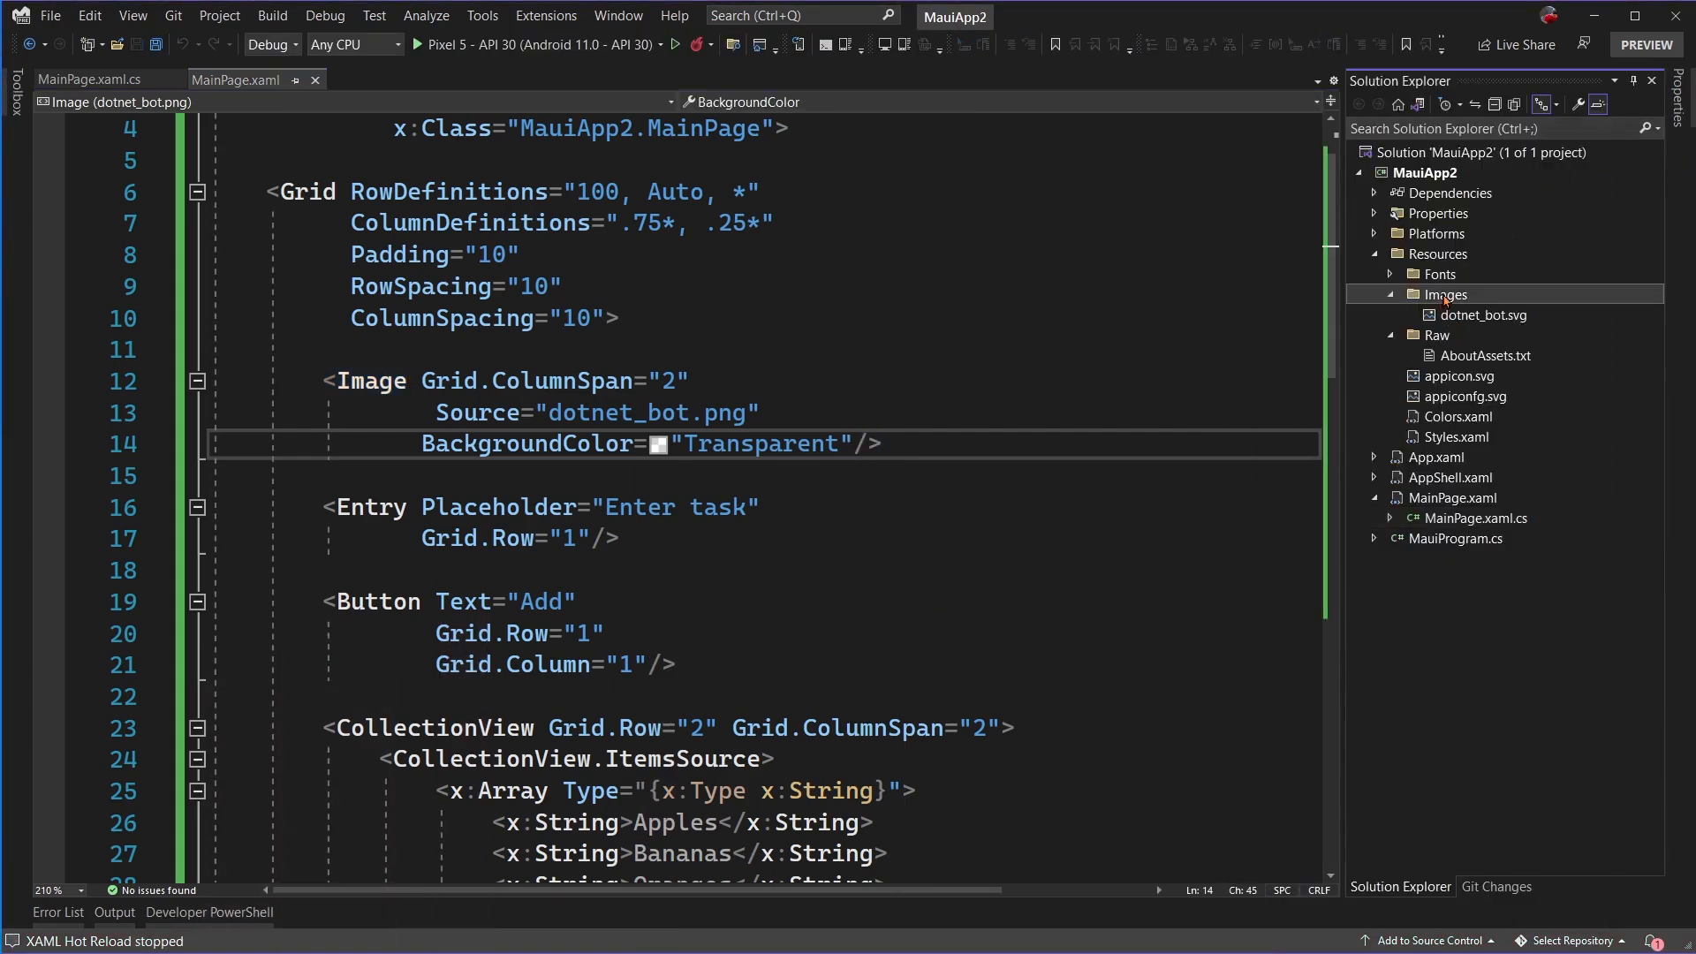
{"action": "right_click", "coordinate": [1447, 296]}
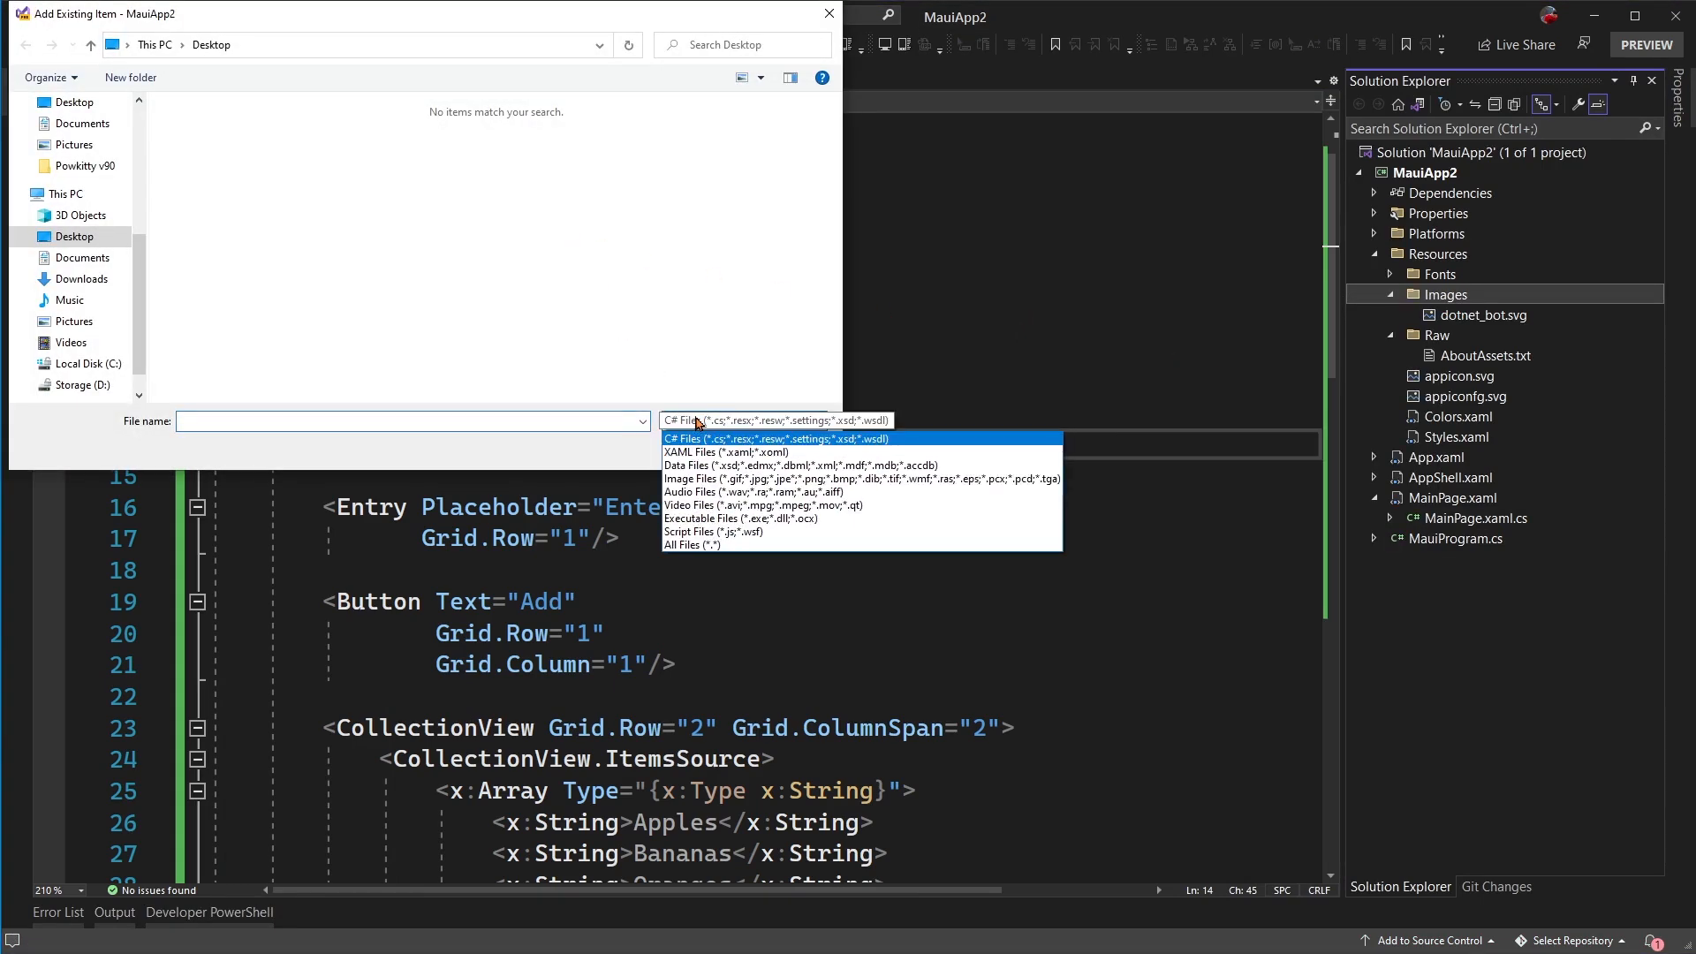
{"action": "left_click", "coordinate": [692, 544]}
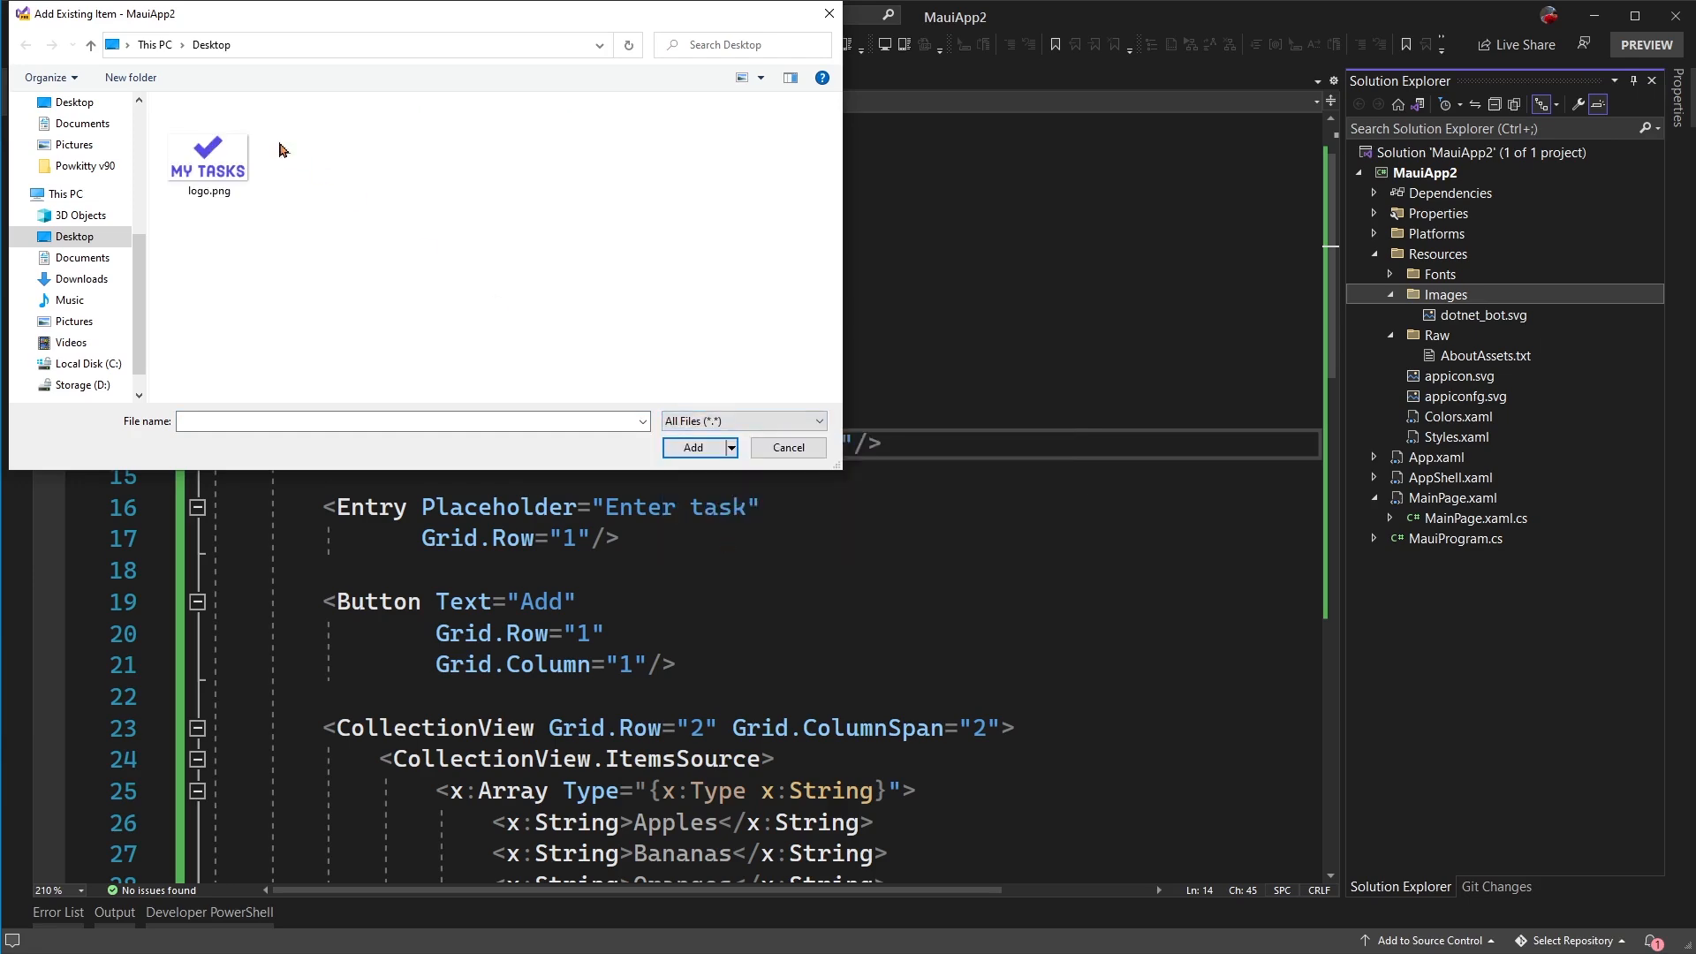
{"action": "left_click", "coordinate": [693, 447]}
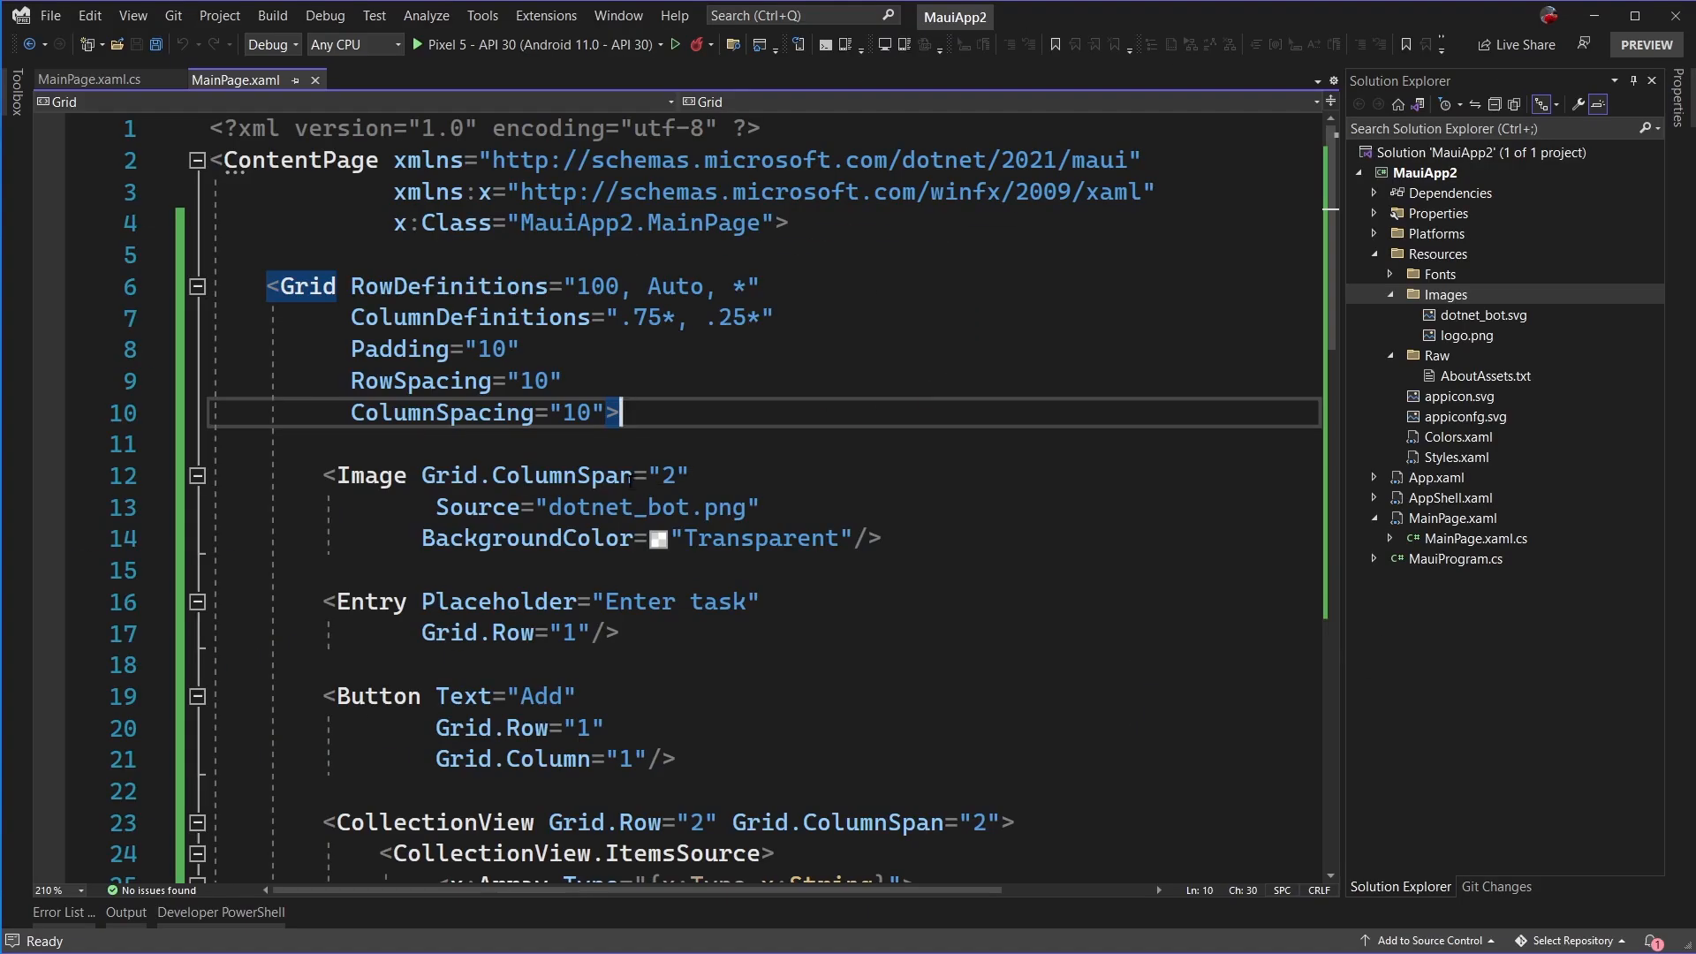
- Set the Image Source to logo.png and start the app on the Pixel 5 emulator
{"action": "double_click", "coordinate": [626, 507]}
{"action": "type", "text": "log"}
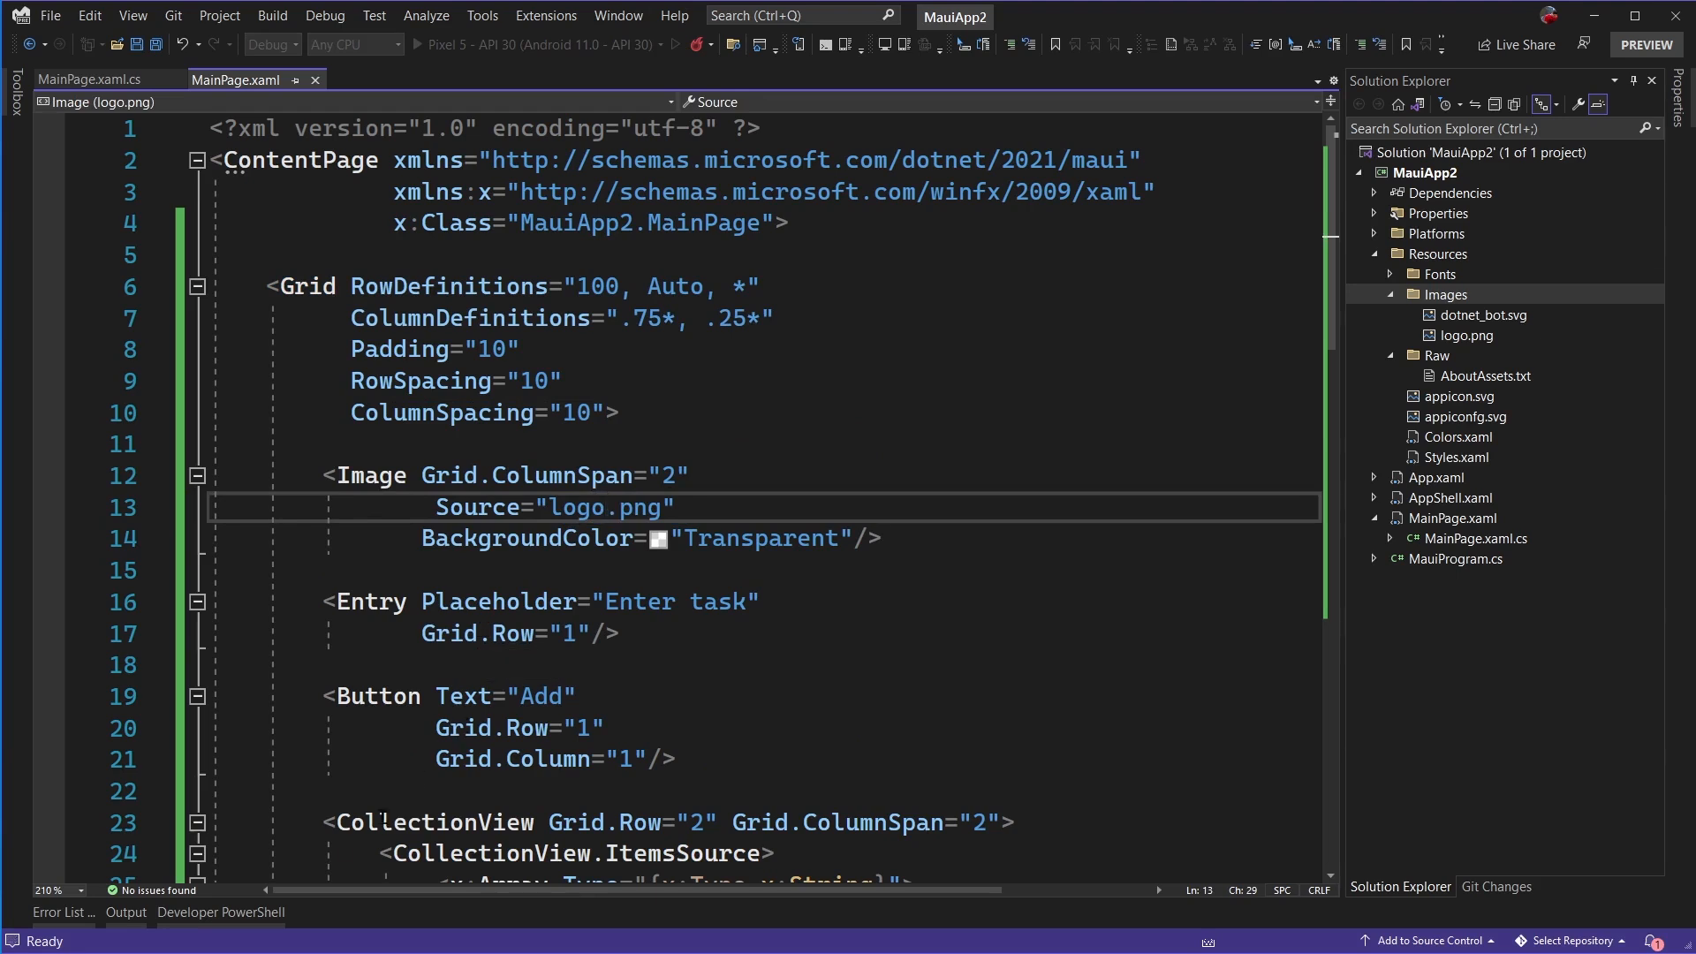
{"action": "left_click", "coordinate": [607, 507]}
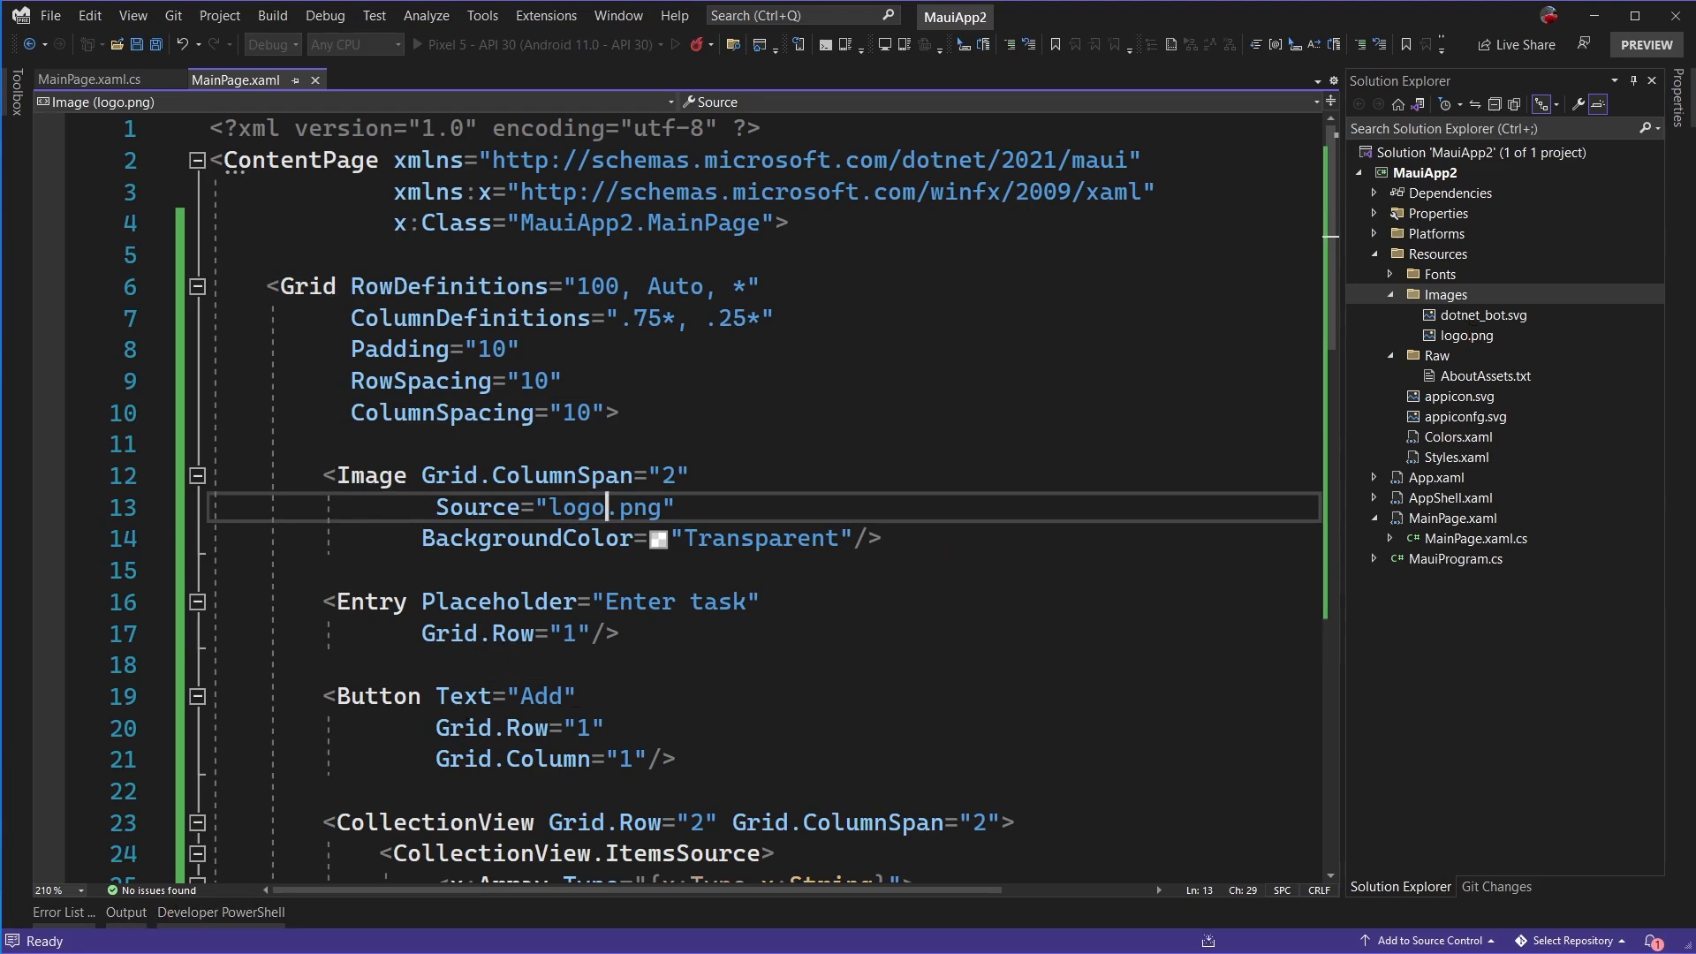
{"action": "left_click", "coordinate": [700, 44]}
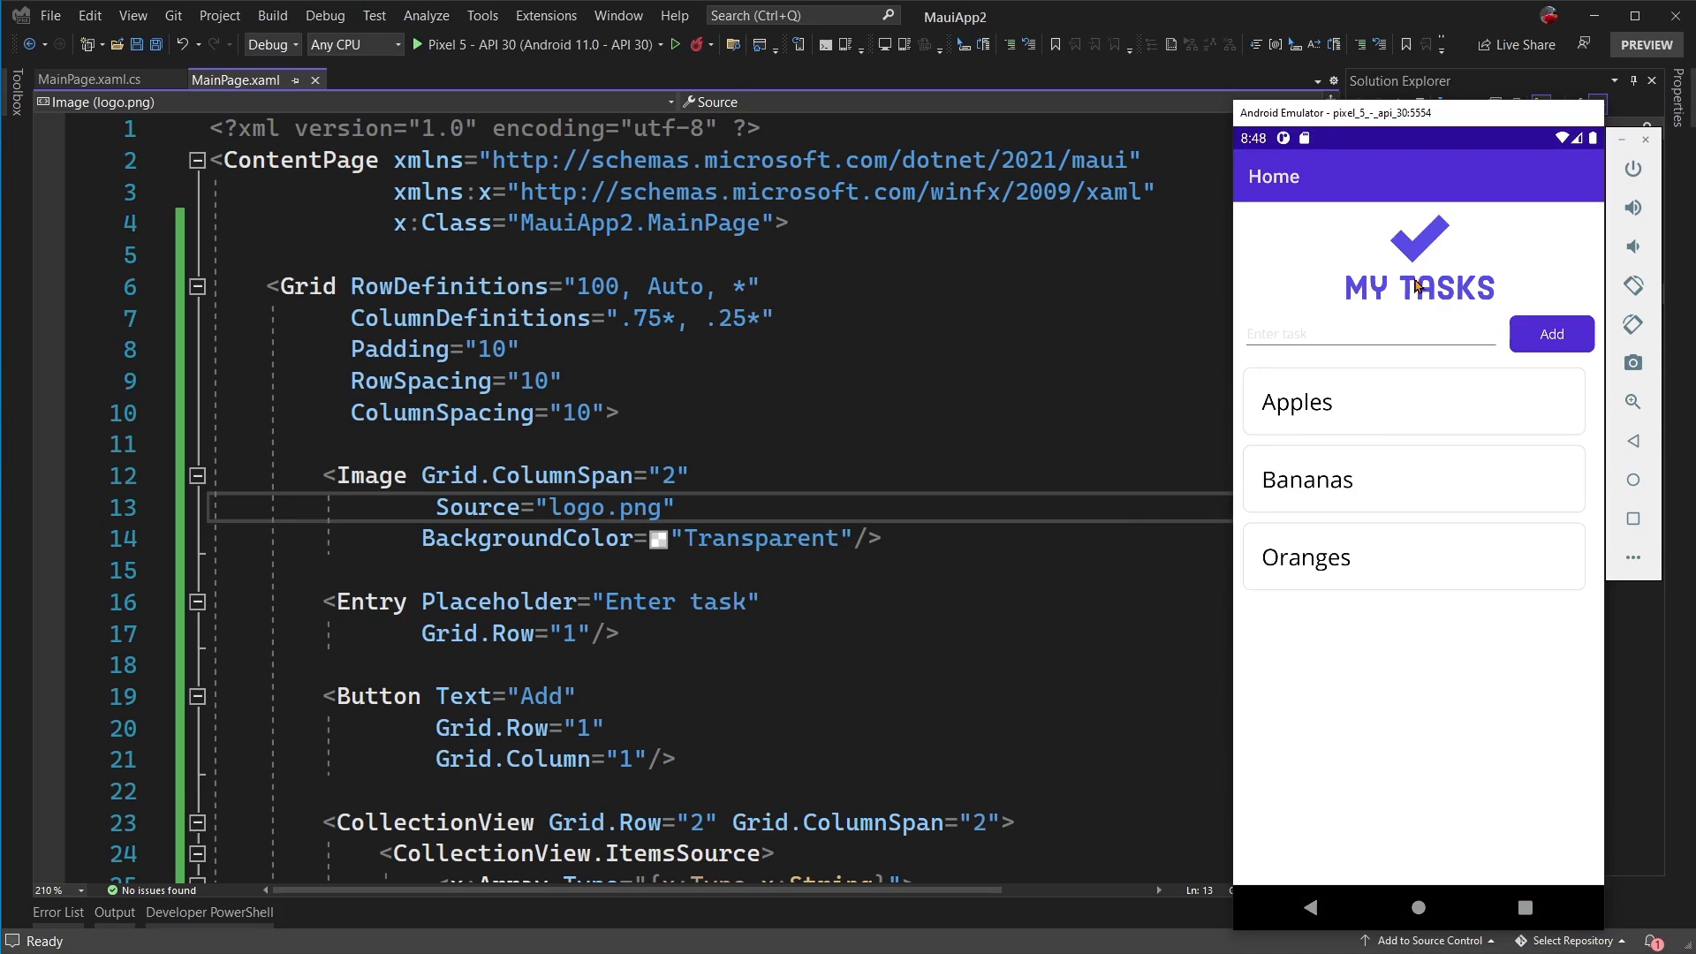
- Type "Enter a task" into the running app's entry field in the emulator
{"action": "left_click", "coordinate": [1368, 334]}
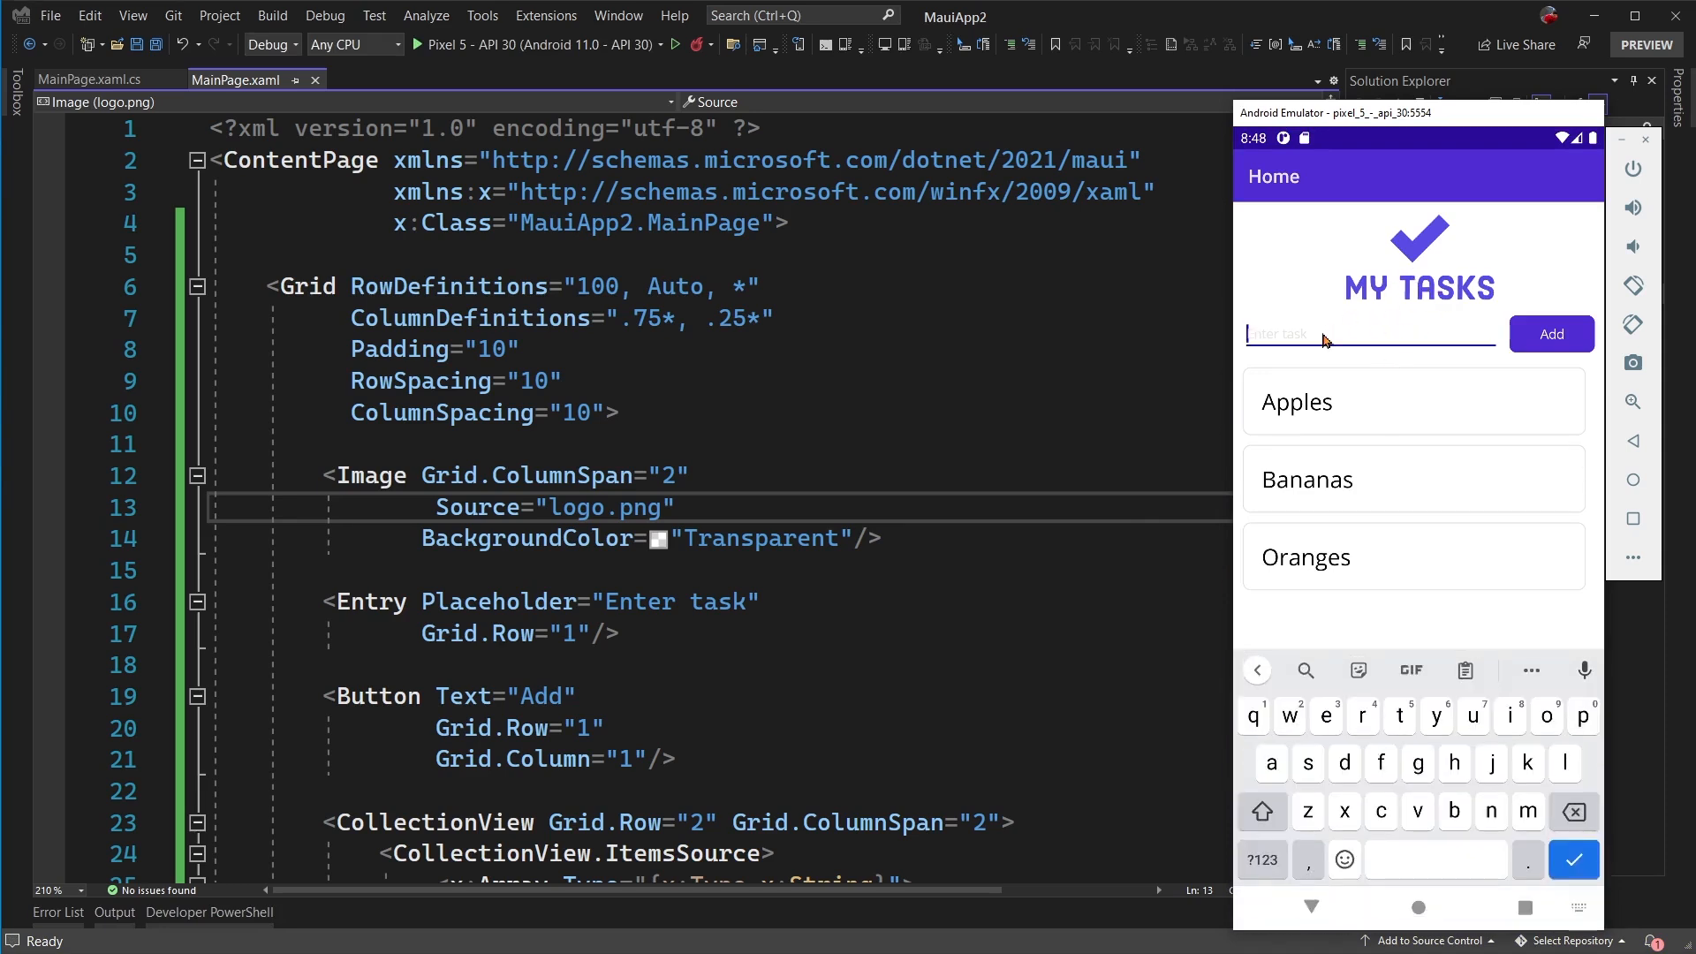
{"action": "type", "text": "Entery"}
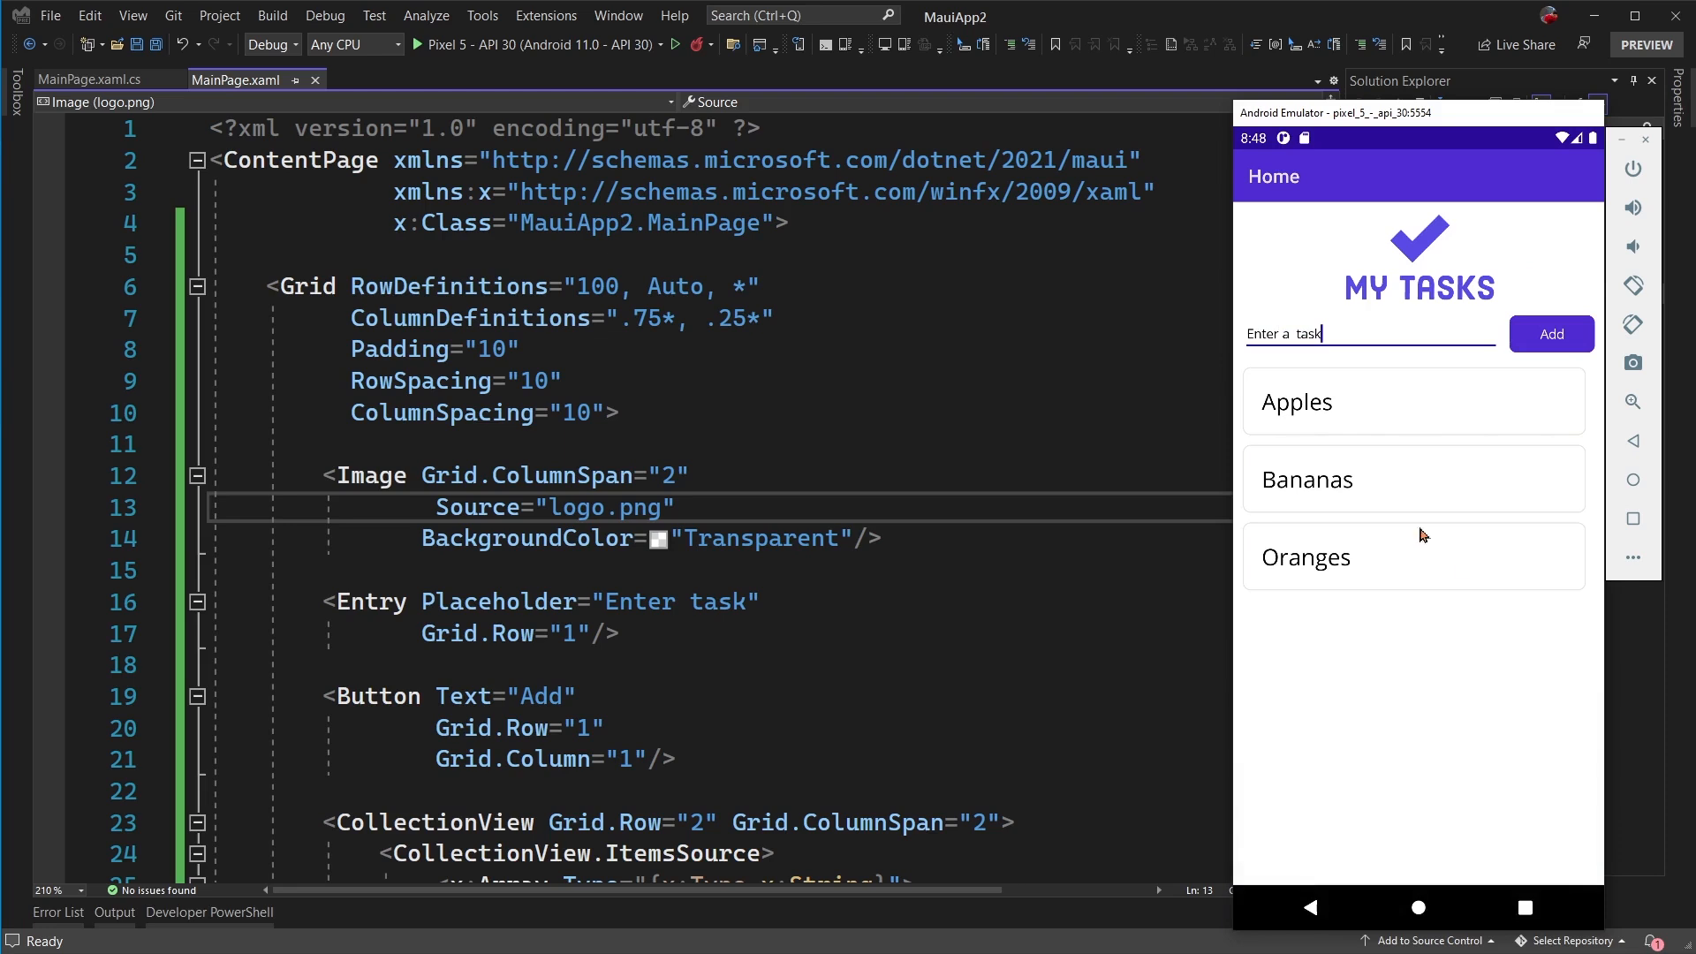
{"action": "mouse_move", "coordinate": [1308, 543]}
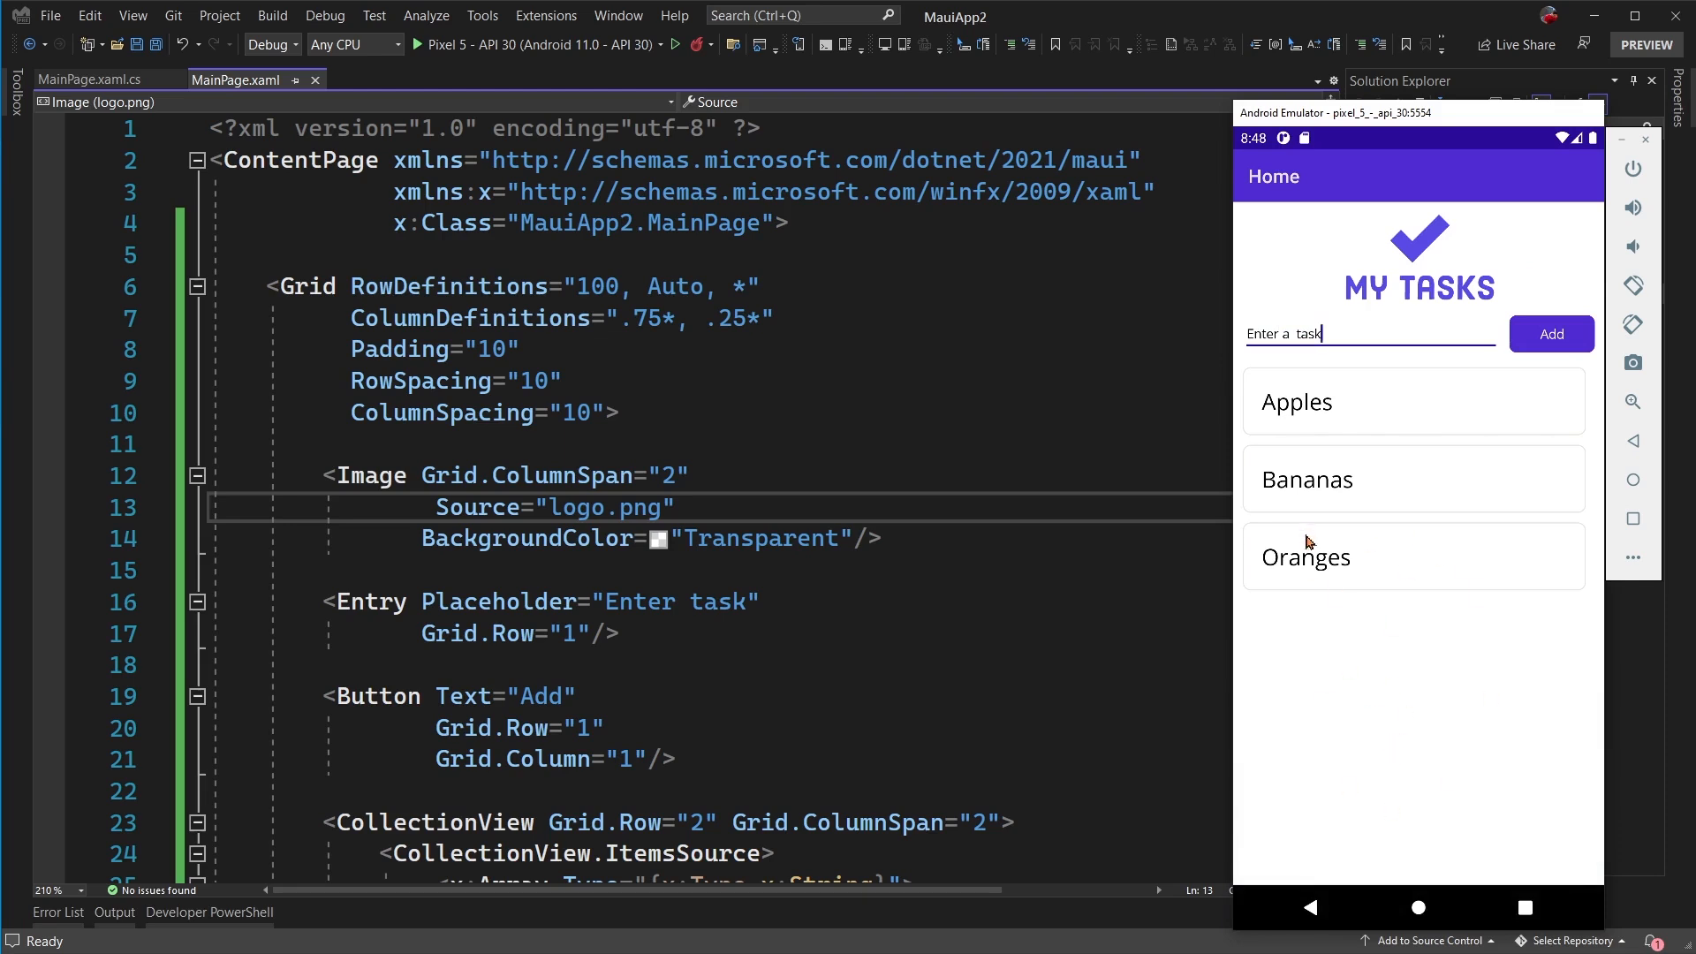
{"action": "mouse_move", "coordinate": [1452, 638]}
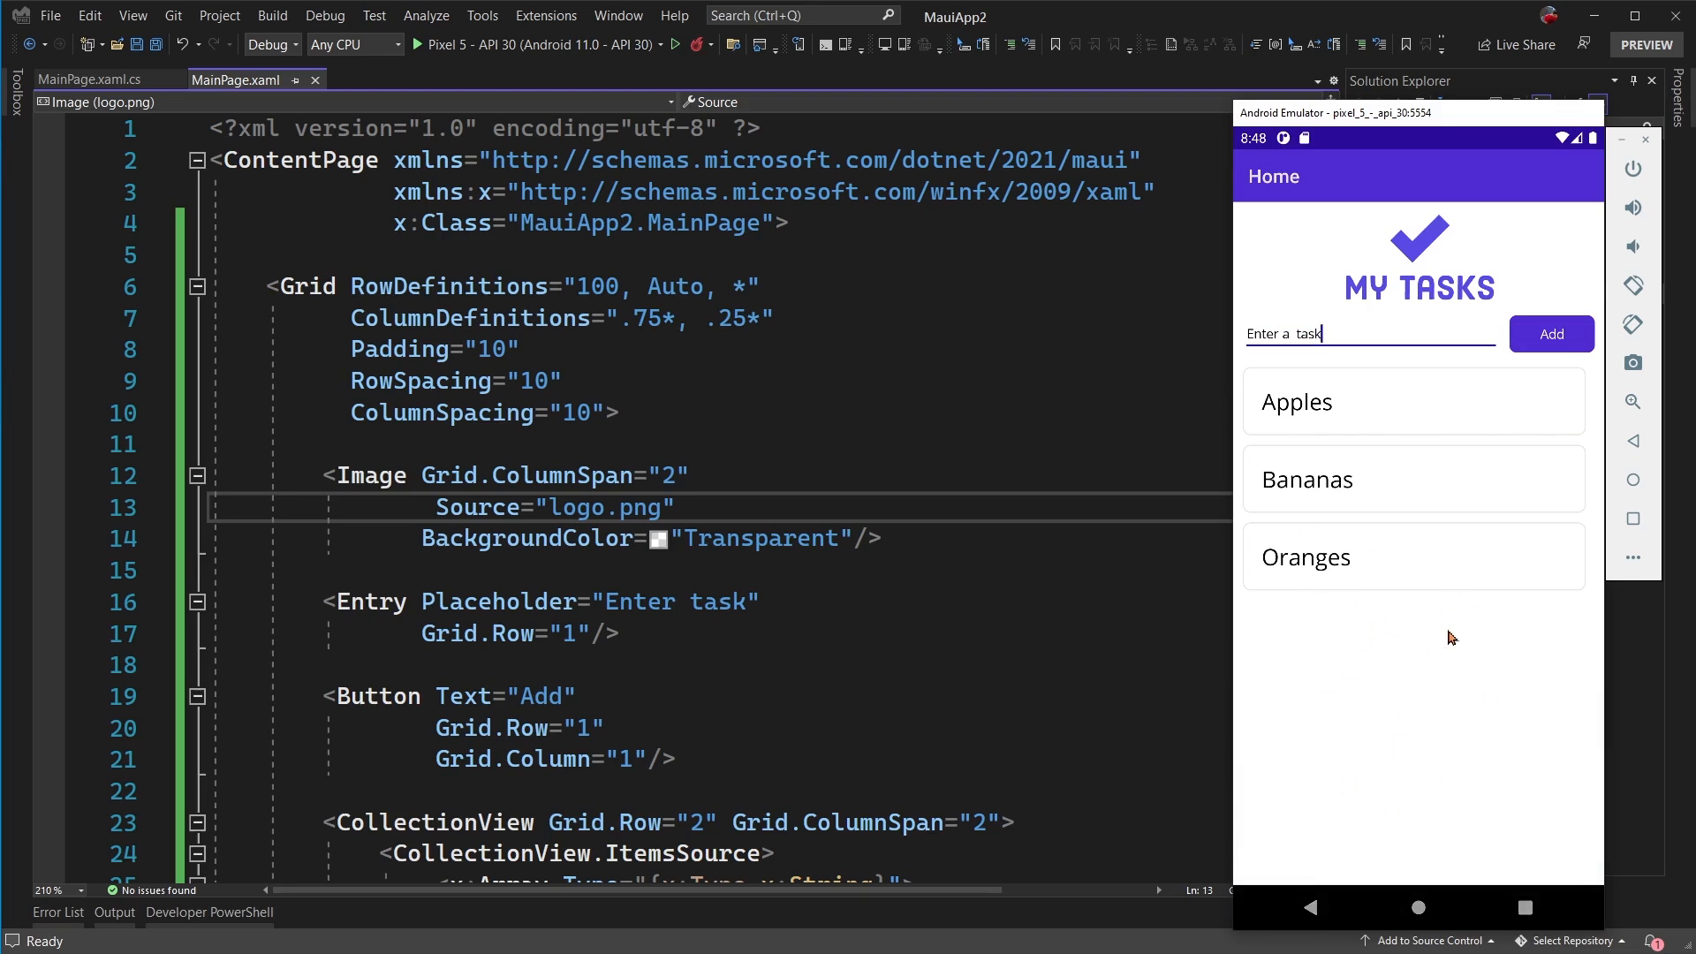
{"action": "mouse_move", "coordinate": [1400, 654]}
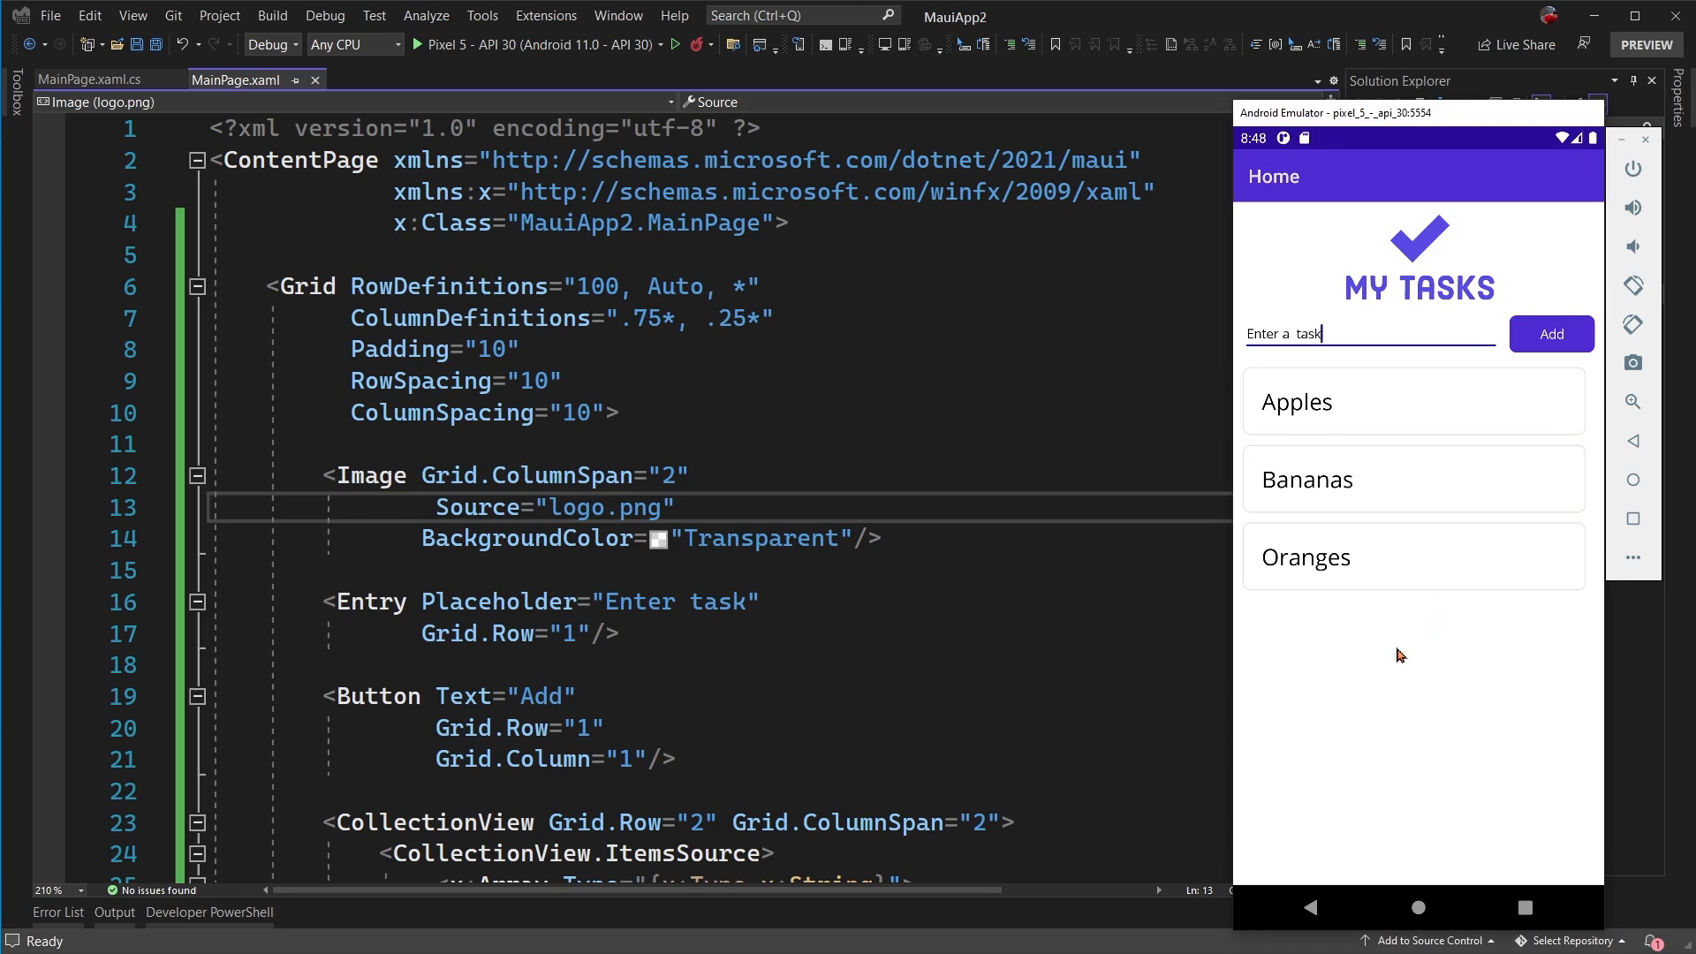